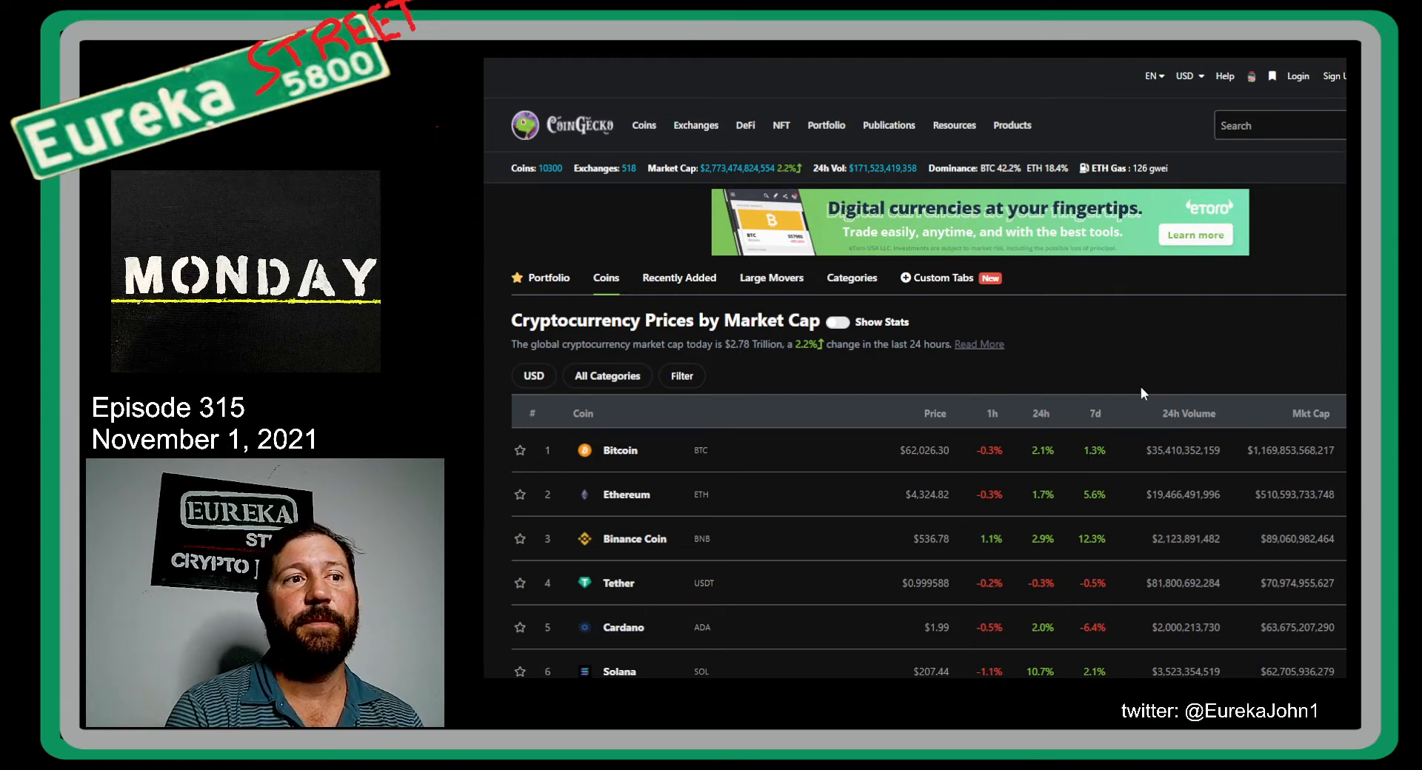
# Step: Scroll the GeckoCon page down to the Meet Our Speakers section
pyautogui.scroll(-3)
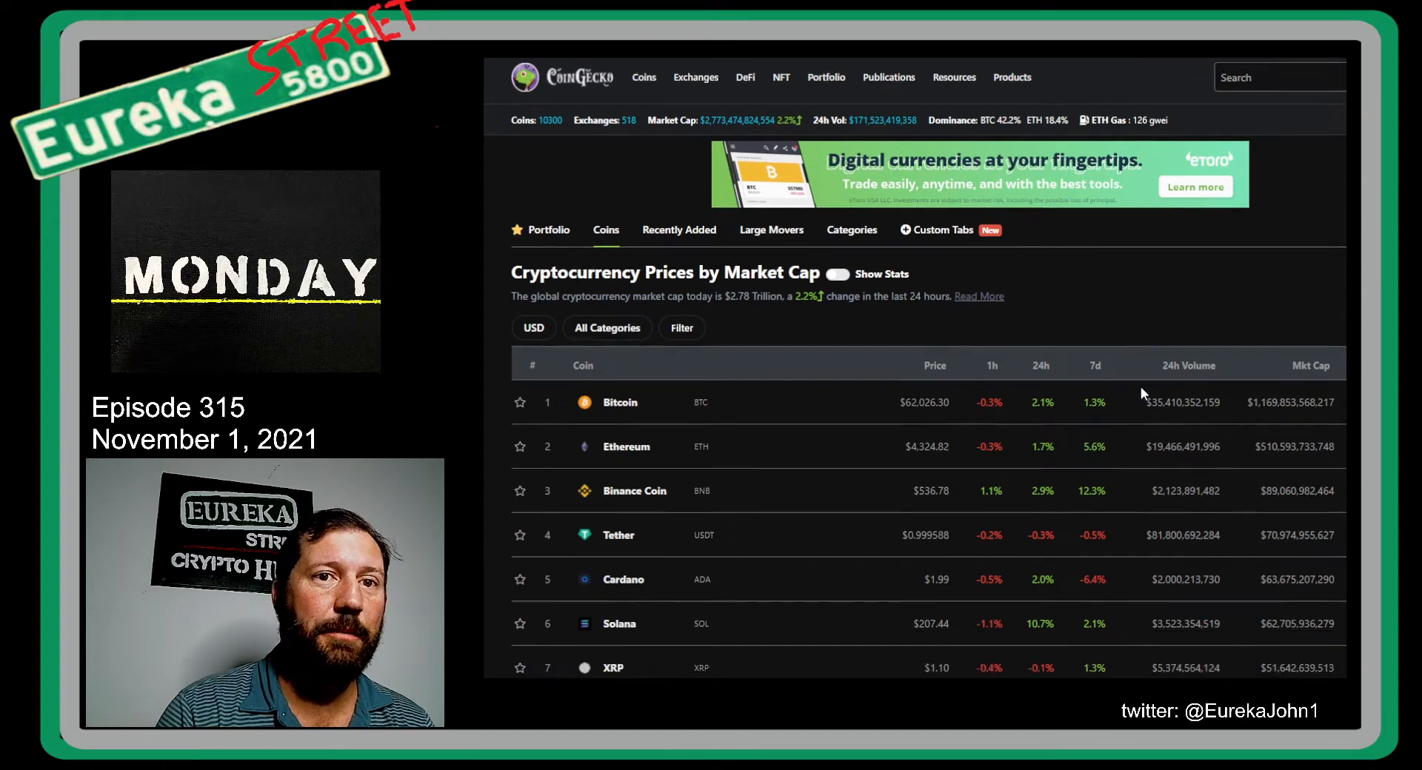
pyautogui.scroll(-3)
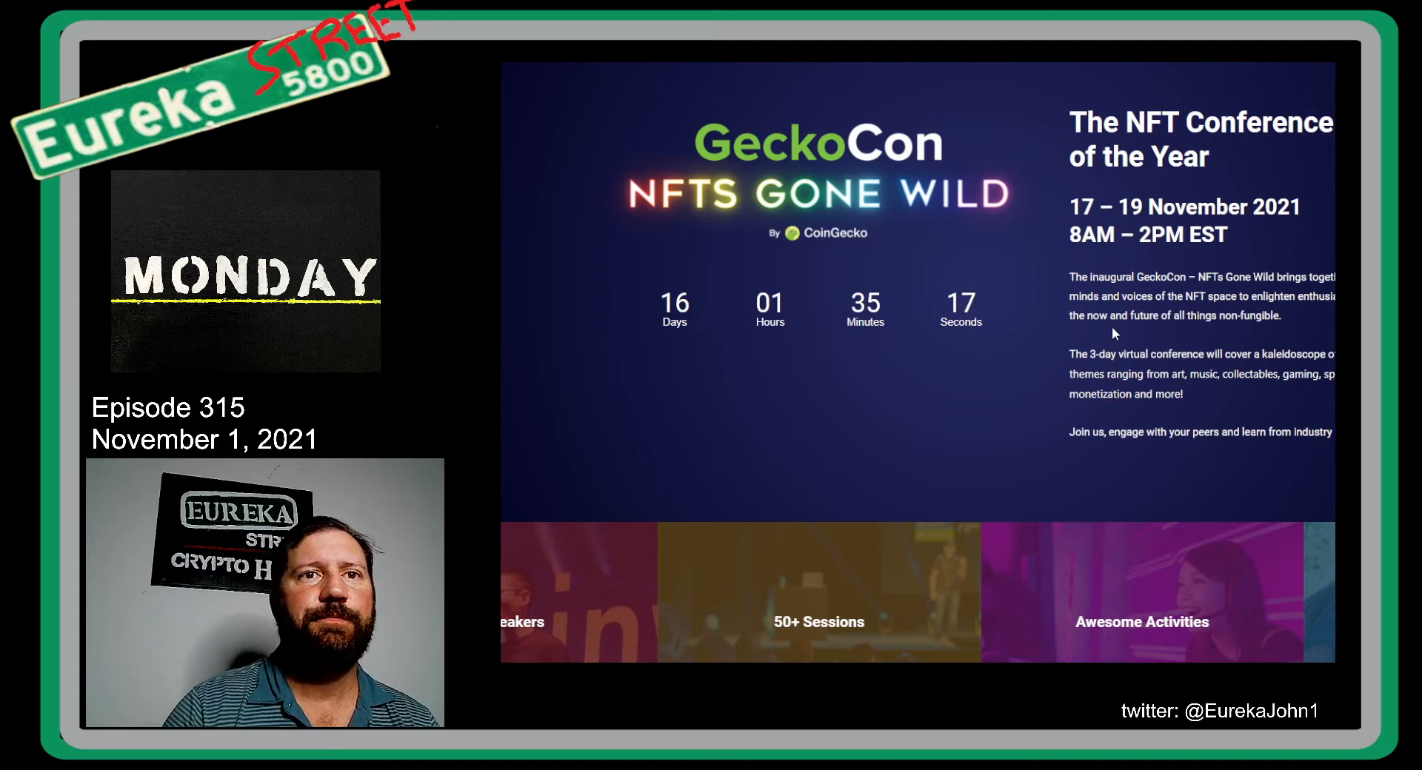
pyautogui.moveTo(1124, 311)
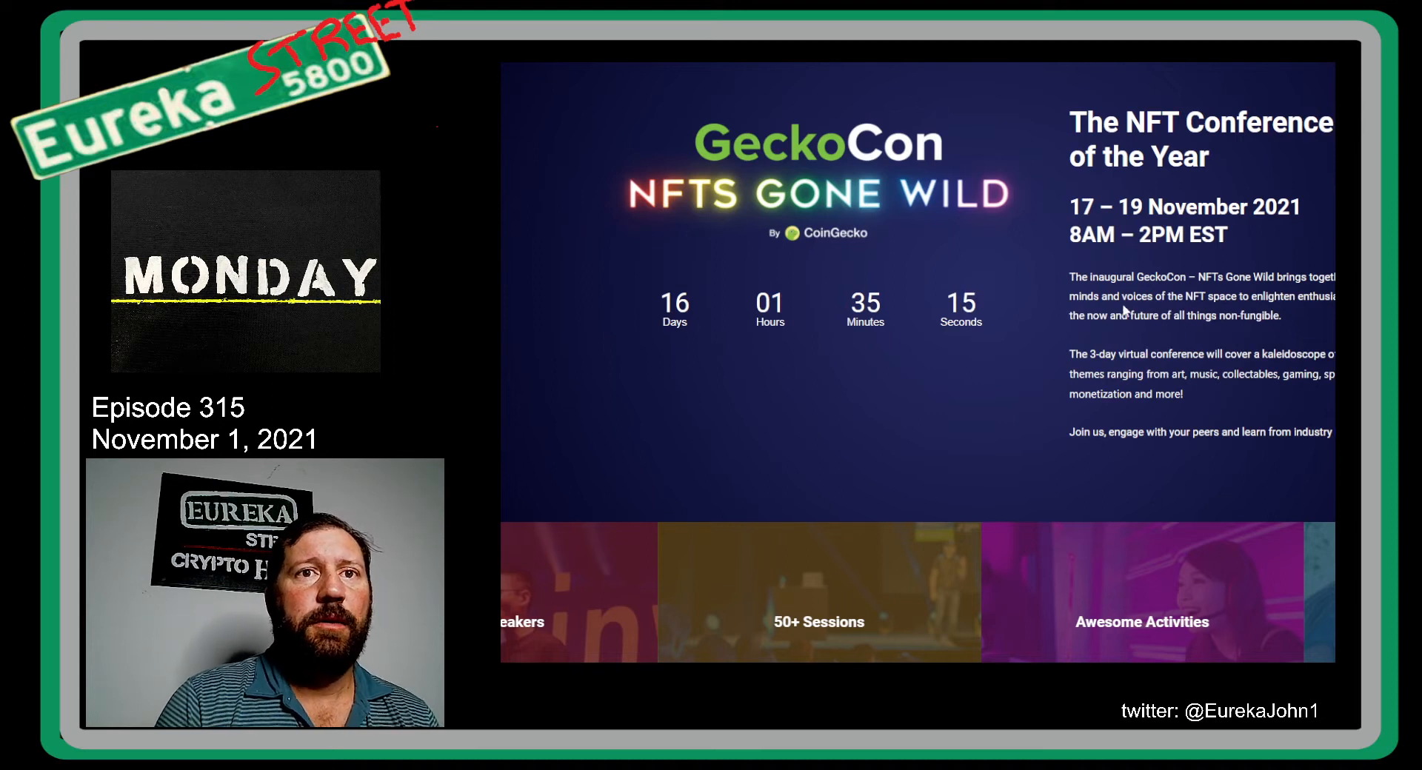
pyautogui.moveTo(1281, 290)
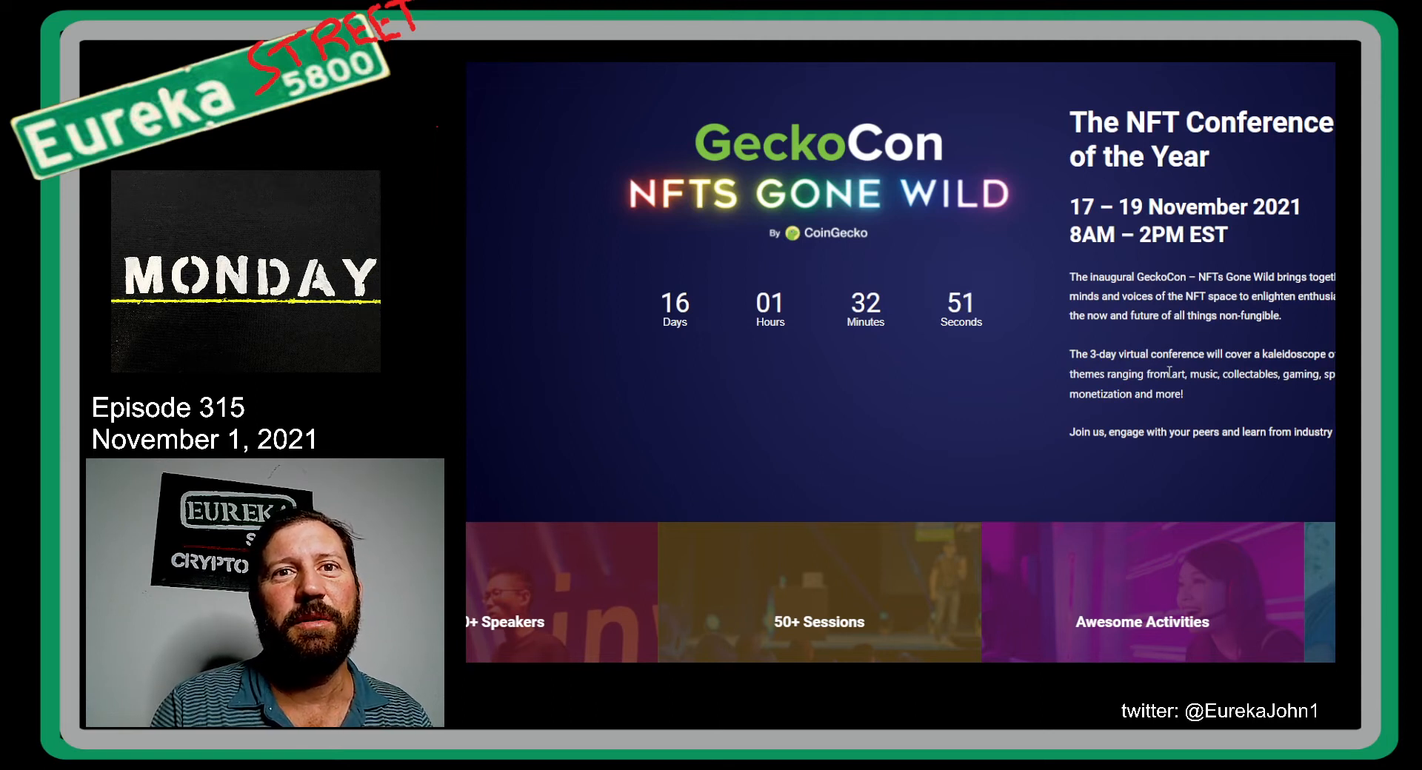
# Step: Scroll through the full GeckoCon speaker portraits list before returning to the Coins tab
pyautogui.scroll(-3)
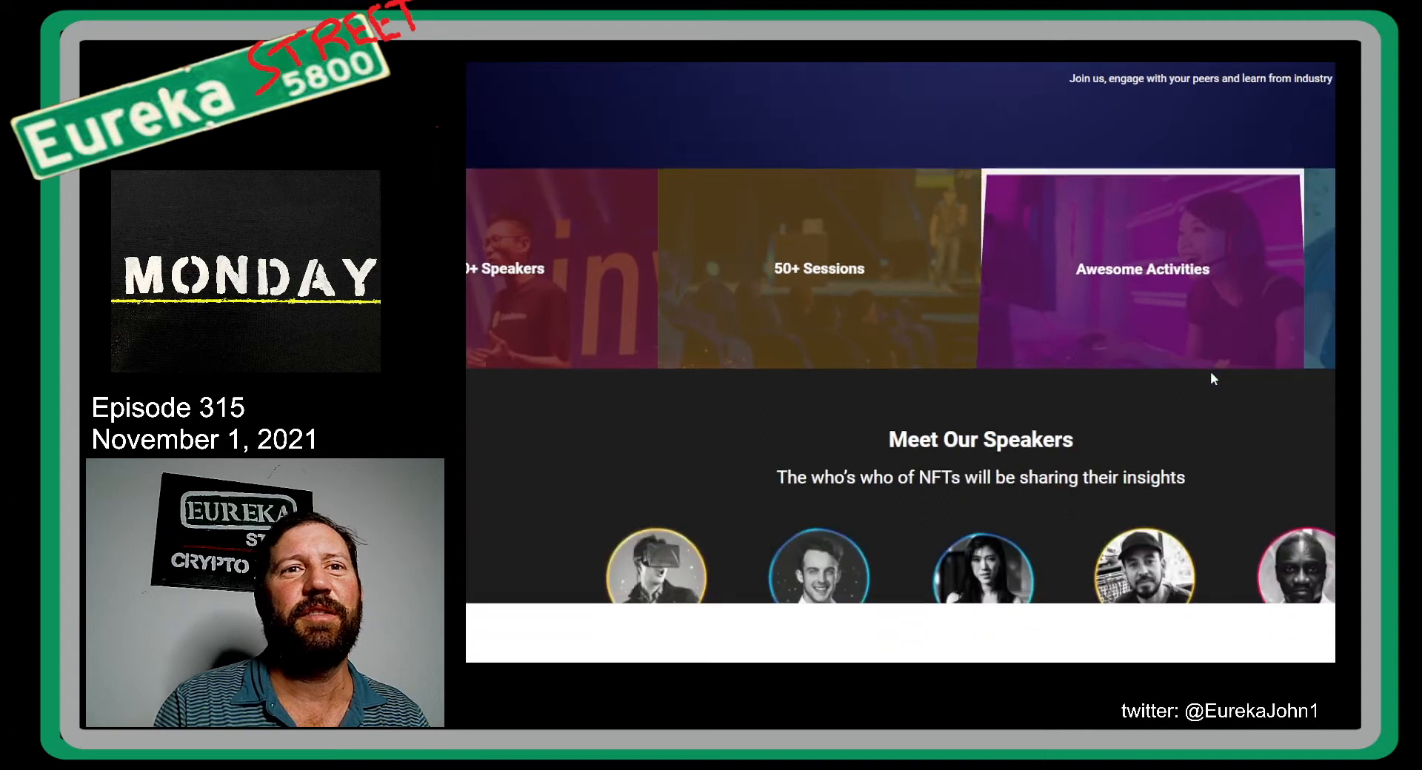
pyautogui.scroll(-3)
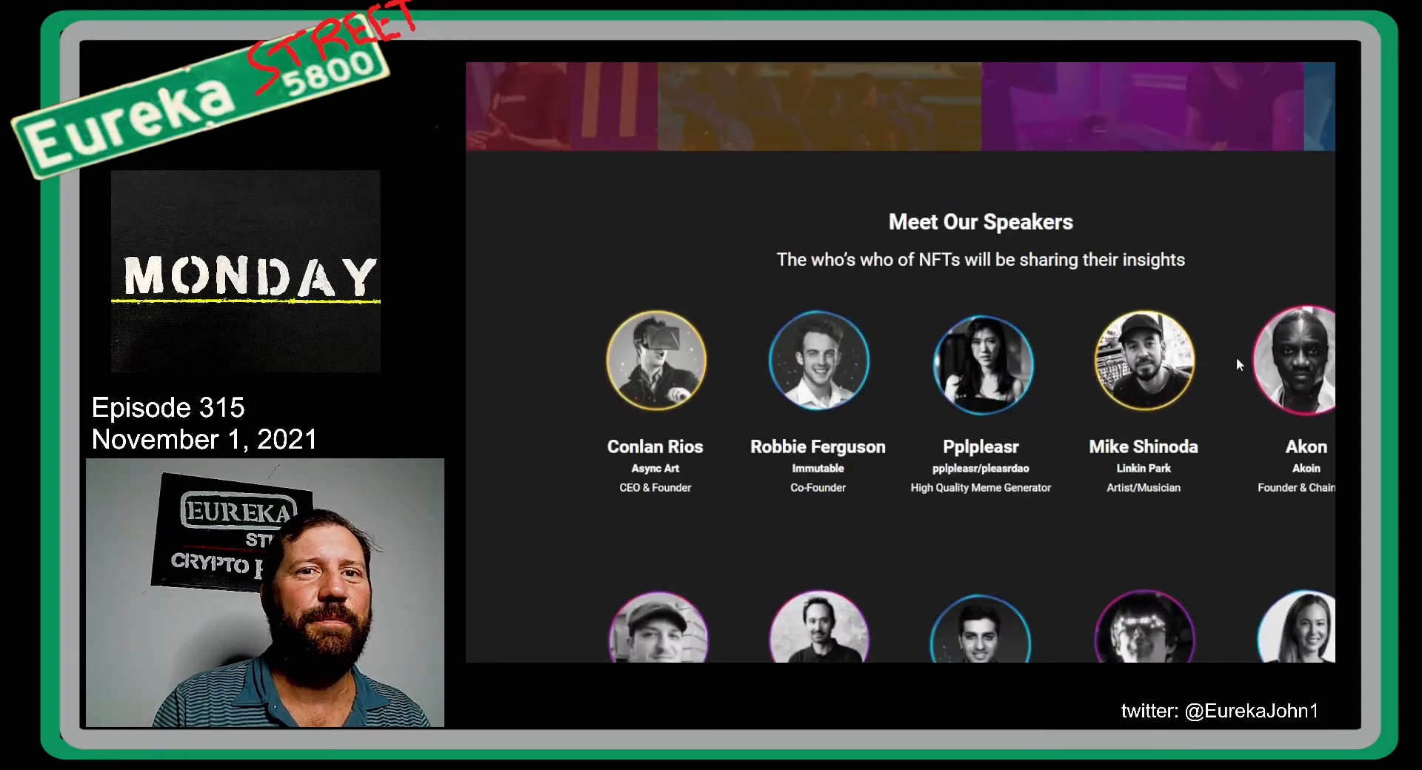
pyautogui.scroll(-3)
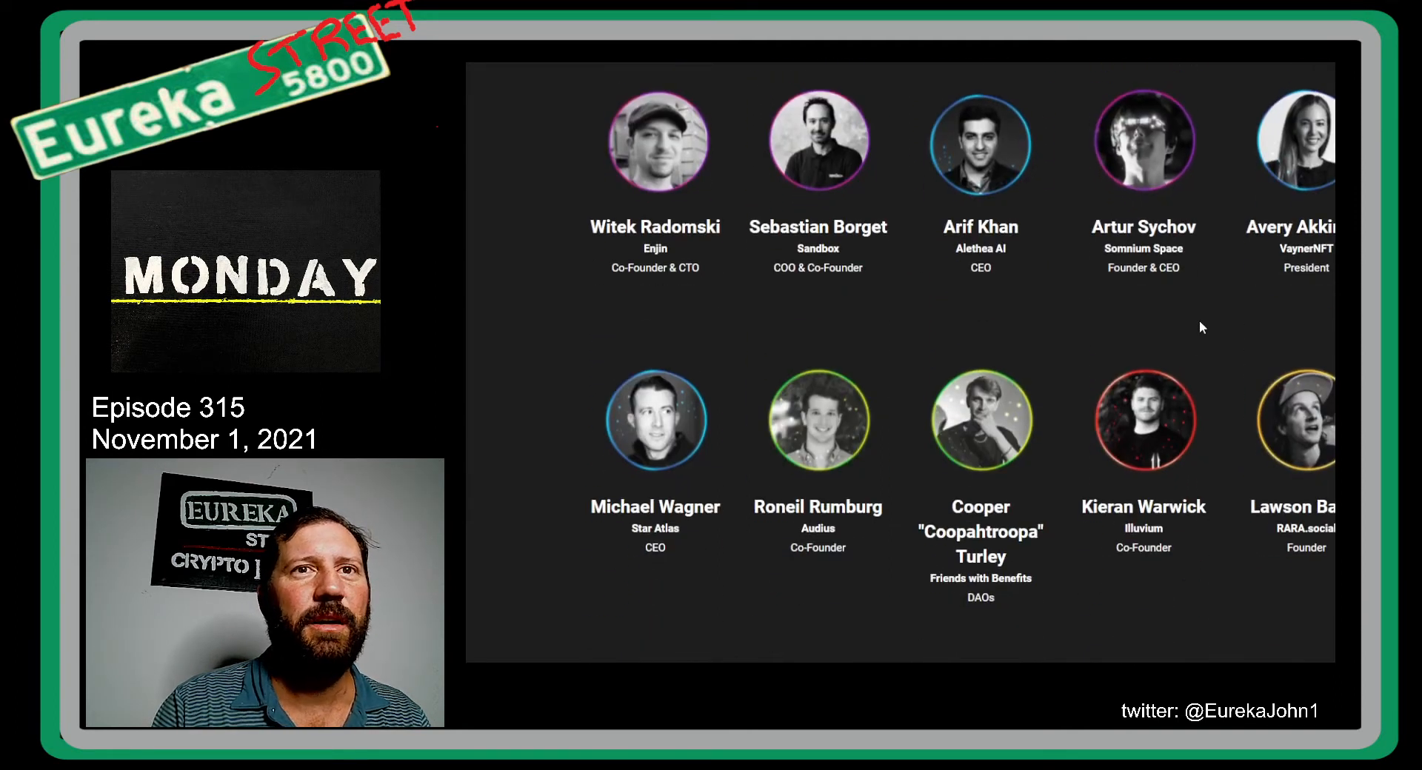
pyautogui.scroll(-3)
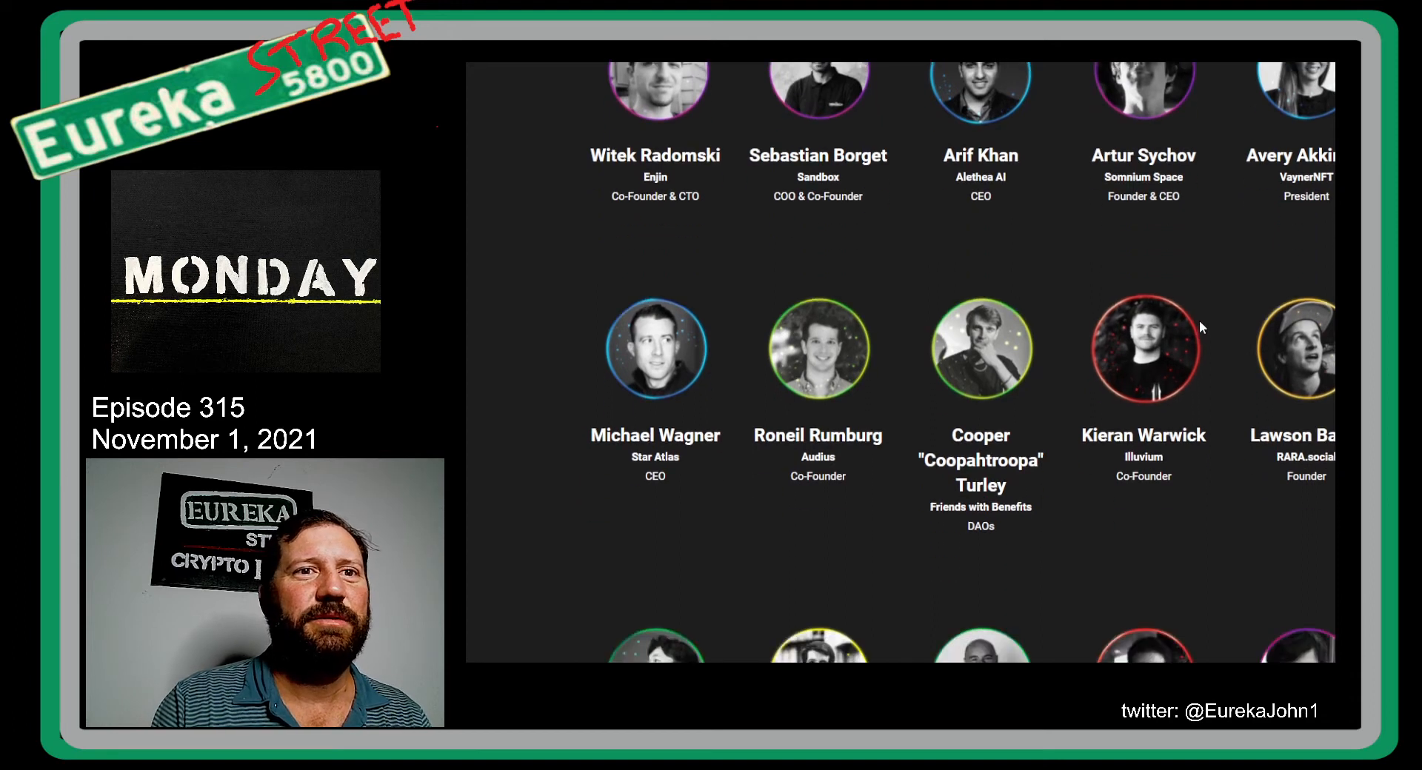
pyautogui.scroll(-3)
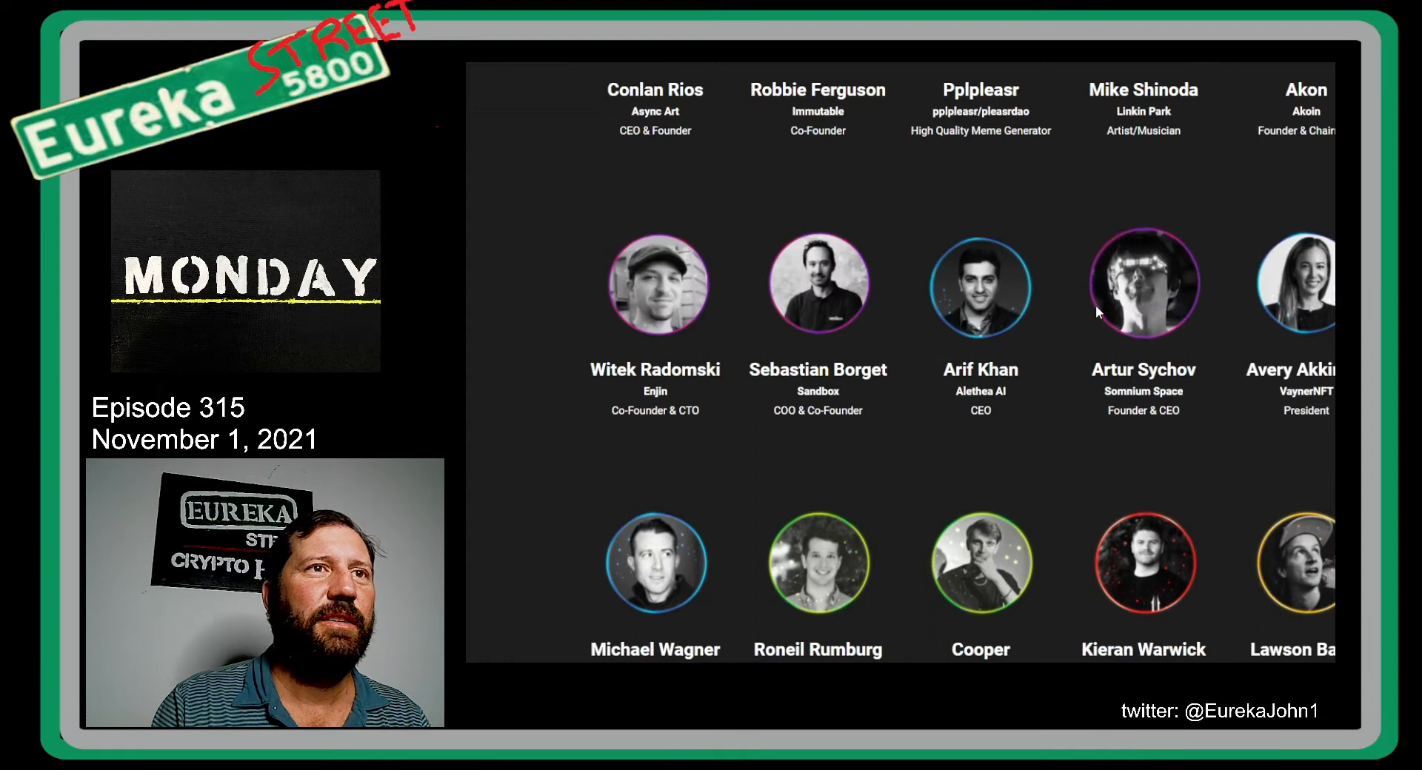
pyautogui.scroll(-3)
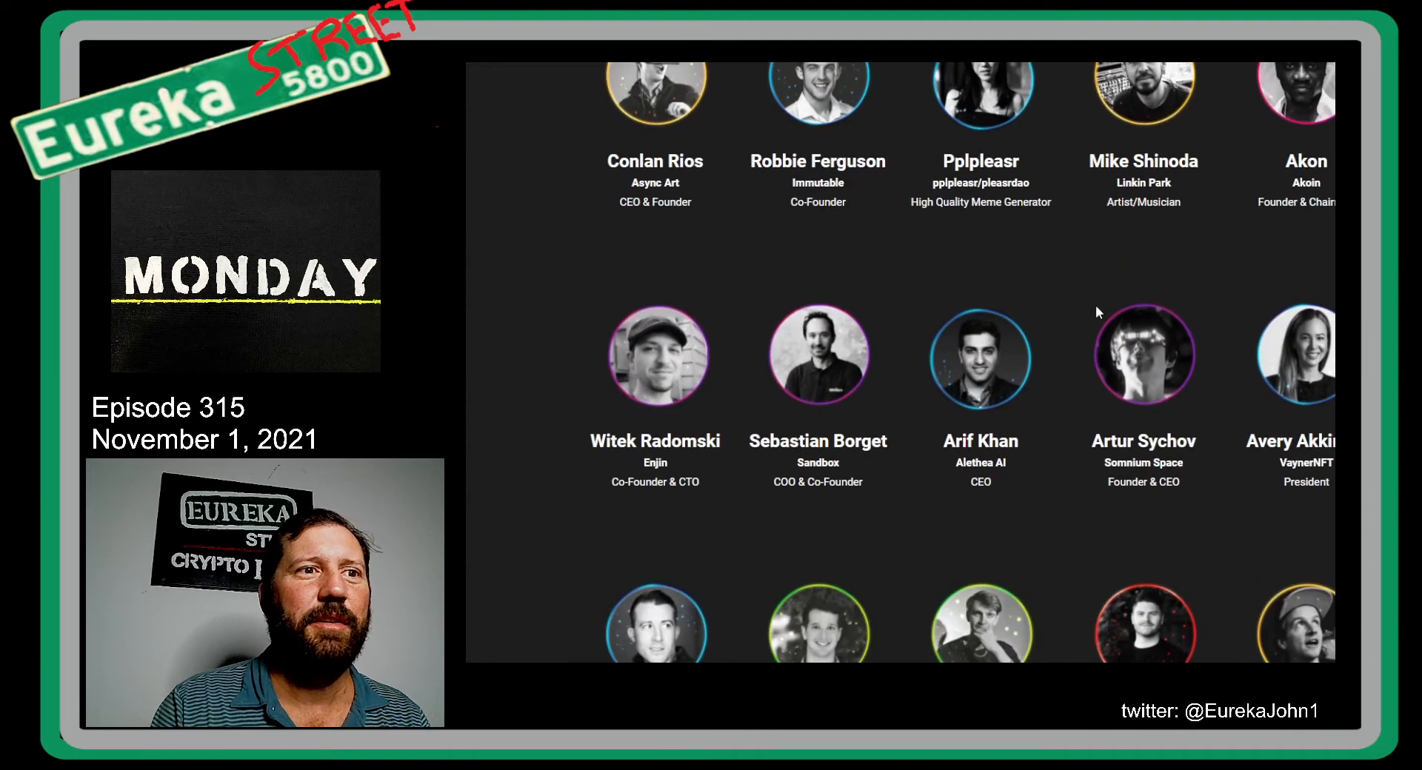
pyautogui.scroll(-3)
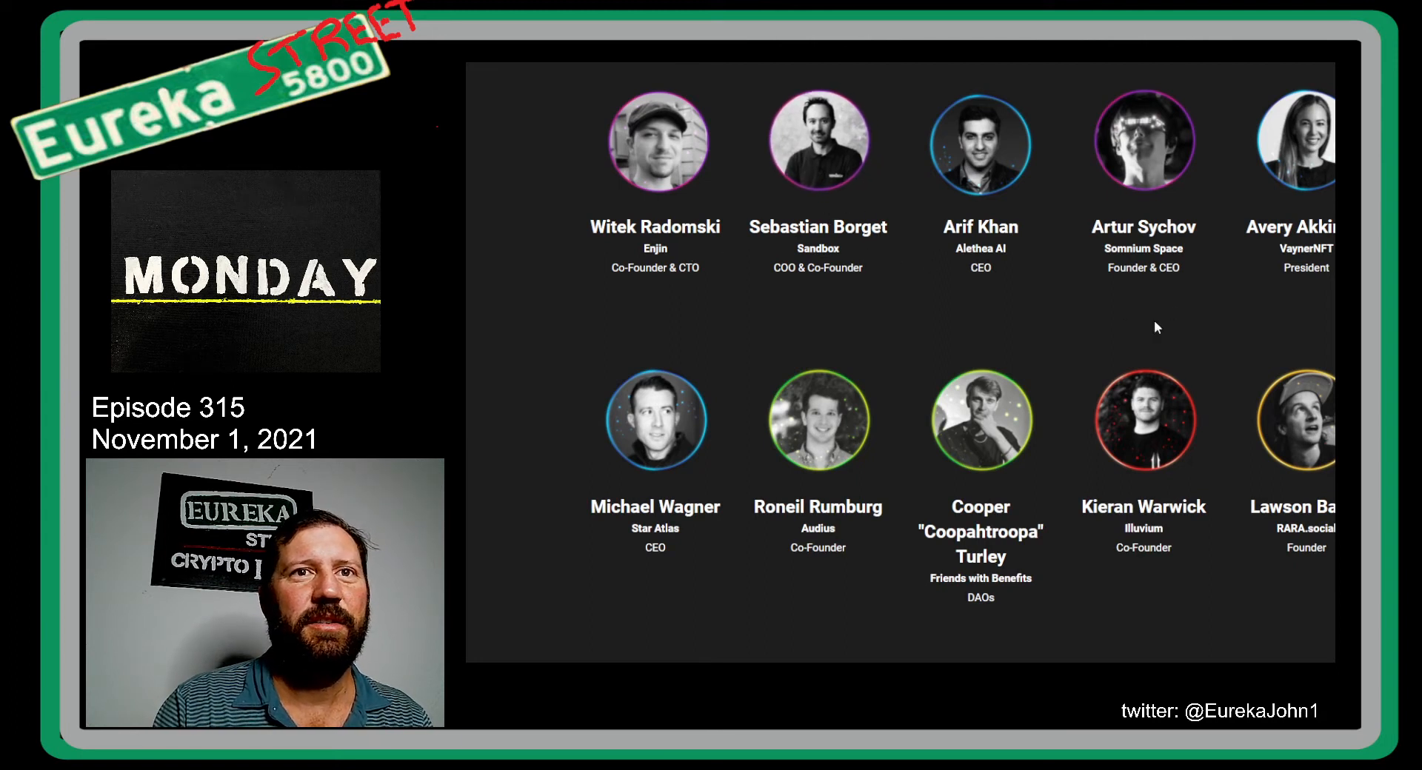
pyautogui.scroll(-3)
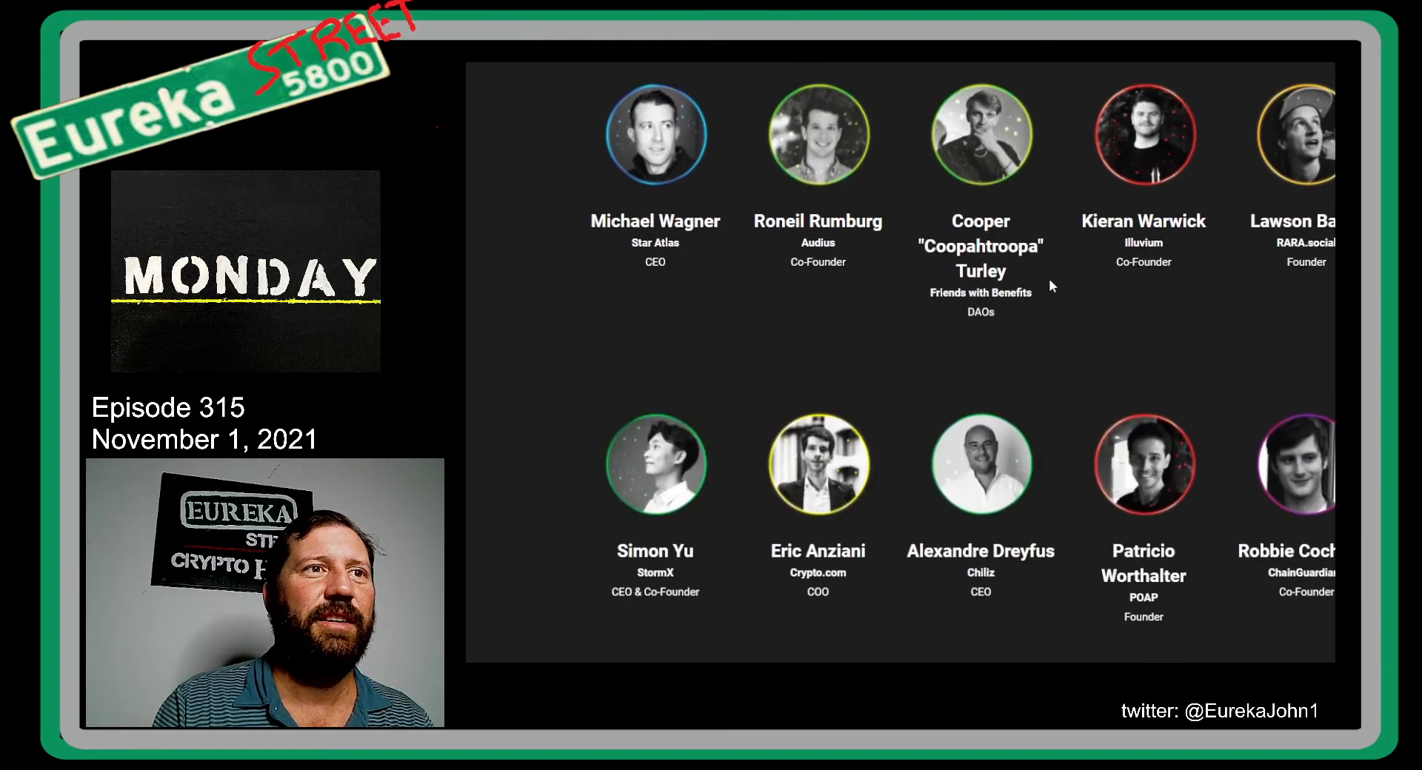
pyautogui.scroll(-3)
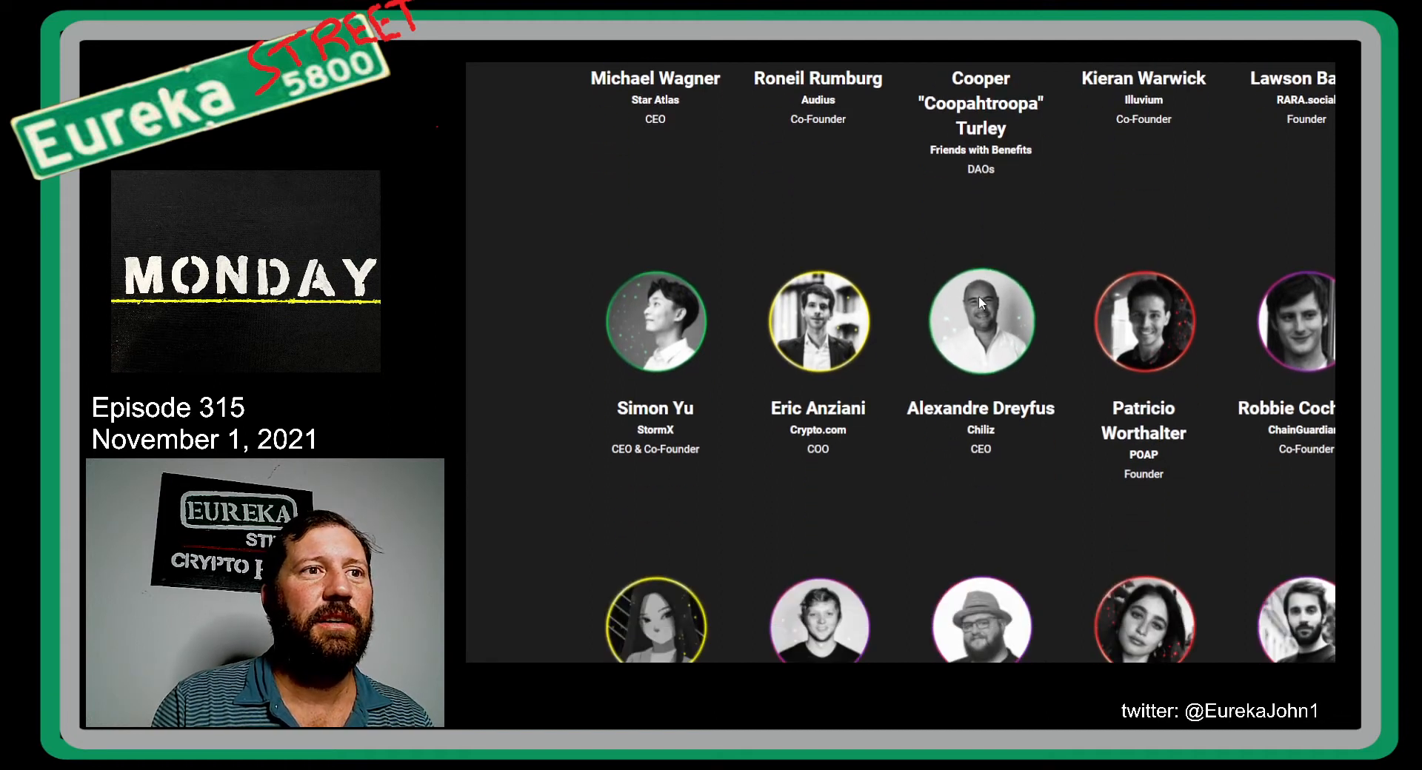
pyautogui.scroll(-3)
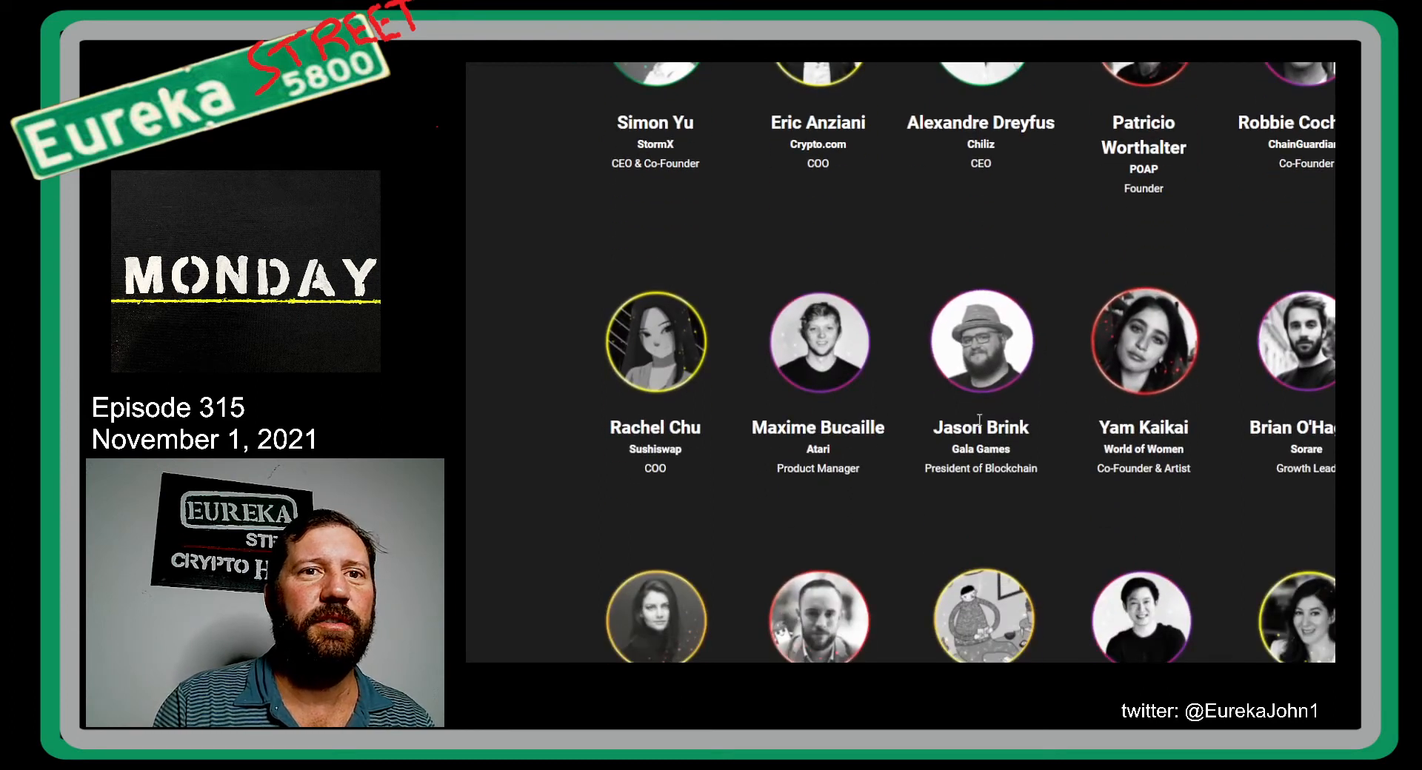
pyautogui.scroll(-3)
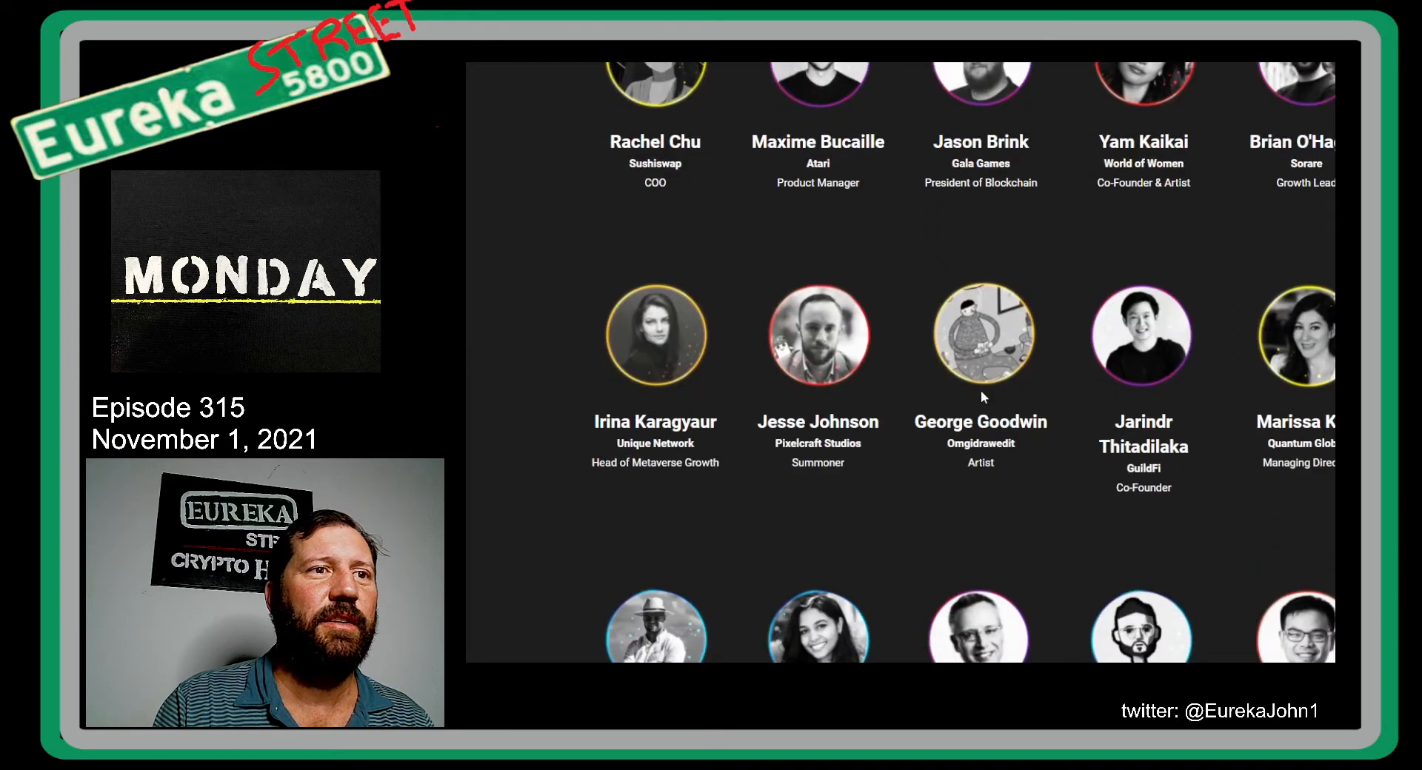
pyautogui.scroll(-3)
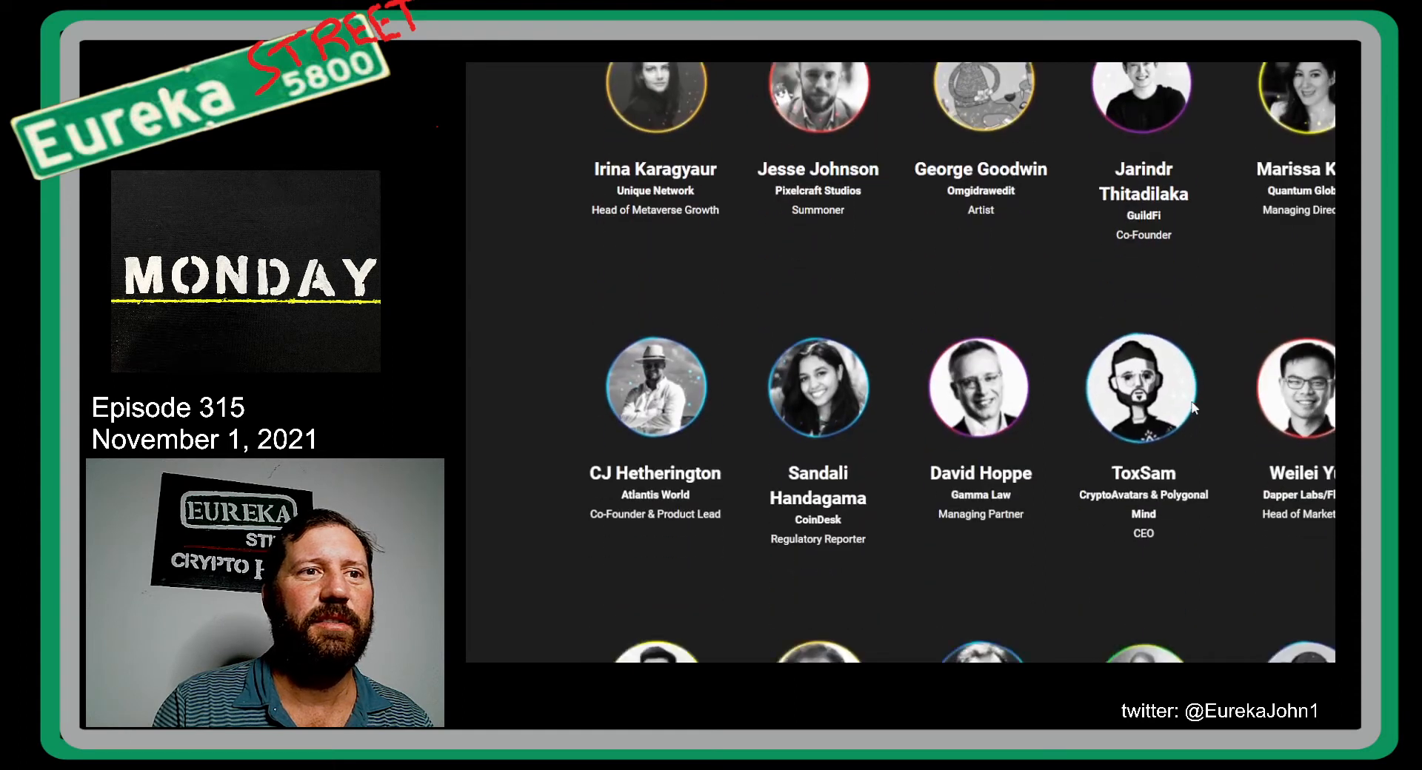
pyautogui.scroll(-3)
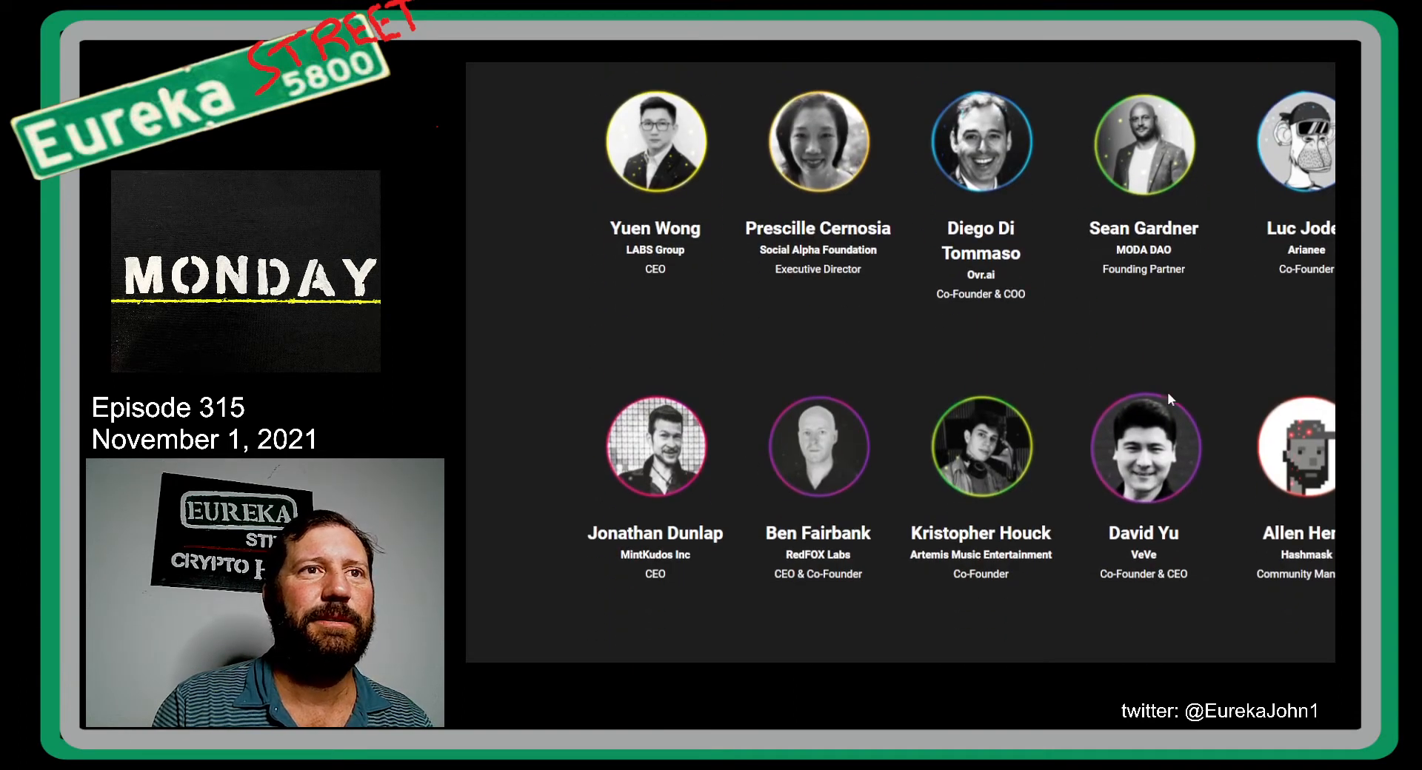
pyautogui.scroll(-3)
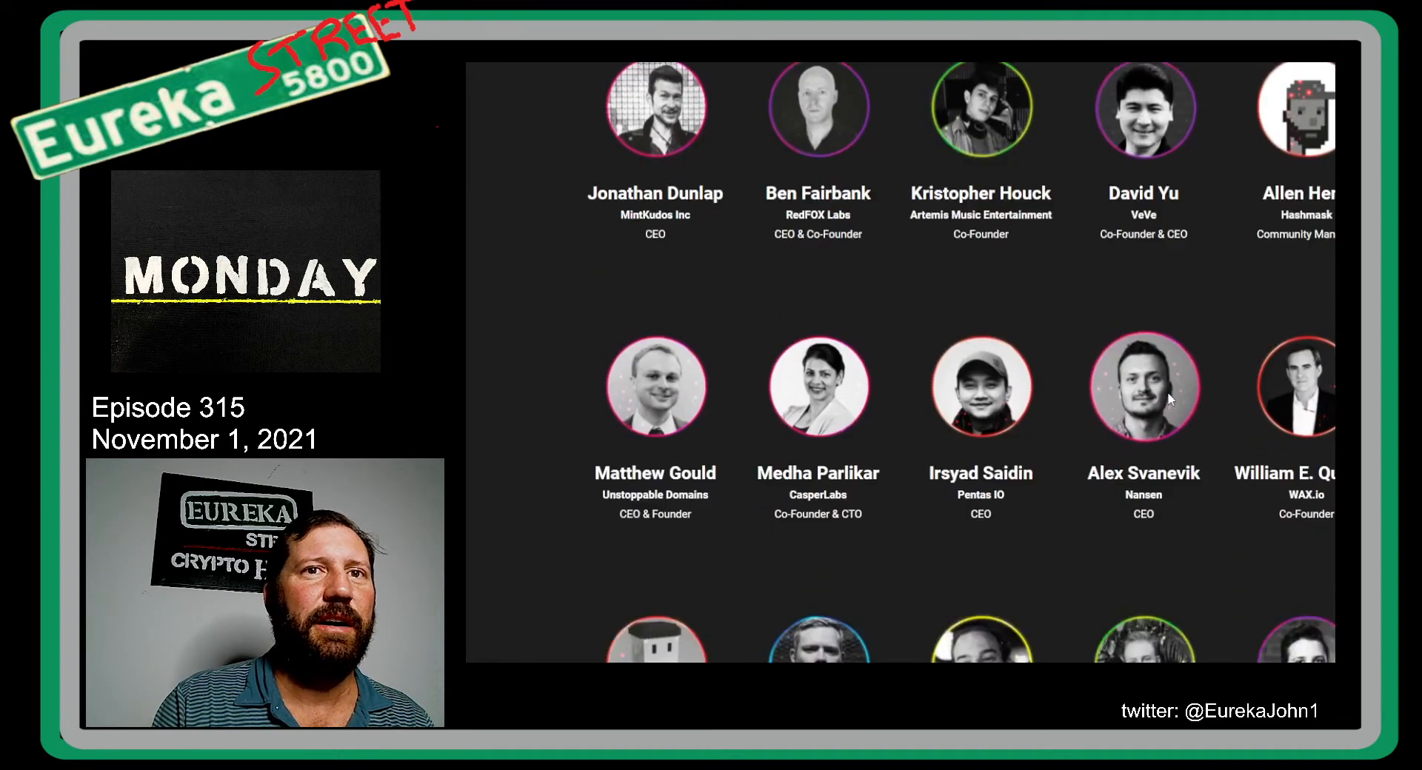
pyautogui.scroll(-3)
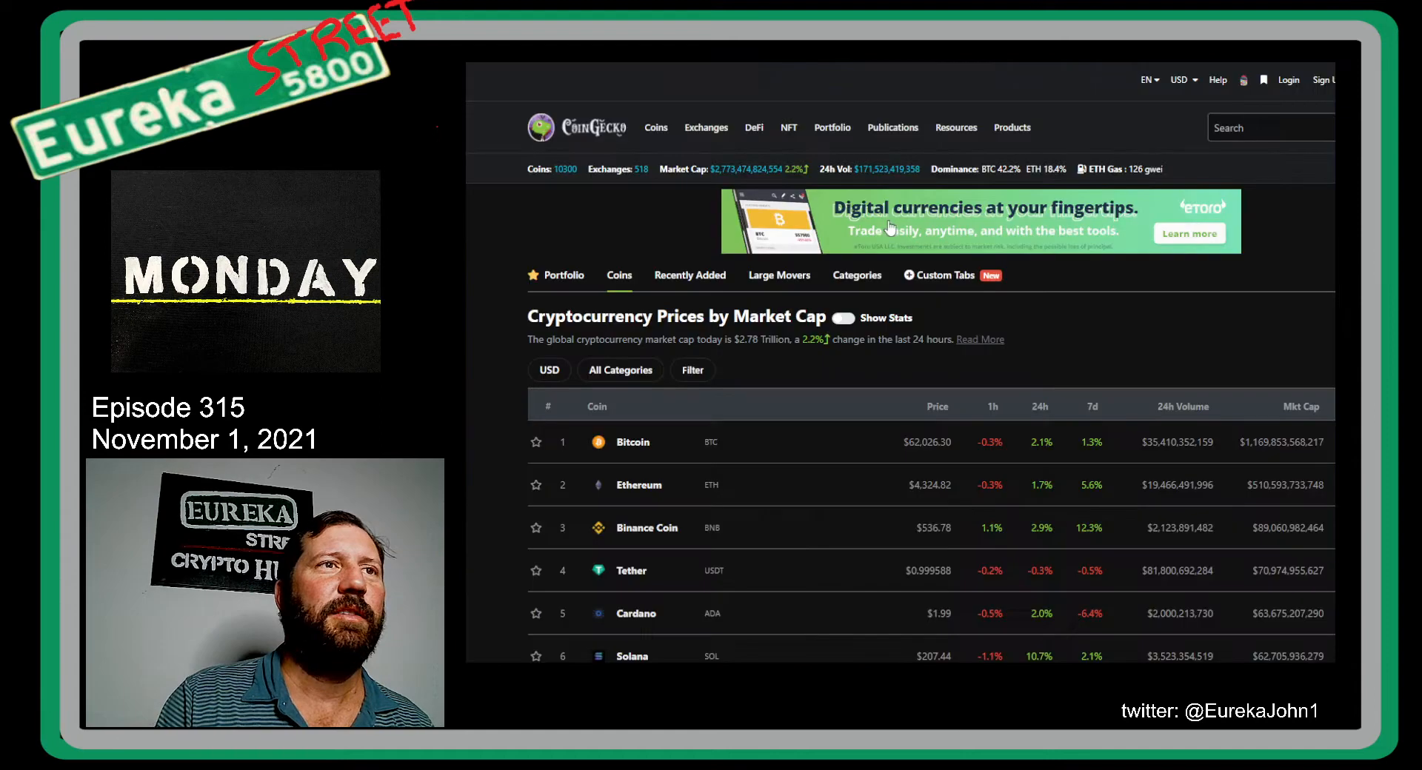
pyautogui.scroll(-3)
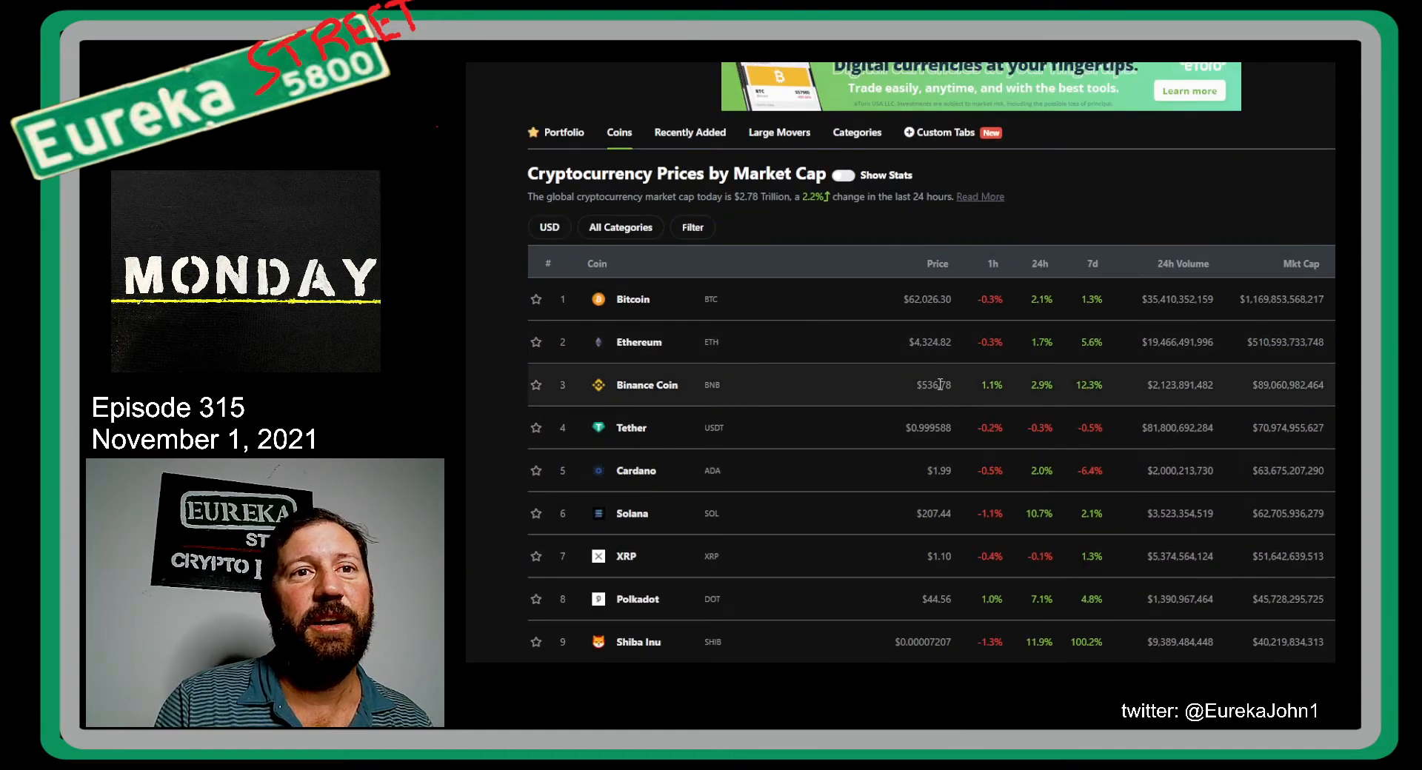
pyautogui.scroll(-3)
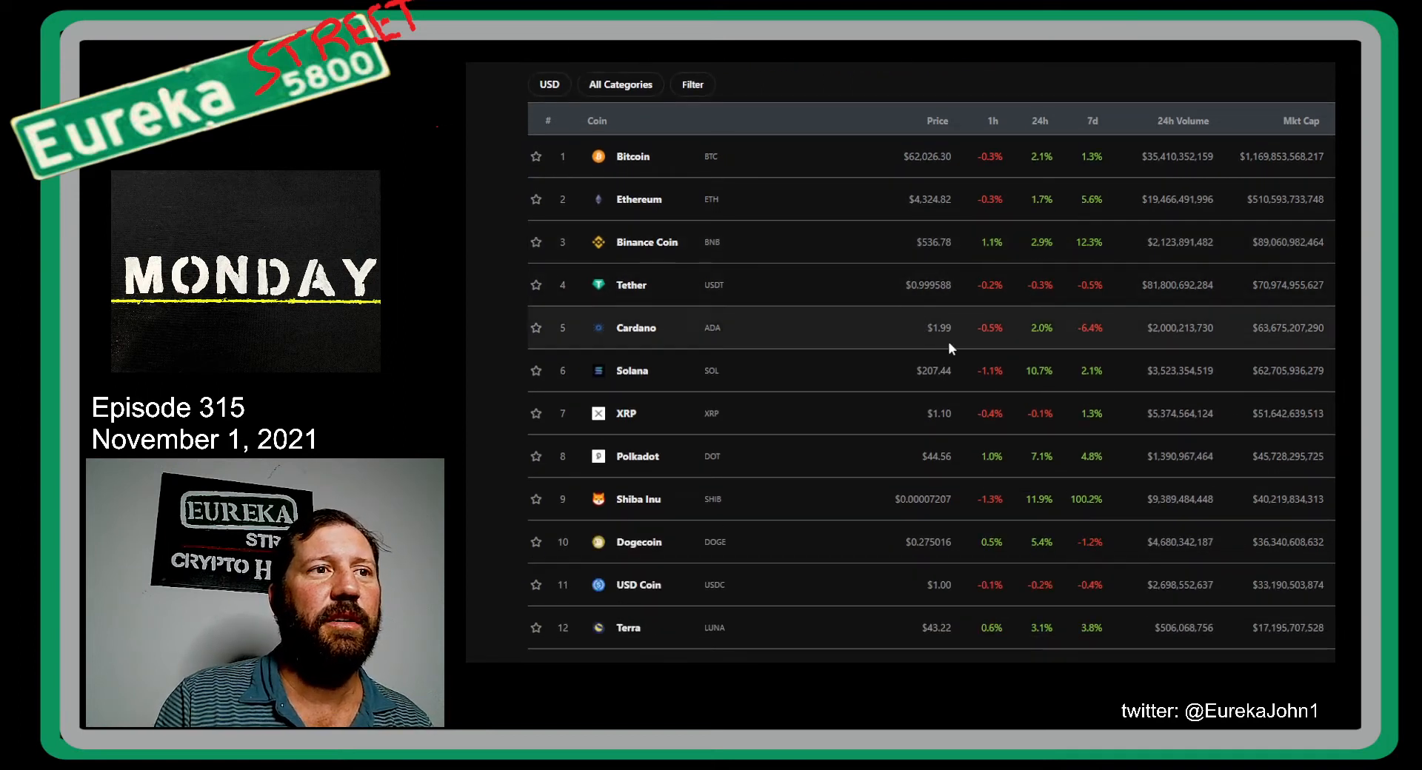
pyautogui.moveTo(921, 393)
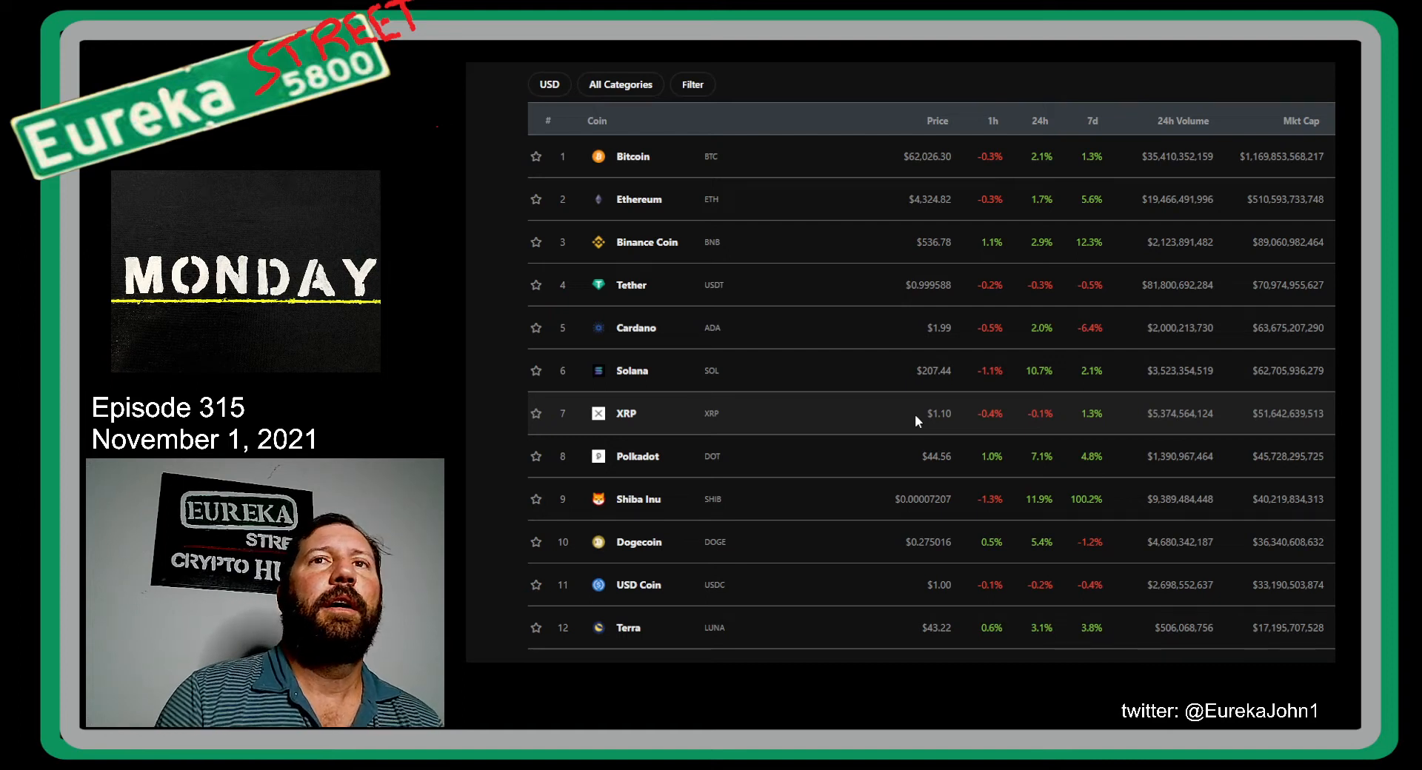
pyautogui.moveTo(1051, 306)
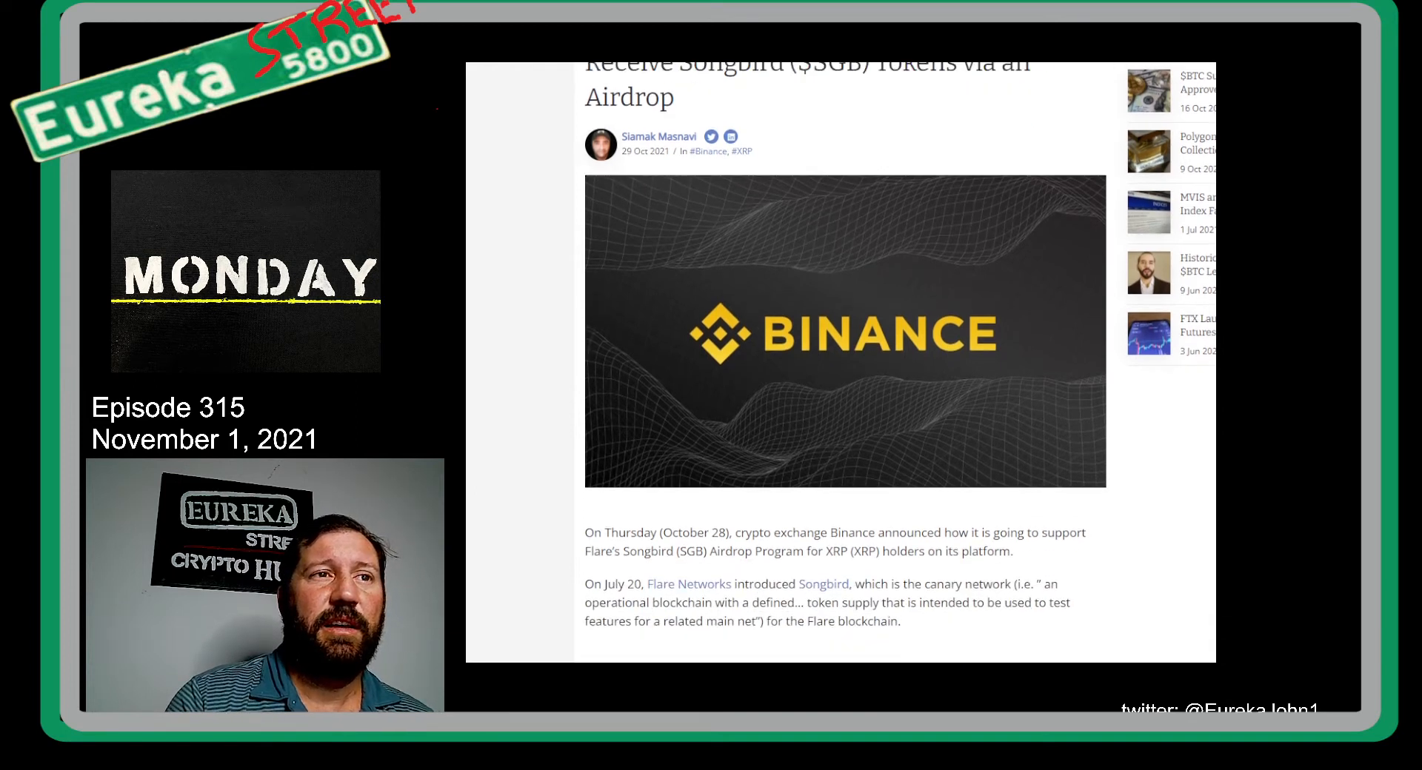
# Step: Scroll the Songbird airdrop article past the embedded Flare tweet to Flare's description
pyautogui.scroll(-3)
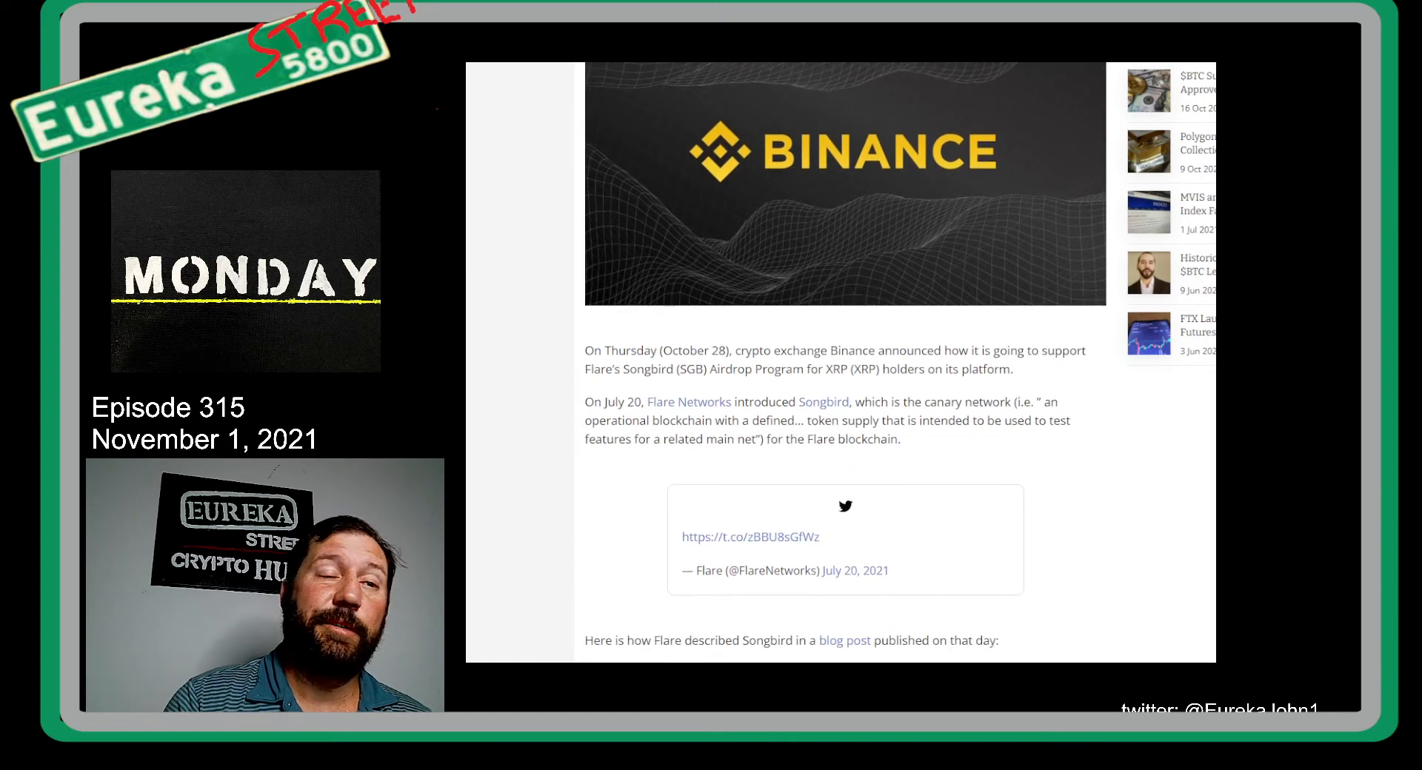
pyautogui.scroll(-3)
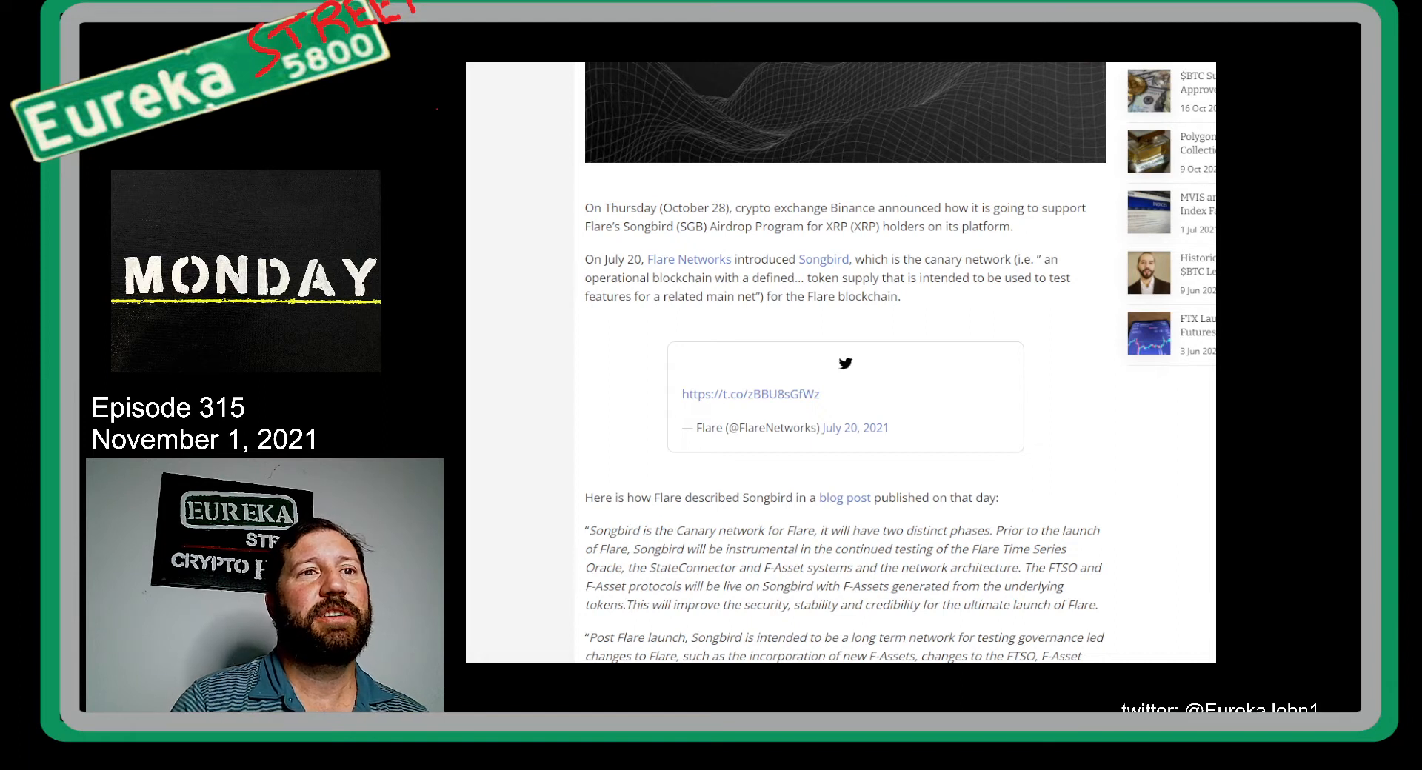
pyautogui.scroll(-3)
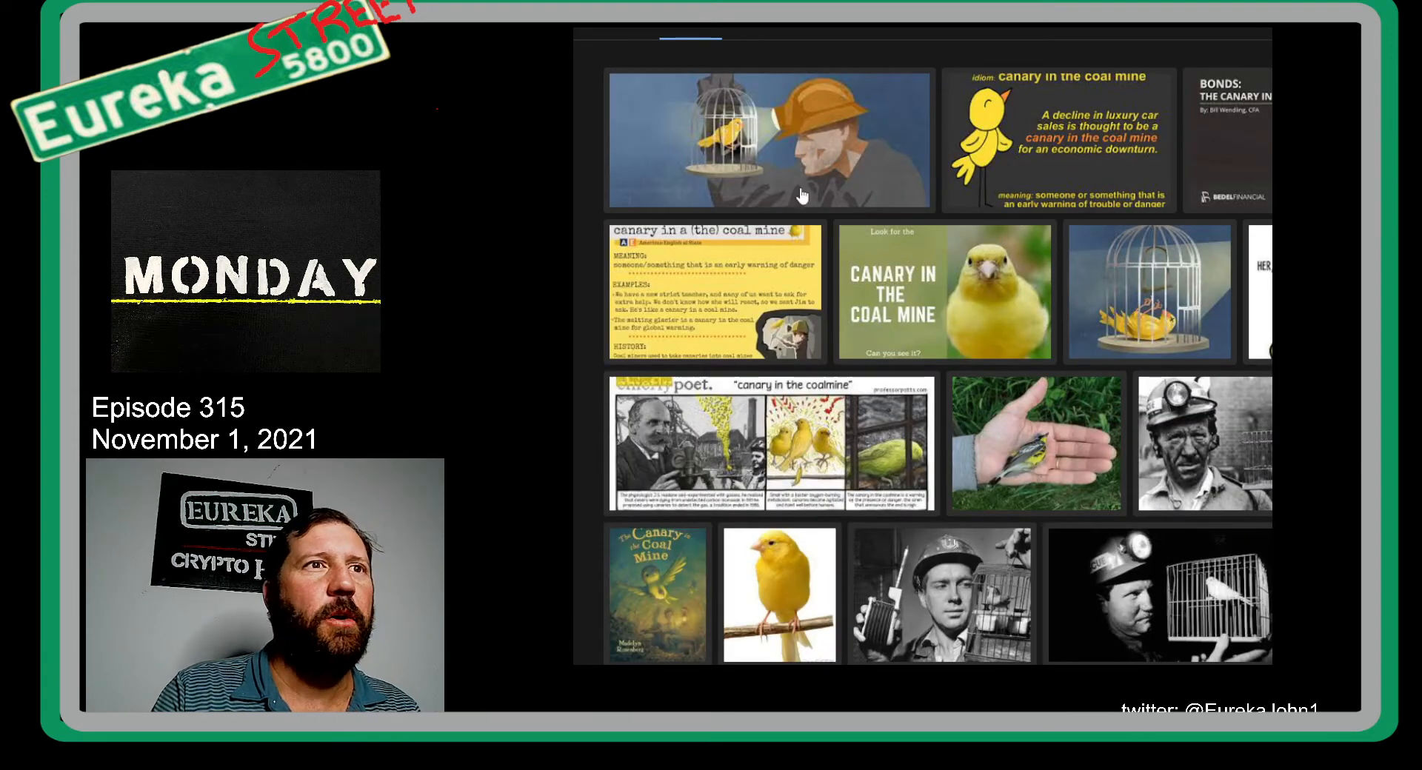
# Step: Scroll further through the 'canary in the coal mine' image results
pyautogui.scroll(-3)
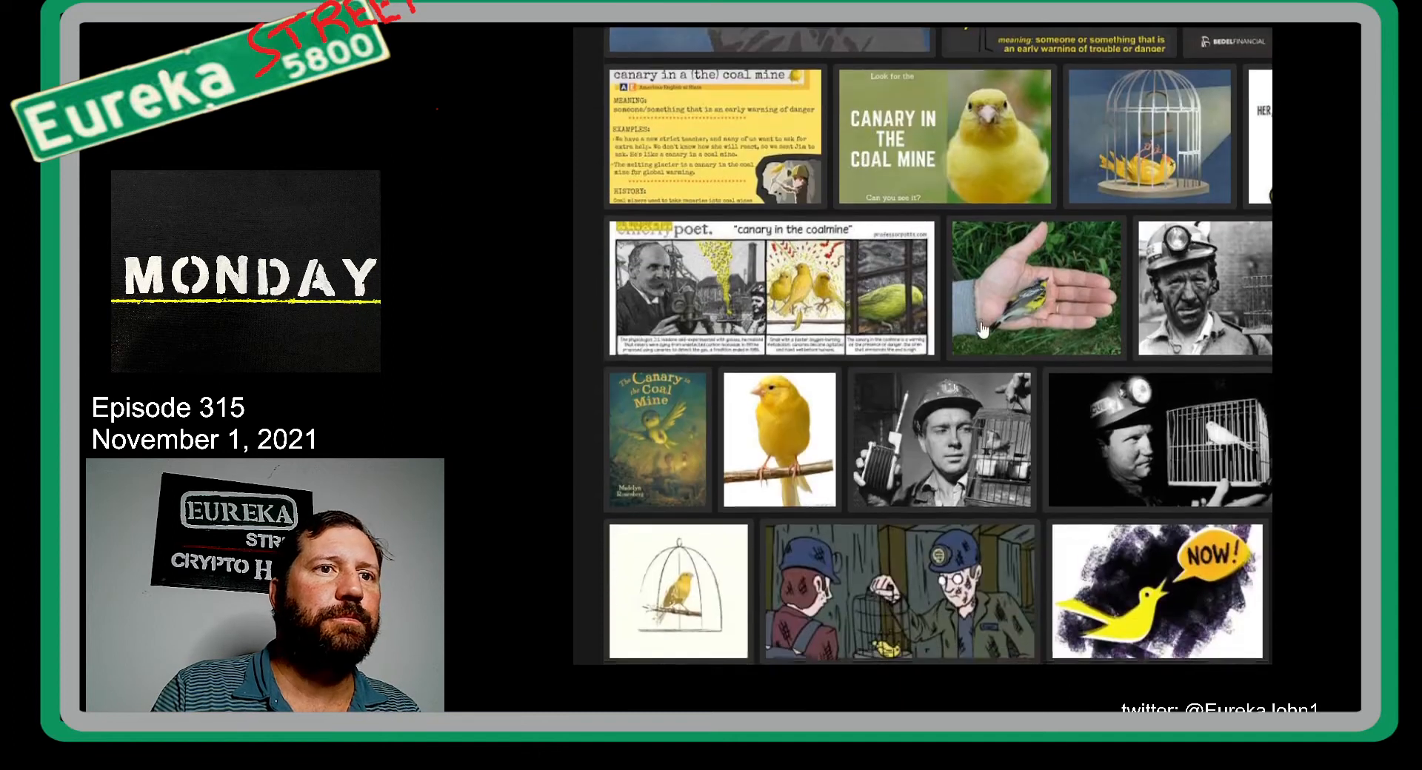
pyautogui.scroll(-3)
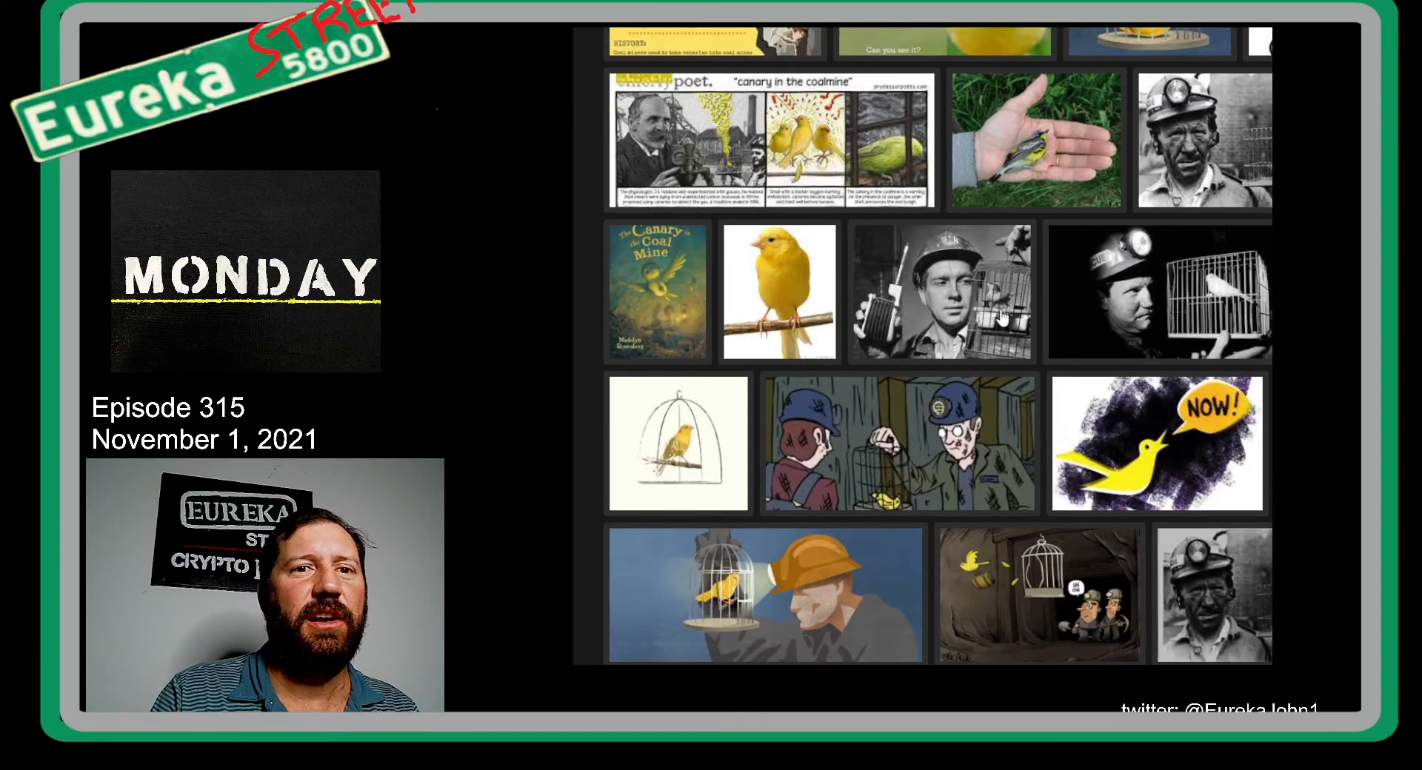
pyautogui.scroll(-3)
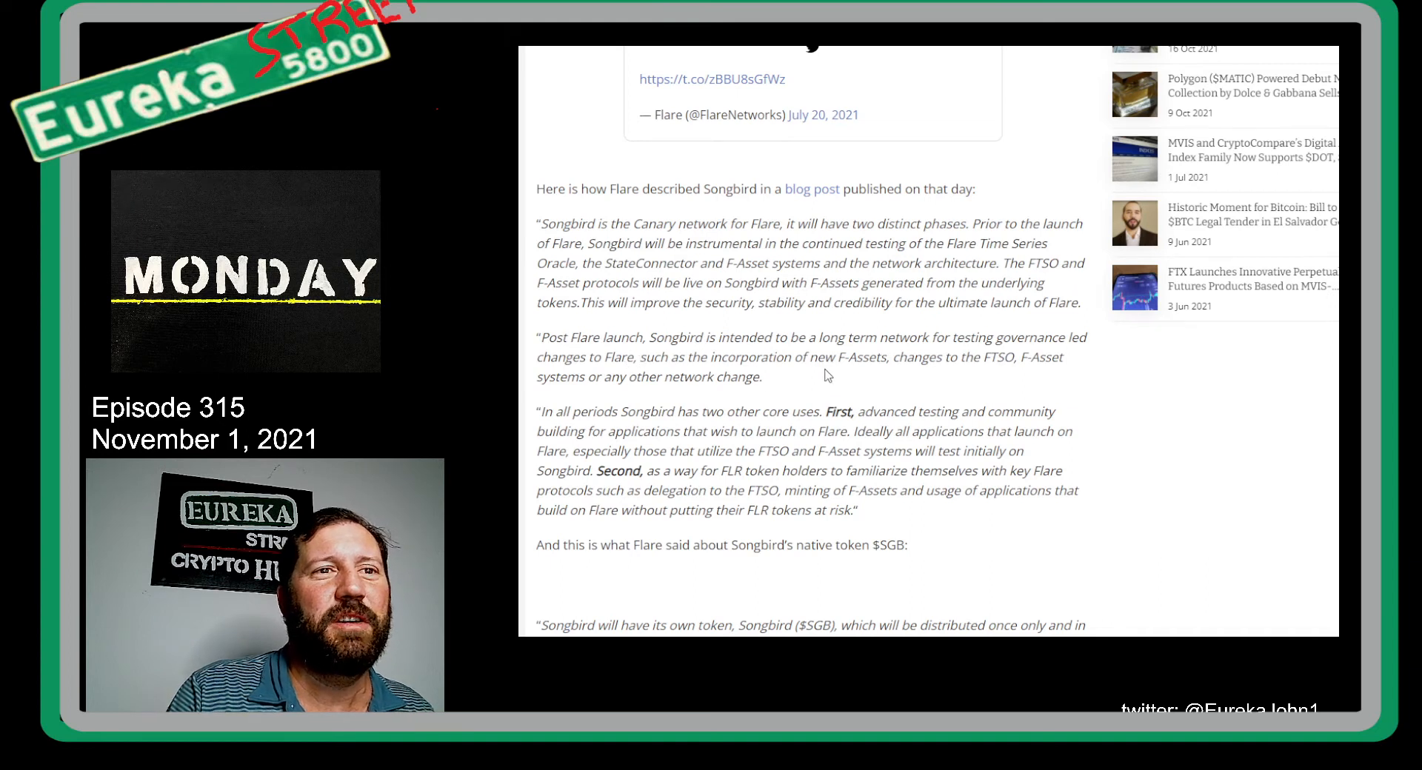
pyautogui.moveTo(976, 375)
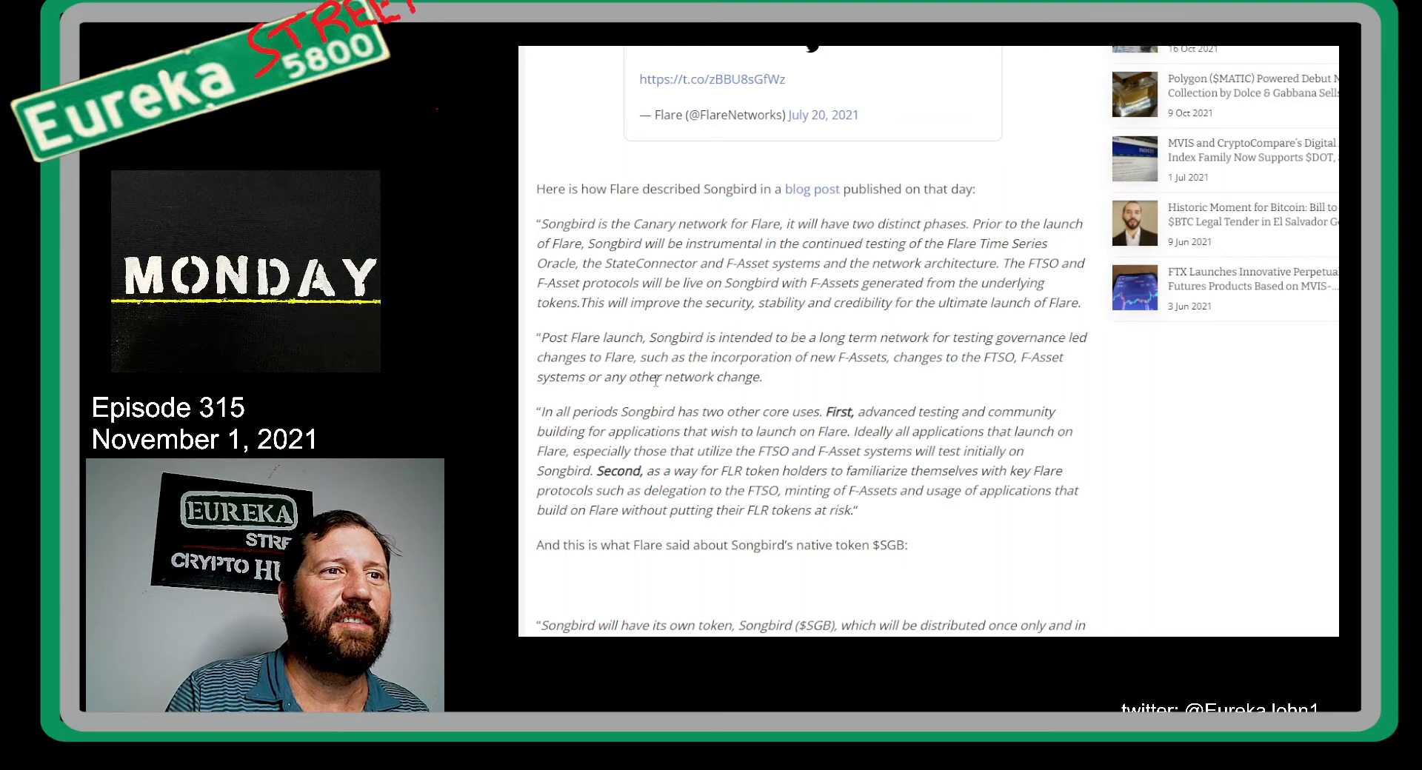
pyautogui.moveTo(632, 430)
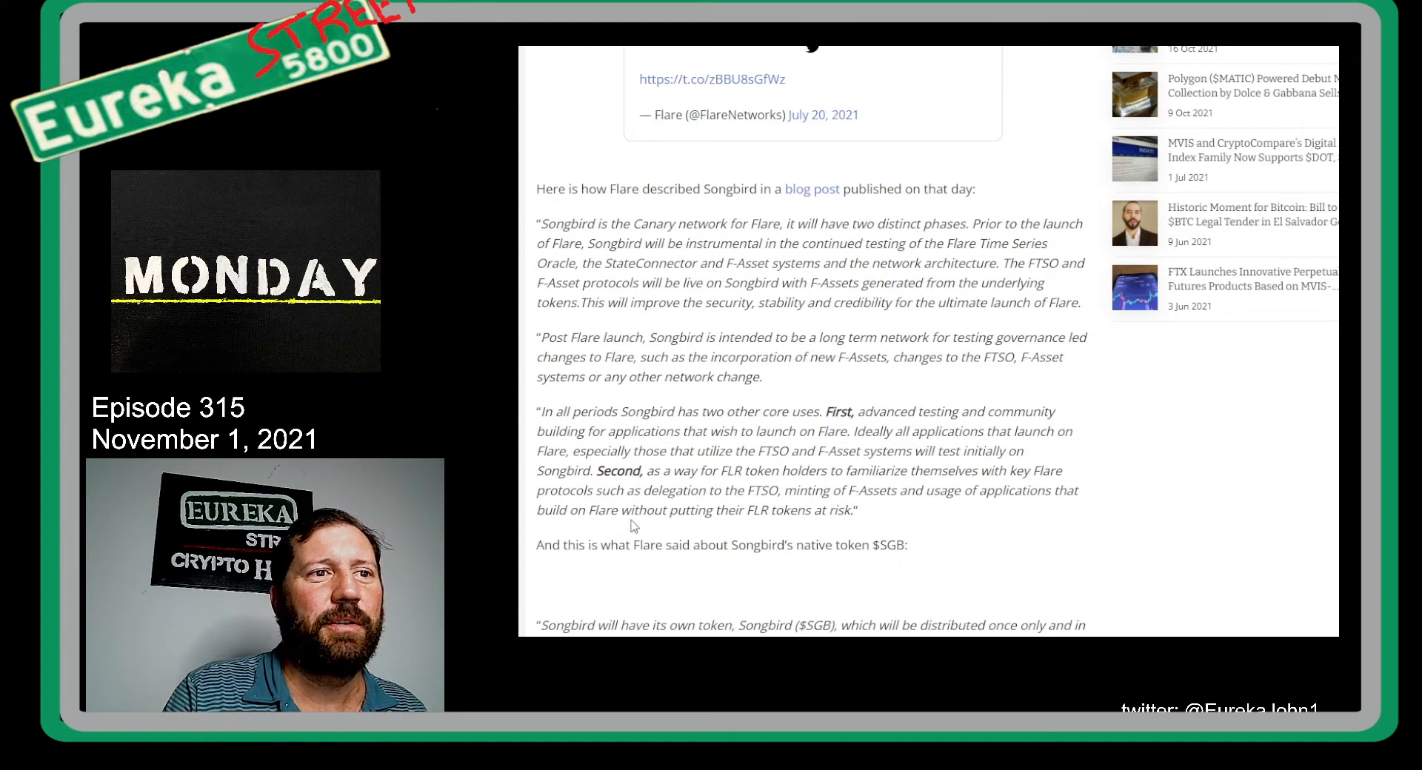
# Step: Read down through Binance's snapshot ratio details in the Songbird article
pyautogui.scroll(-3)
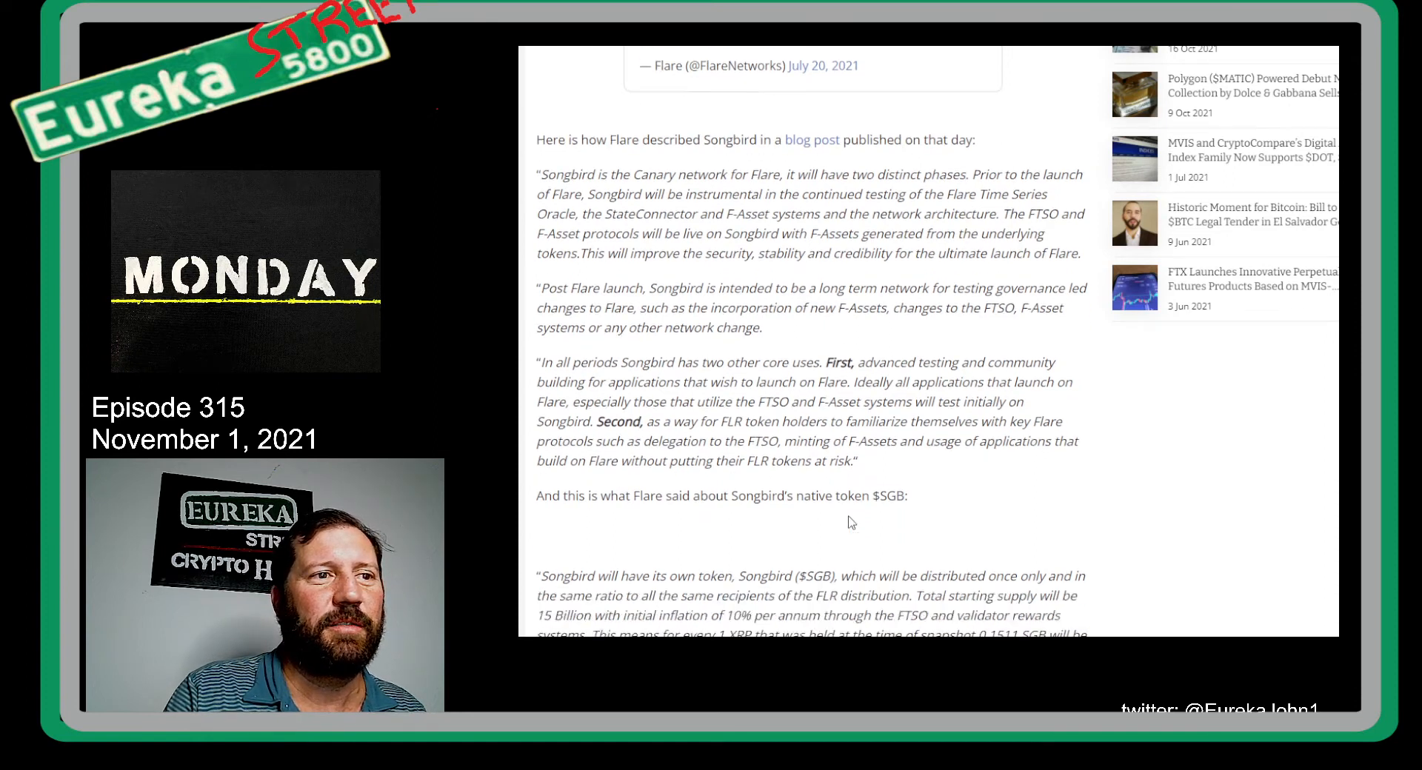
pyautogui.scroll(-3)
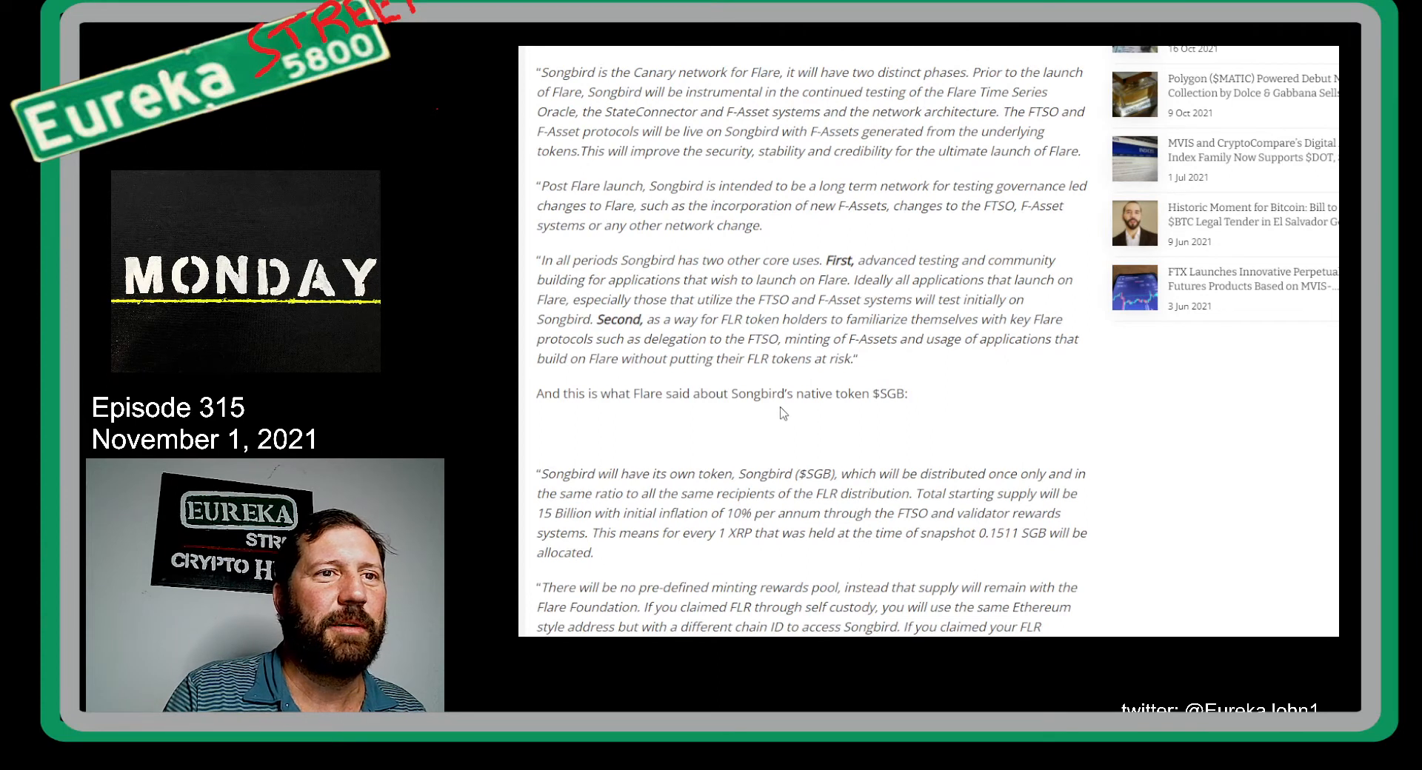
pyautogui.scroll(-3)
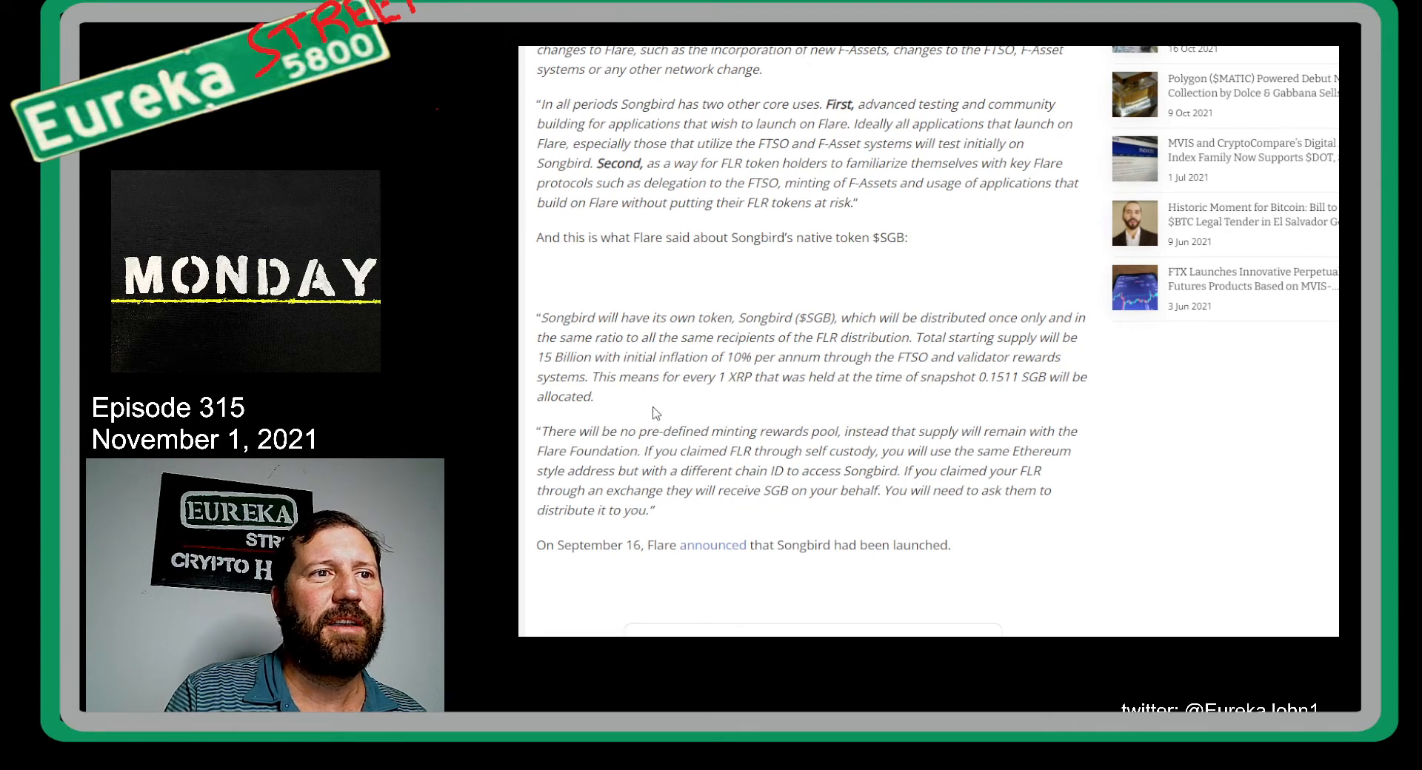
pyautogui.scroll(-3)
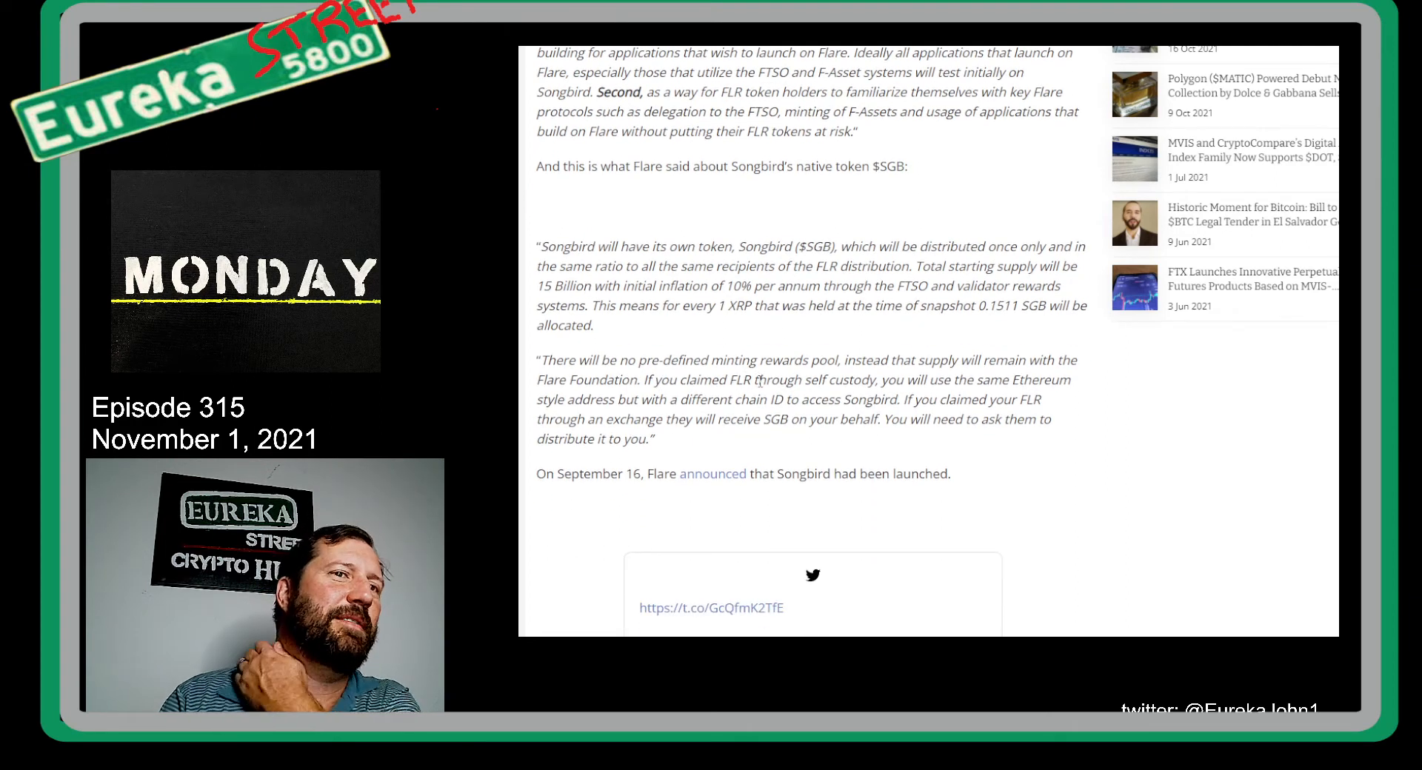
pyautogui.moveTo(947, 379)
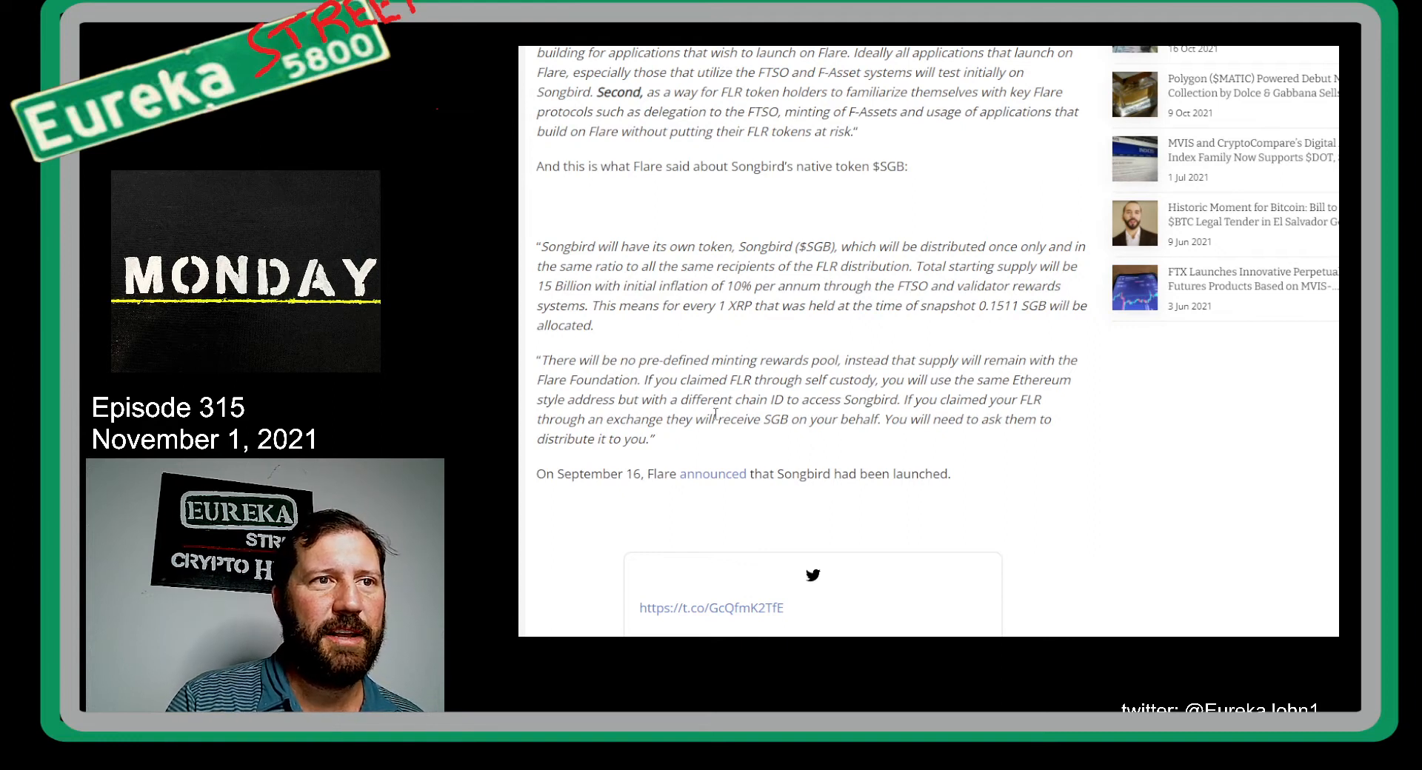
pyautogui.moveTo(847, 416)
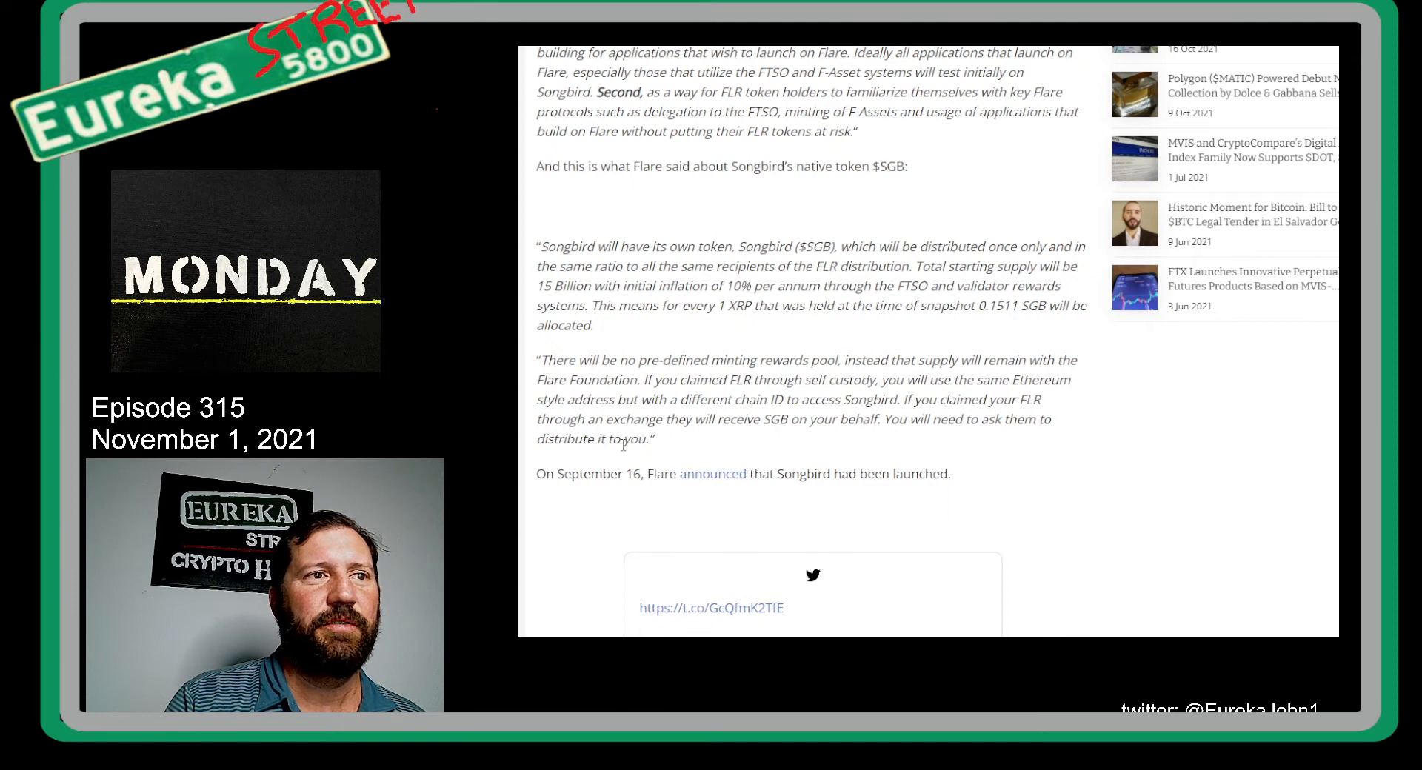
pyautogui.moveTo(873, 437)
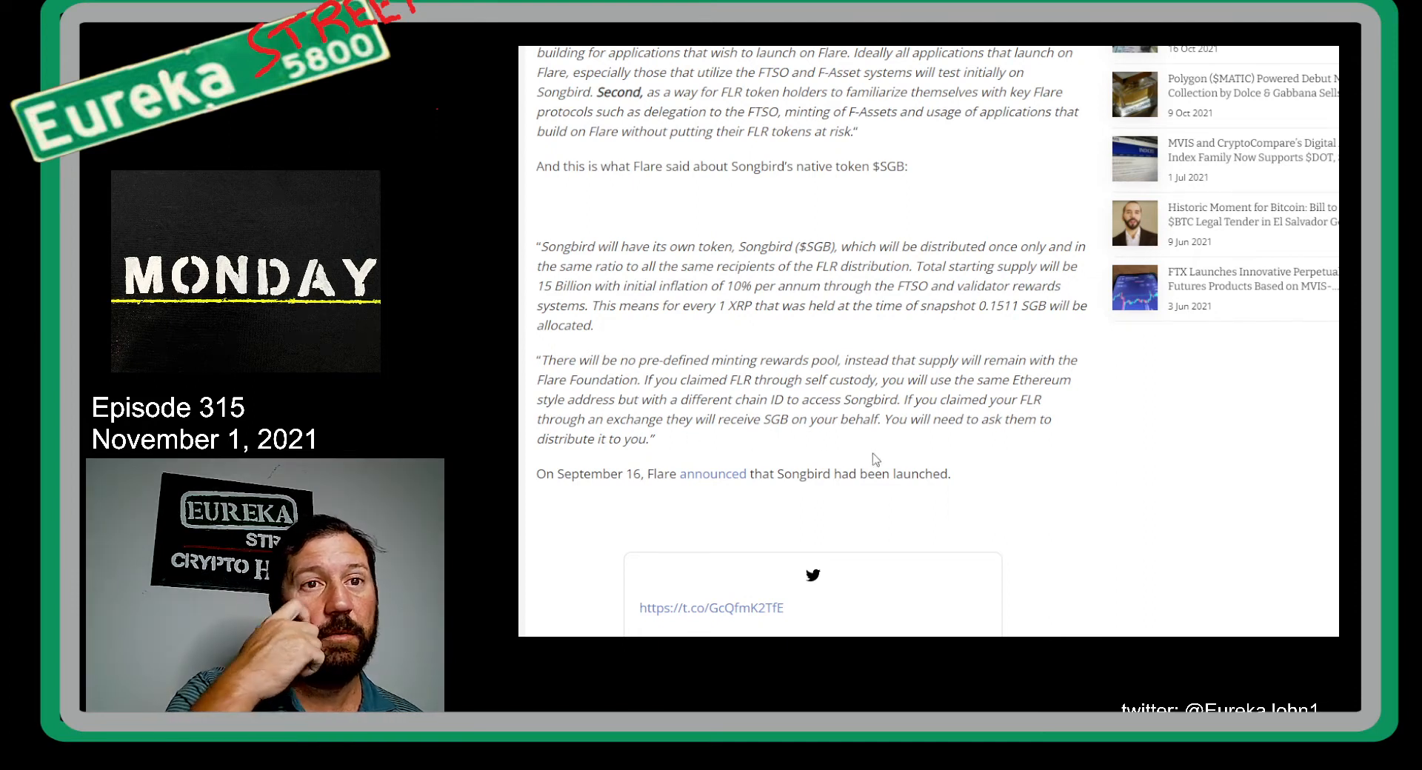
# Step: Continue down to the article's disclaimer before returning to the headline
pyautogui.scroll(-3)
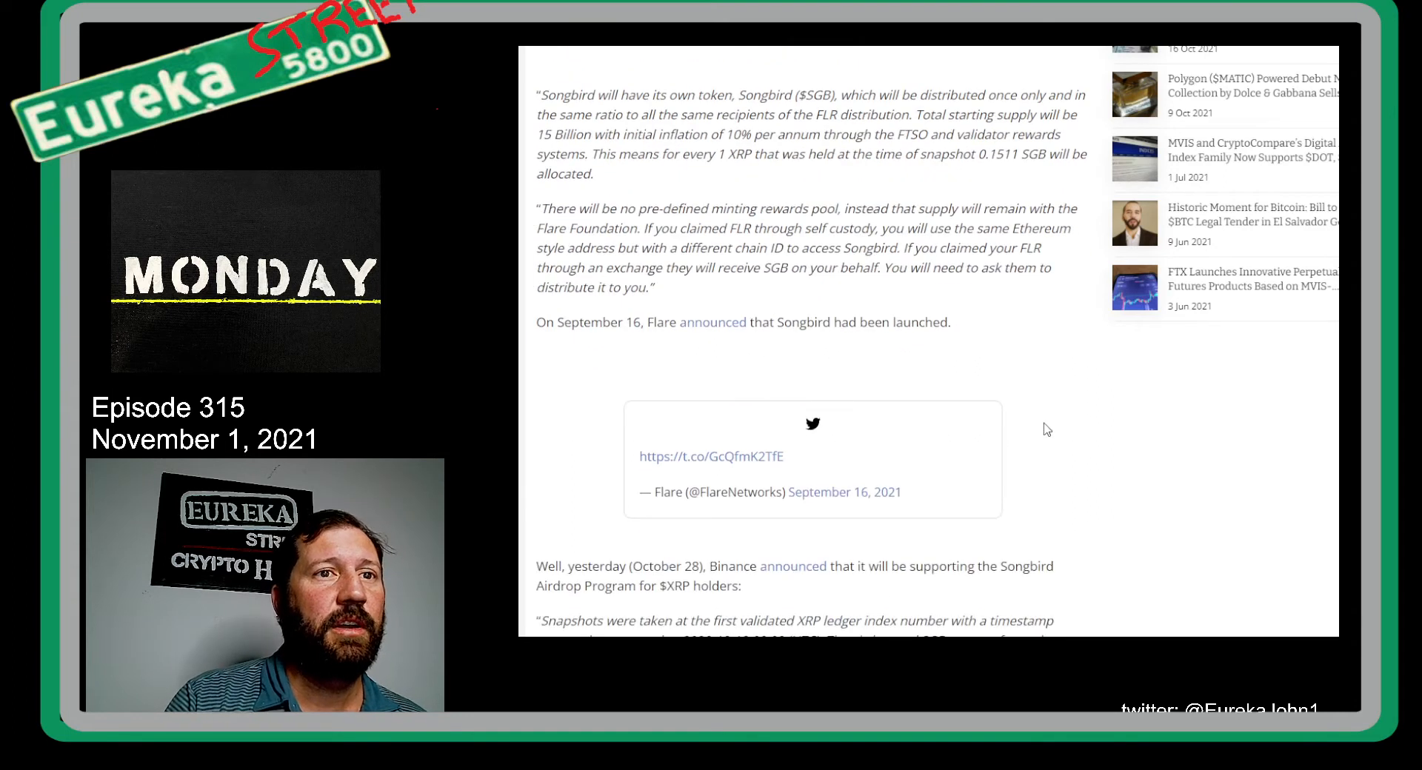
pyautogui.scroll(-3)
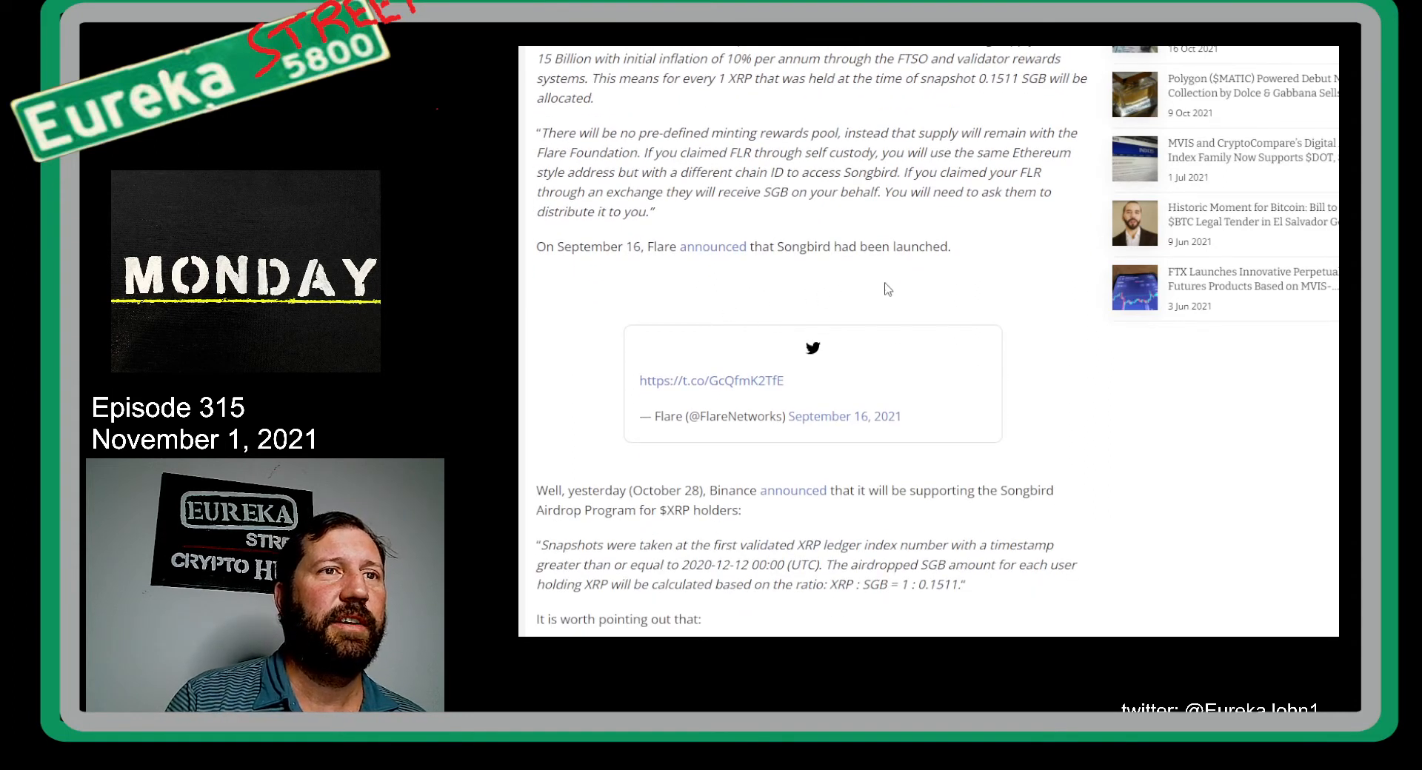
pyautogui.scroll(-3)
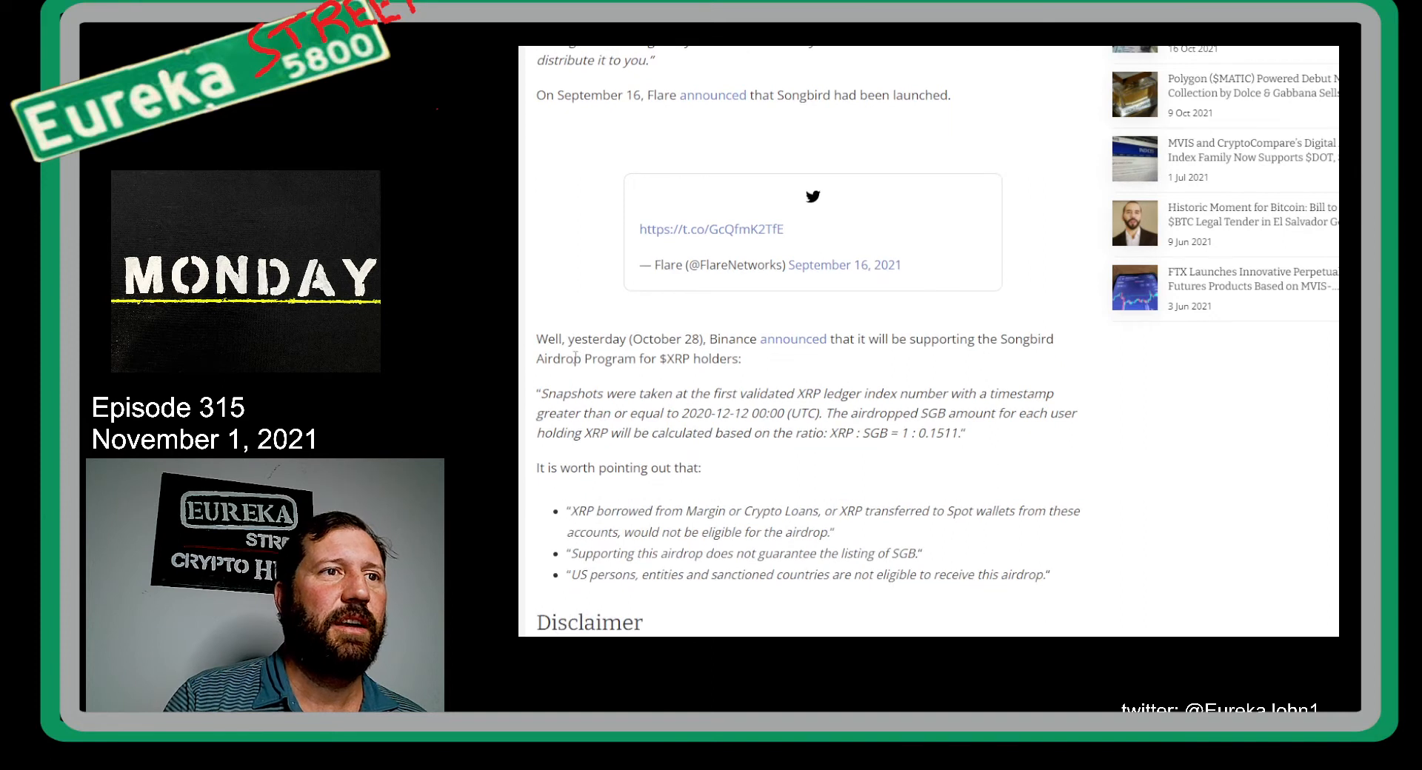
pyautogui.moveTo(801, 361)
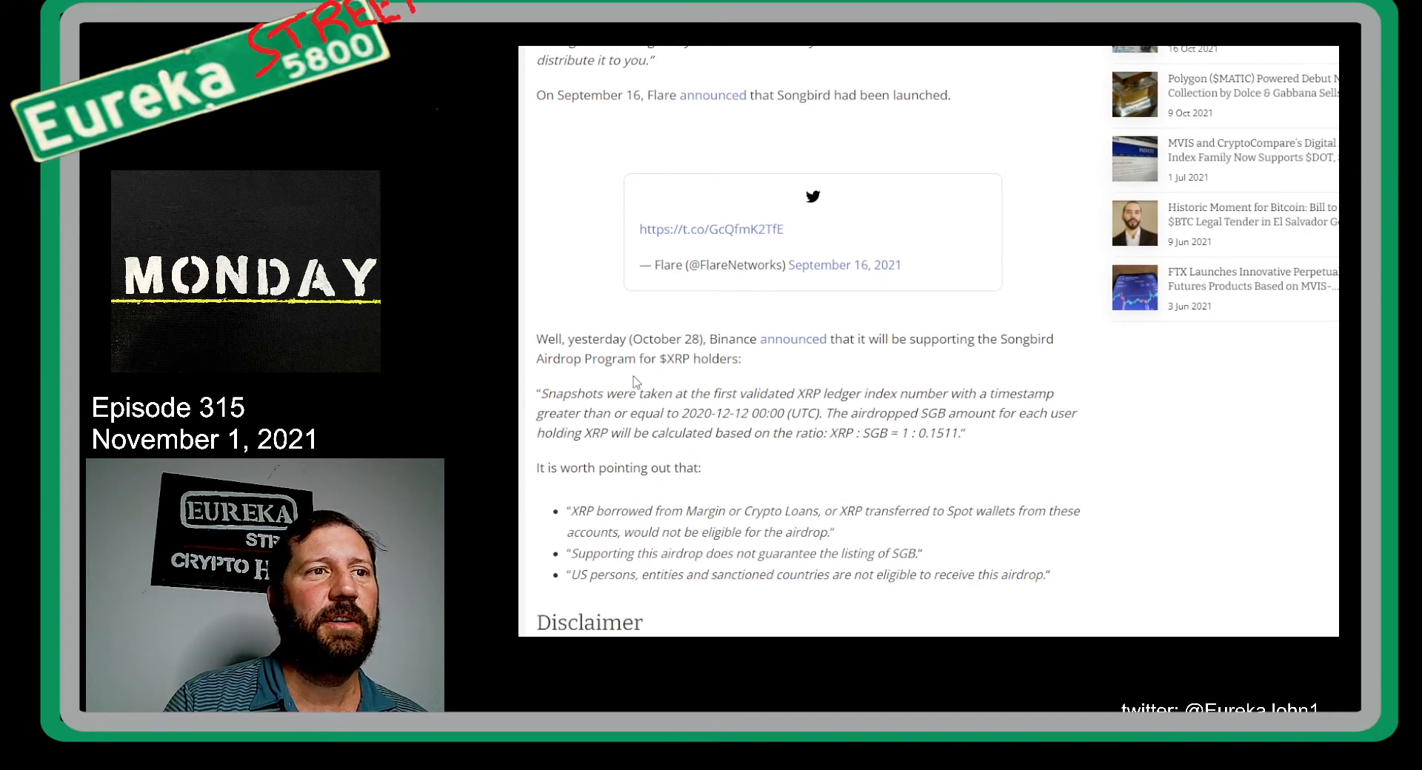
pyautogui.scroll(-3)
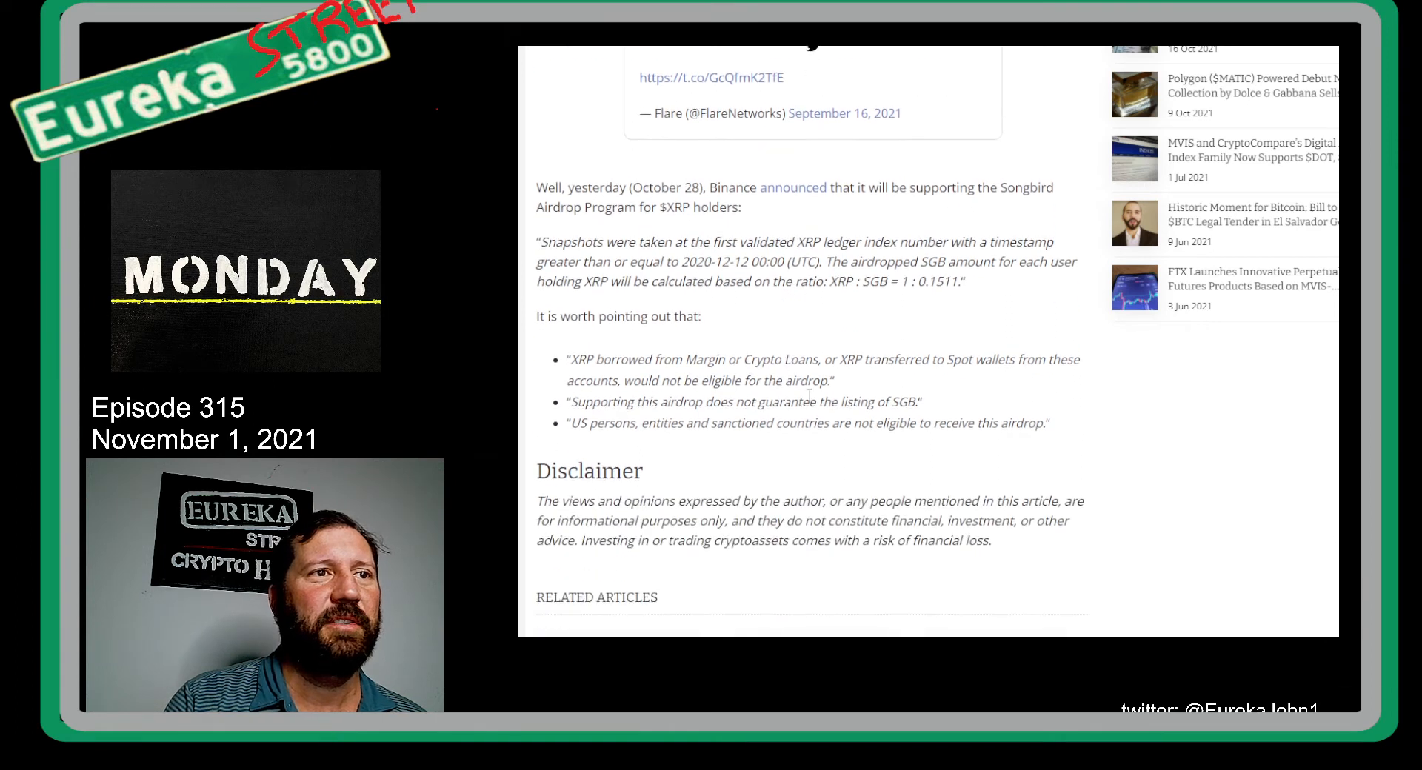
pyautogui.scroll(-3)
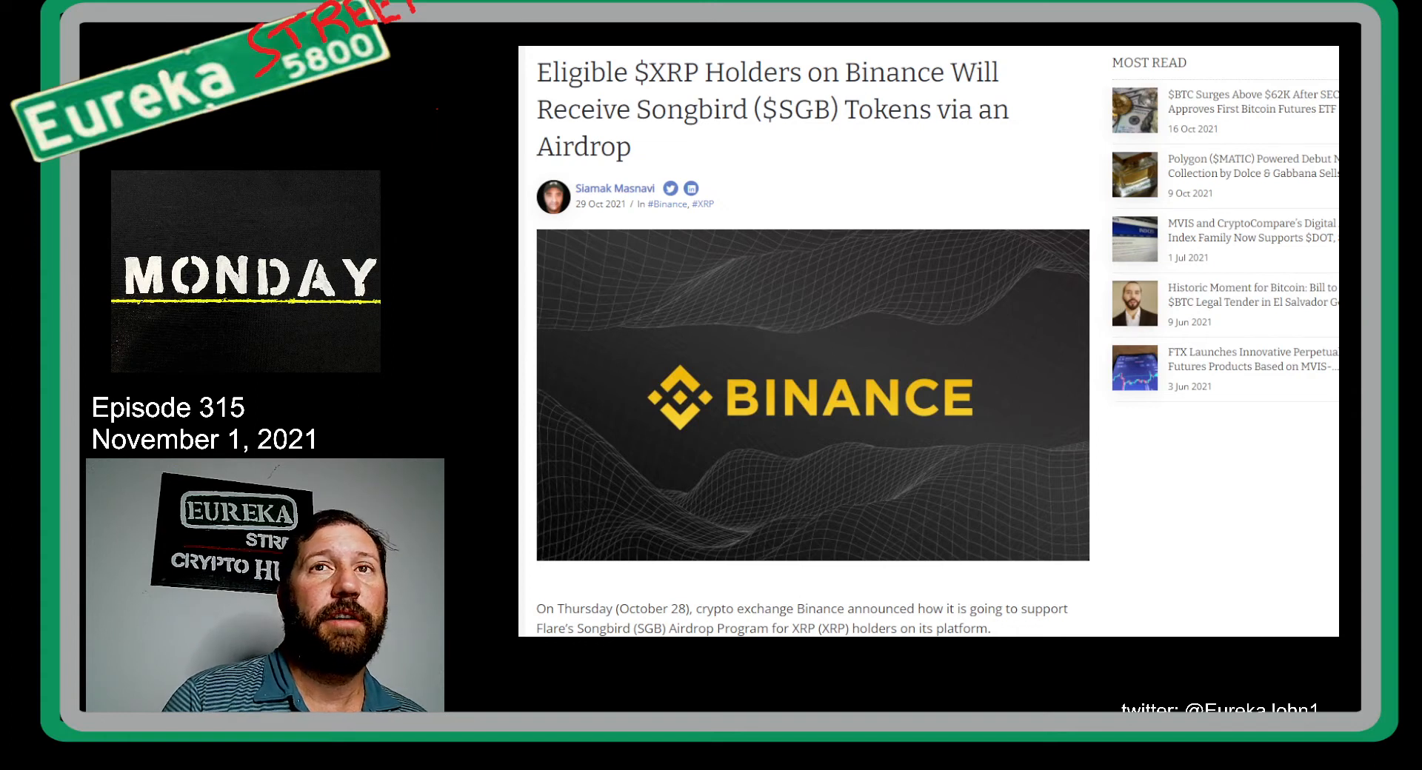
pyautogui.moveTo(1140, 51)
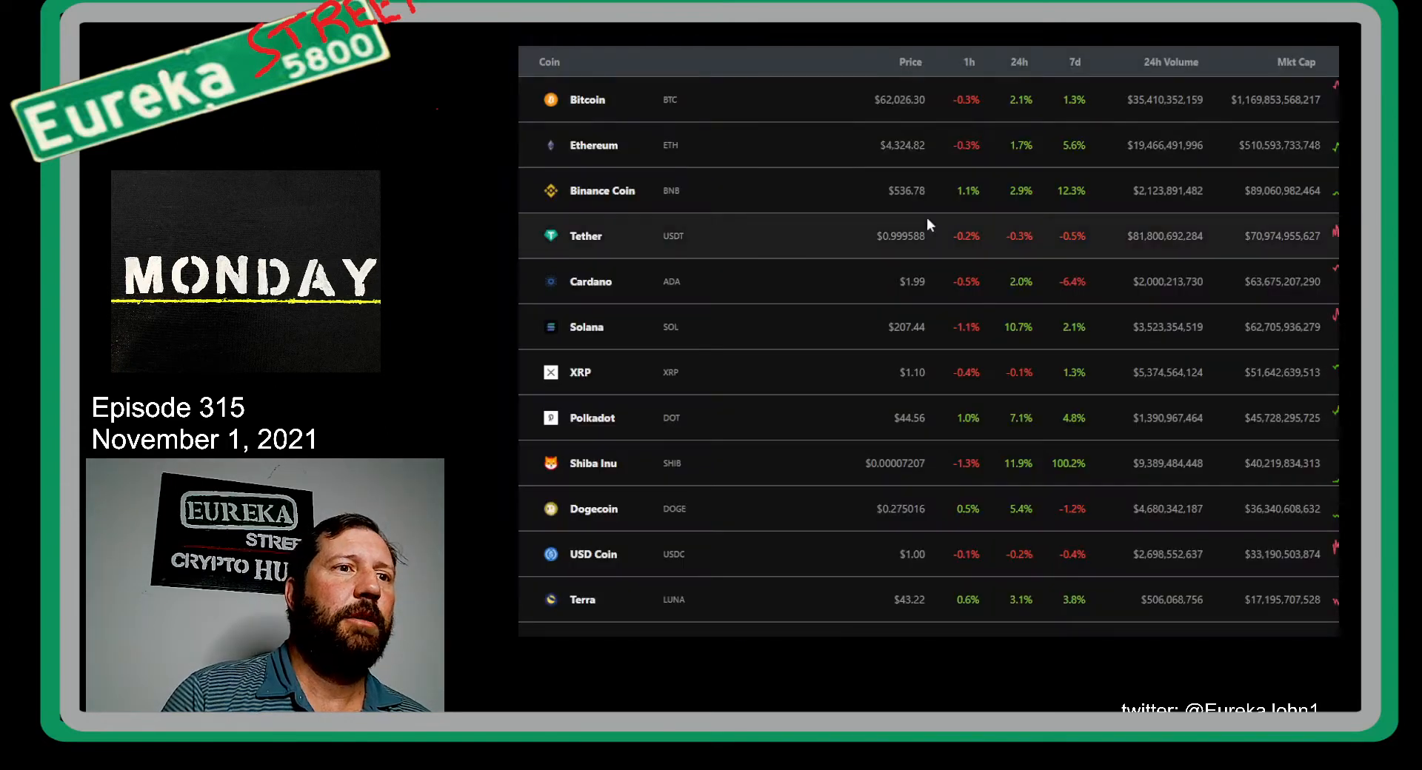
# Step: Scroll the coin table past Terra to Litecoin, Uniswap and Polygon
pyautogui.scroll(-3)
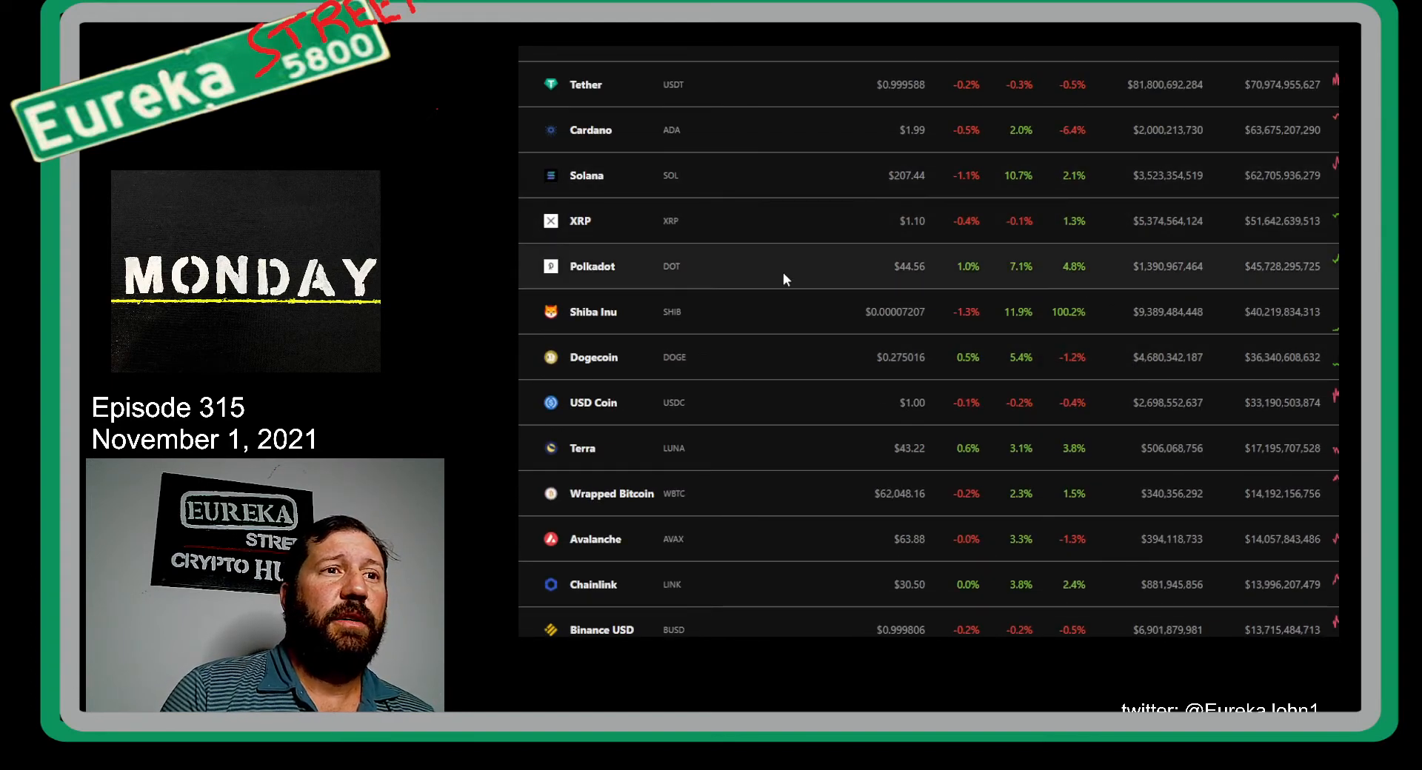
pyautogui.moveTo(860, 325)
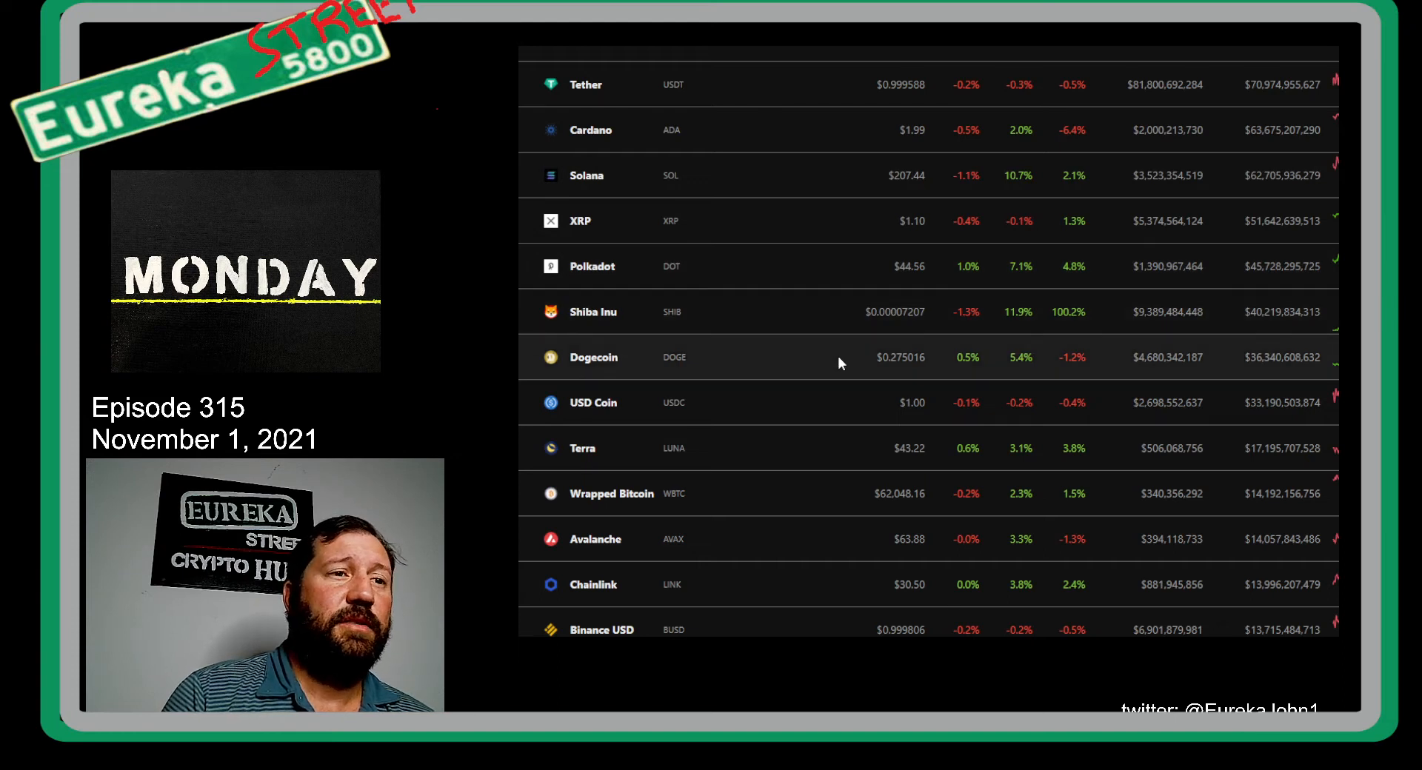
pyautogui.scroll(-3)
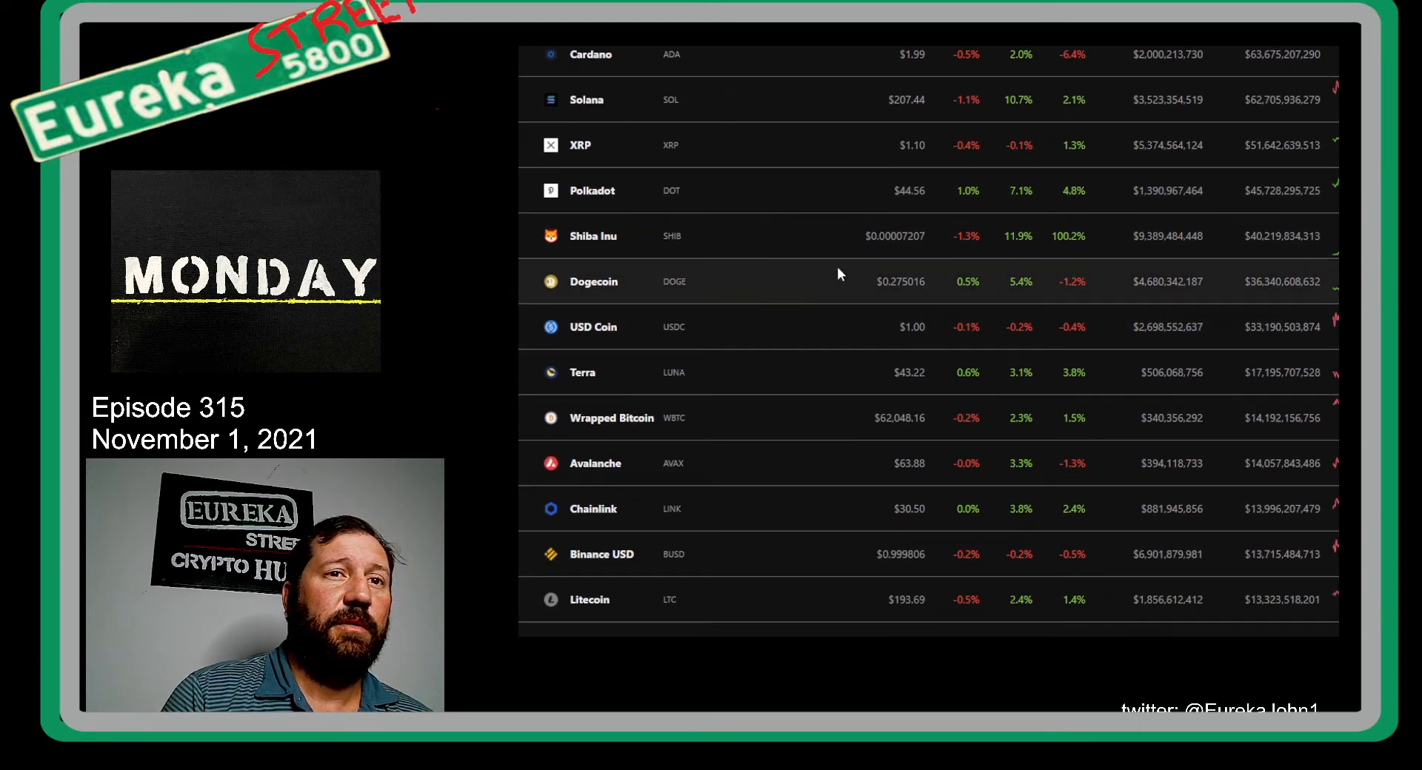
pyautogui.moveTo(820, 238)
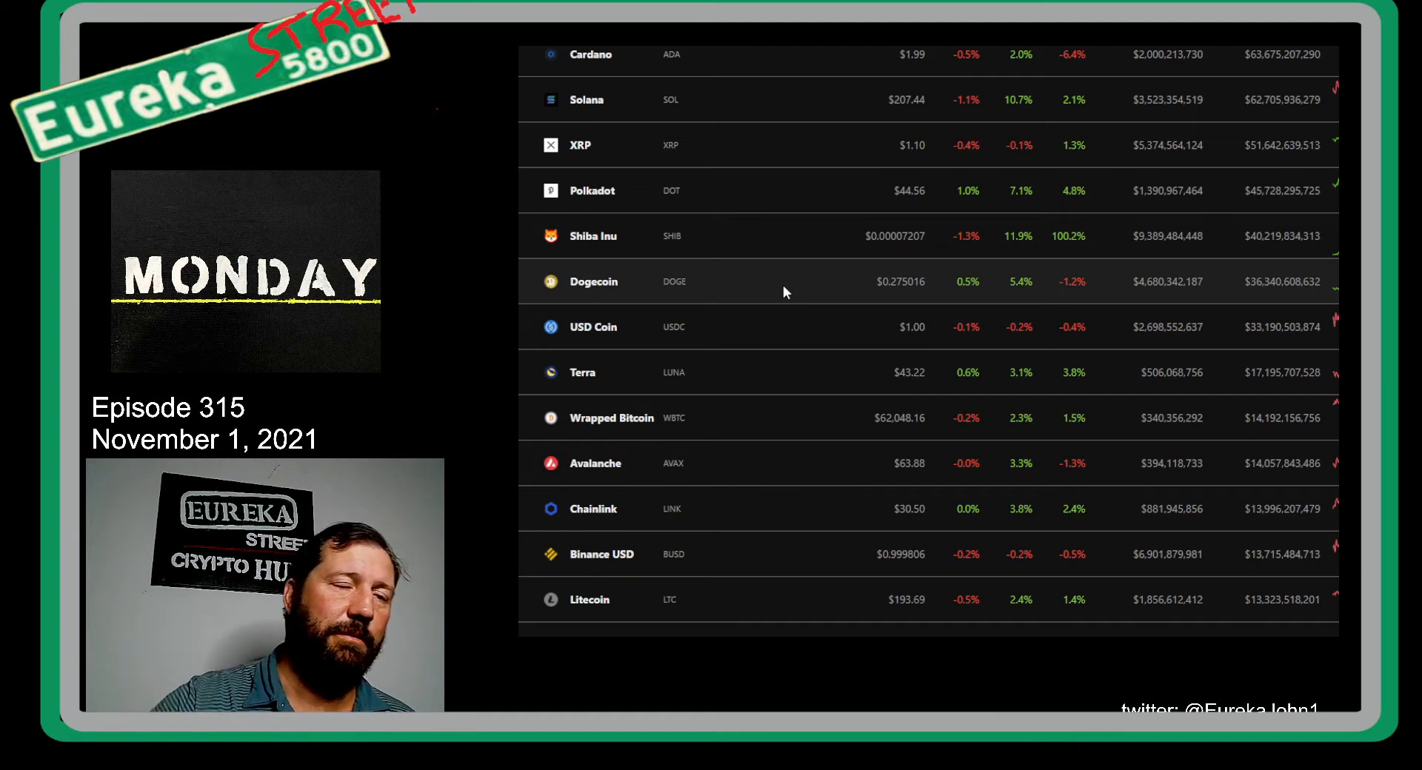
pyautogui.scroll(-3)
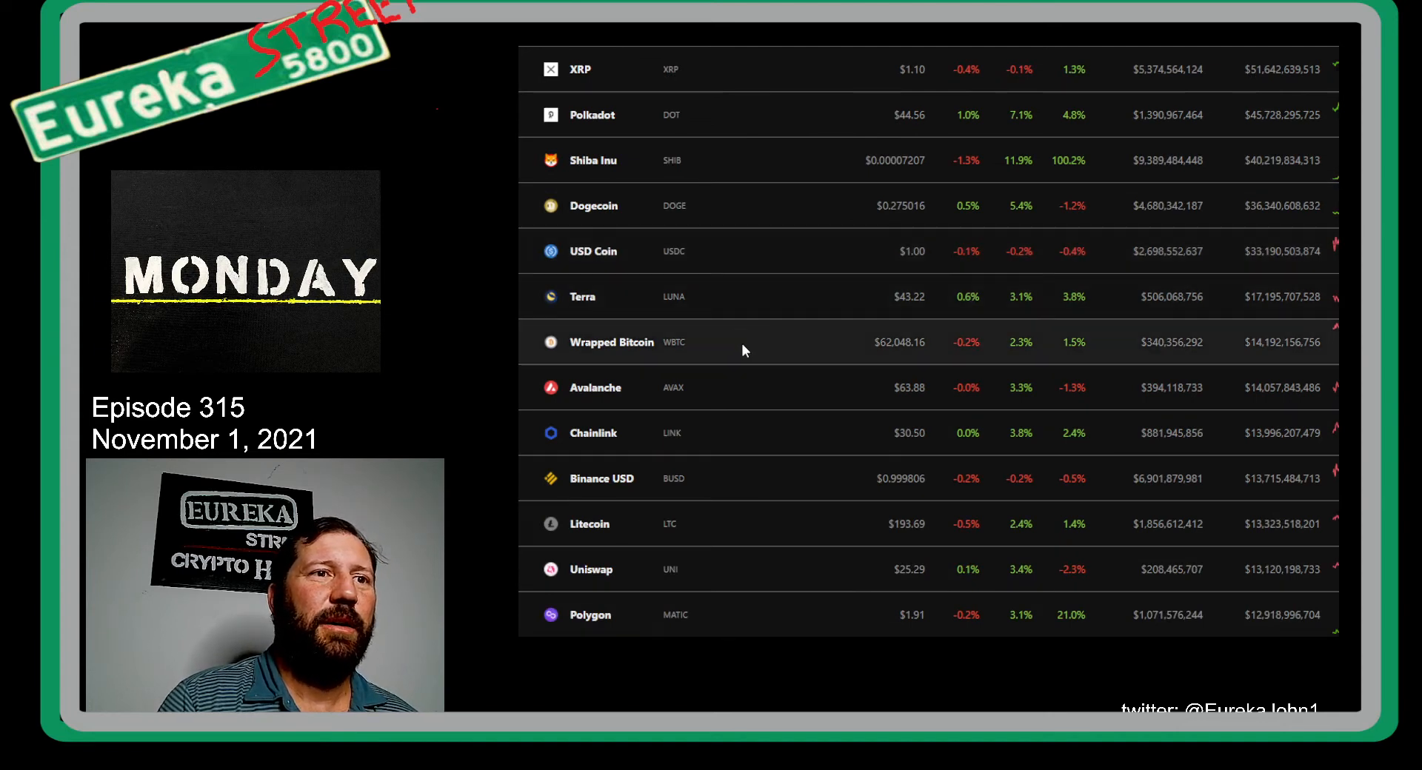
pyautogui.moveTo(859, 410)
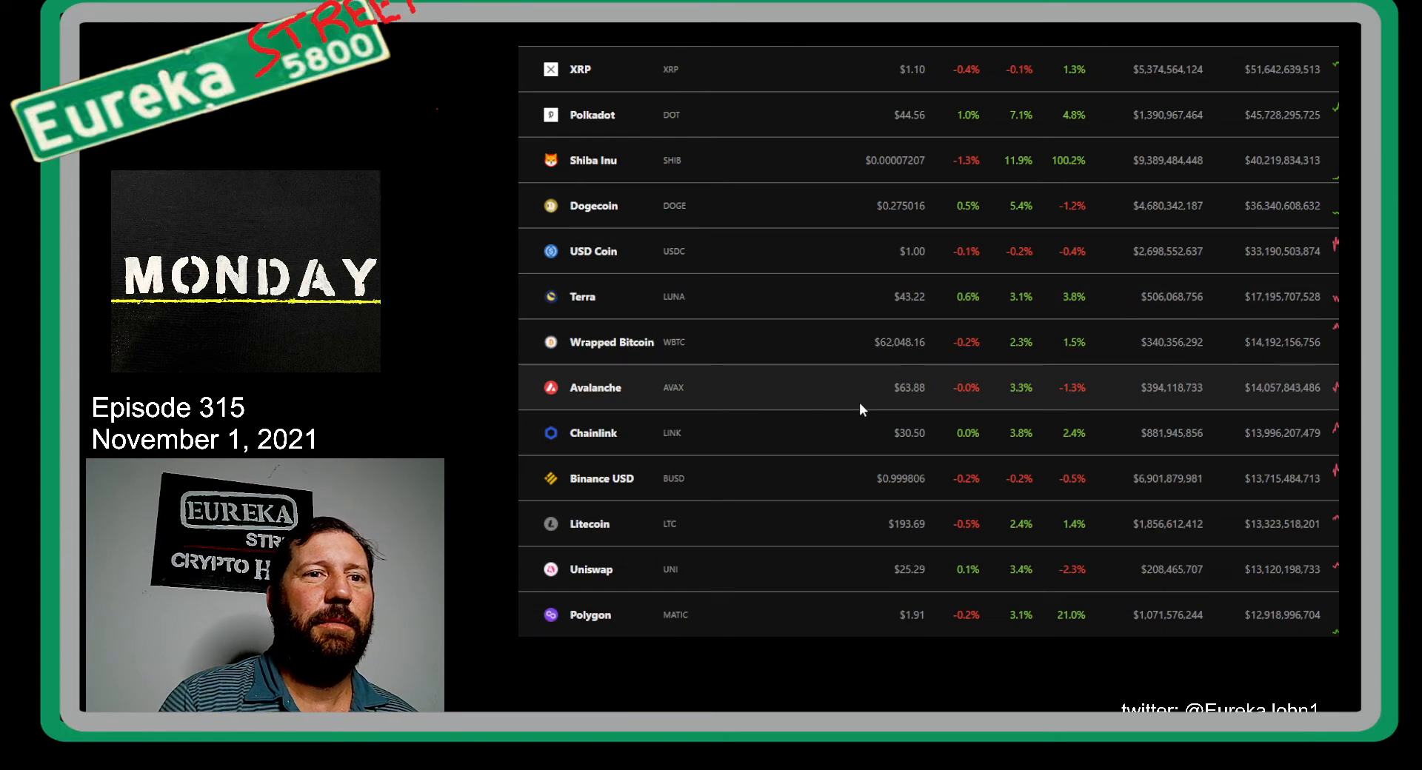
pyautogui.moveTo(902, 401)
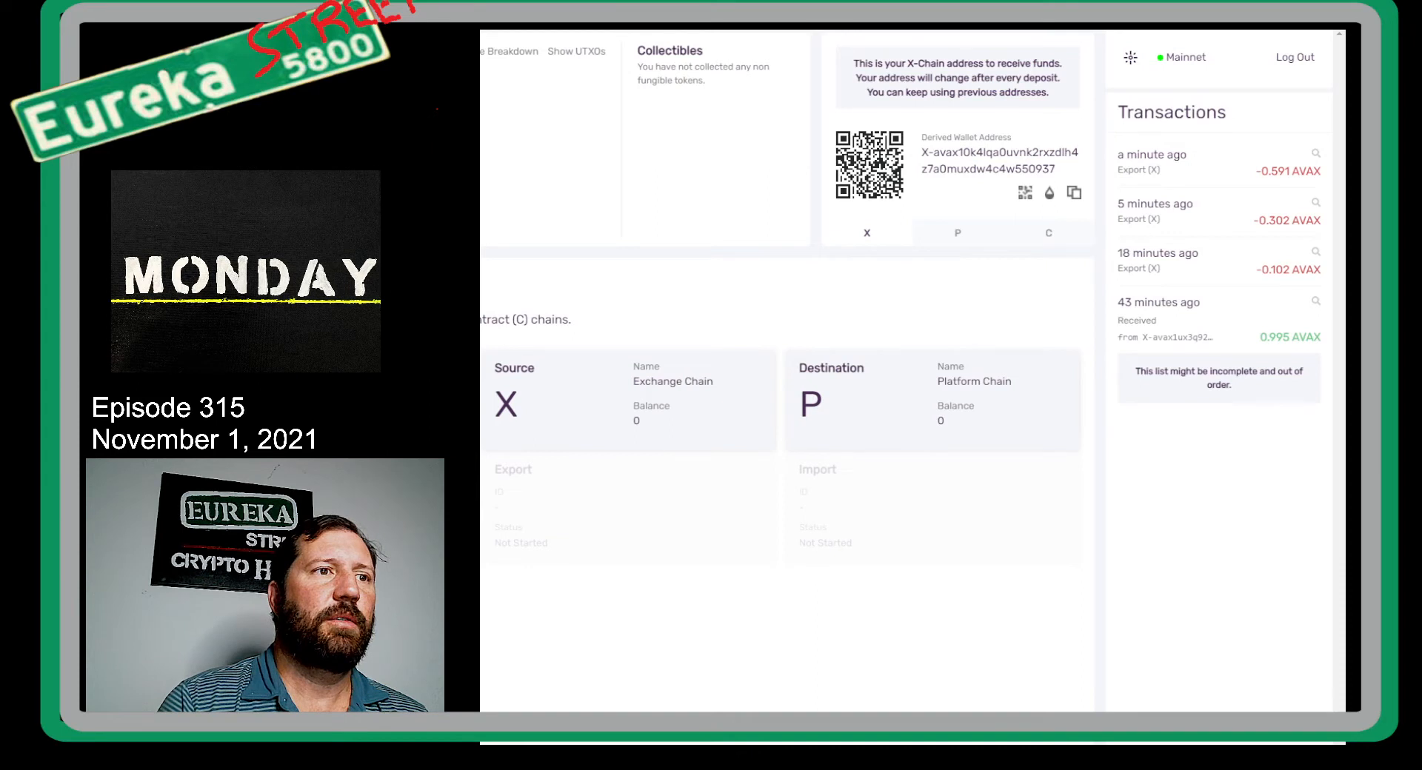
# Step: Switch to the Avalanche Wallet form for sending AVAX
pyautogui.click(1049, 232)
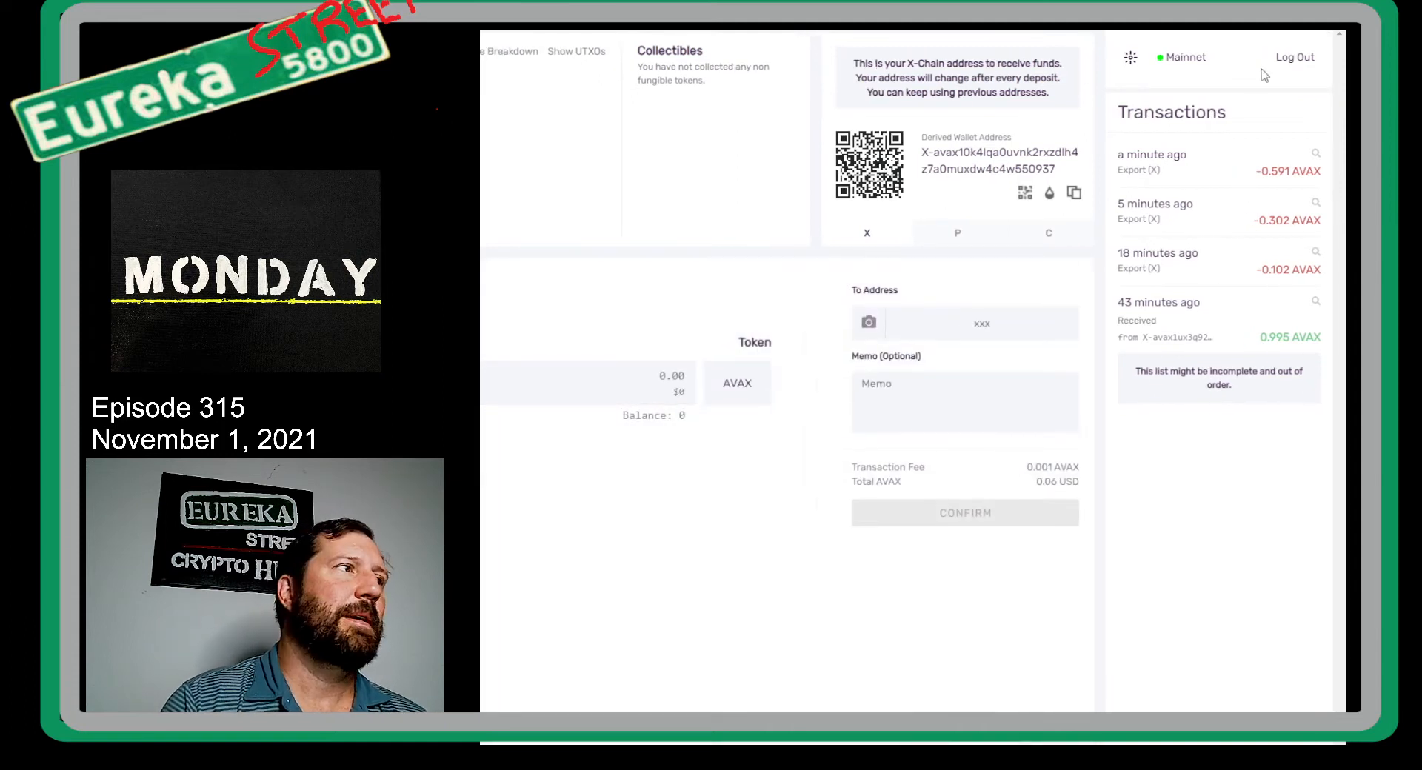
# Step: Bring up the Send section showing the 0.186726343 AVAX balance
pyautogui.click(581, 382)
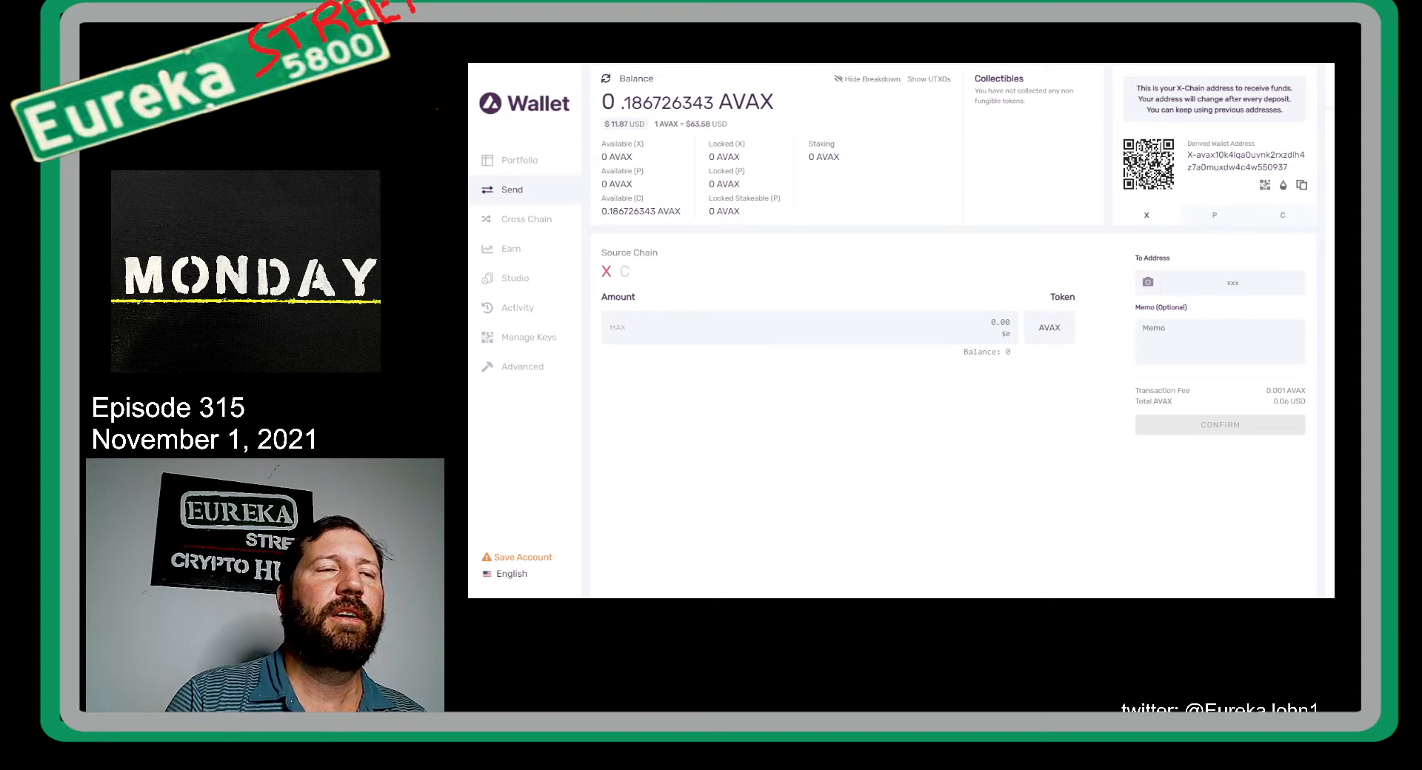
pyautogui.click(624, 271)
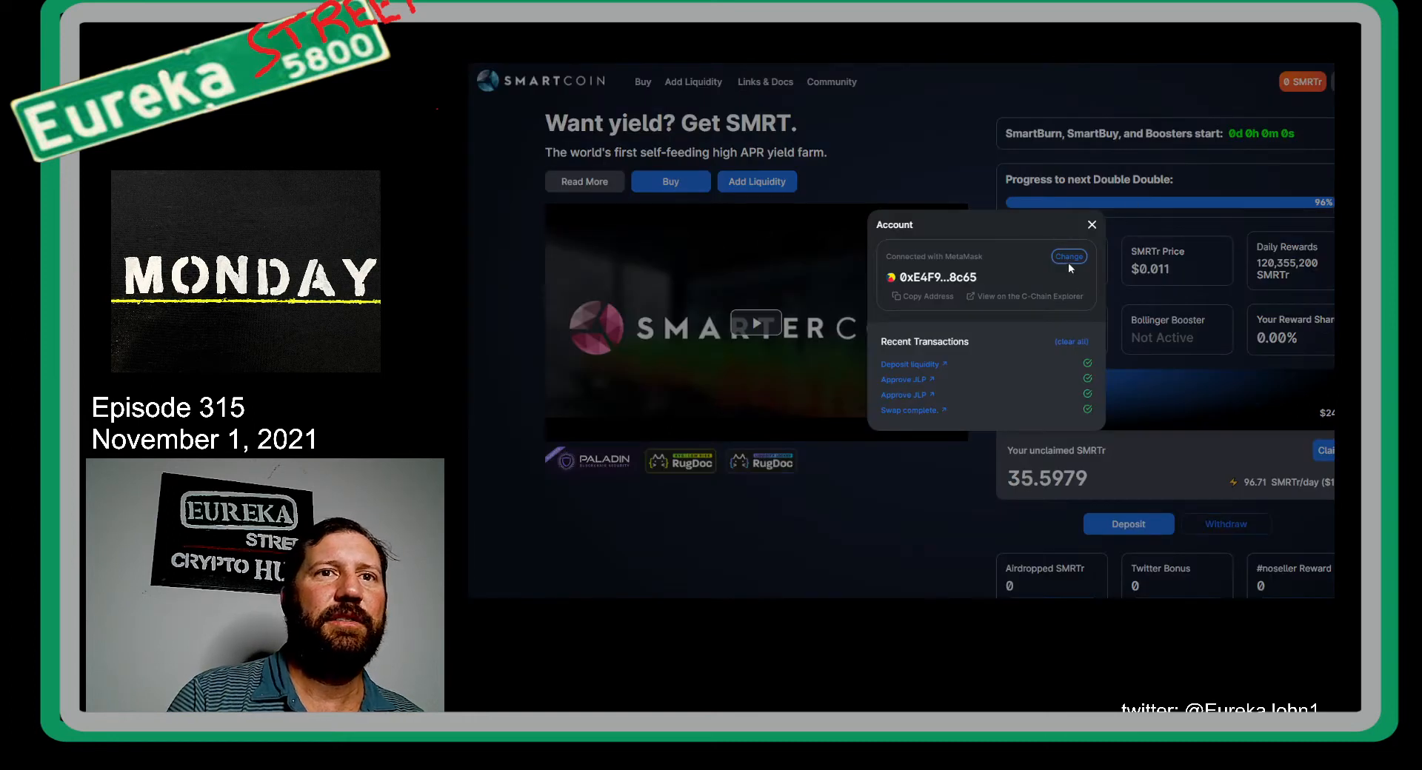
# Step: View the Change wallet options in the Account popup, then dismiss it
pyautogui.click(1070, 256)
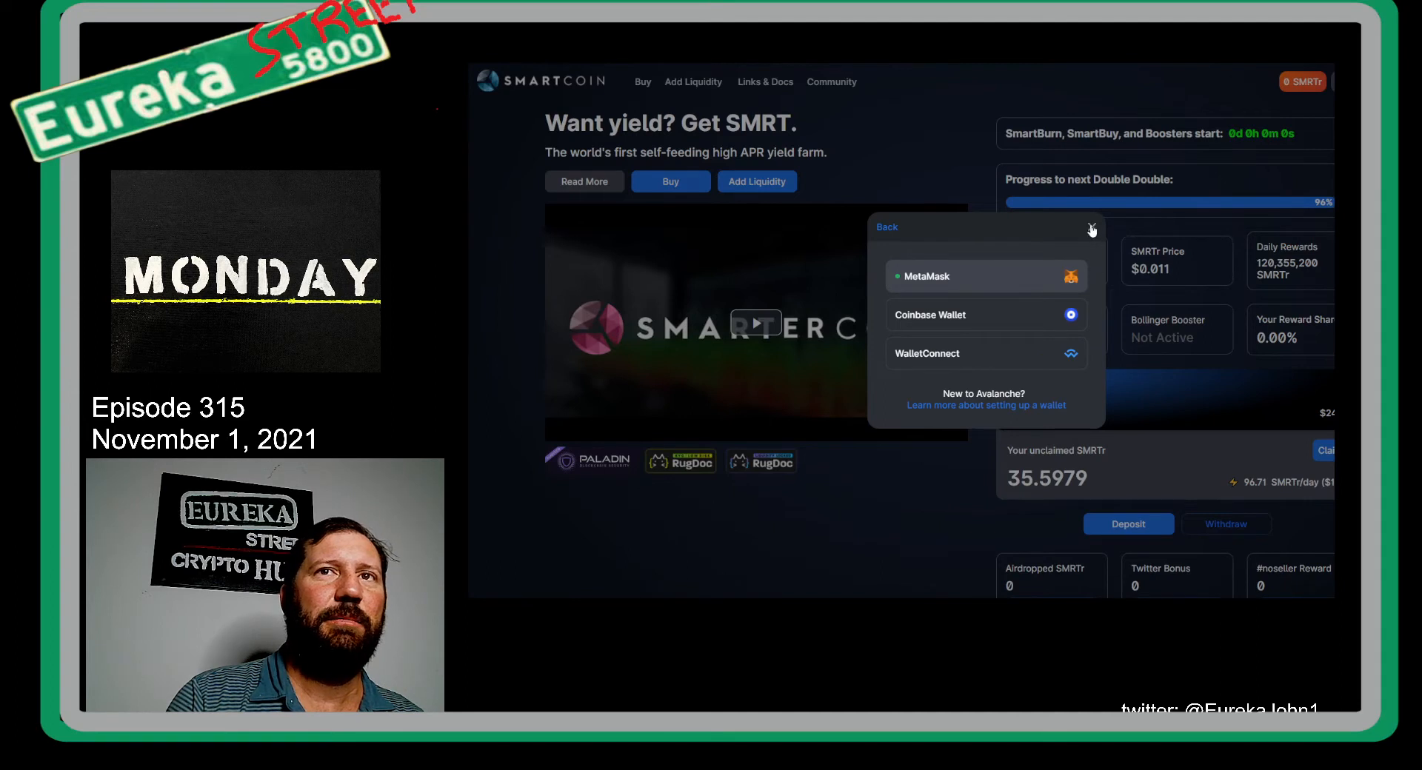
pyautogui.click(1092, 228)
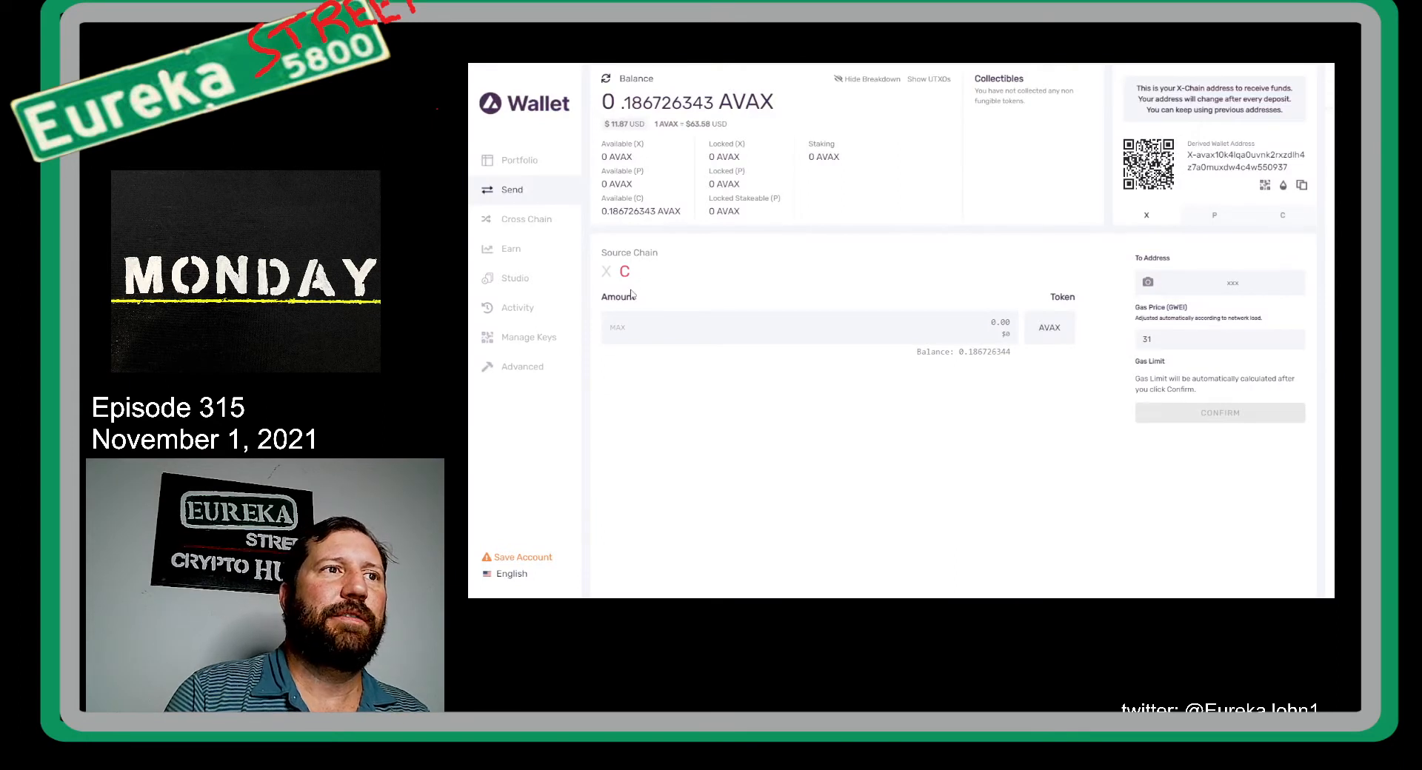
pyautogui.moveTo(982, 202)
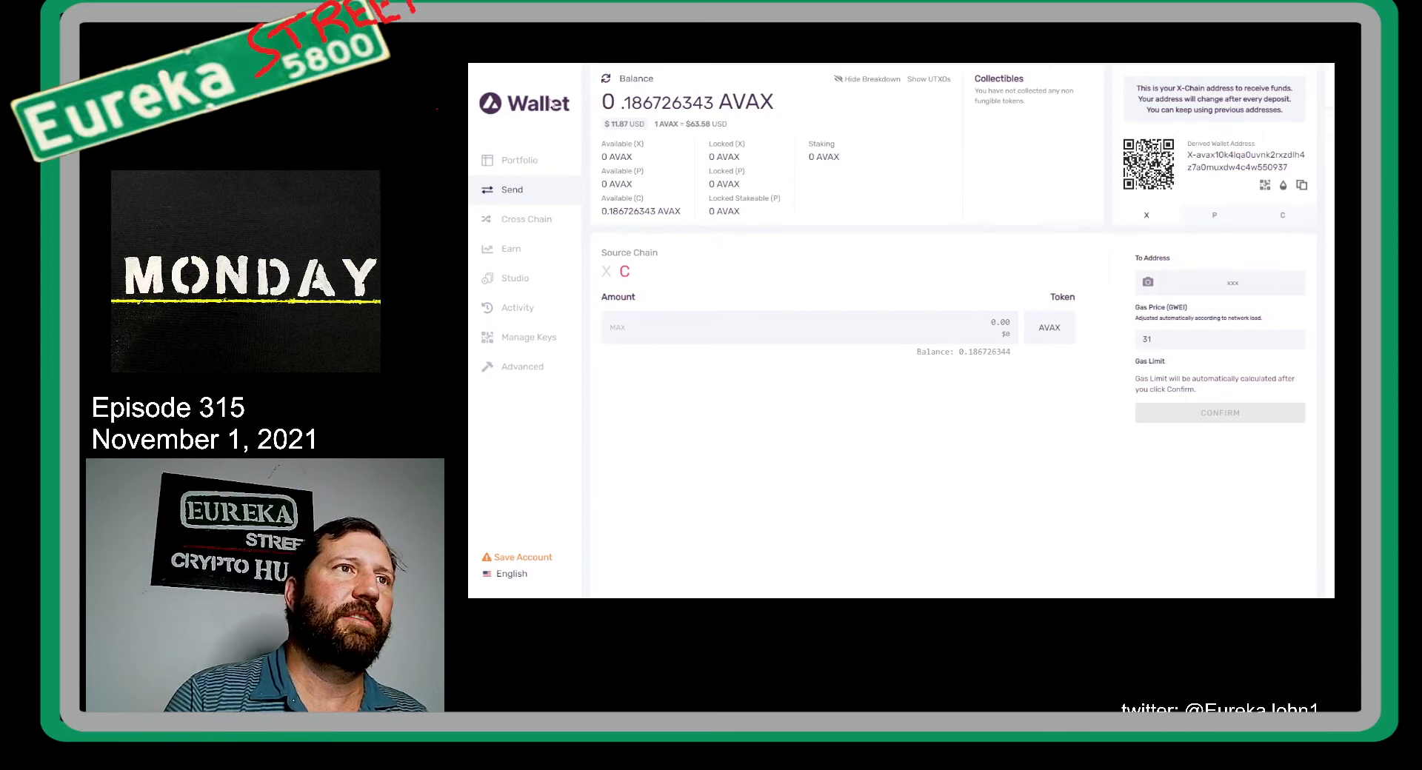
# Step: Start an amount entry, then switch the send source chain from C to X with 0 balance
pyautogui.click(799, 327)
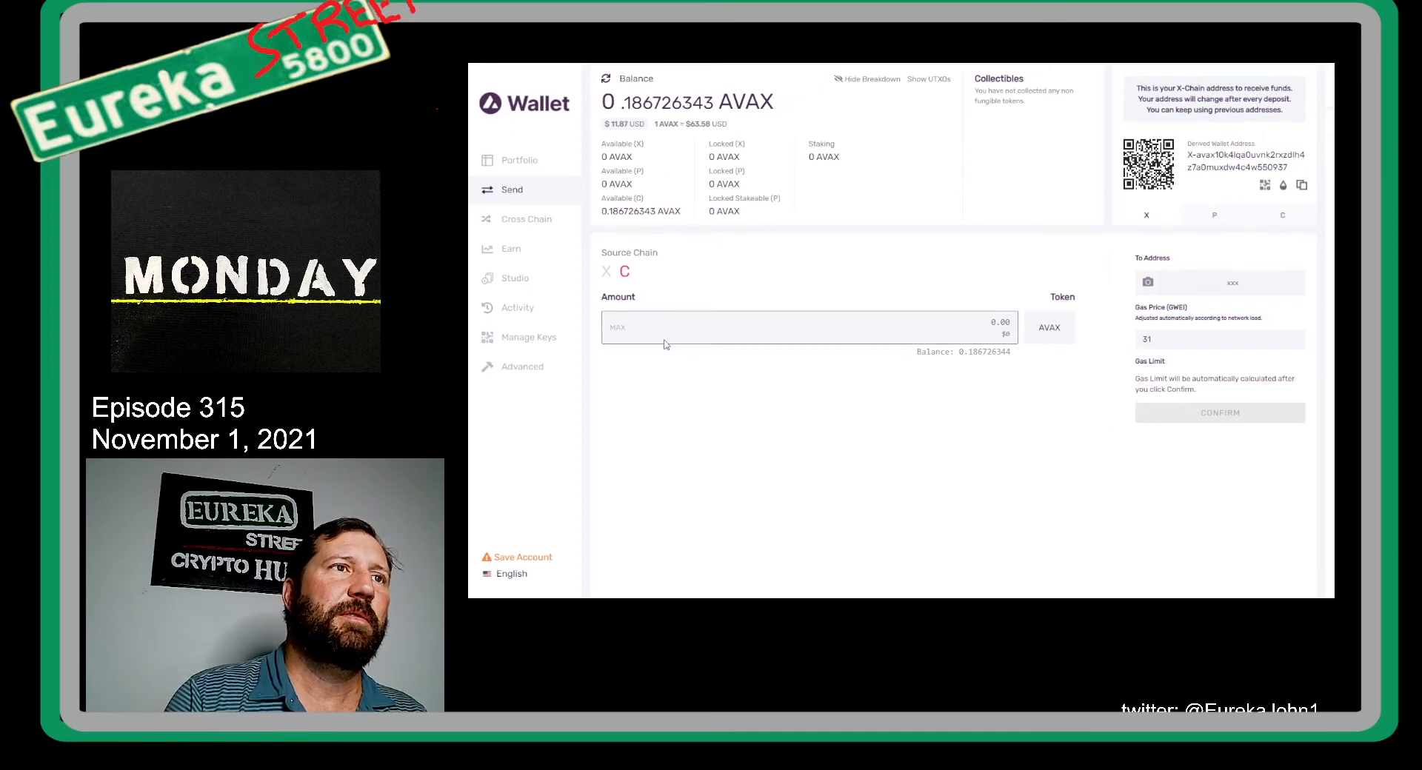
pyautogui.moveTo(669, 297)
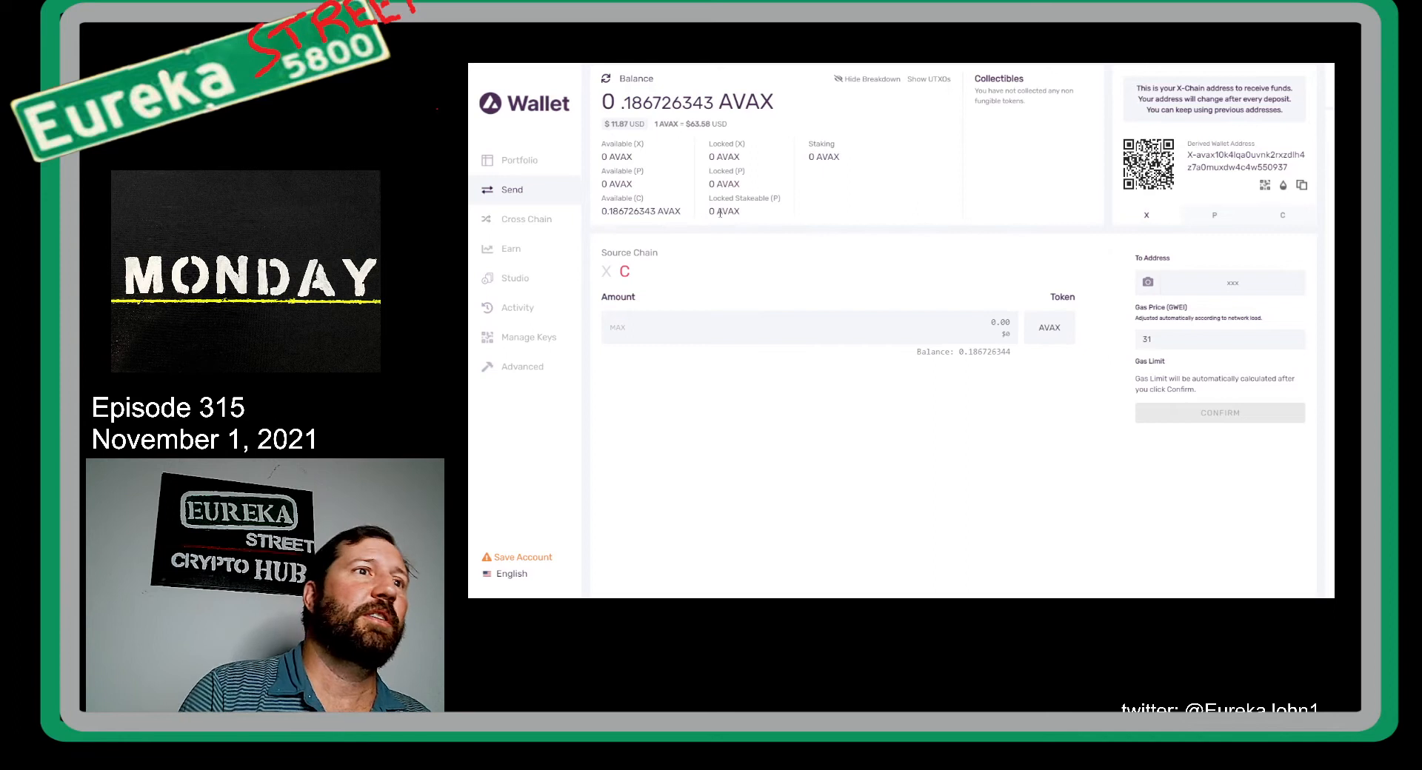
pyautogui.click(798, 328)
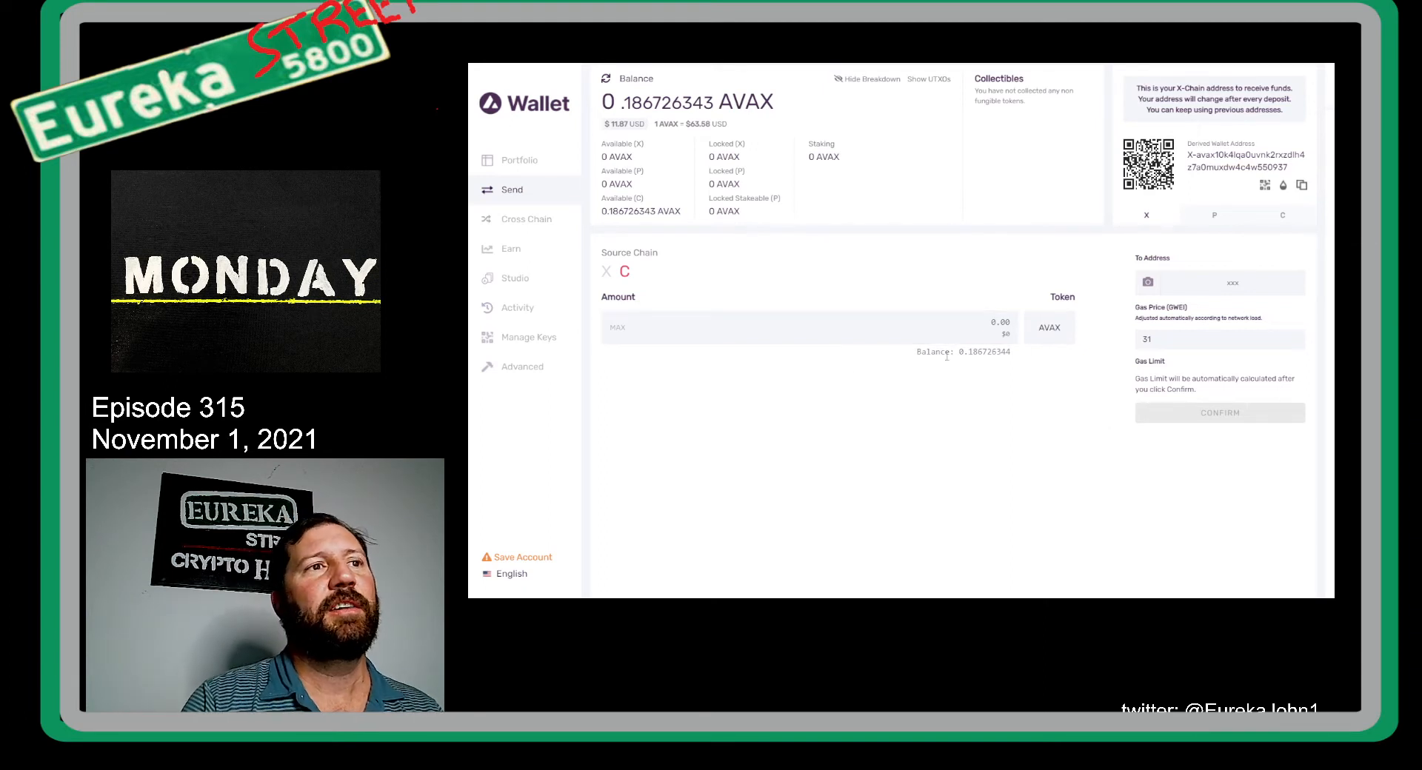
pyautogui.click(608, 271)
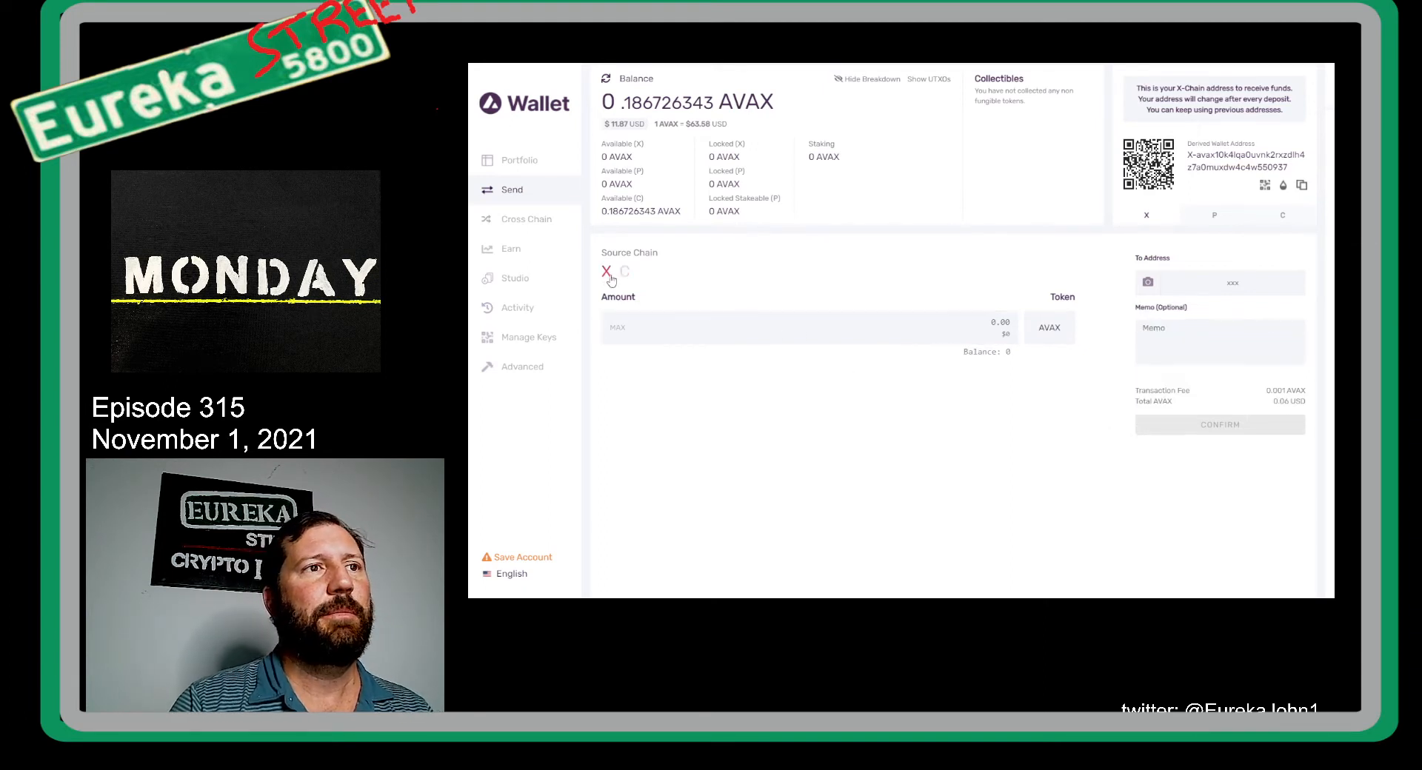
pyautogui.click(624, 272)
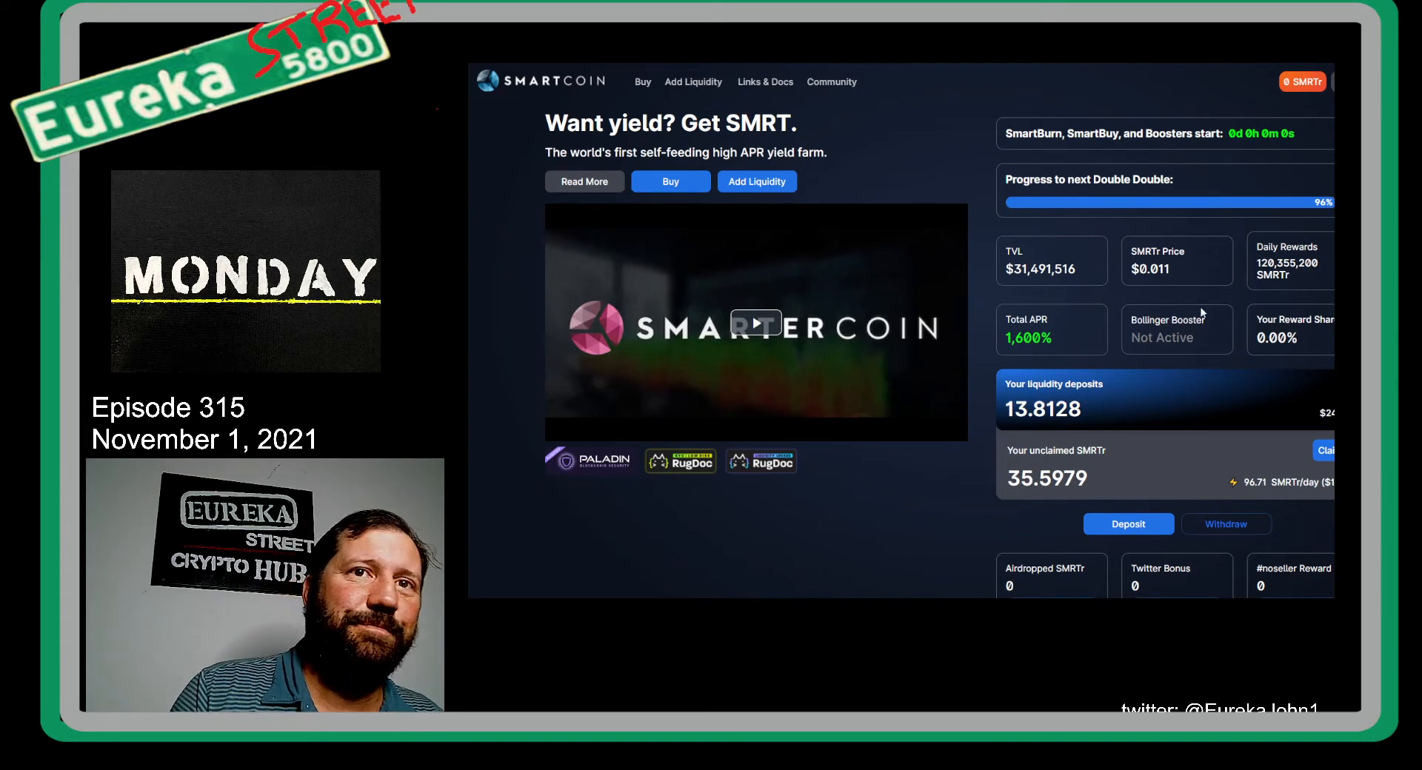
pyautogui.scroll(-3)
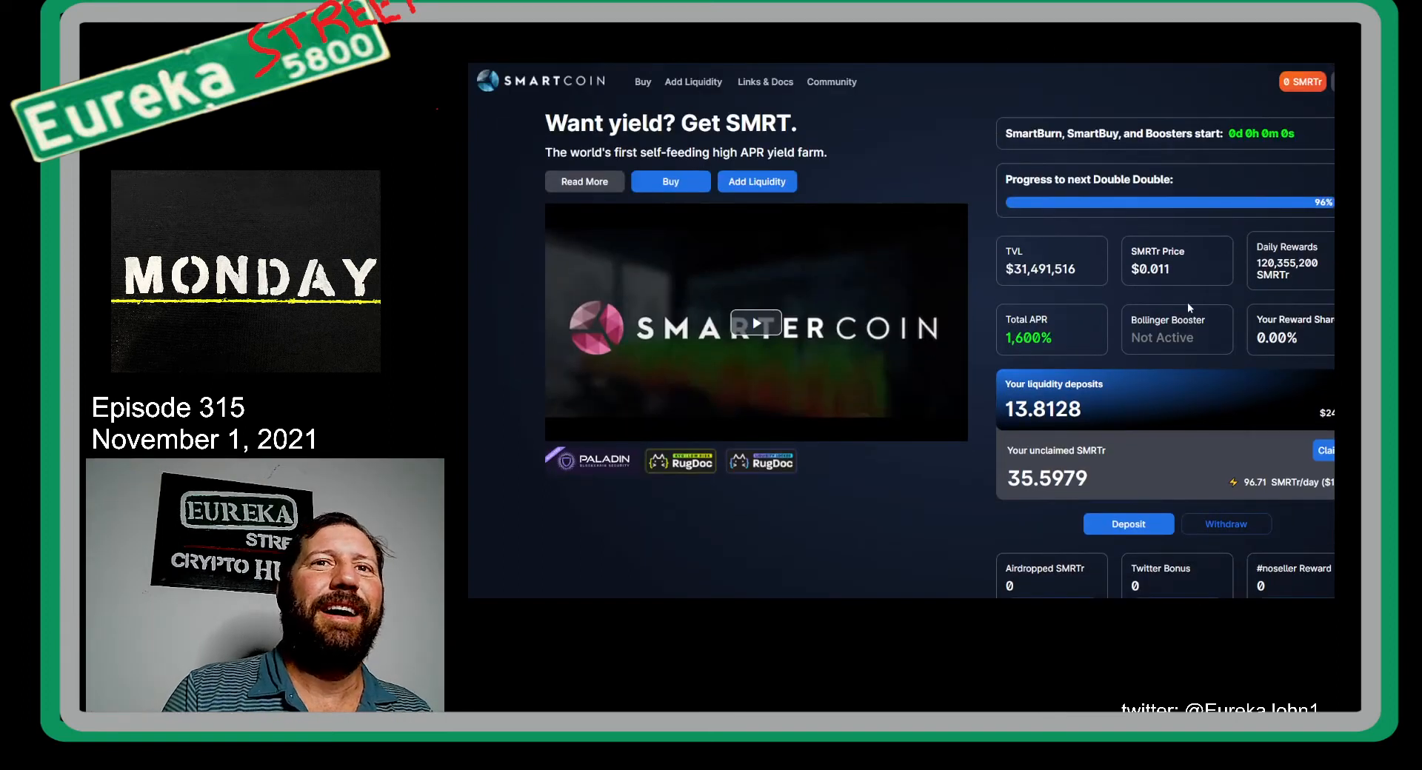
pyautogui.scroll(-3)
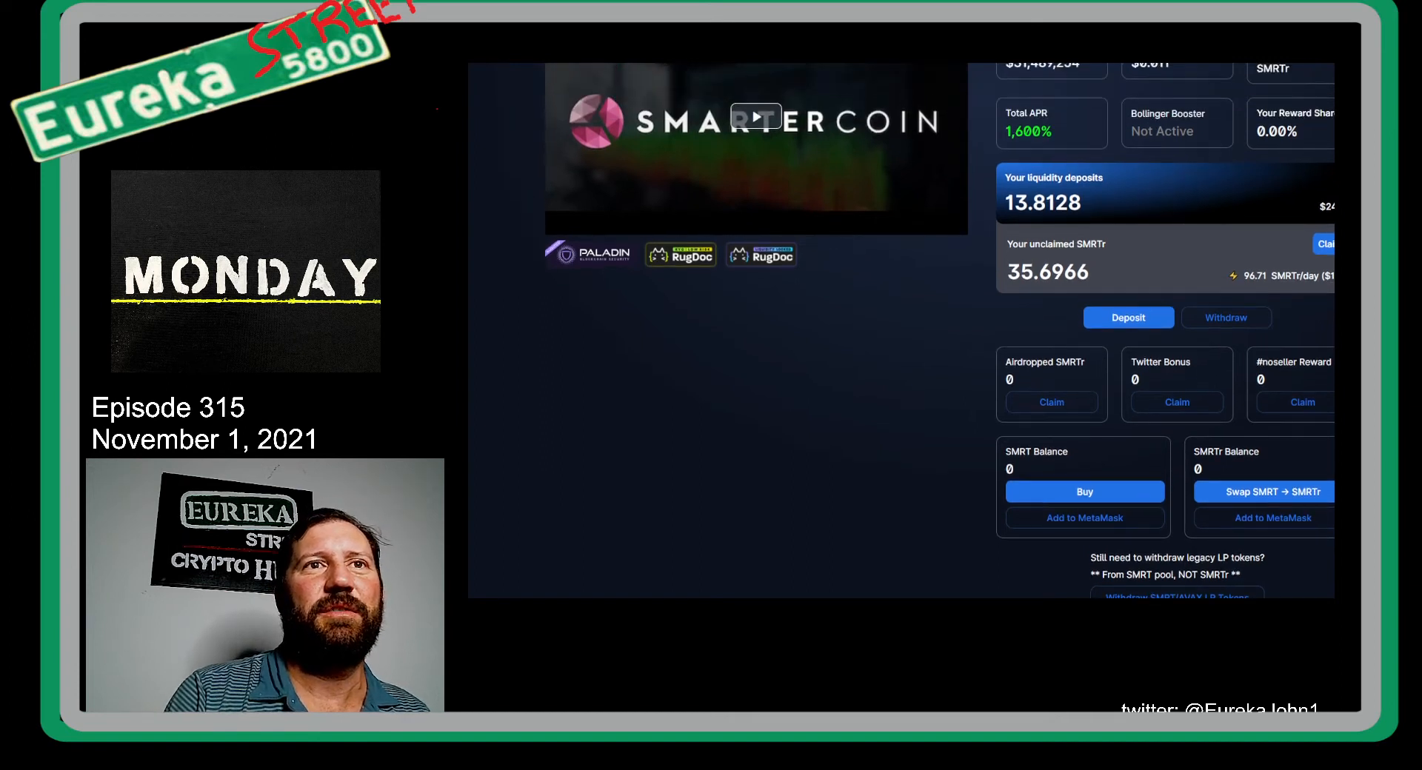
pyautogui.scroll(-3)
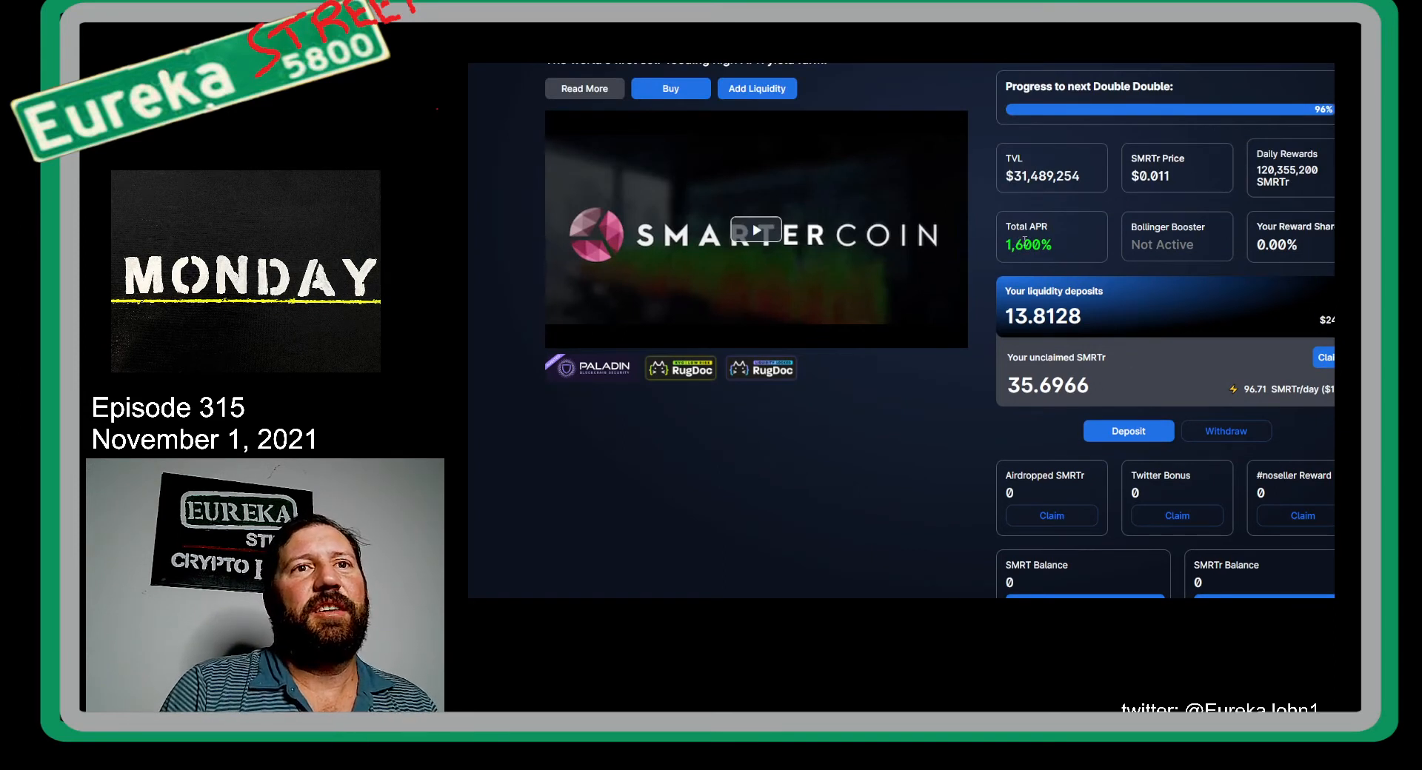
pyautogui.scroll(-3)
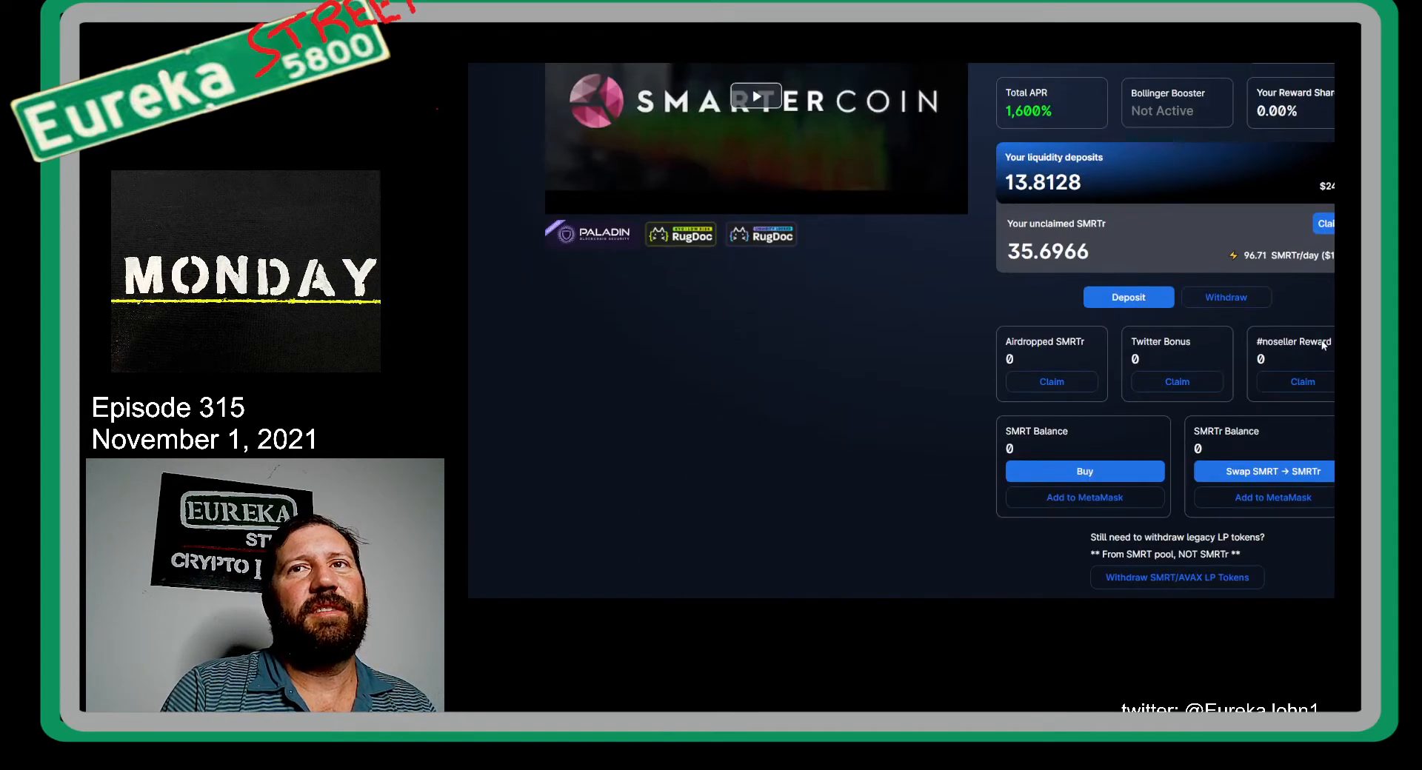
pyautogui.scroll(-3)
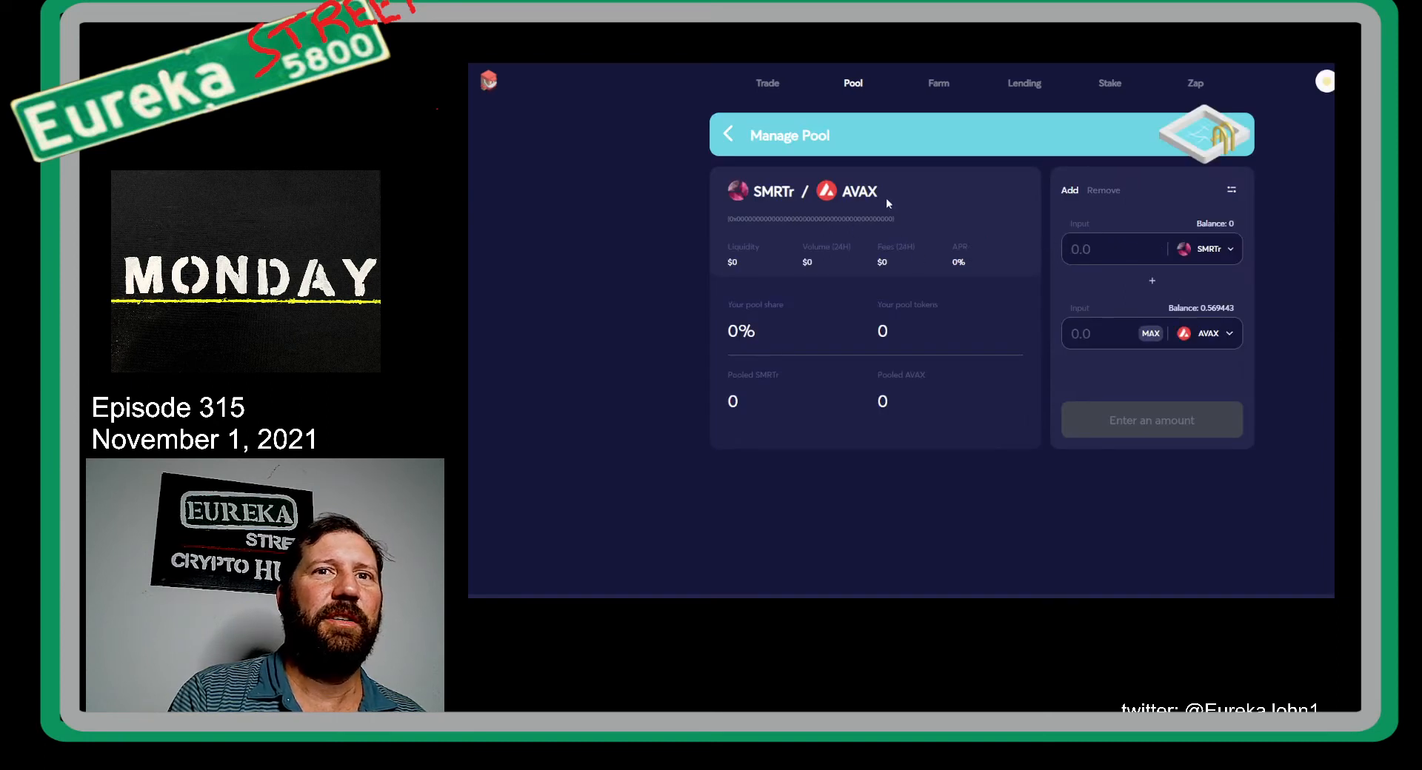
pyautogui.moveTo(1263, 232)
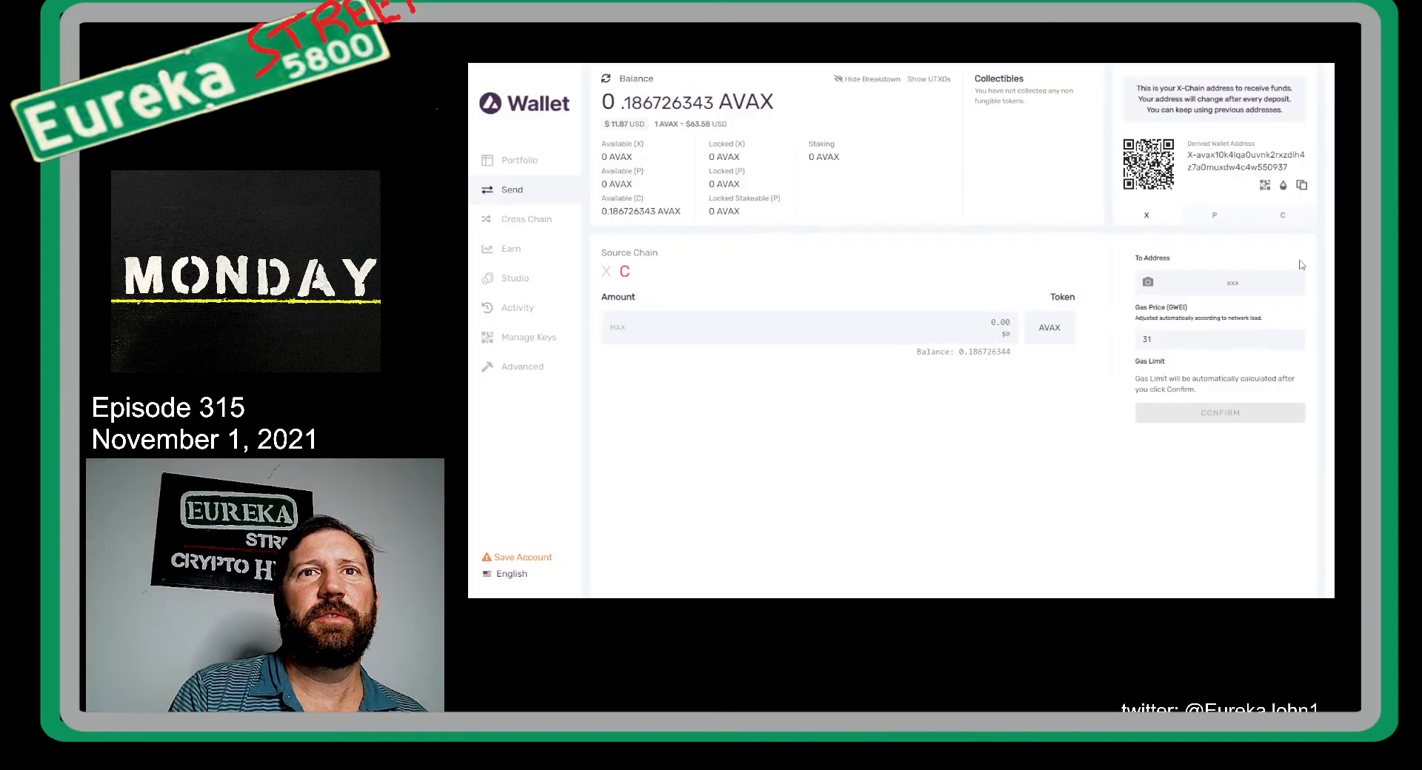
pyautogui.moveTo(976, 302)
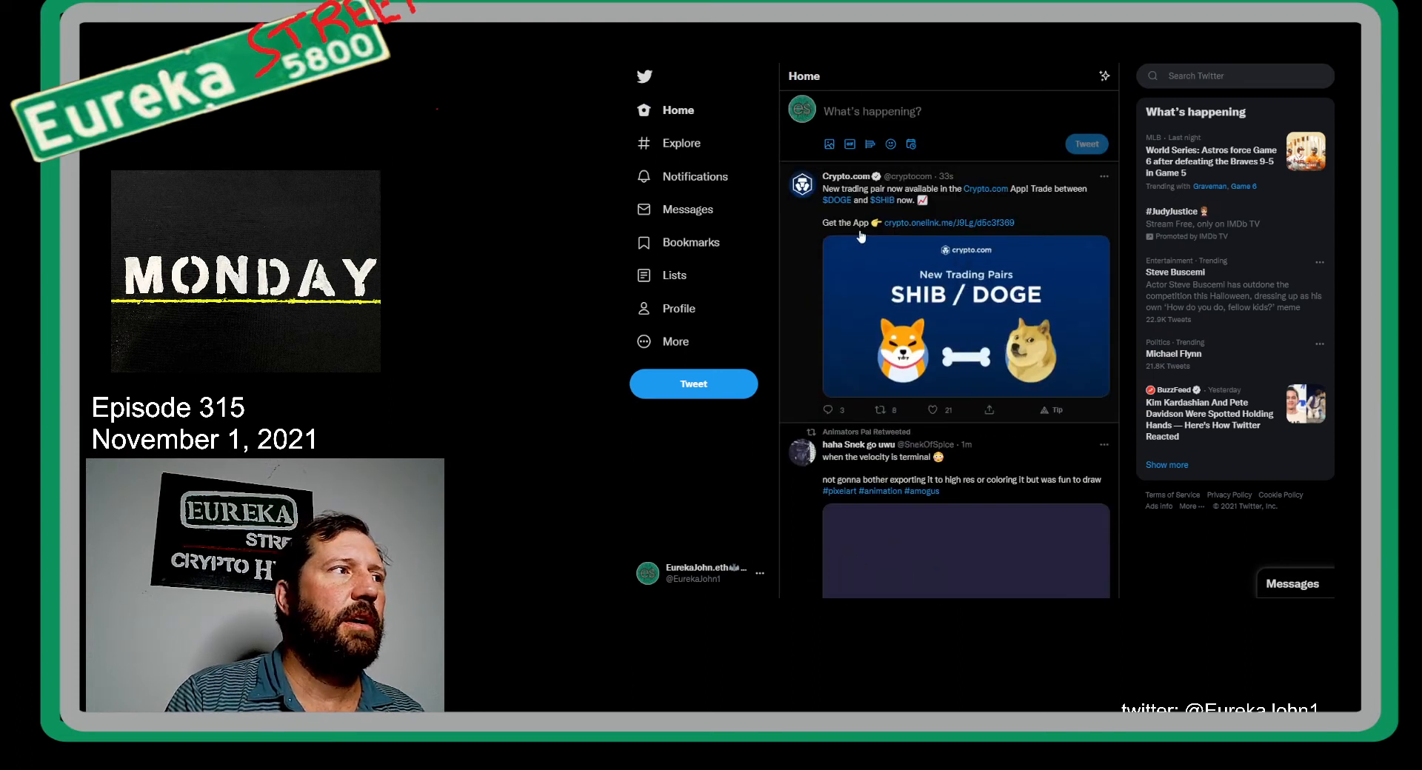
# Step: Open Bookmarks from the left navigation and scroll down through the saved tweets
pyautogui.click(691, 243)
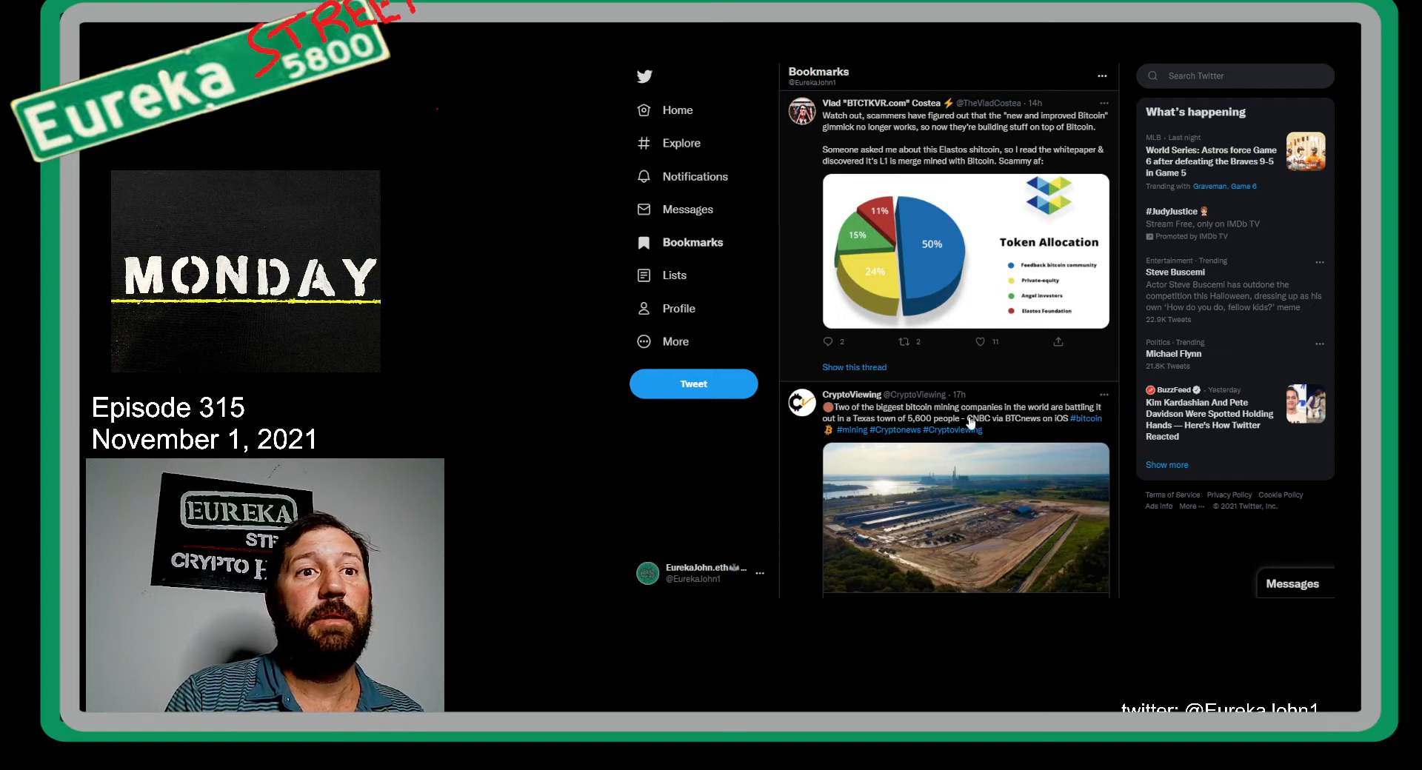
pyautogui.scroll(-3)
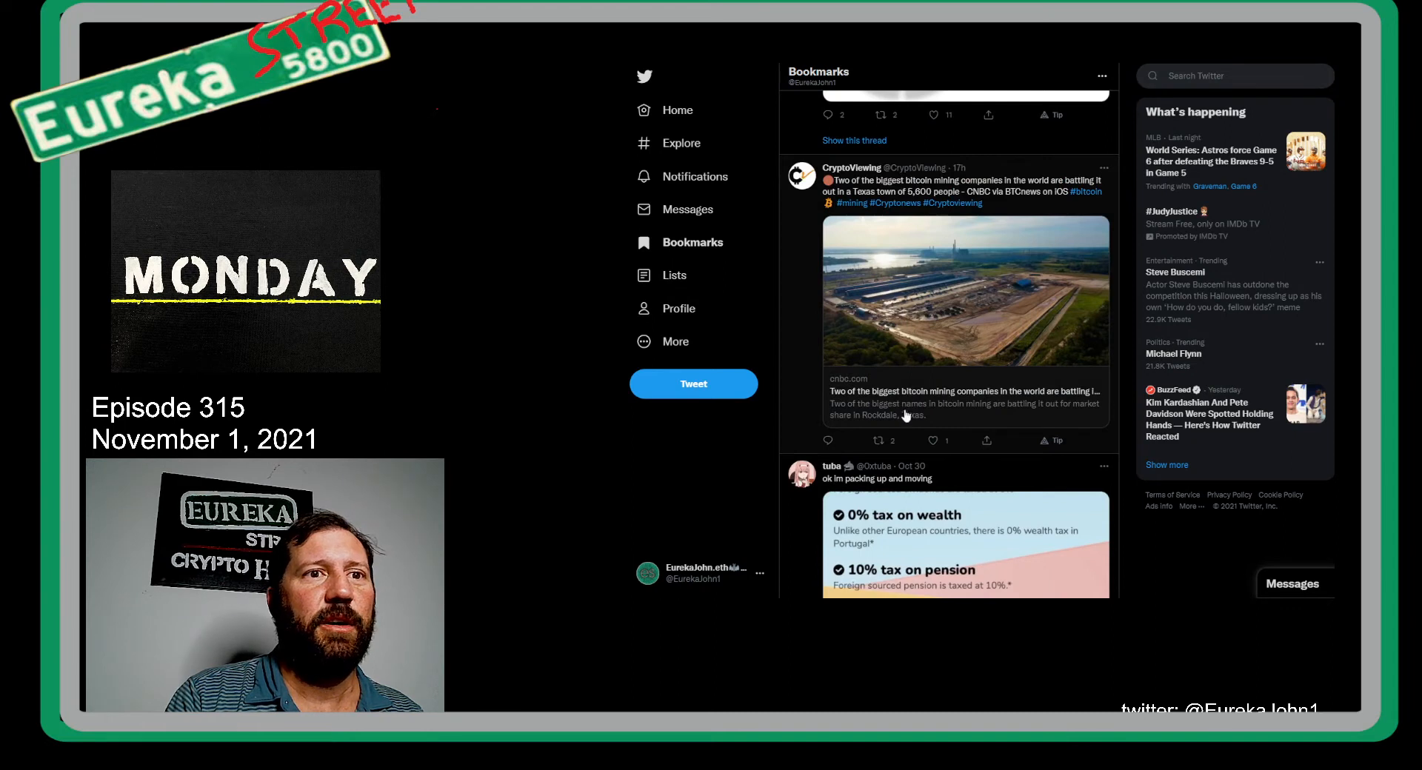
pyautogui.scroll(-3)
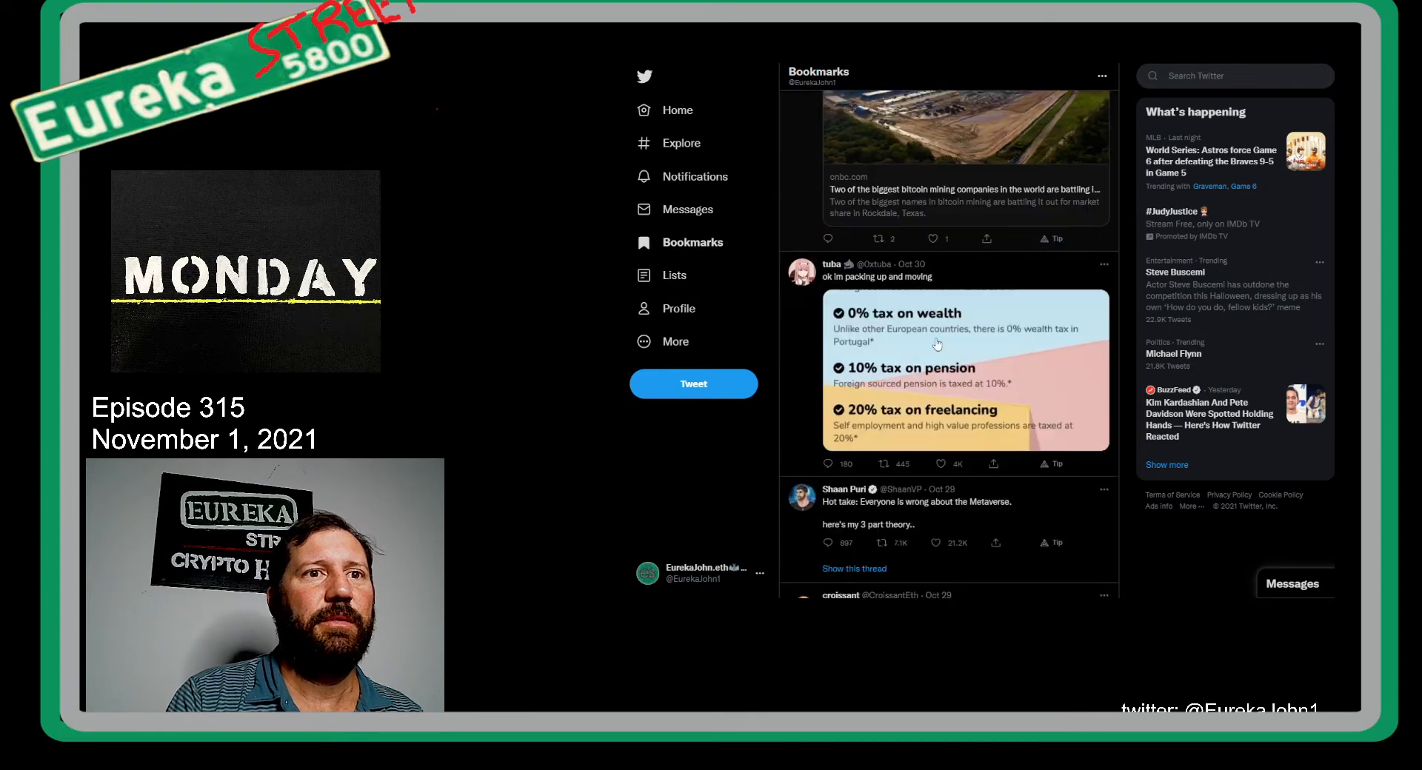
pyautogui.scroll(-3)
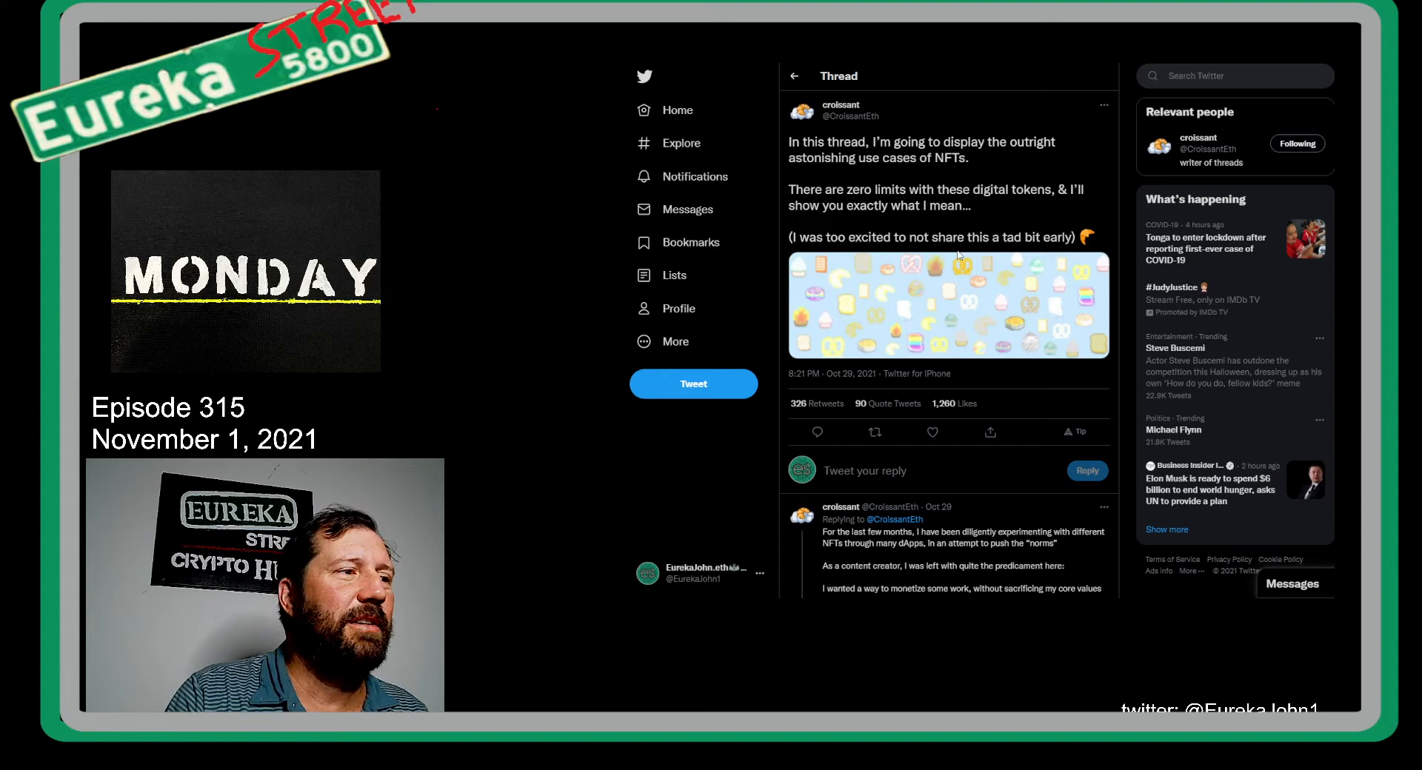
pyautogui.scroll(-3)
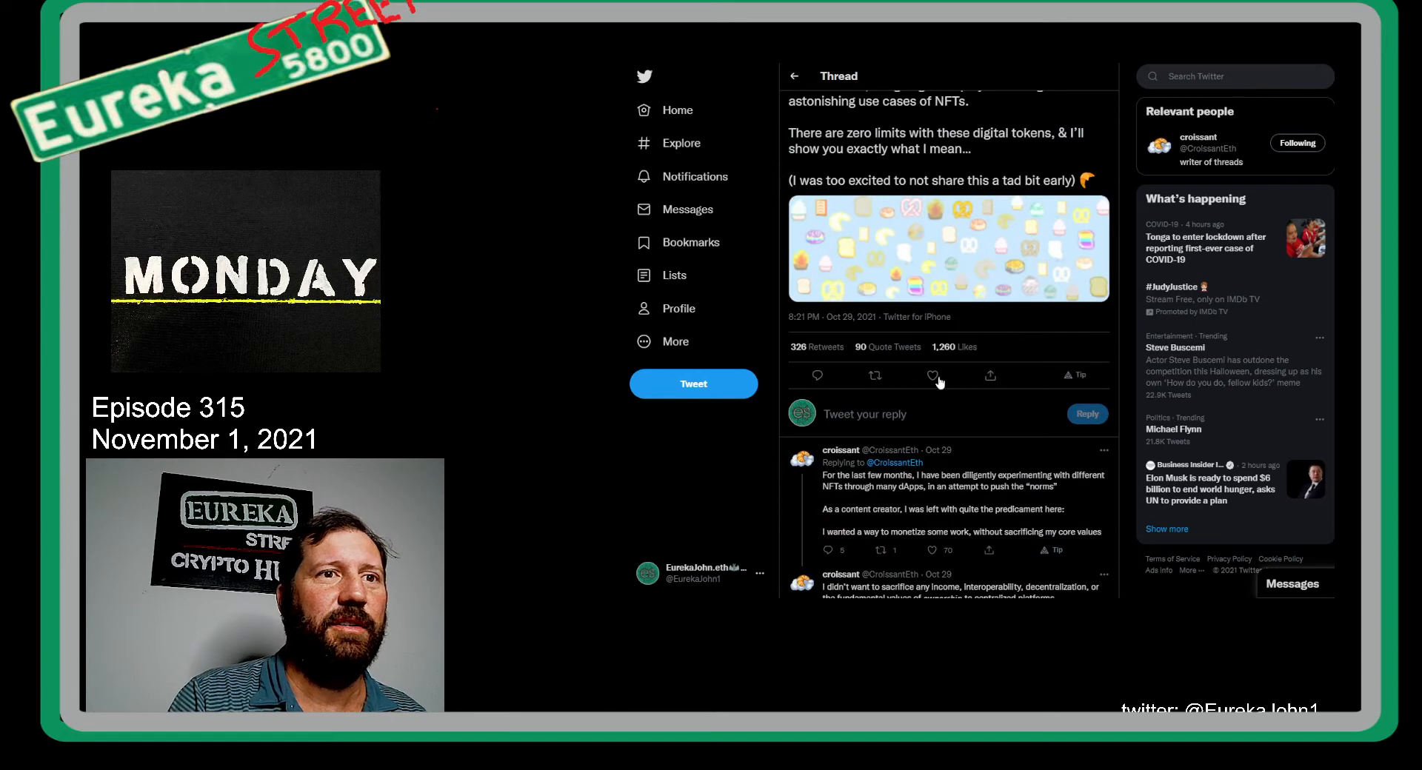
pyautogui.scroll(-3)
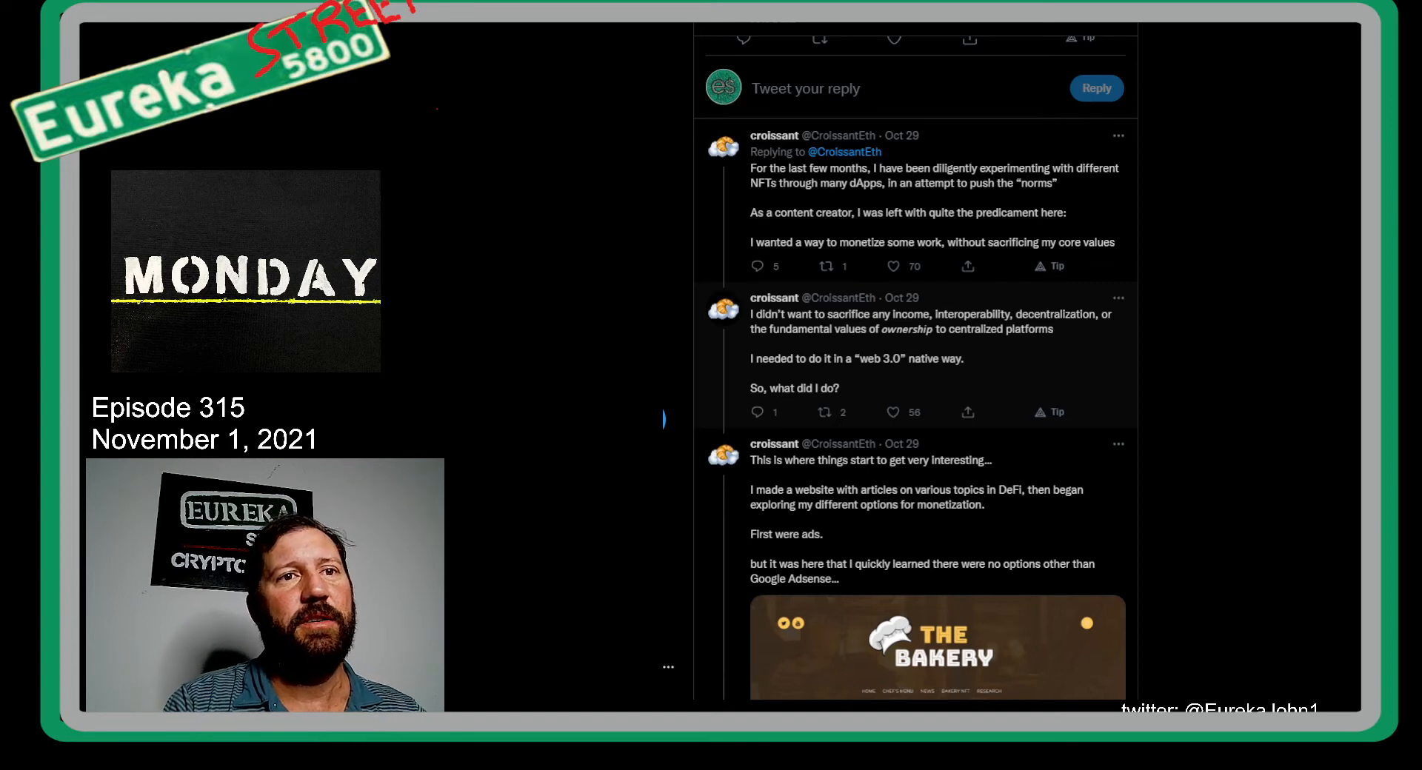
pyautogui.scroll(-3)
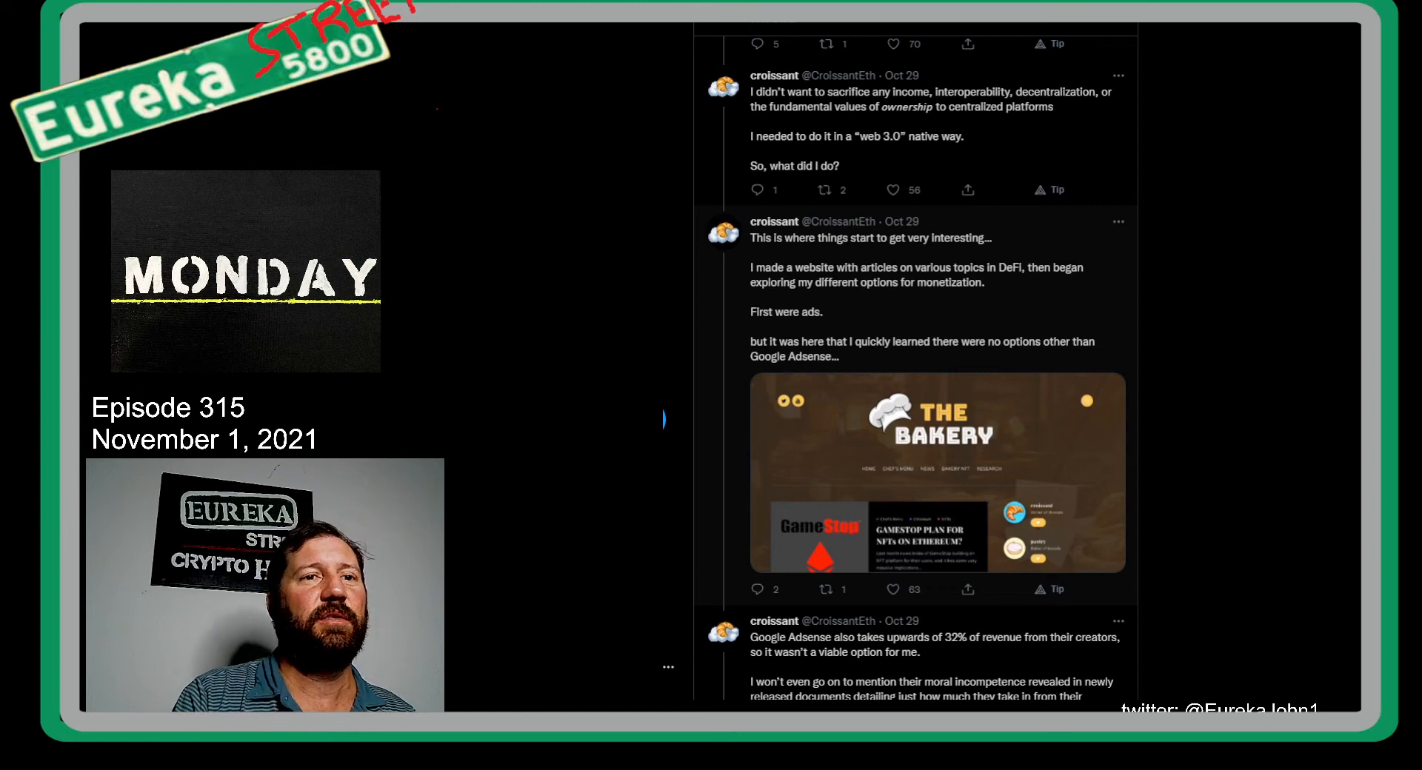
pyautogui.scroll(-3)
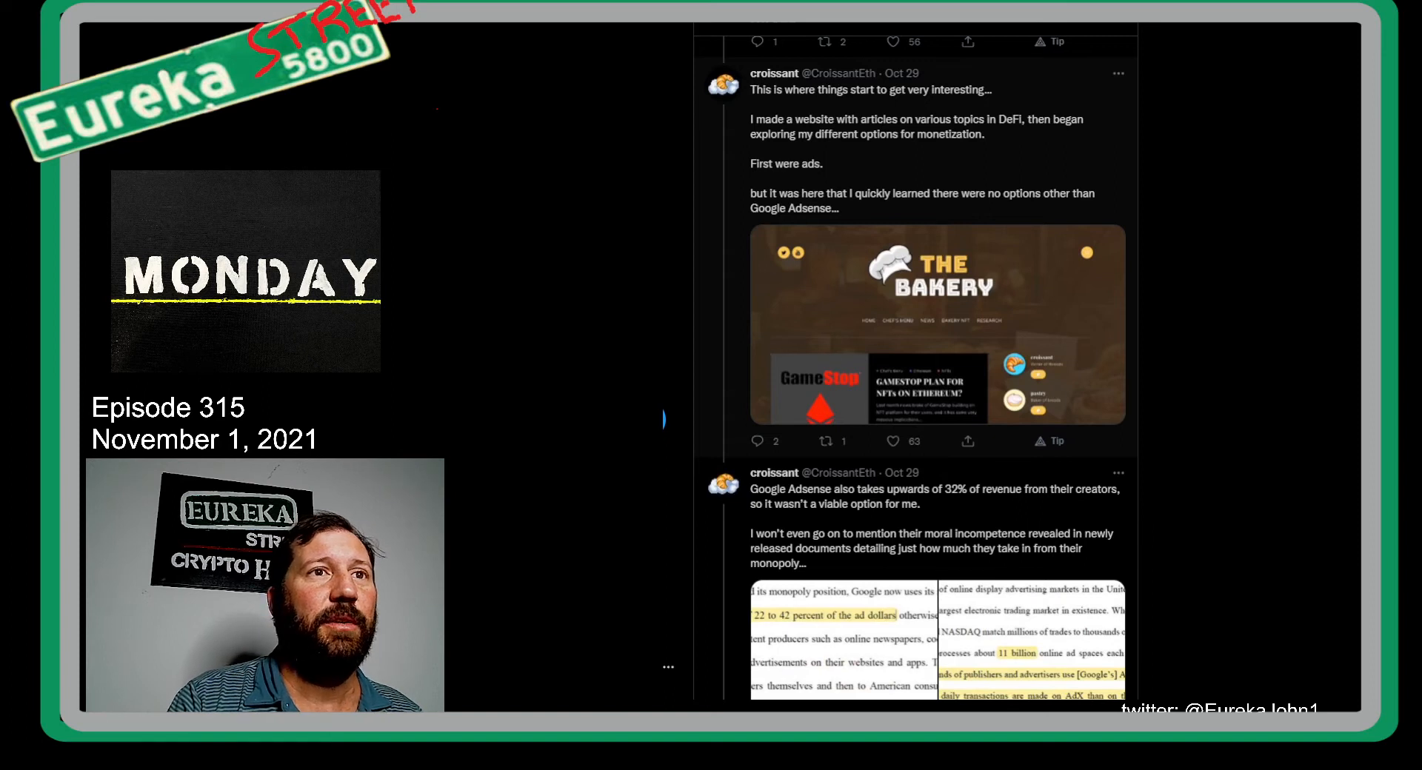
pyautogui.scroll(-3)
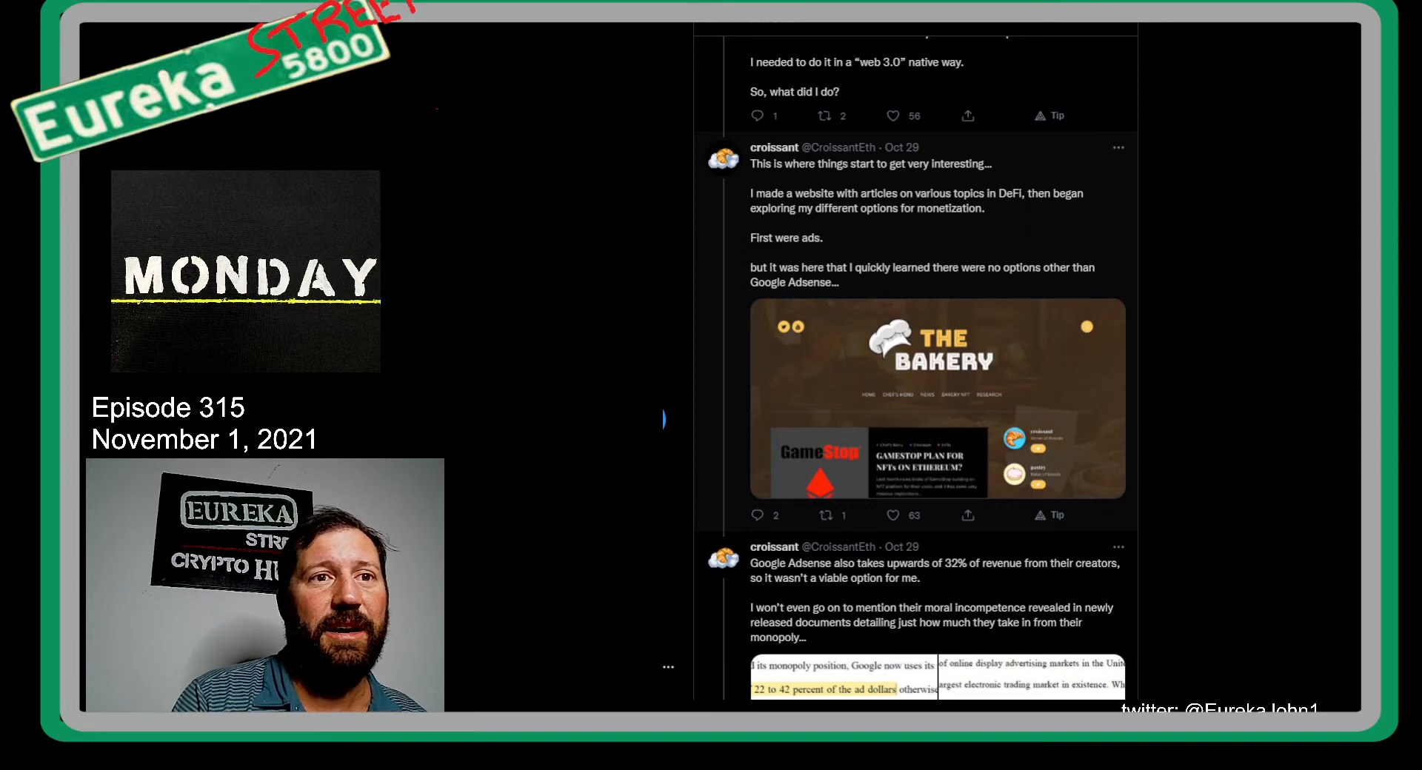
pyautogui.scroll(-3)
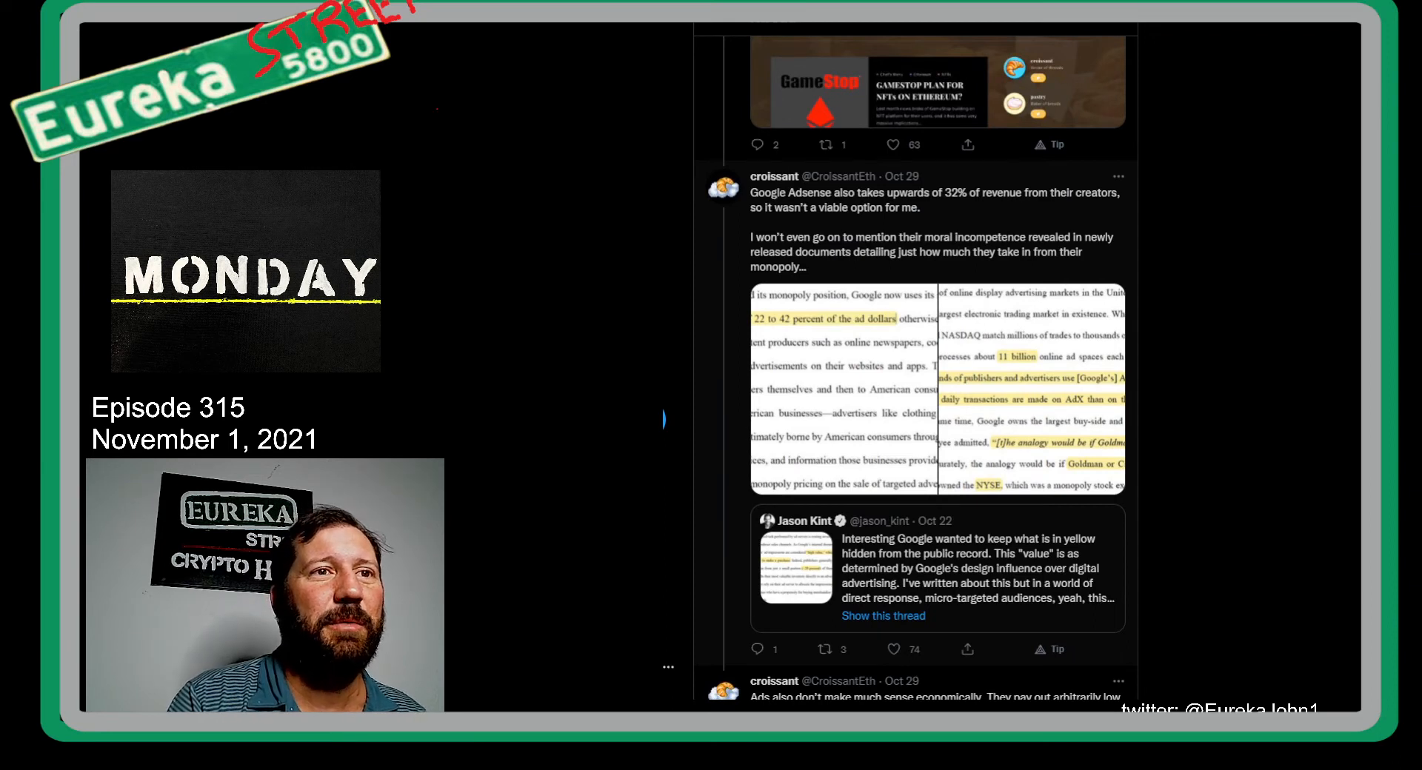
pyautogui.scroll(-3)
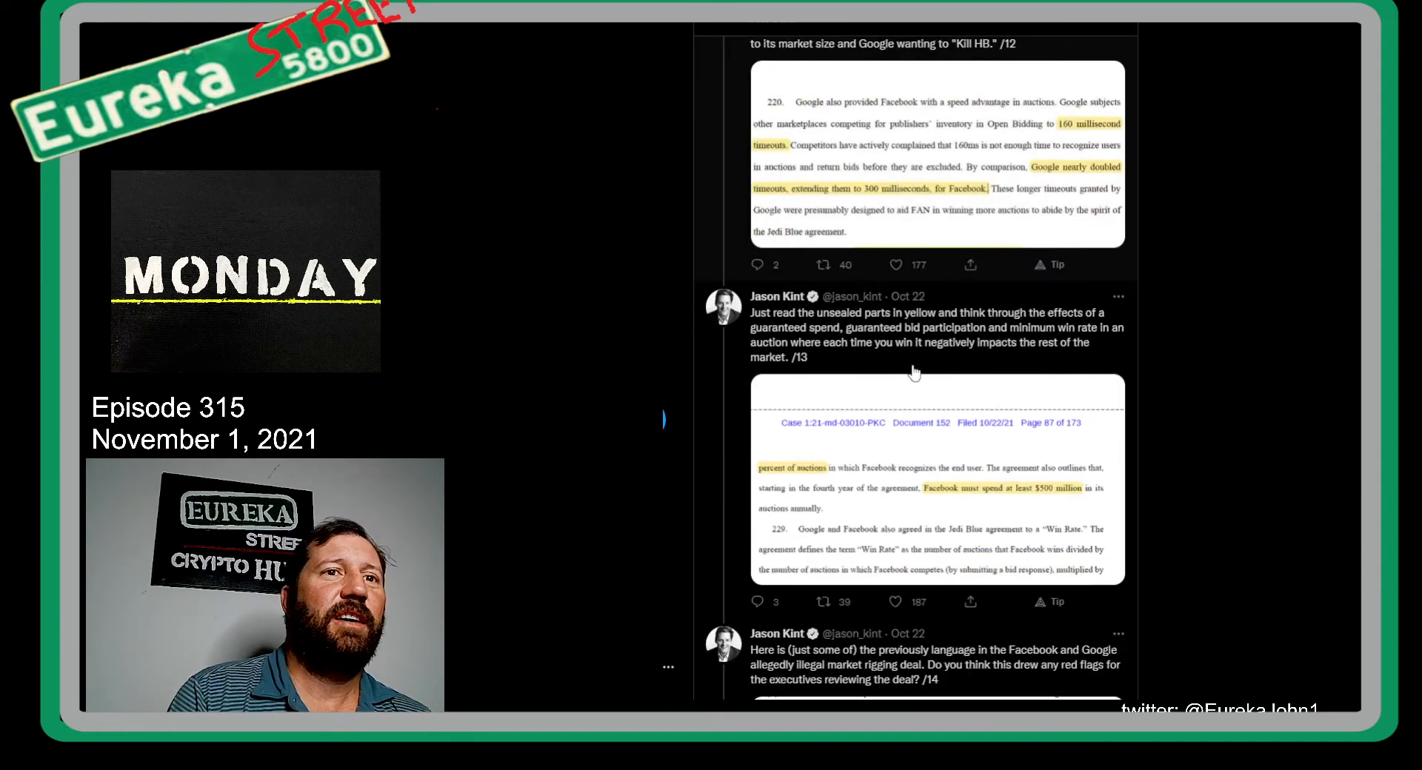
# Step: Scroll down Jason Kint's Google ad-practices thread past tweets /14–/40 to the final Kim Jones reply
pyautogui.scroll(-3)
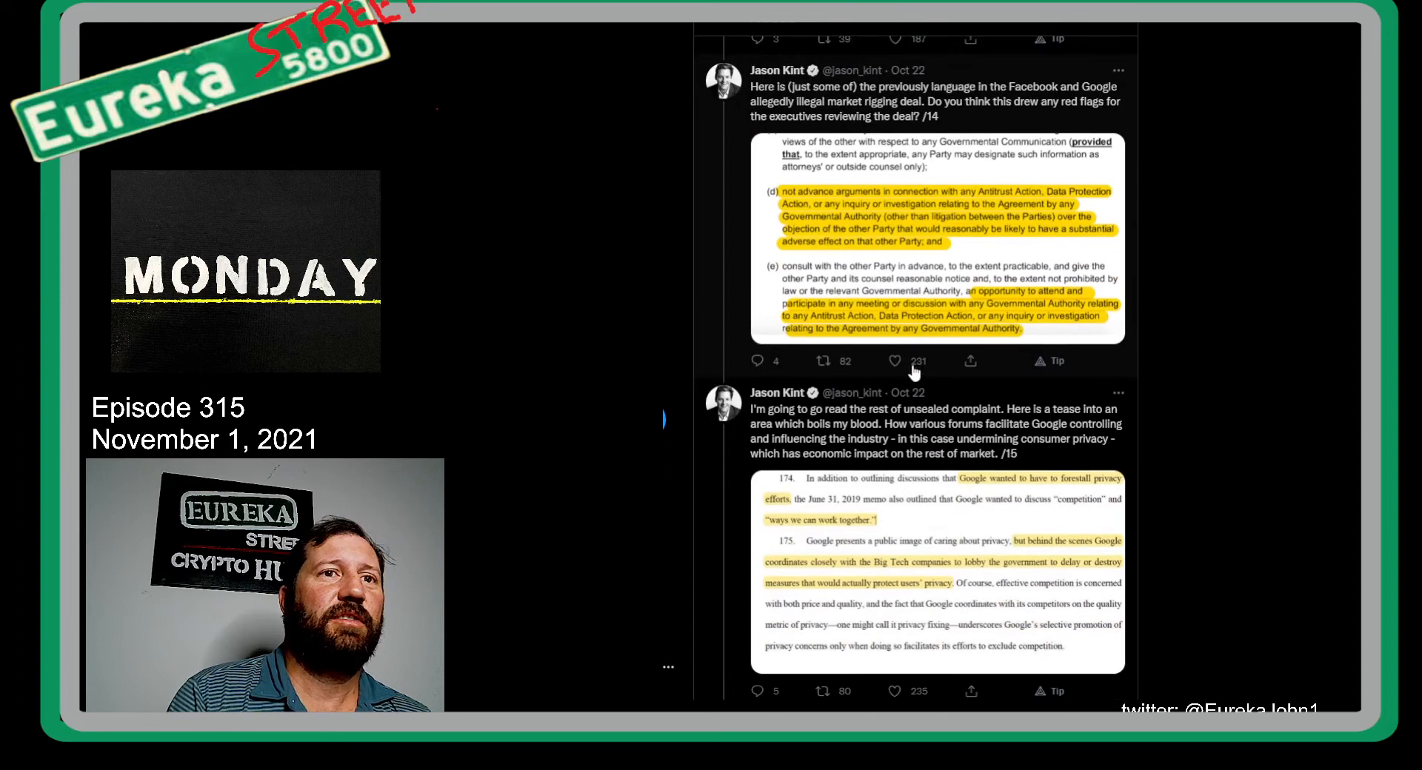
pyautogui.scroll(-3)
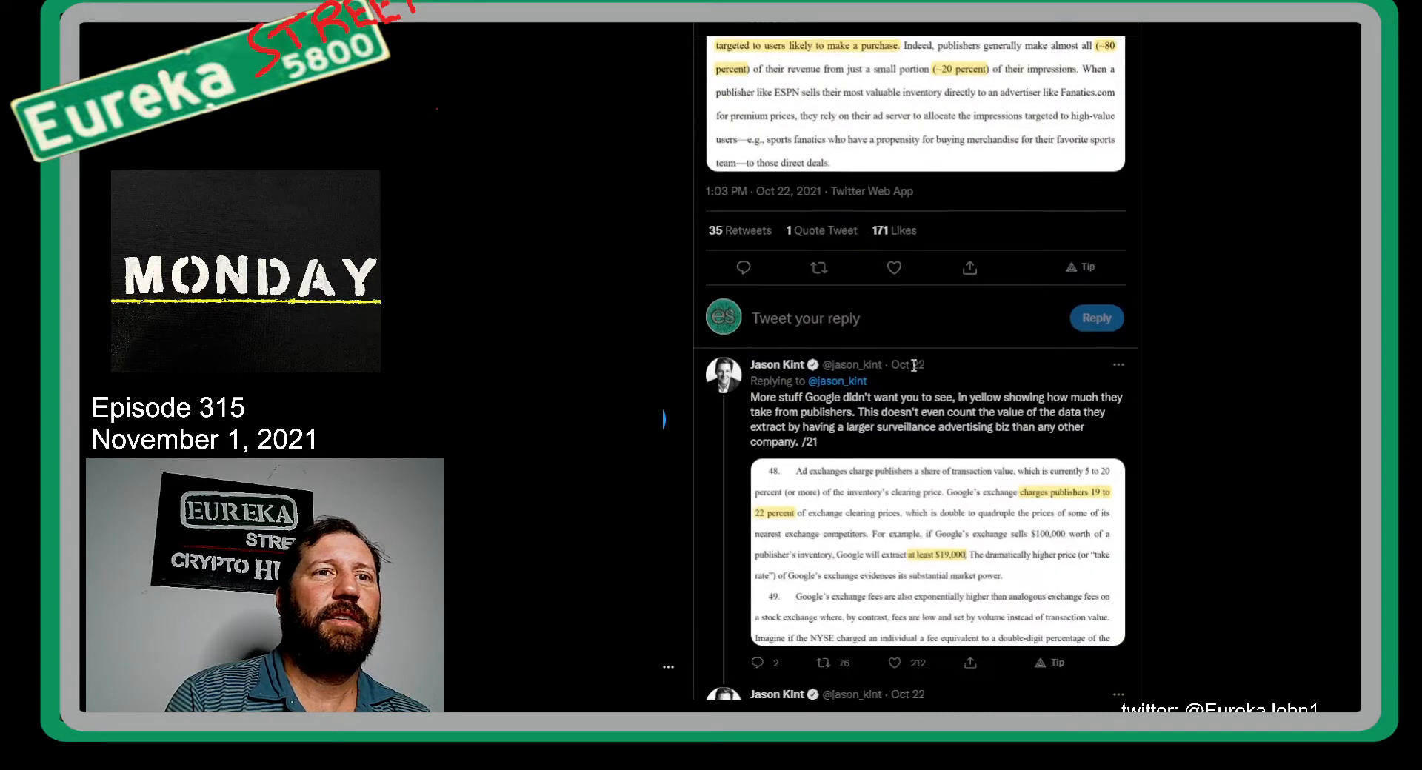
pyautogui.scroll(-3)
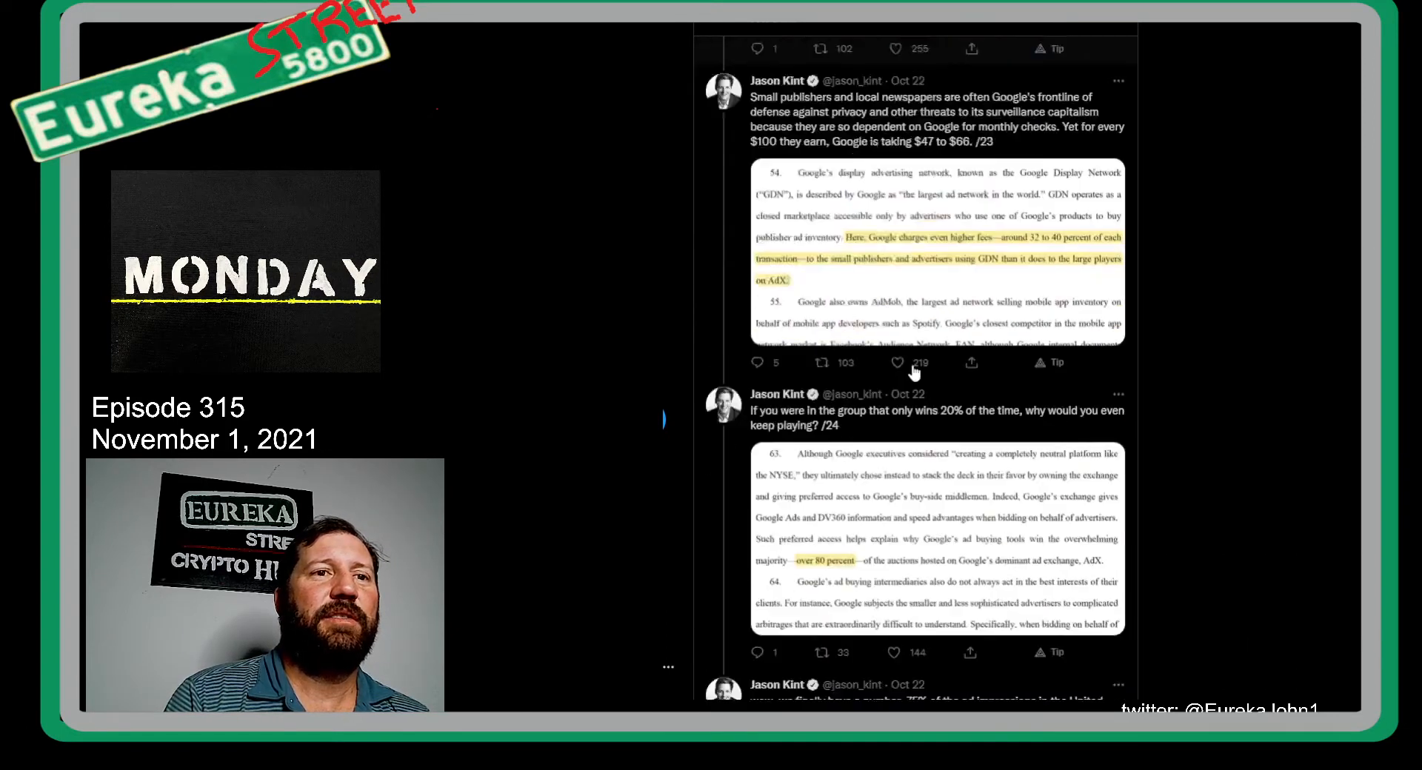
pyautogui.scroll(-3)
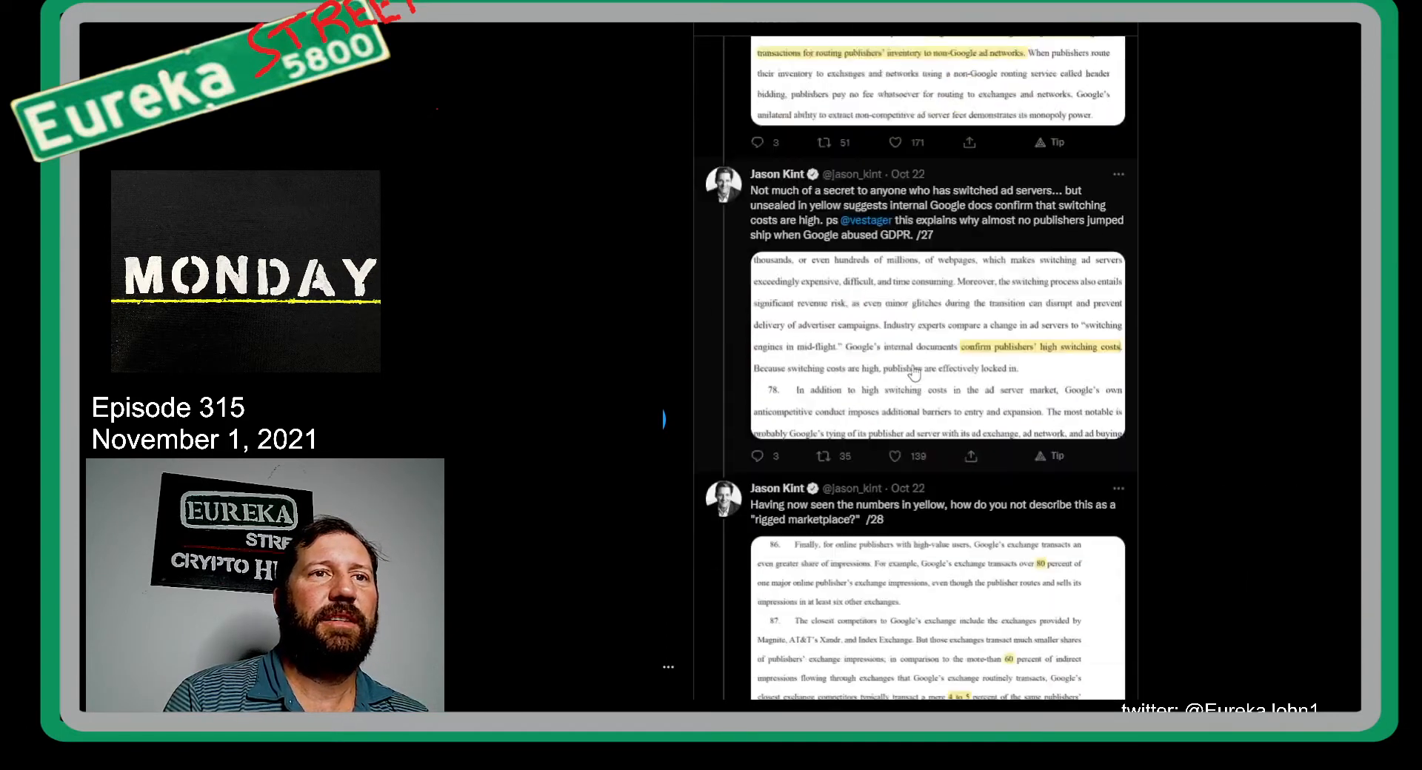
pyautogui.scroll(-3)
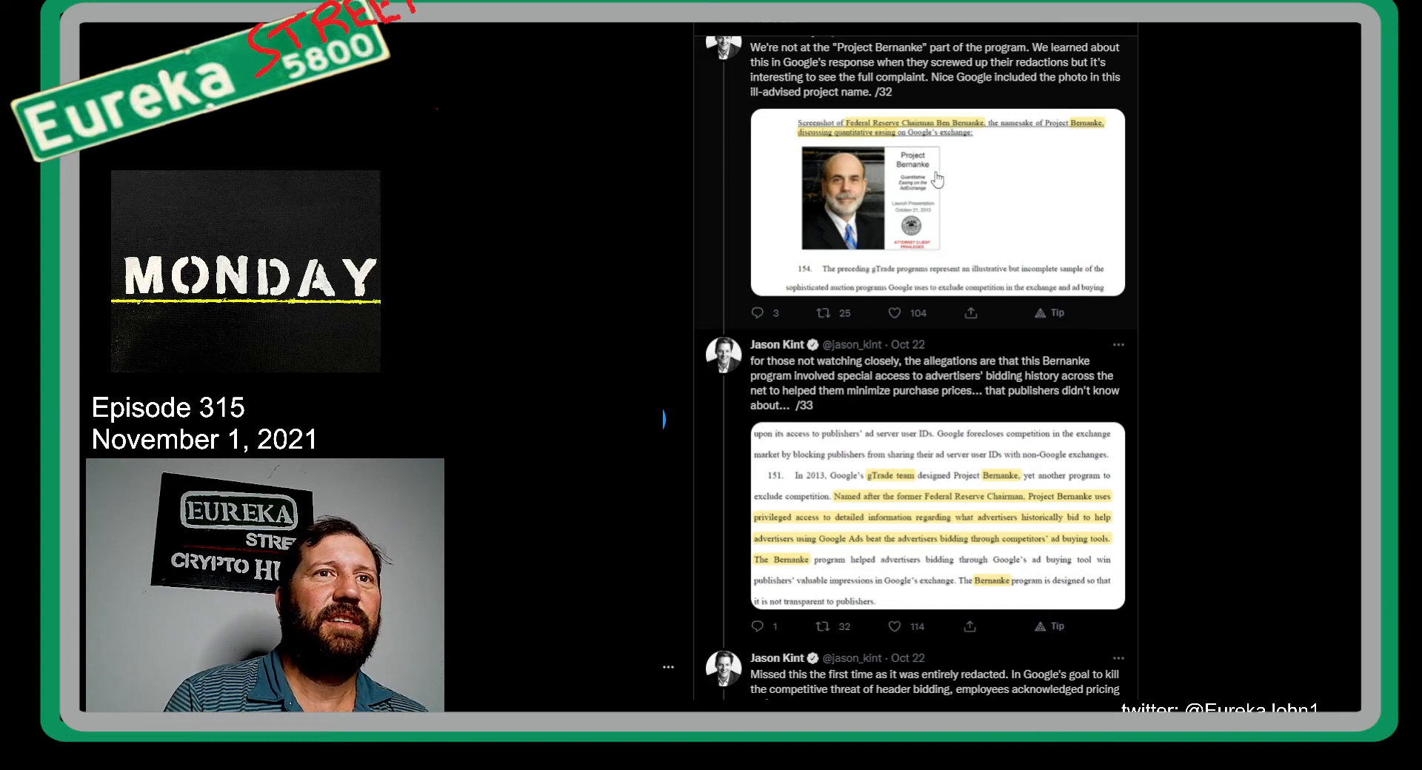
pyautogui.scroll(-3)
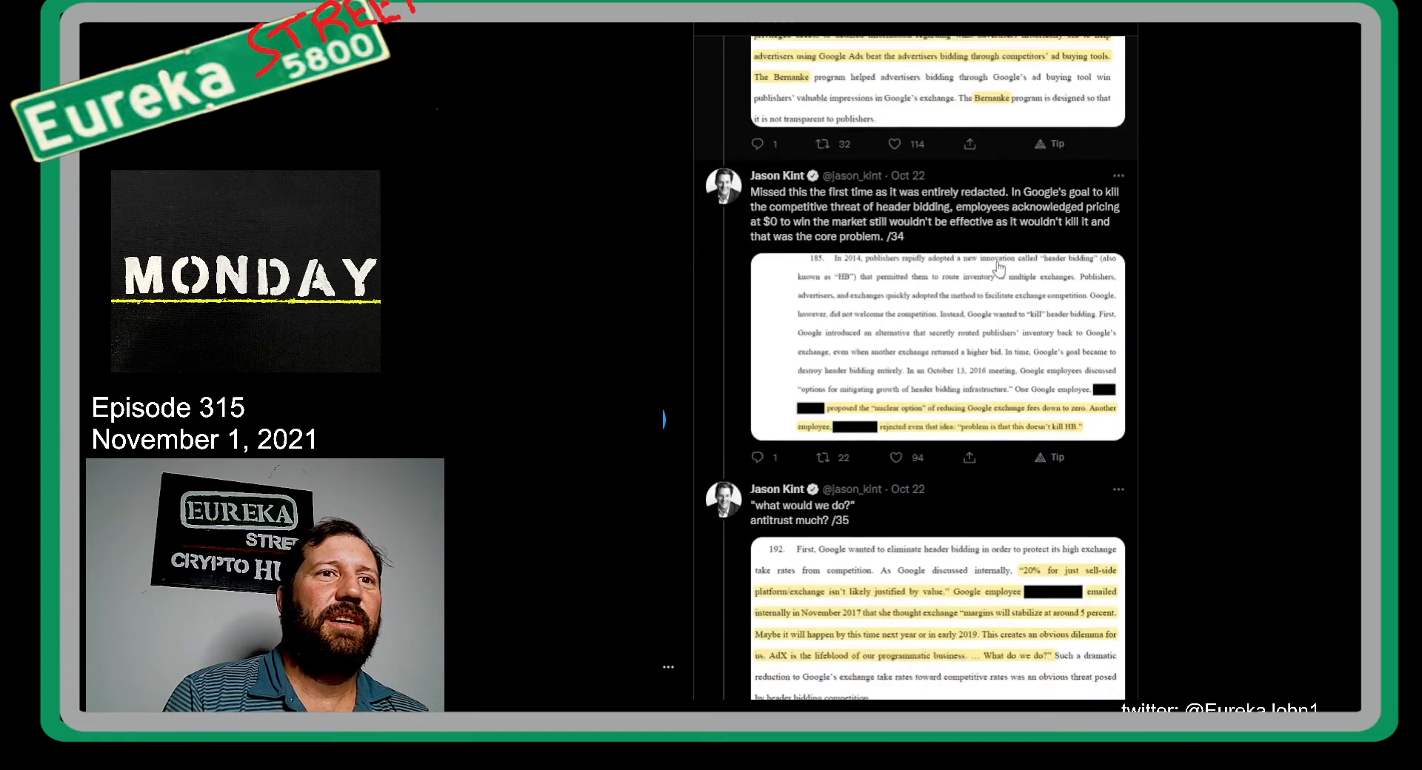
pyautogui.scroll(-3)
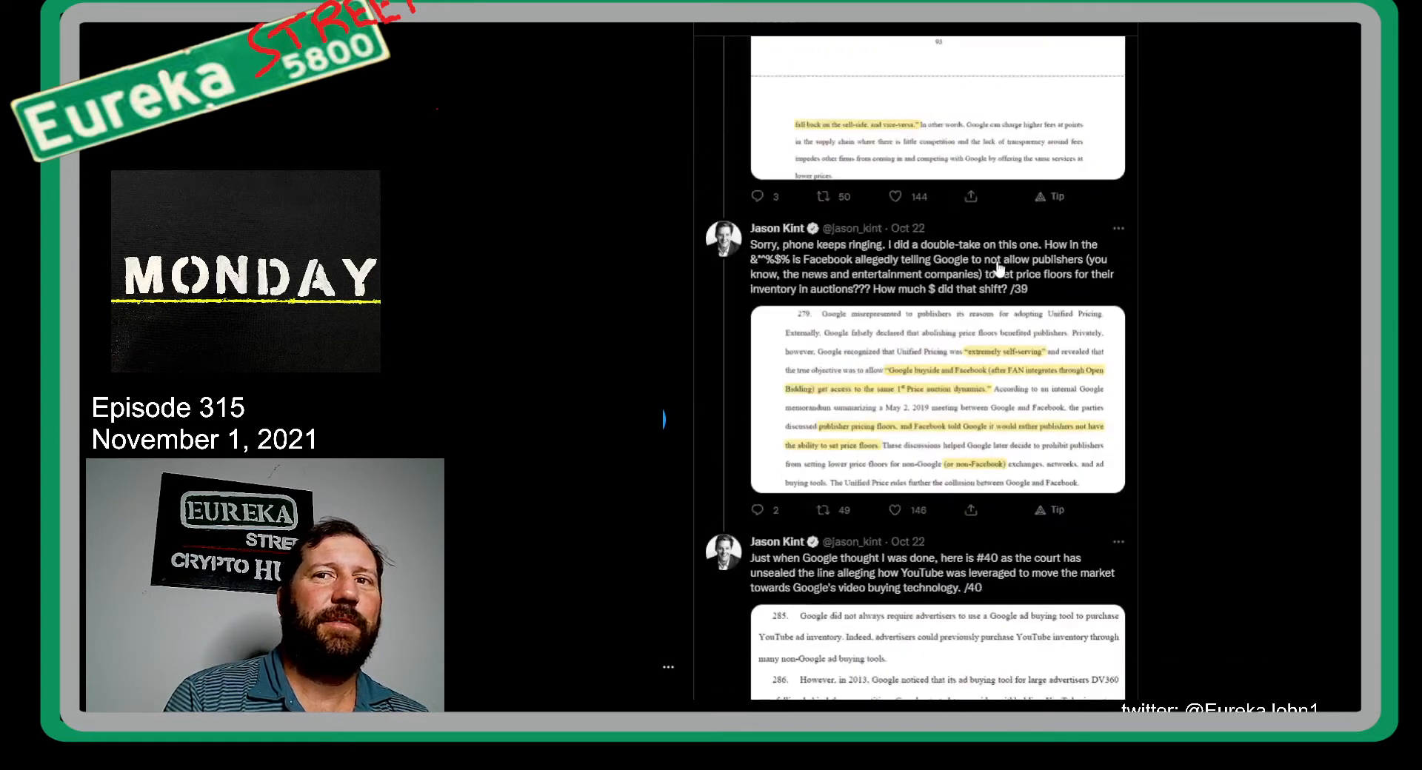
pyautogui.scroll(-3)
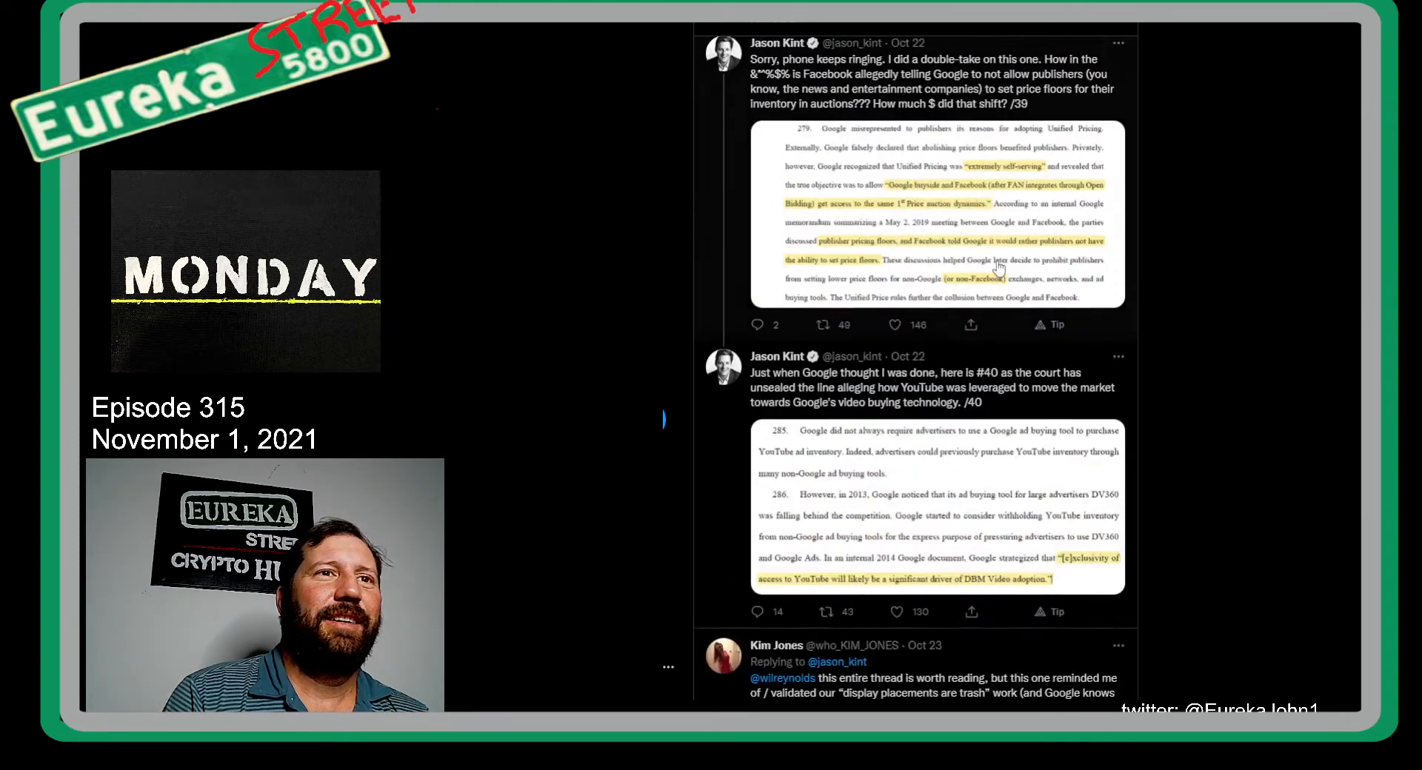
pyautogui.scroll(-3)
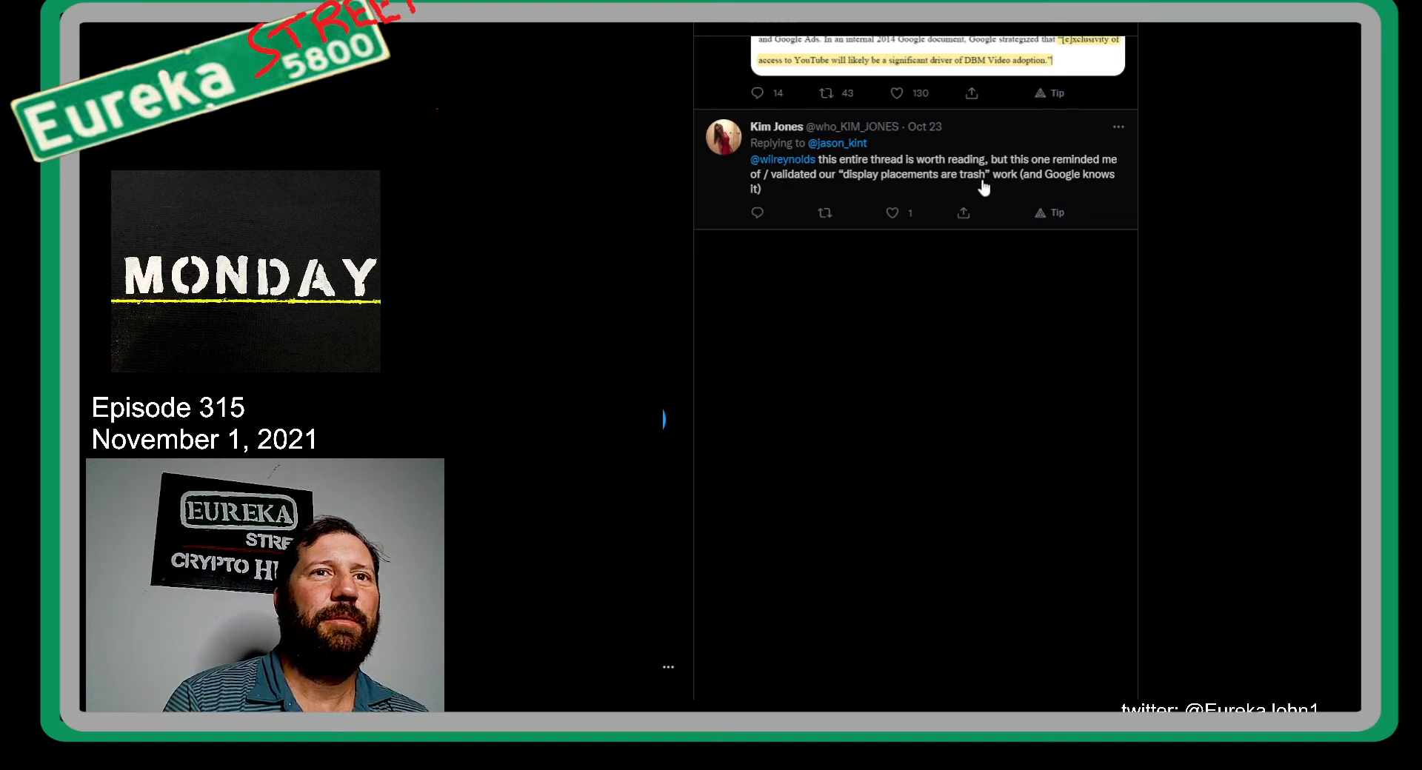
# Step: Scroll the thread back toward its opening tweet, "Thread incoming. AGs lawsuit v Google…"
pyautogui.scroll(-3)
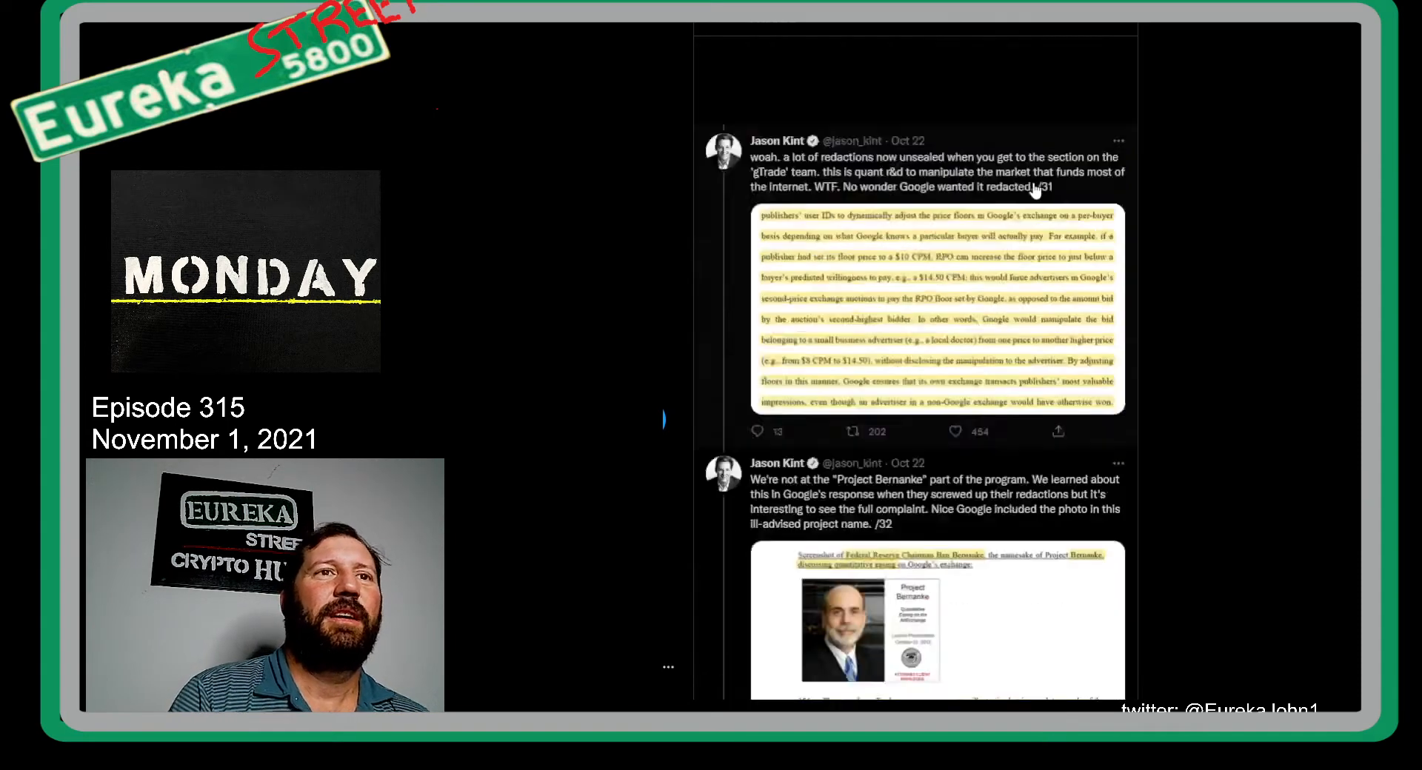
pyautogui.scroll(-3)
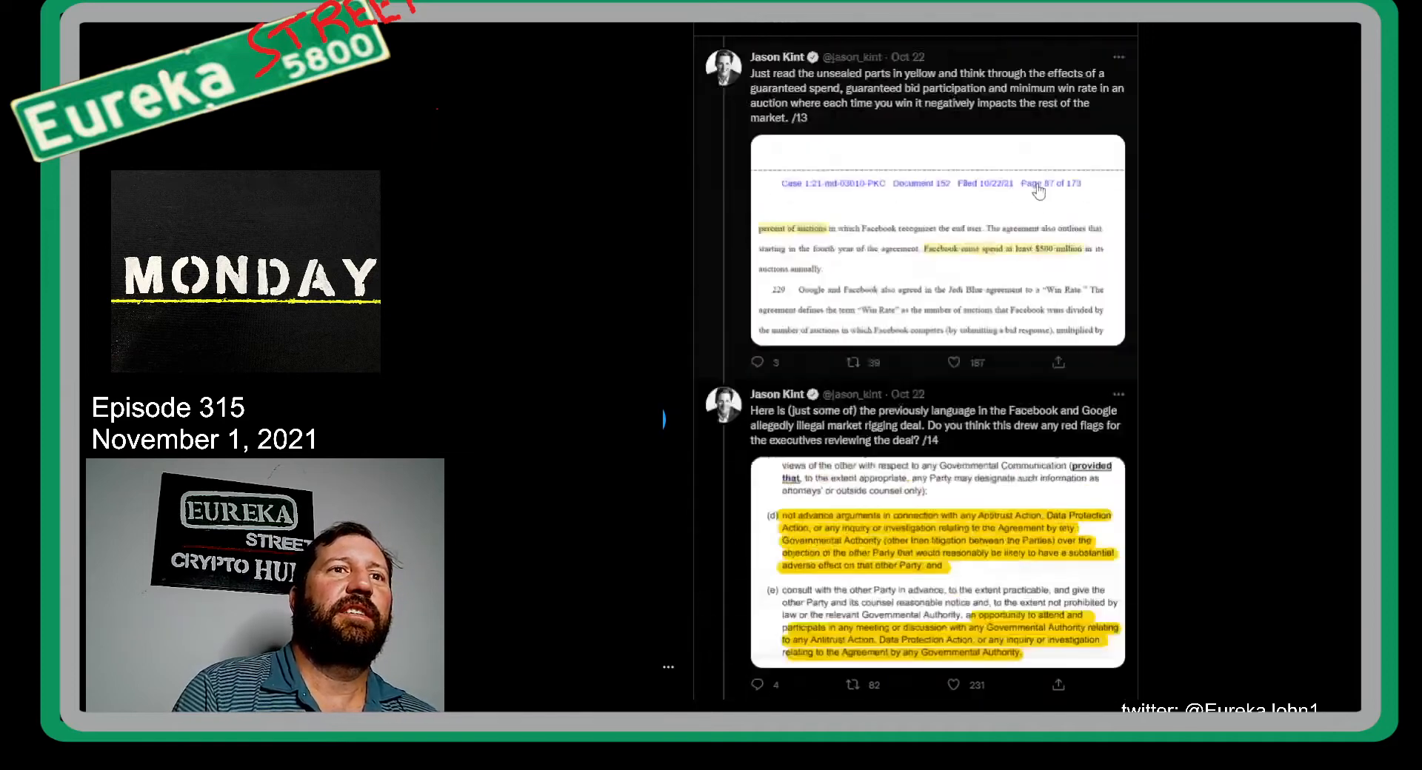
pyautogui.scroll(-3)
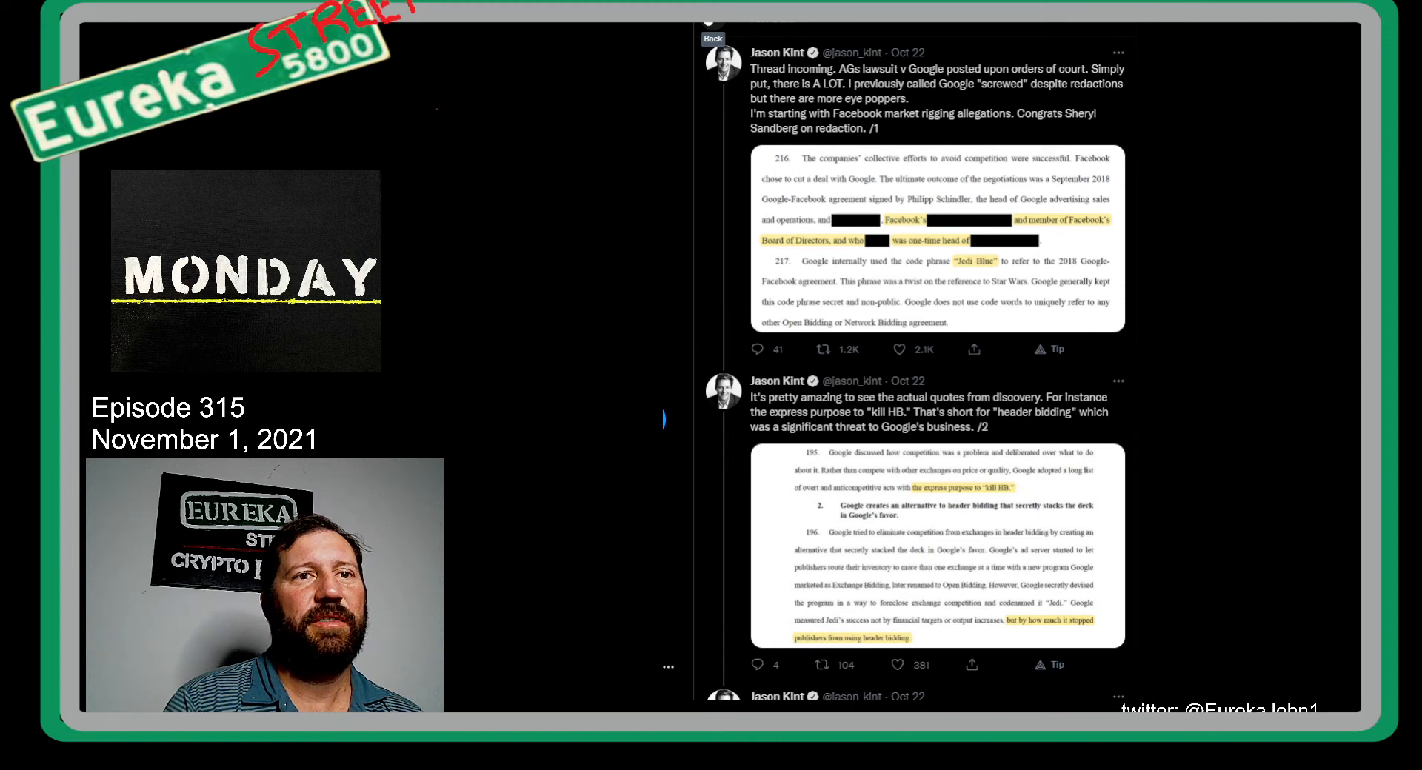
pyautogui.scroll(-3)
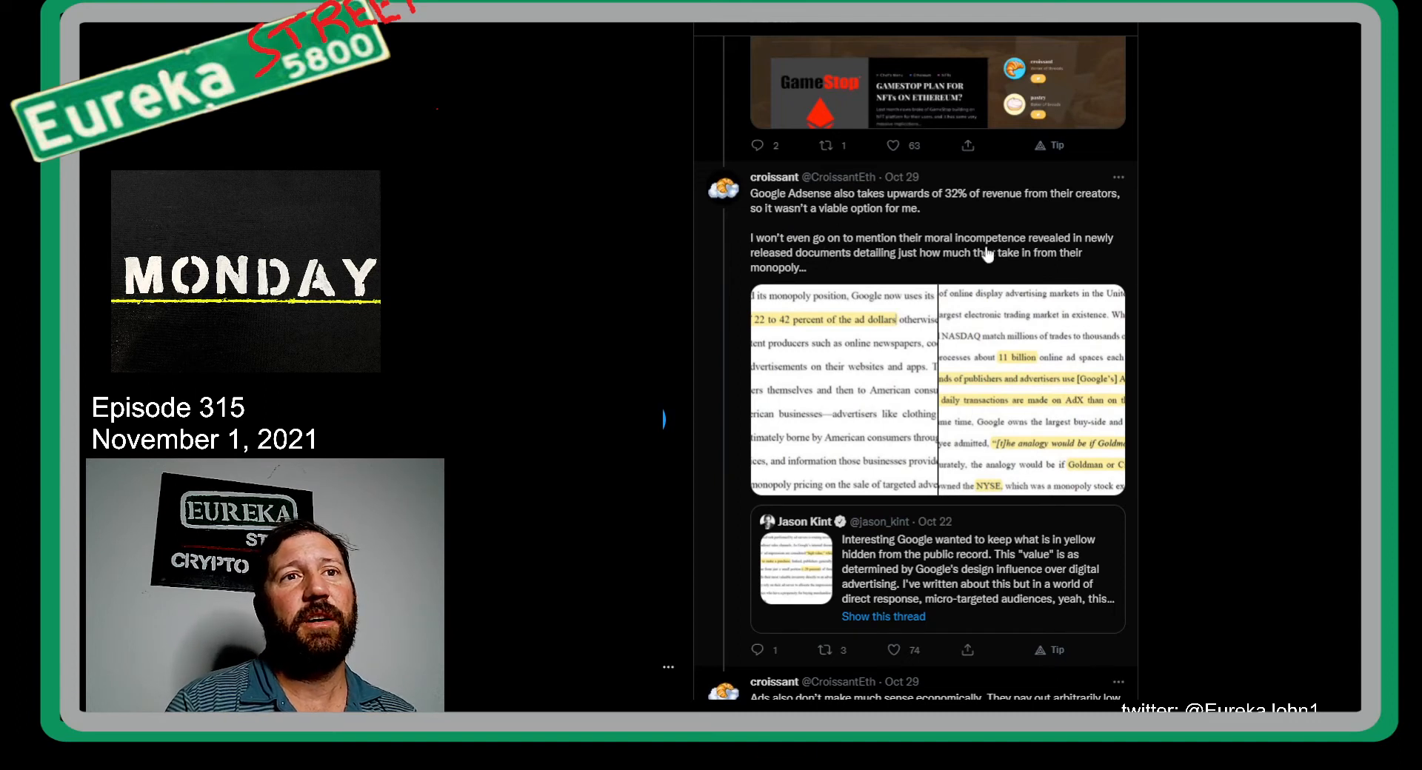
pyautogui.moveTo(1061, 264)
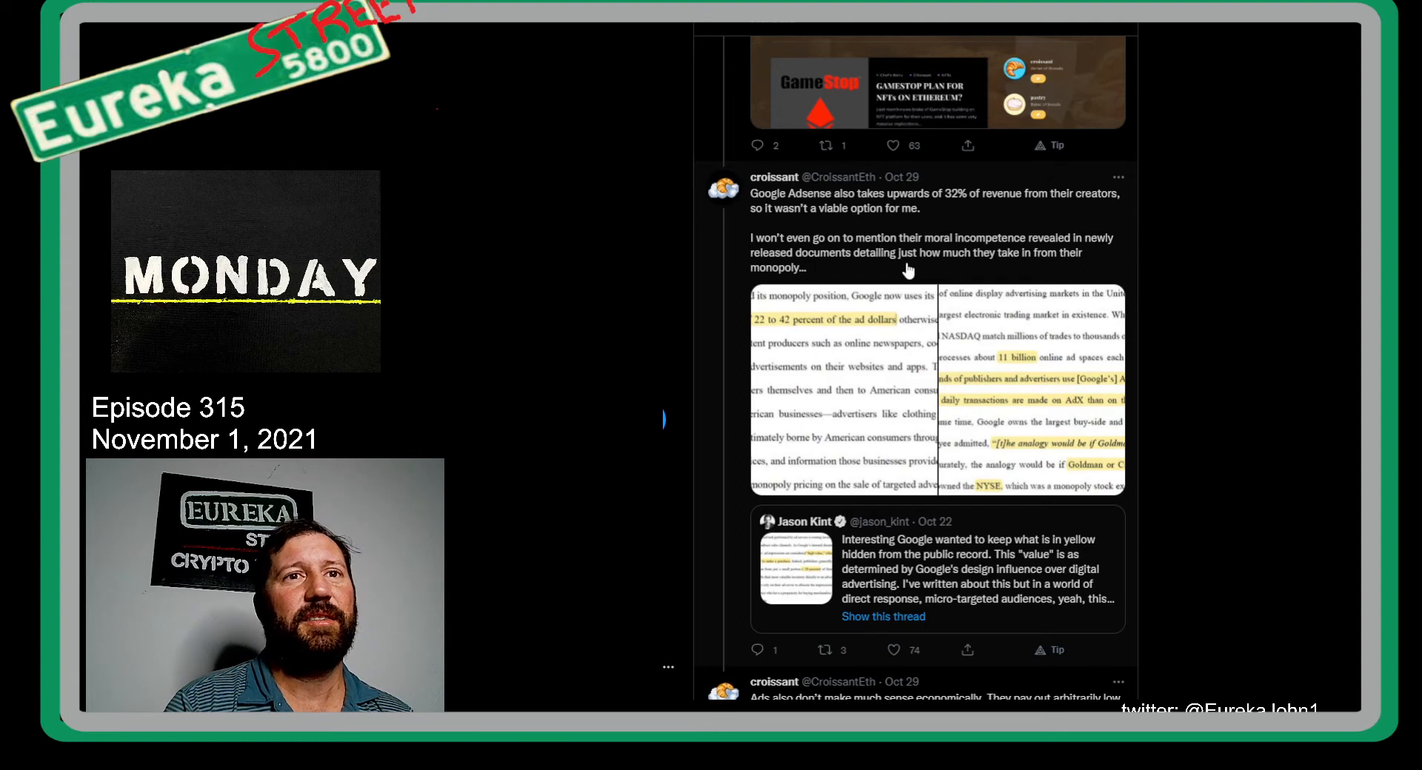
# Step: Scroll the CroissantEth Adsense thread down to the "Ads also don't make much sense economically" tweet
pyautogui.scroll(-3)
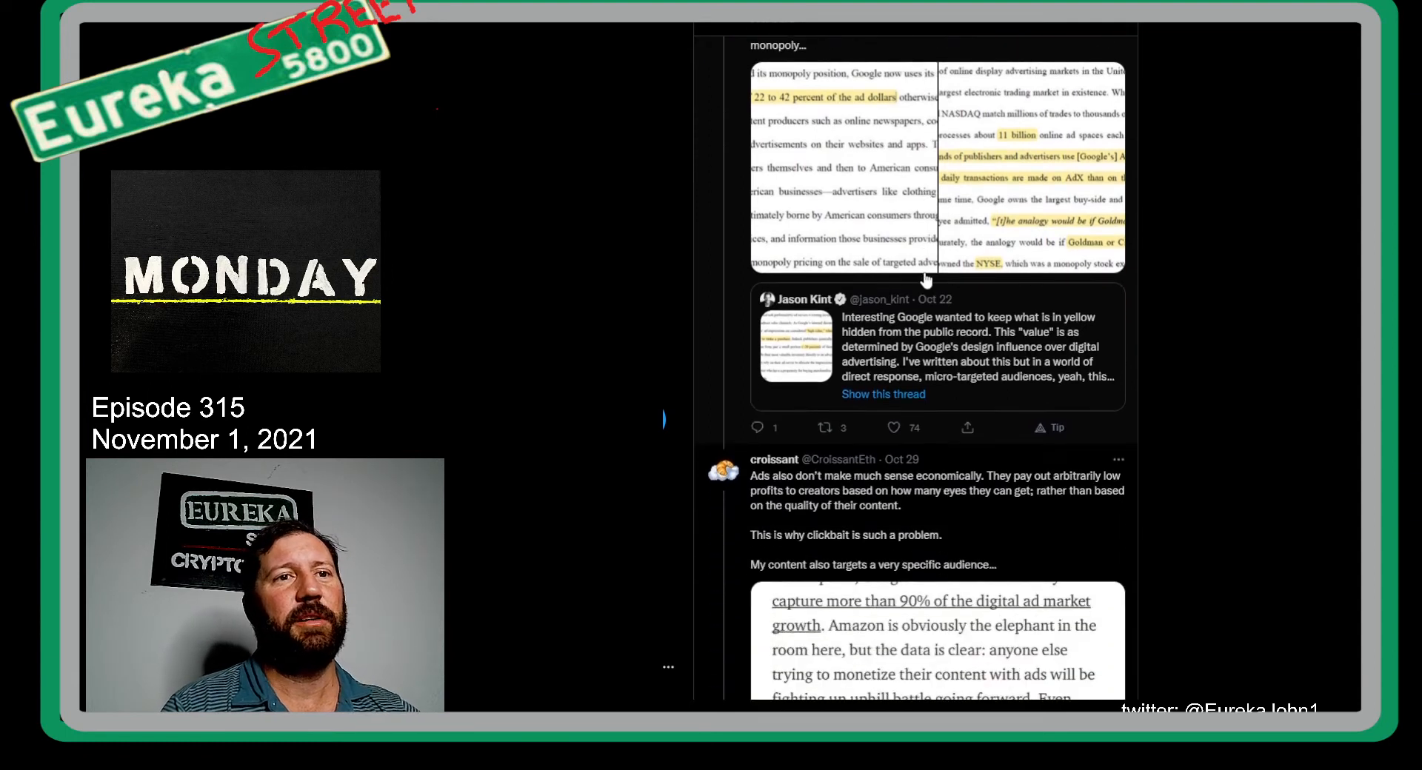
pyautogui.scroll(-3)
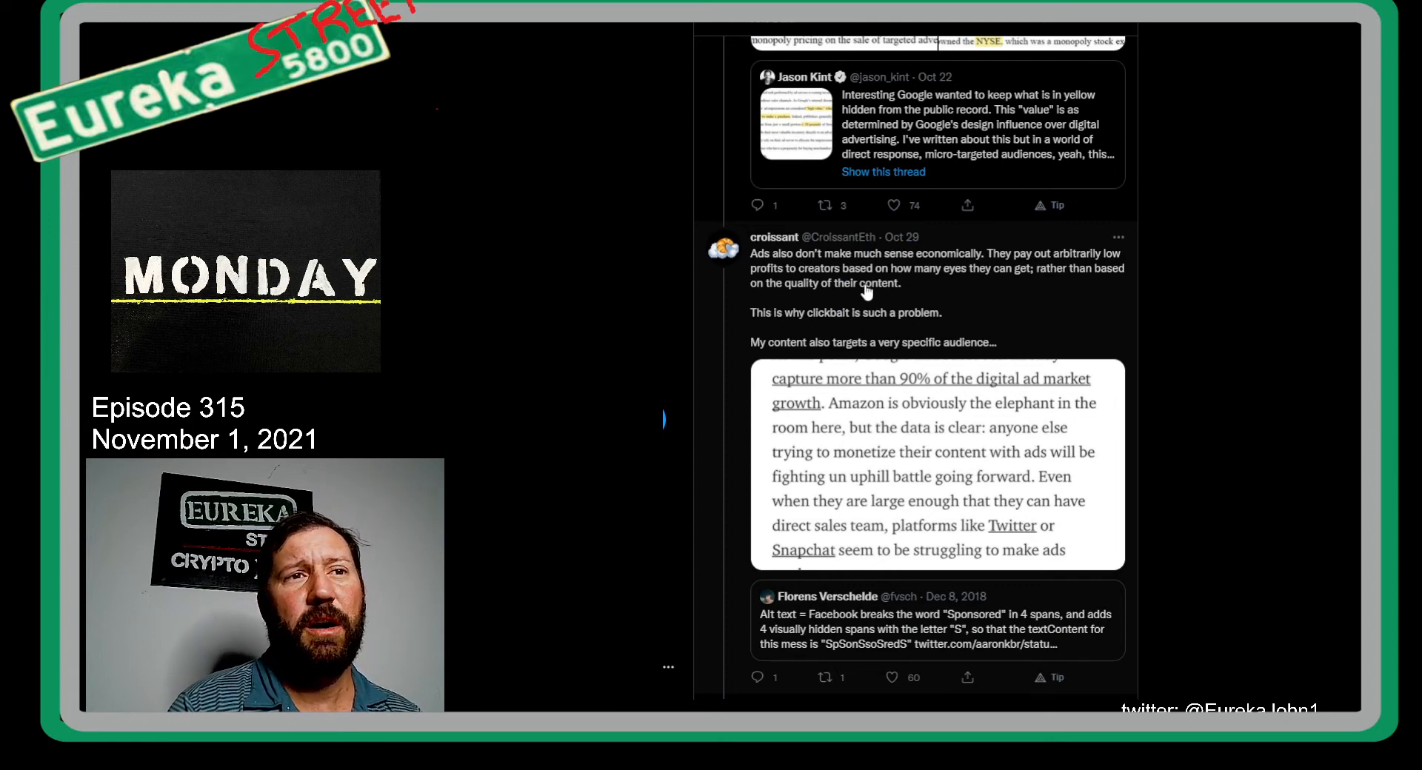
pyautogui.moveTo(948, 288)
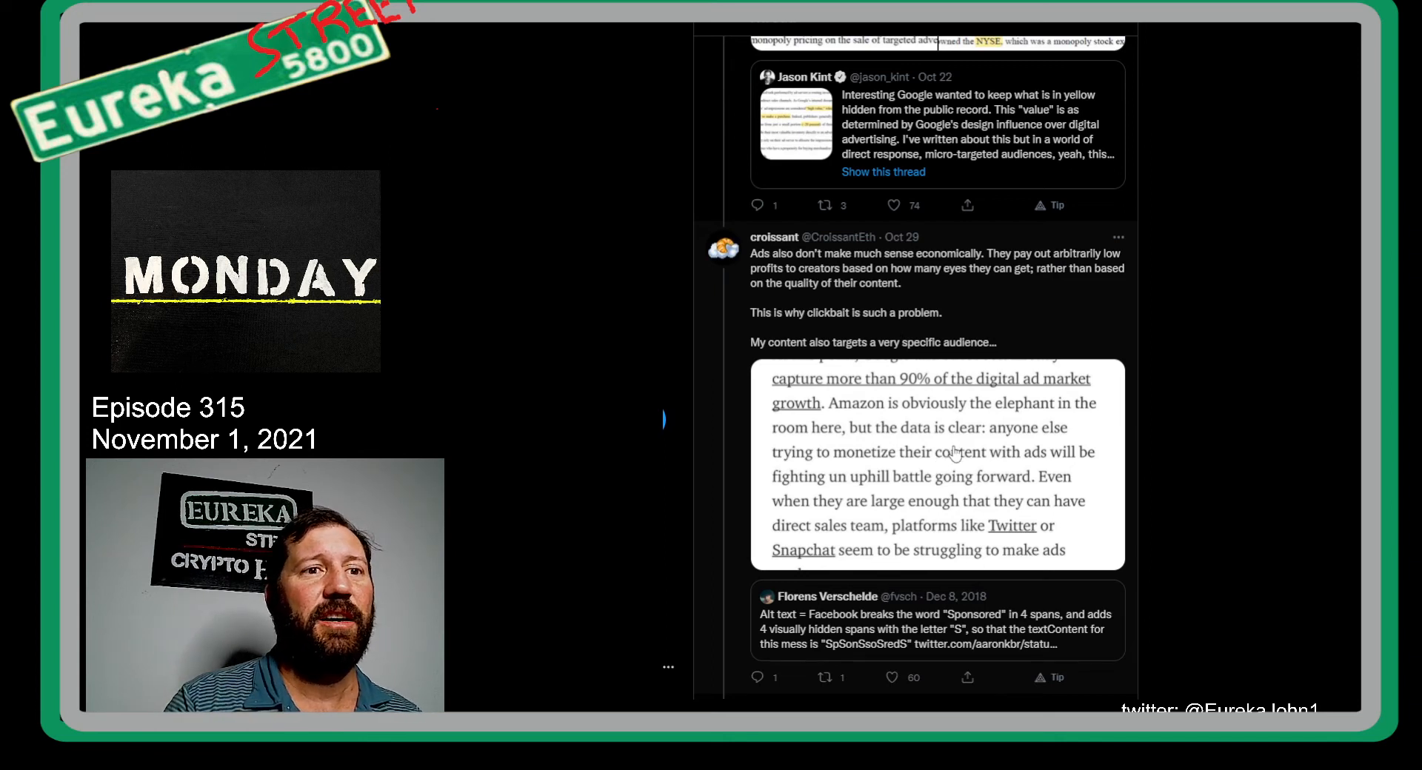
pyautogui.scroll(-3)
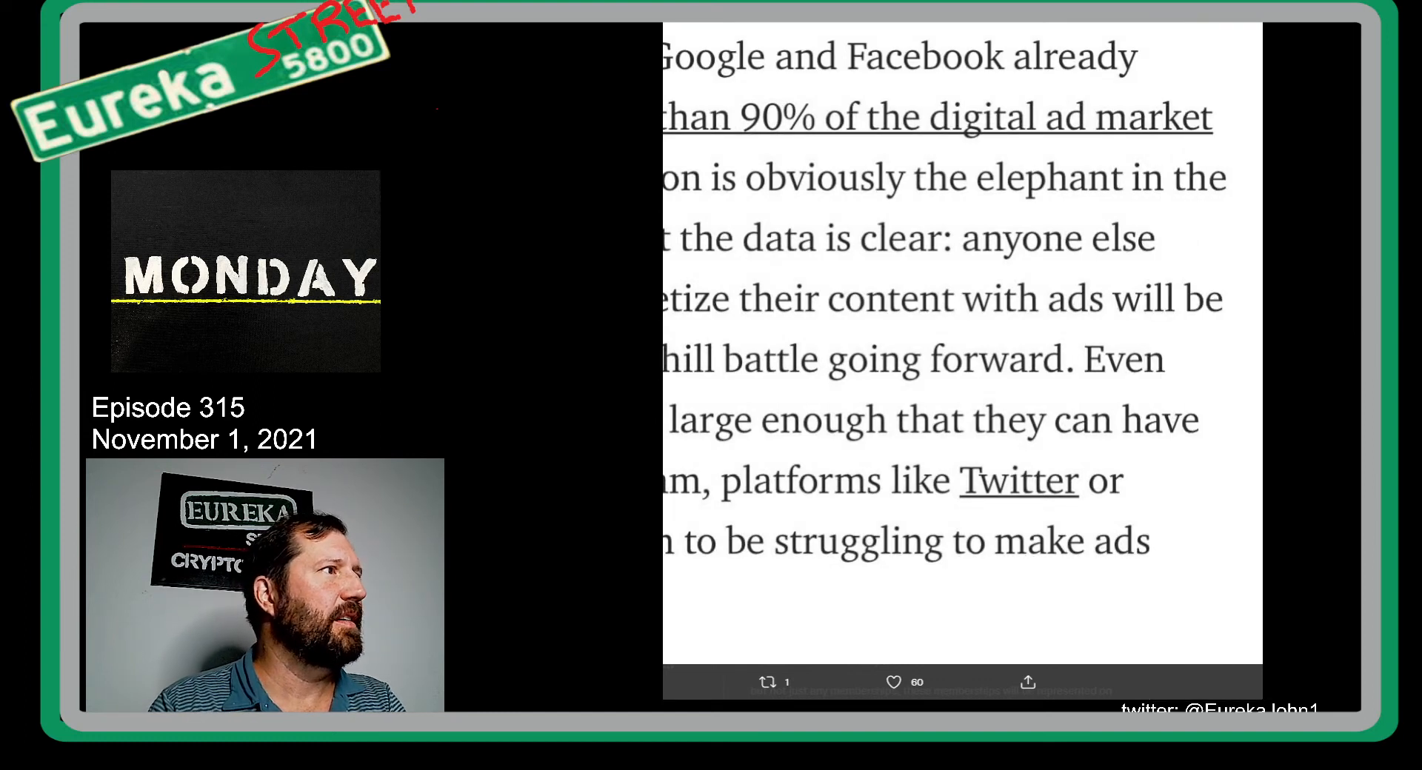
# Step: Scroll slightly to reveal the "These issues left me with an evident obstacle…" blockchain memberships tweet
pyautogui.scroll(-3)
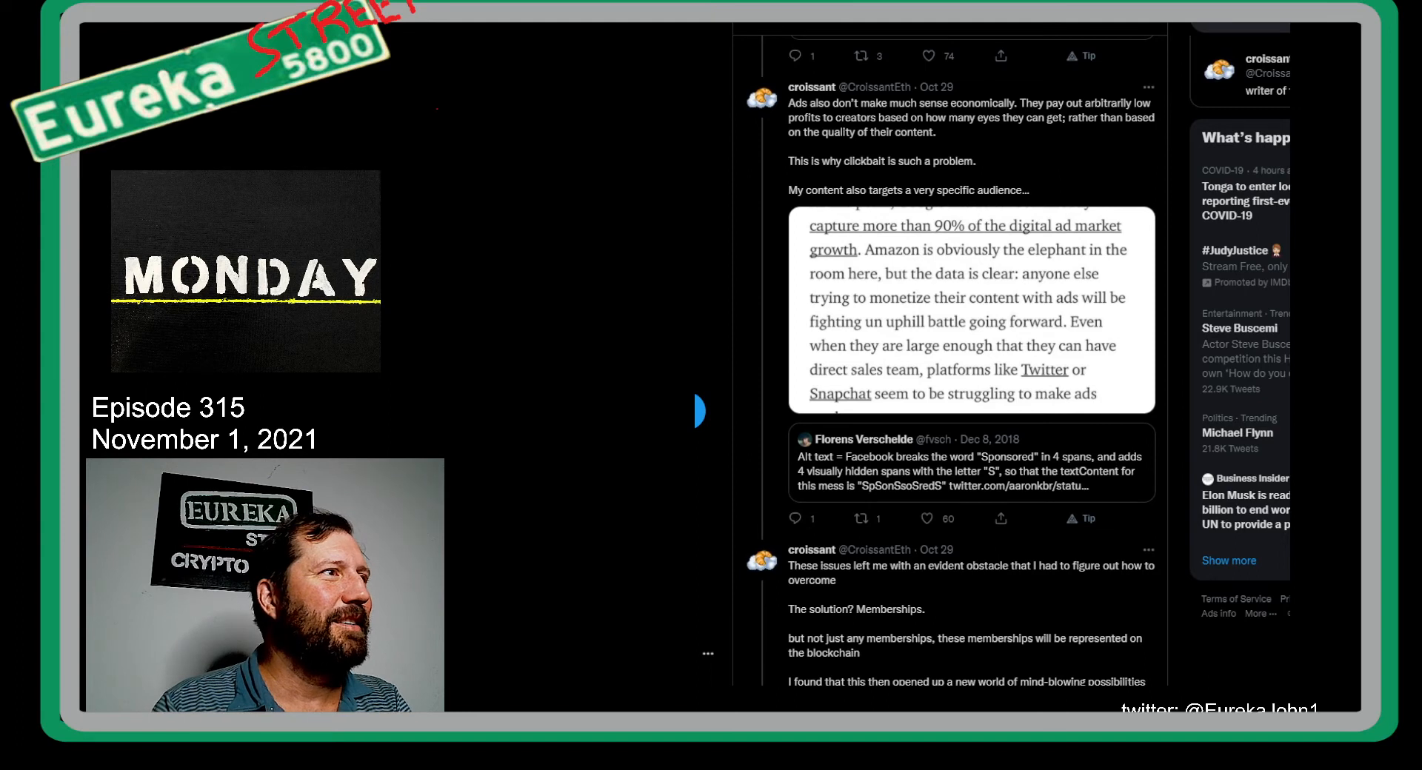
# Step: Scroll down to the "Remember my website…" tweet on NFT-gated pages via Unlock Protocol
pyautogui.scroll(-3)
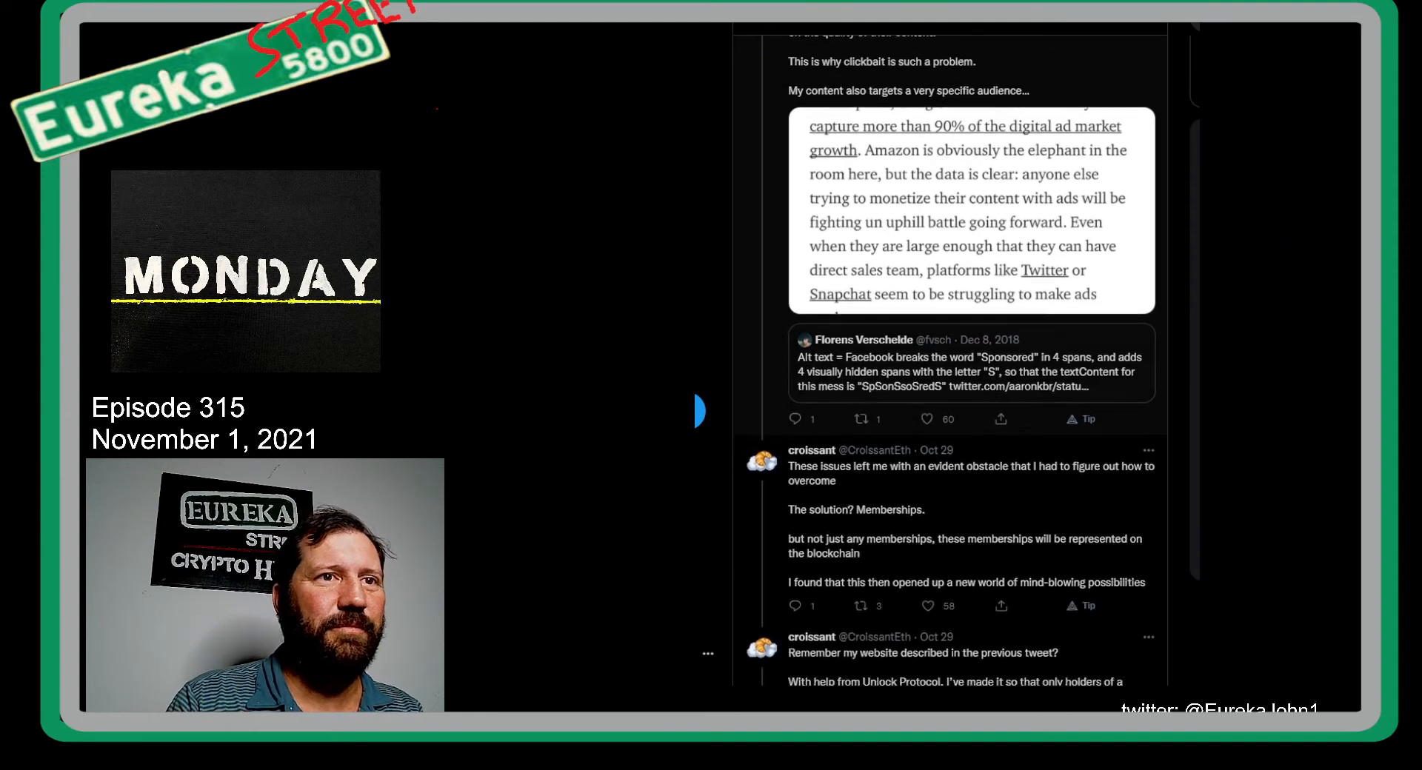
pyautogui.scroll(-3)
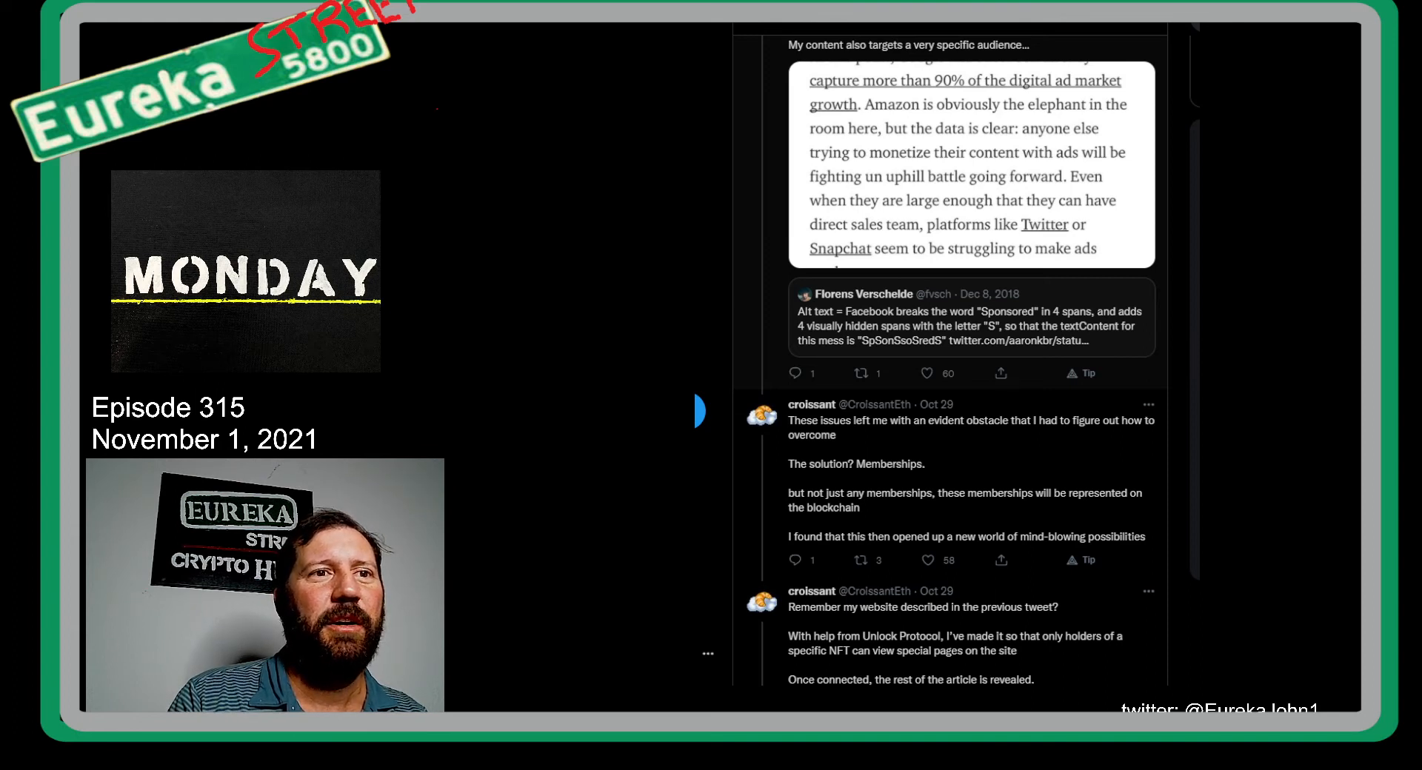
# Step: Open Florens Verschelde's quoted tweet on Facebook's hidden 'Sponsored' spans and browse its replies
pyautogui.click(970, 317)
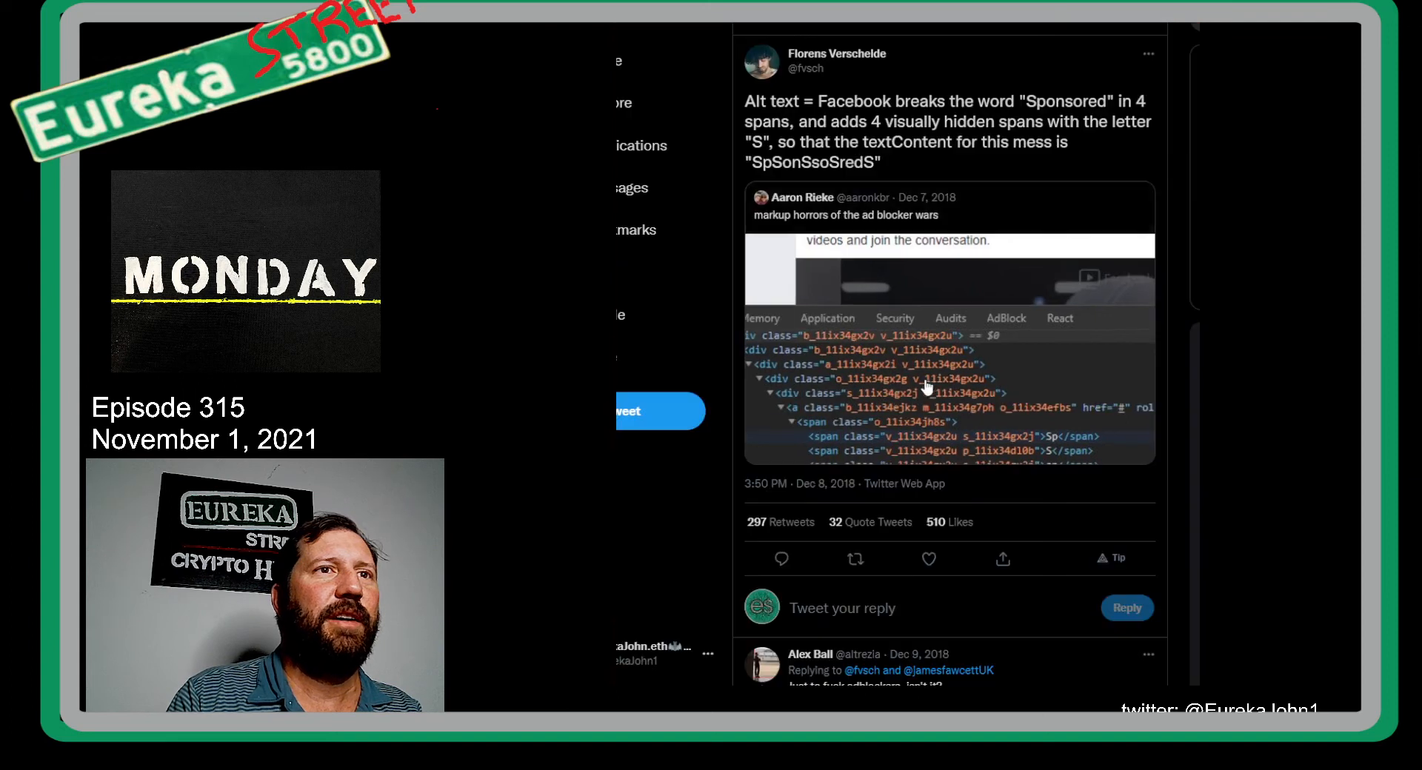
pyautogui.scroll(-3)
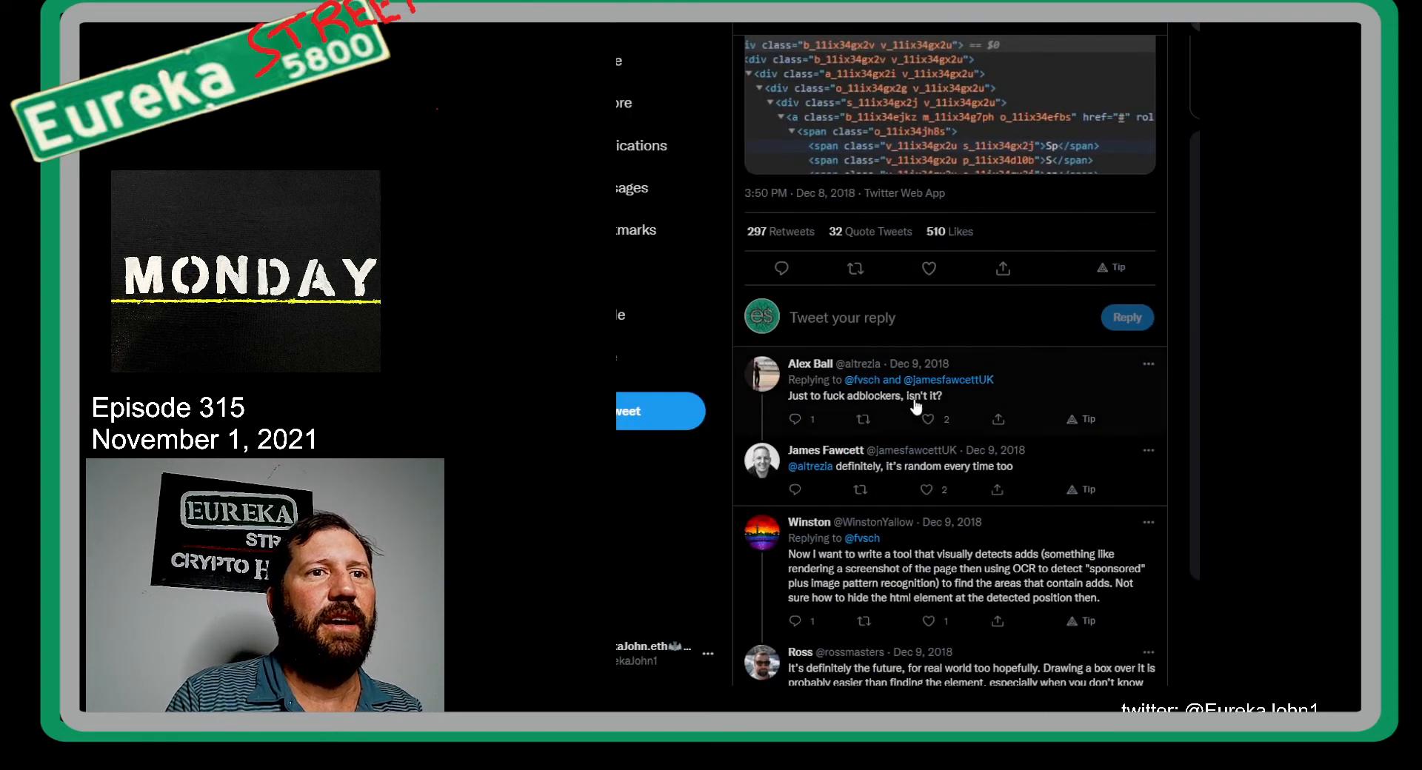
pyautogui.scroll(-3)
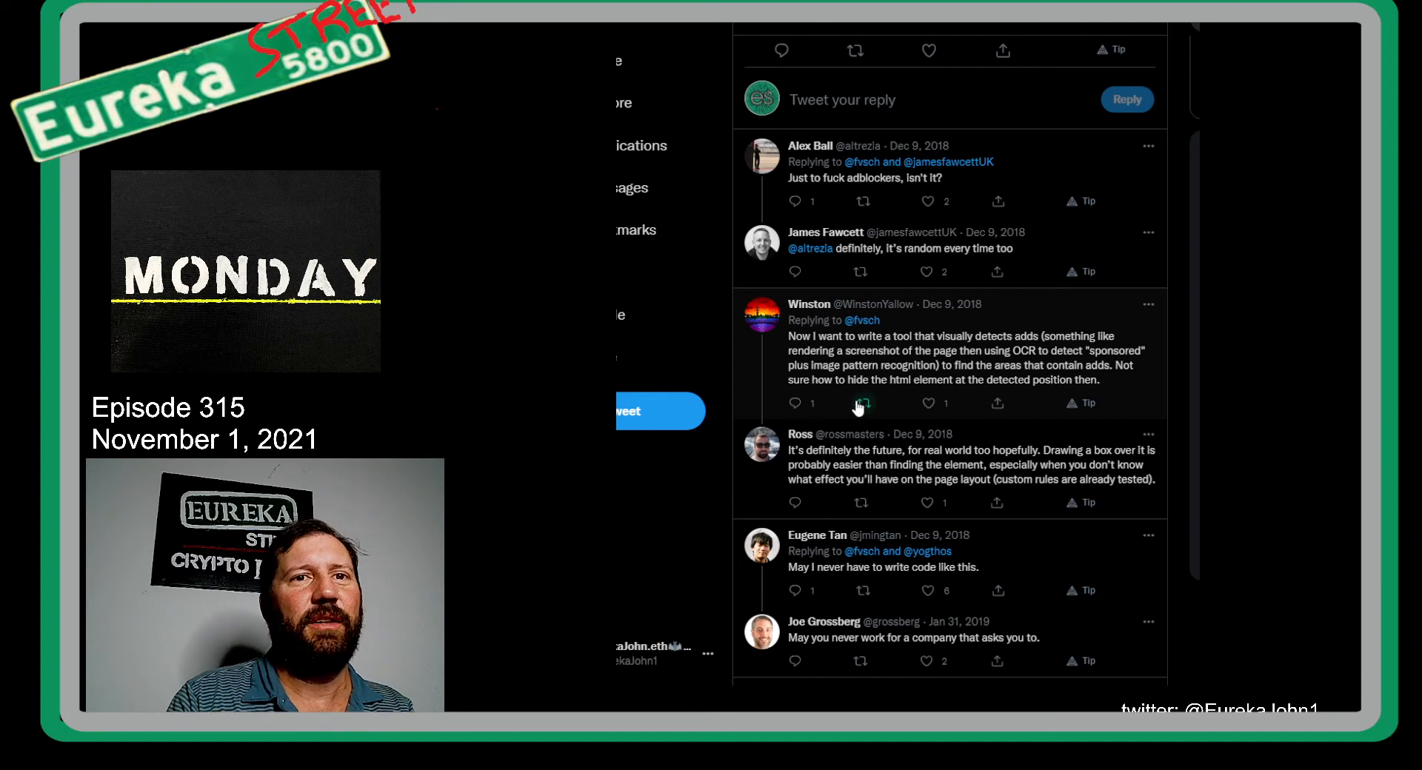
pyautogui.moveTo(997, 372)
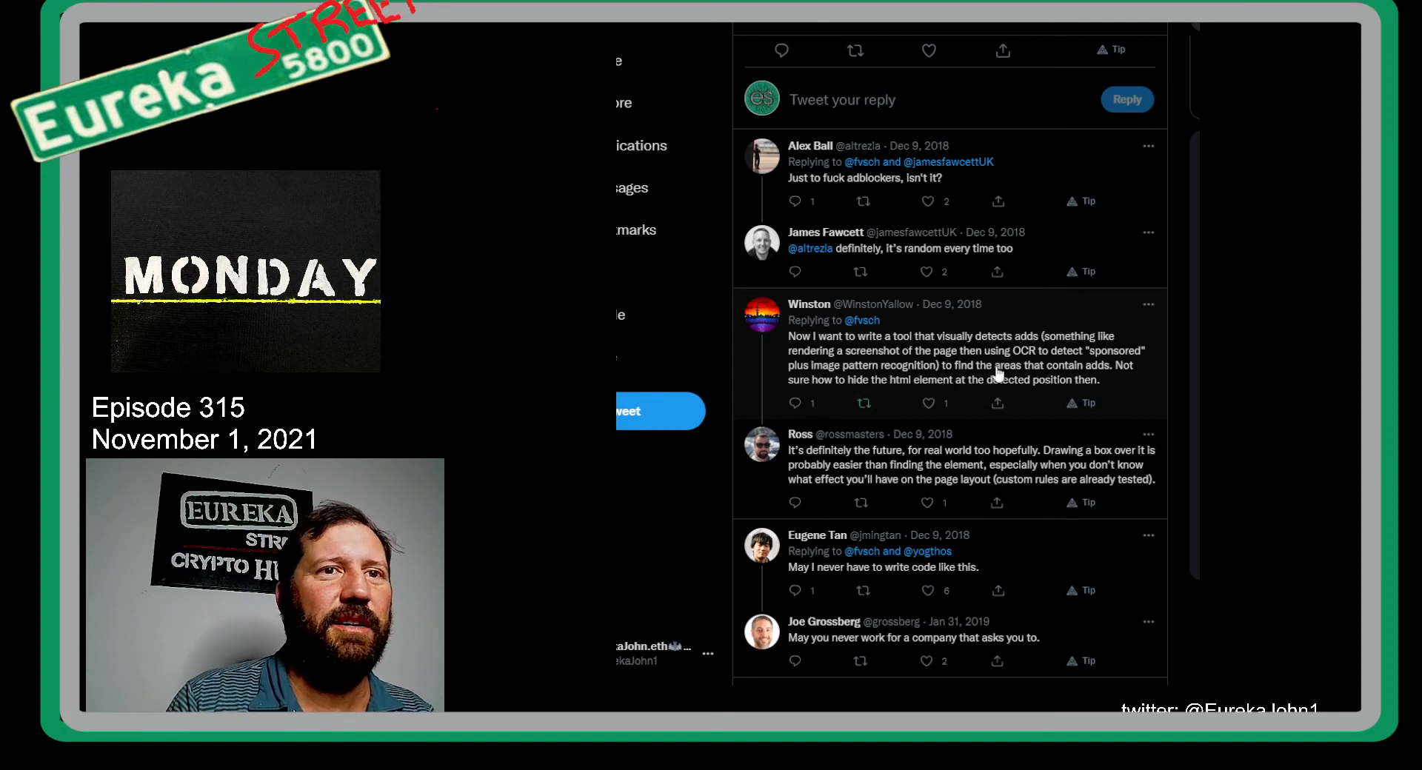
pyautogui.moveTo(871, 385)
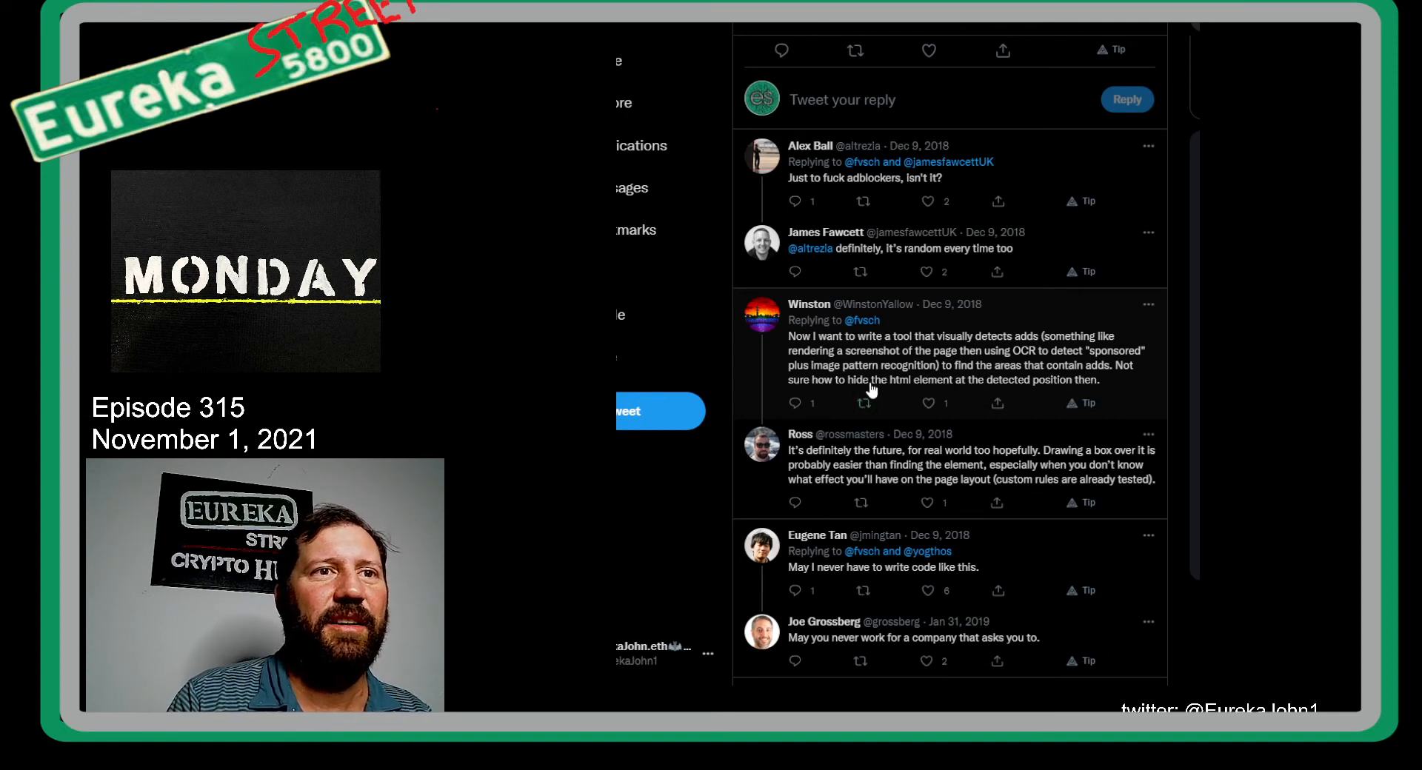
pyautogui.moveTo(1025, 388)
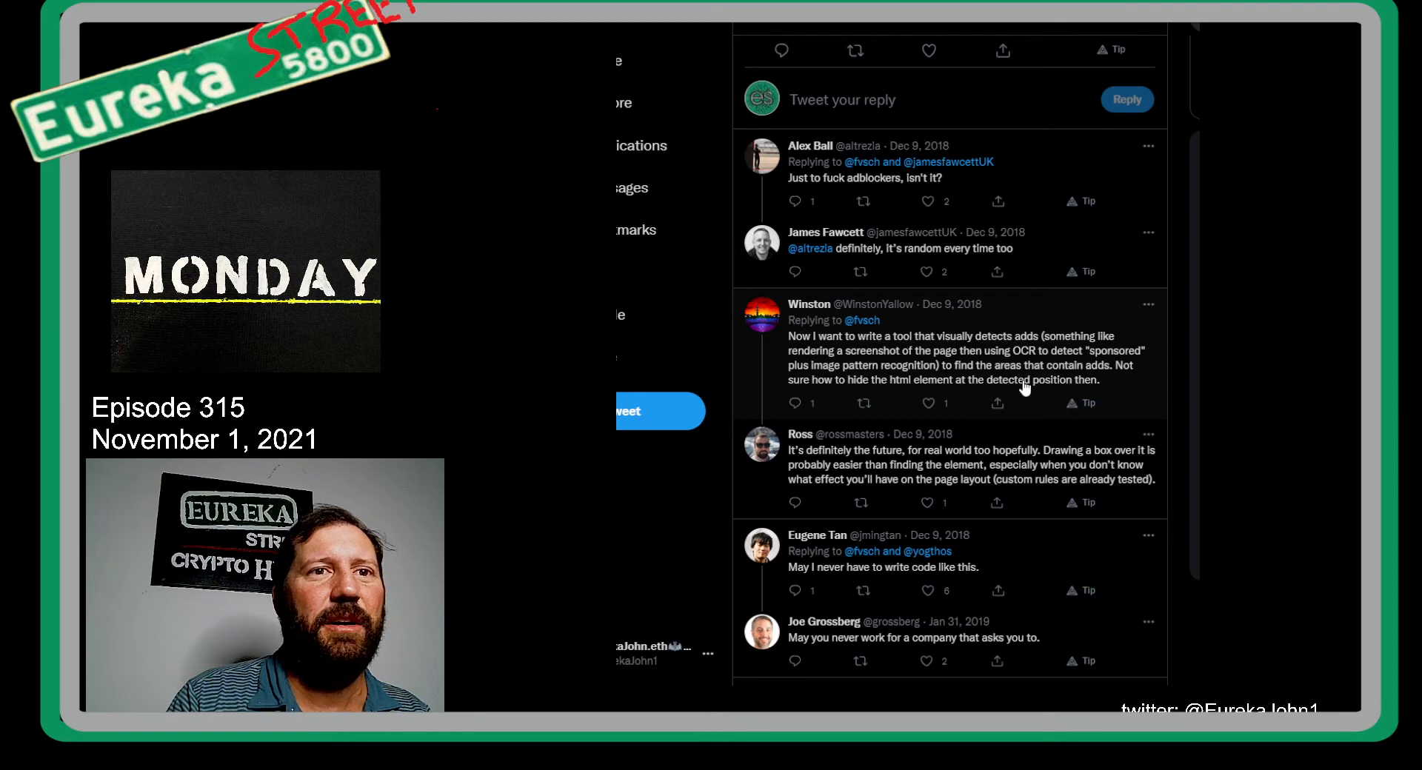
pyautogui.moveTo(871, 481)
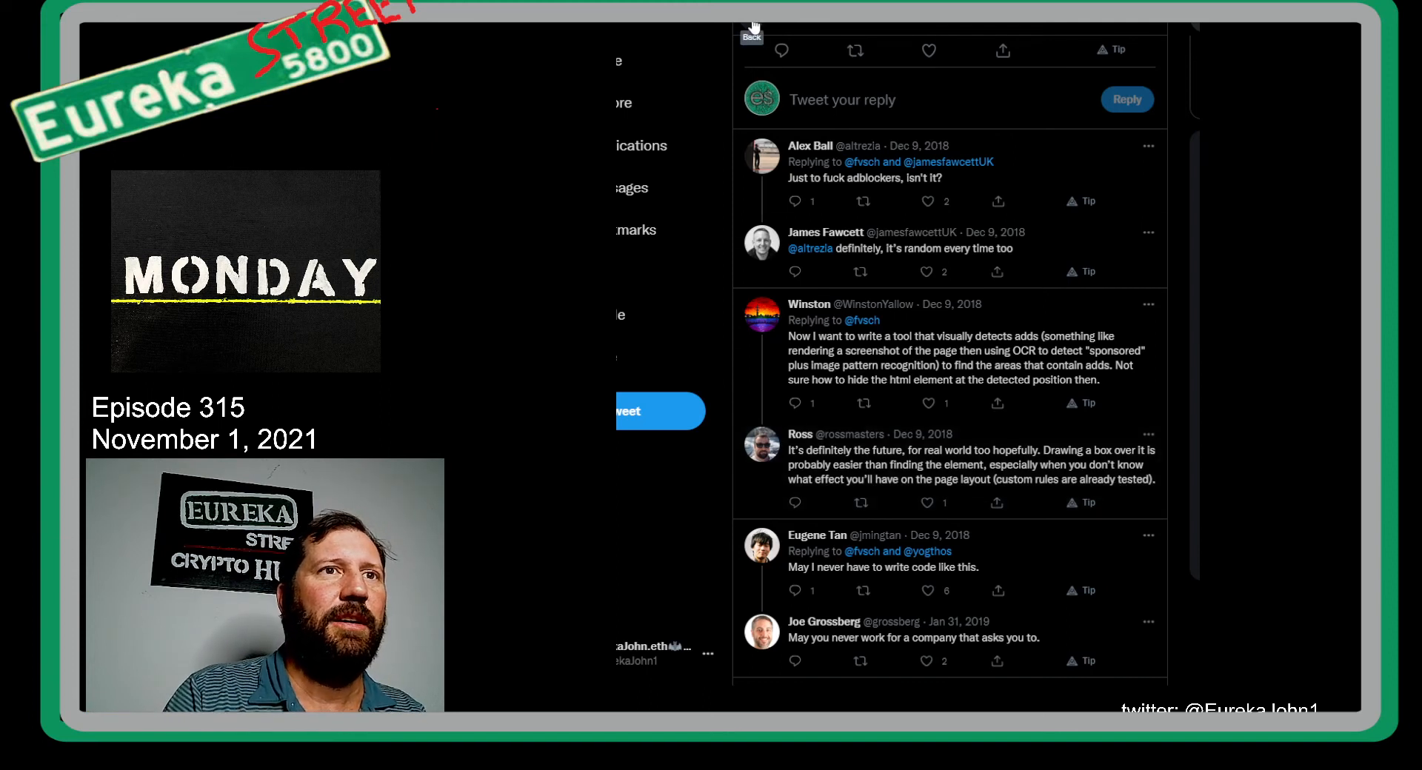
# Step: Scroll back through the CroissantEth thread to the blockchain memberships tweet
pyautogui.scroll(-3)
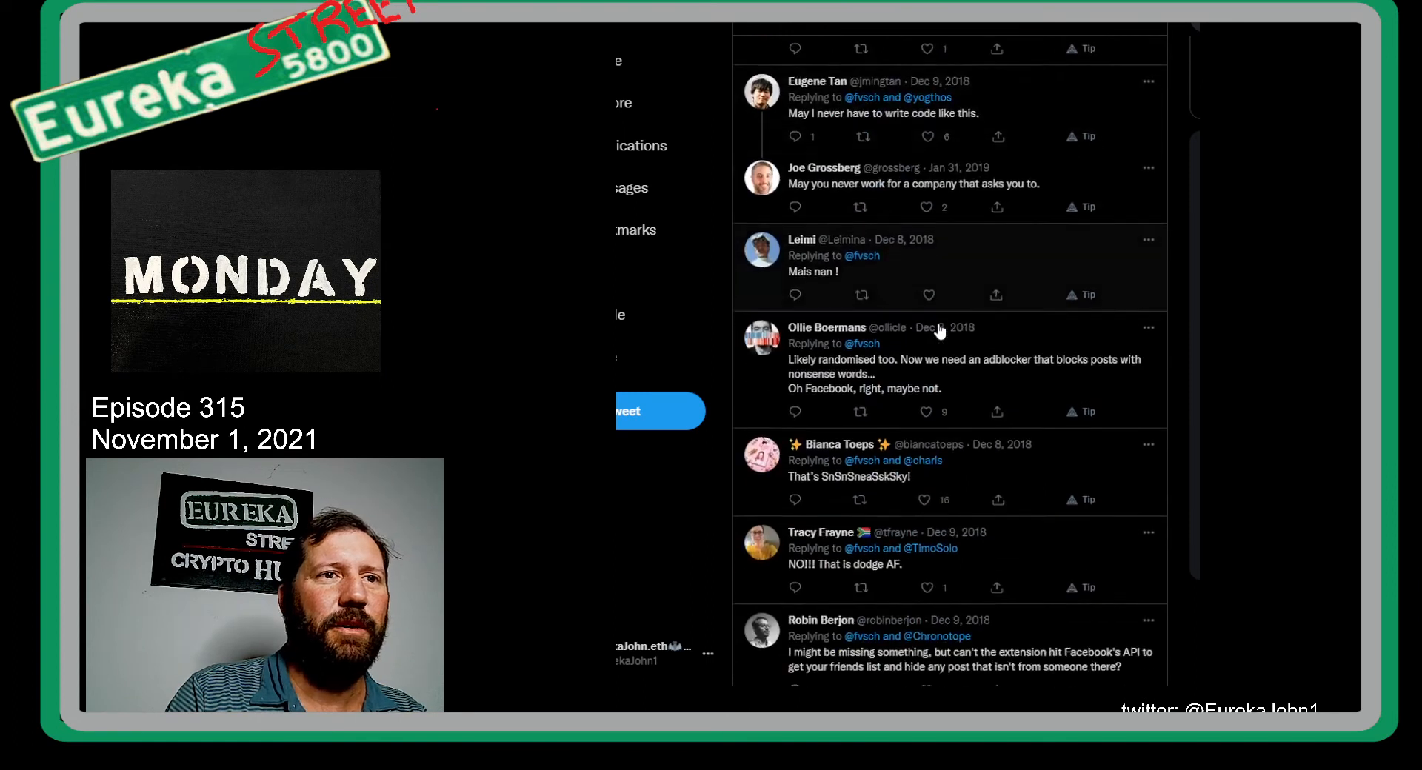
pyautogui.scroll(-3)
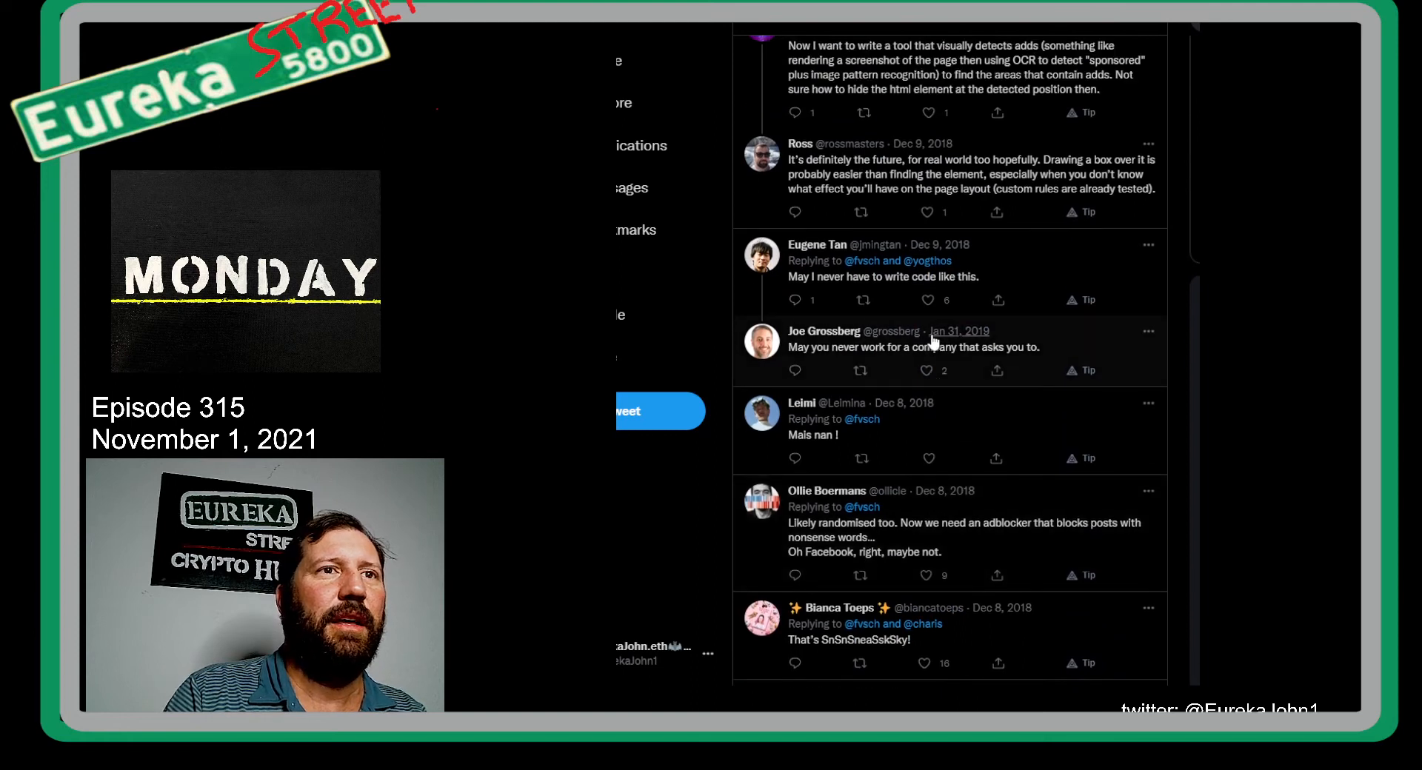
pyautogui.scroll(-3)
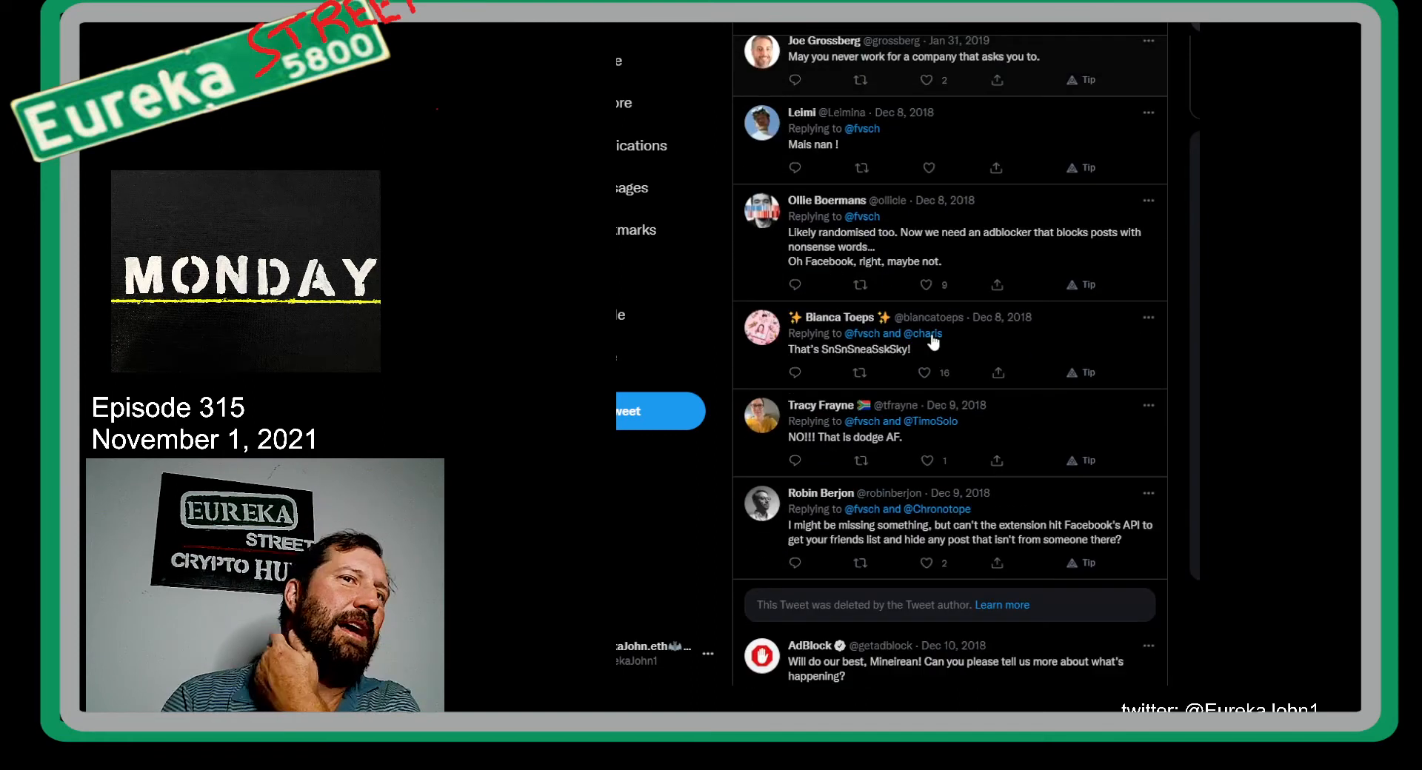
pyautogui.scroll(-3)
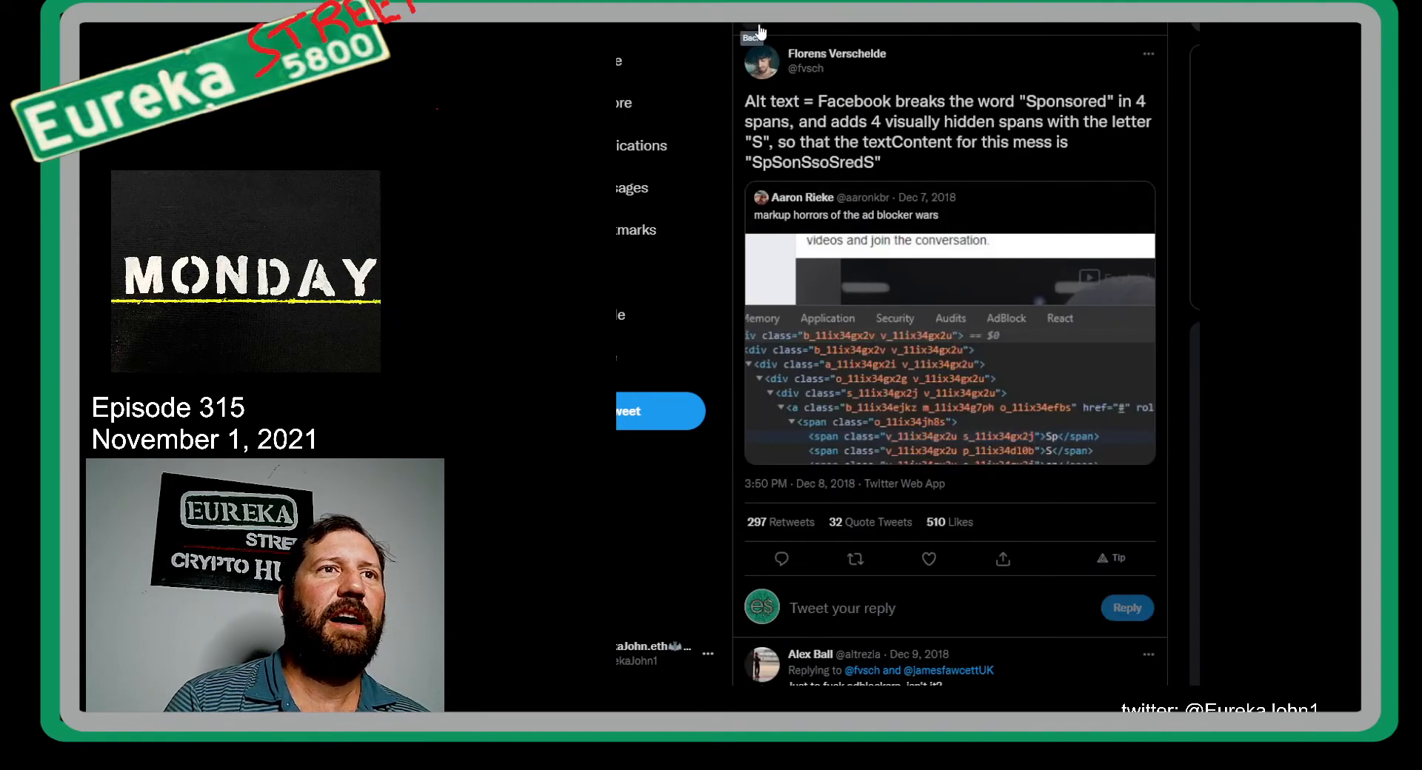
pyautogui.scroll(-3)
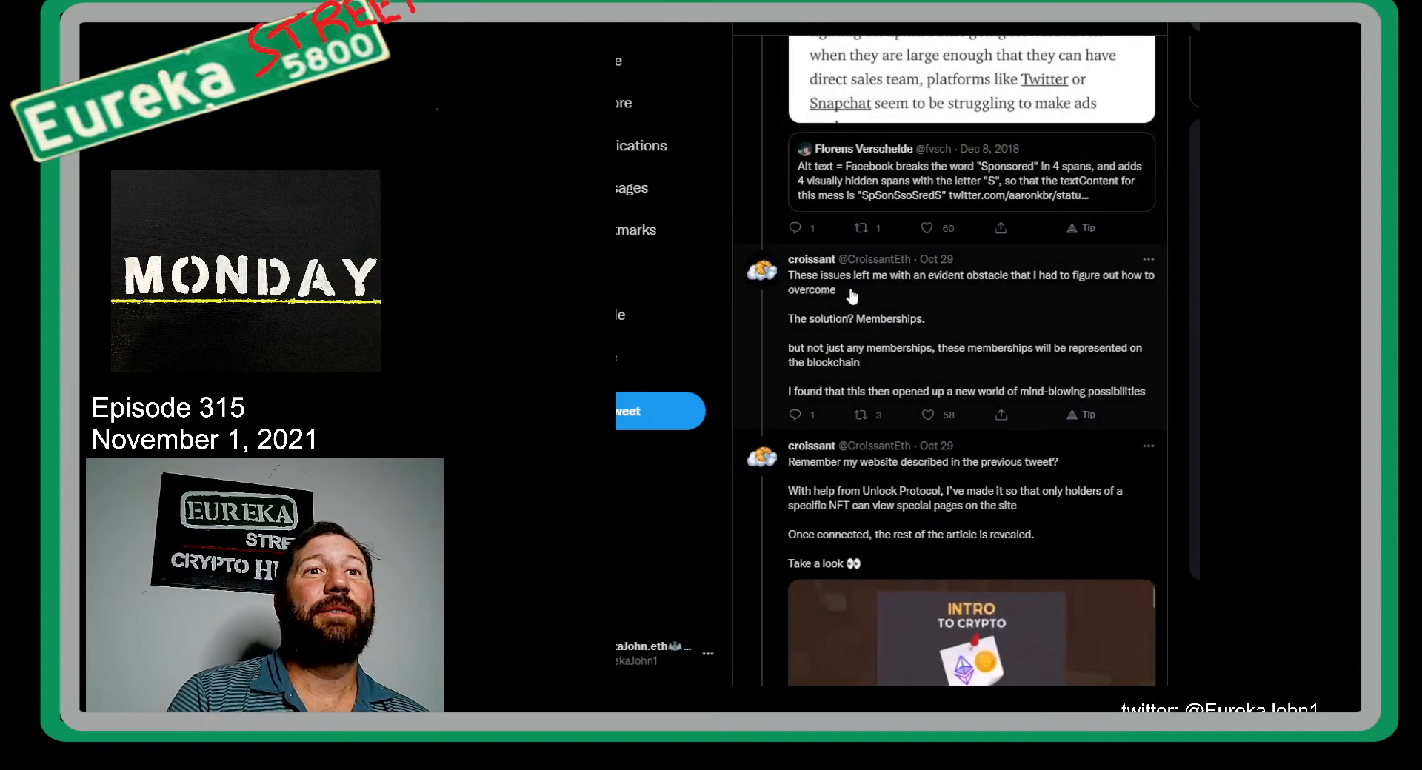
# Step: Scroll past the ads tweet to the Unlock Protocol video and Bakery NFTs purchasable in ETH or USDC
pyautogui.scroll(-3)
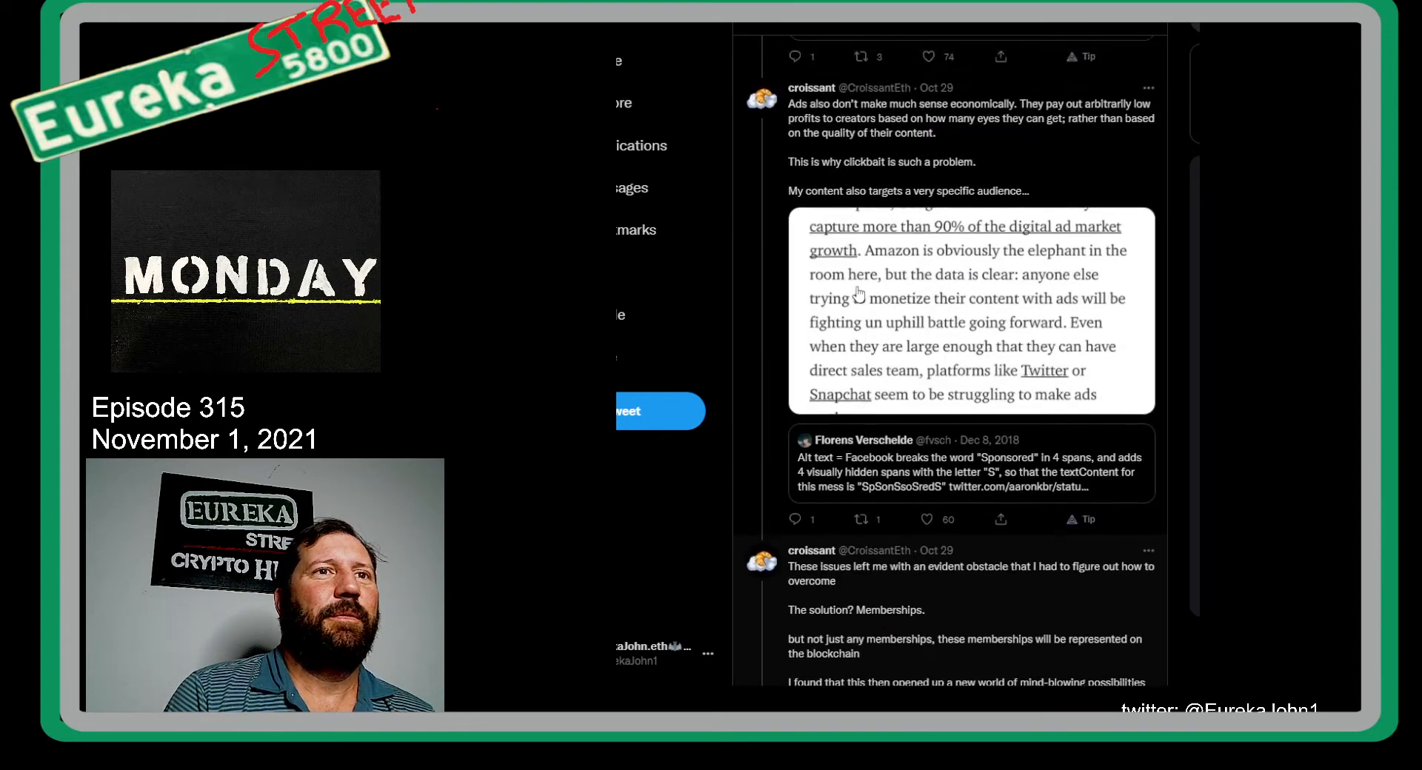
pyautogui.scroll(-3)
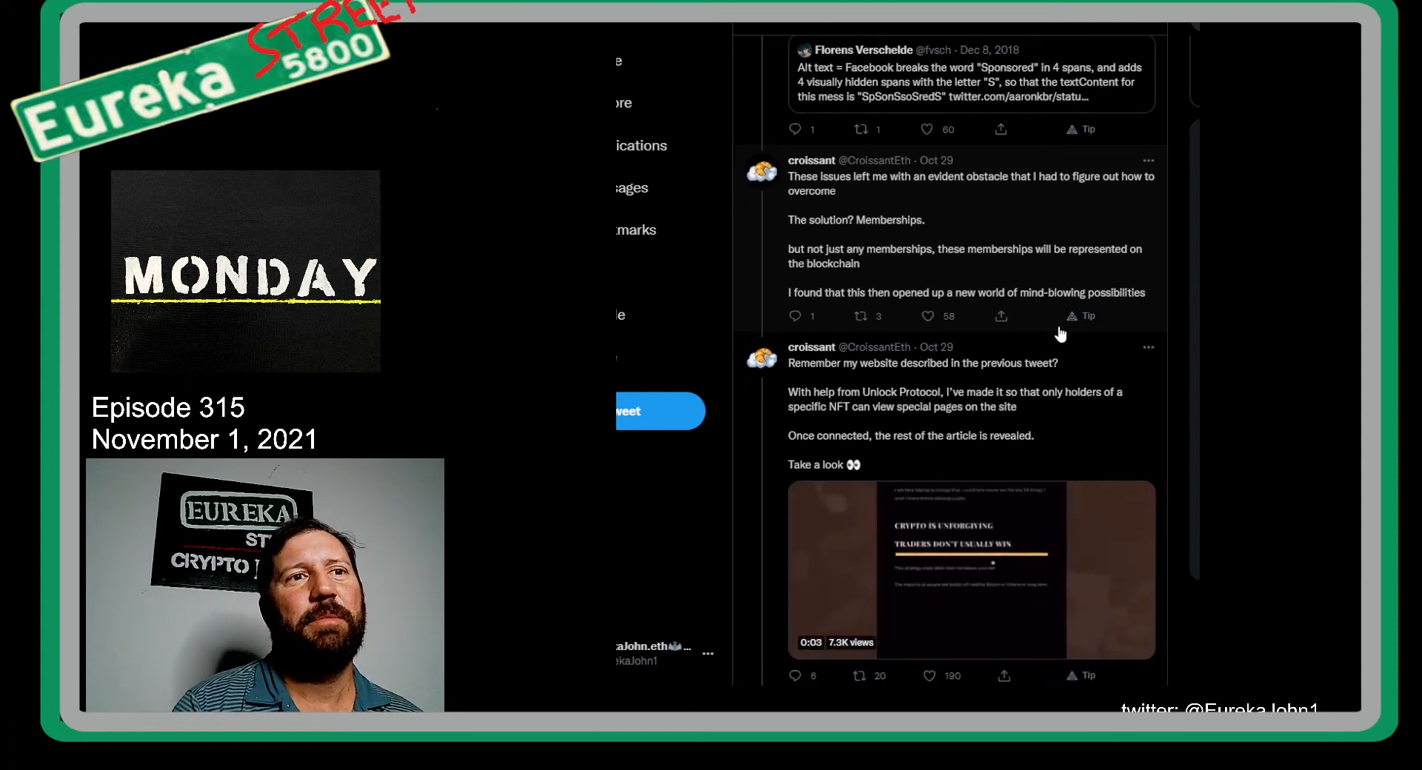
pyautogui.scroll(-3)
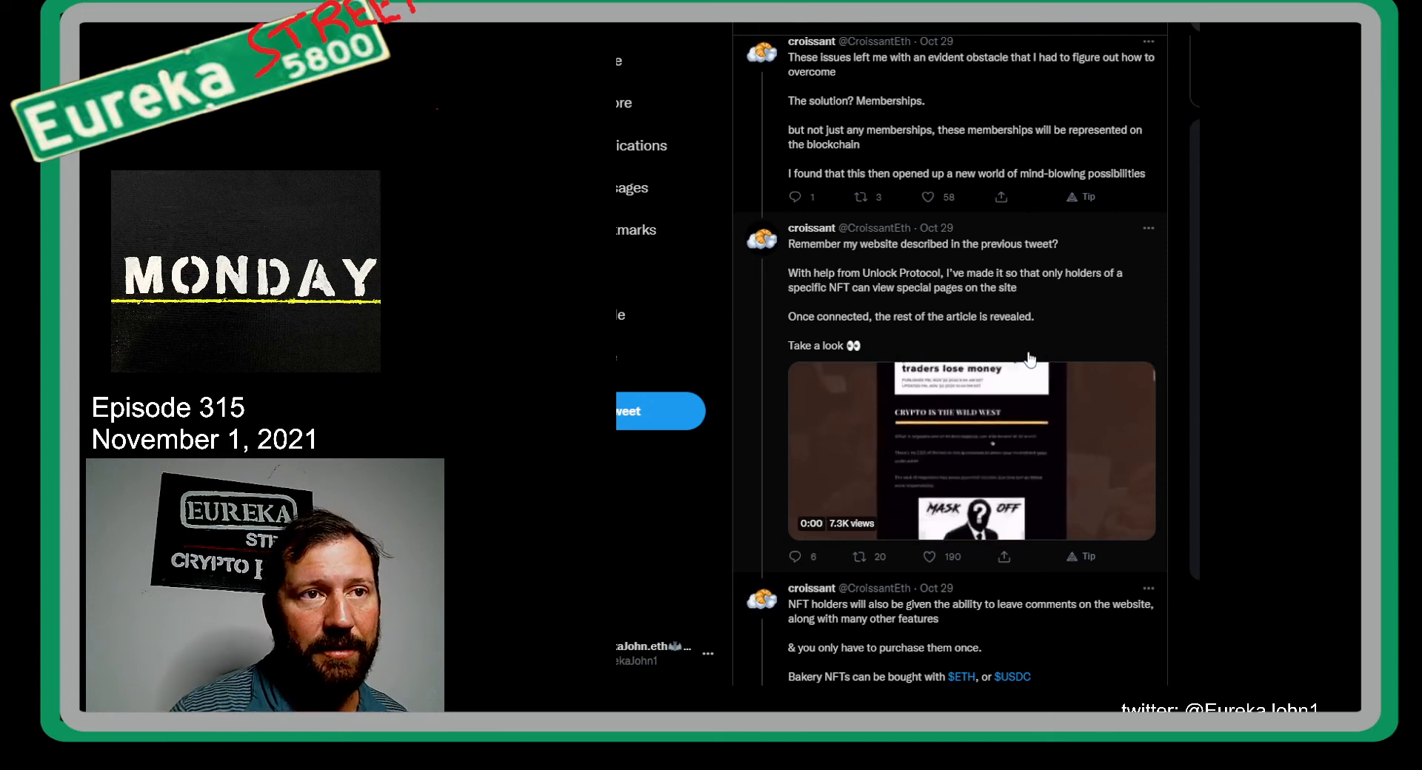
# Step: Scroll past the Bakery NFT checkout image and croissant GIF to the private Discord roles tweet
pyautogui.scroll(-3)
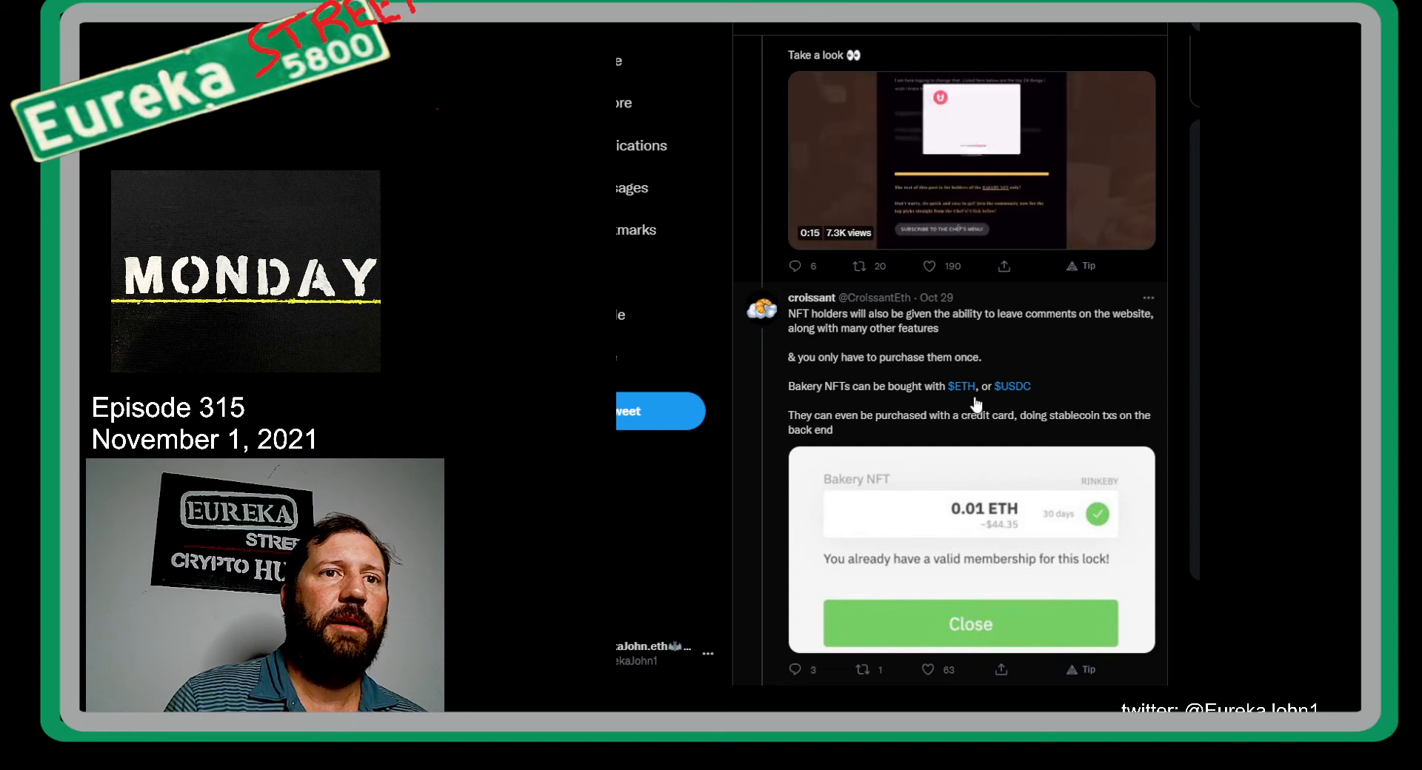
pyautogui.scroll(-3)
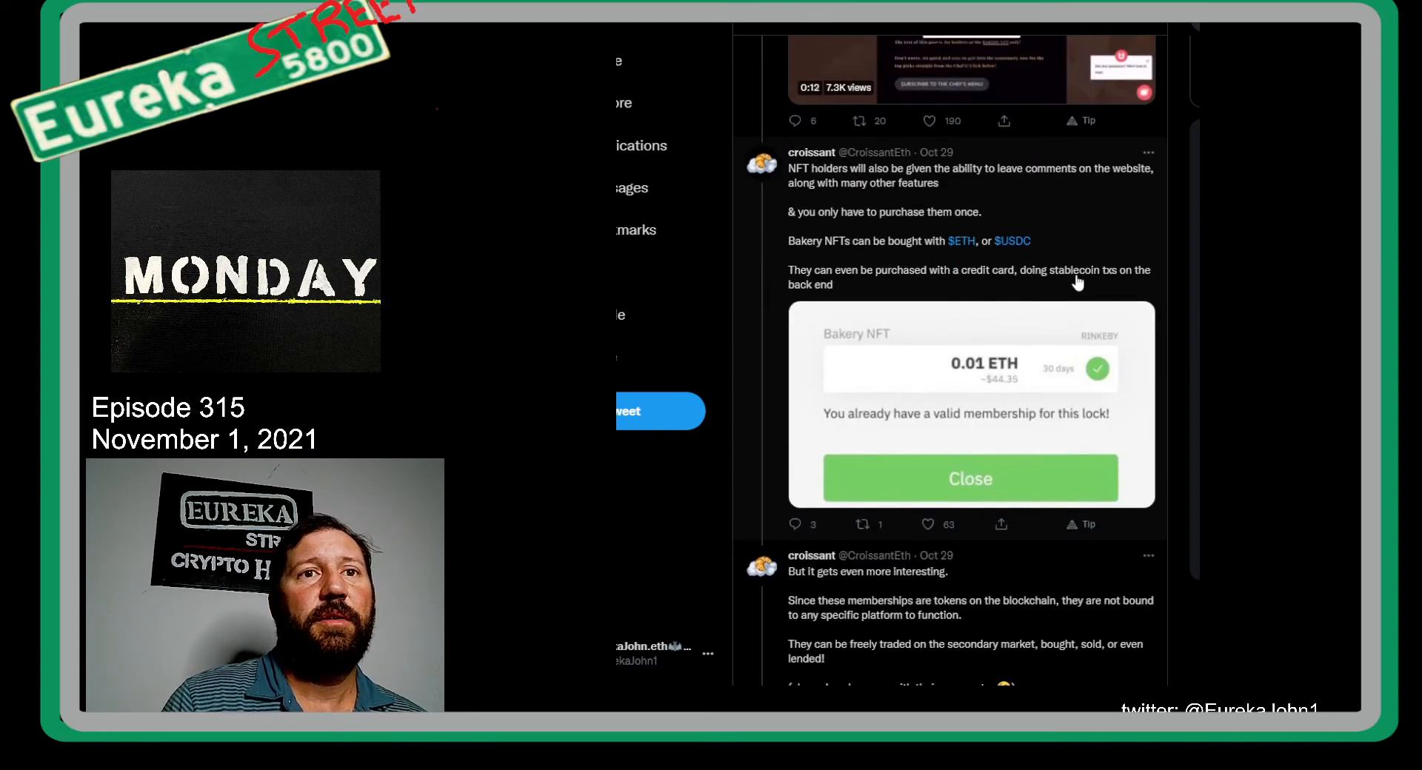
pyautogui.scroll(-3)
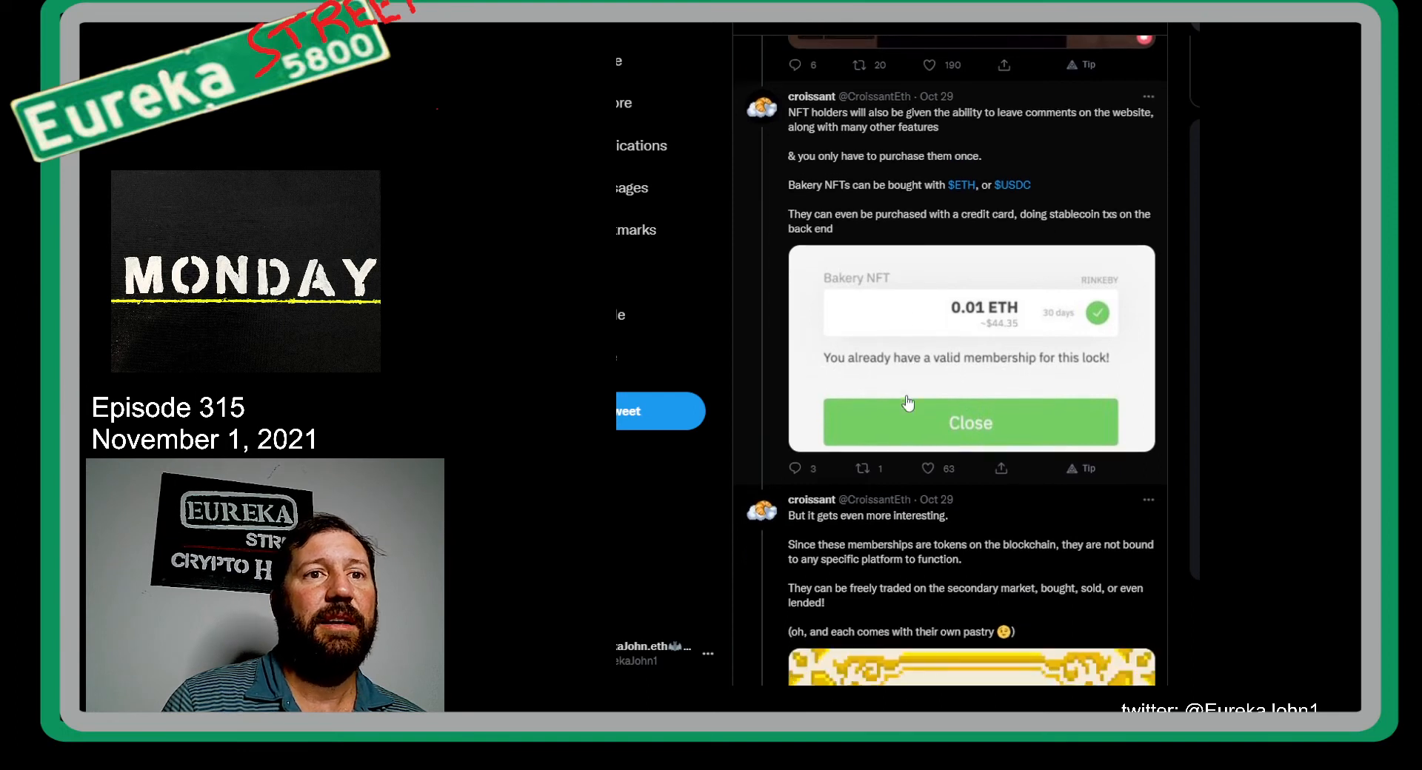
pyautogui.scroll(-3)
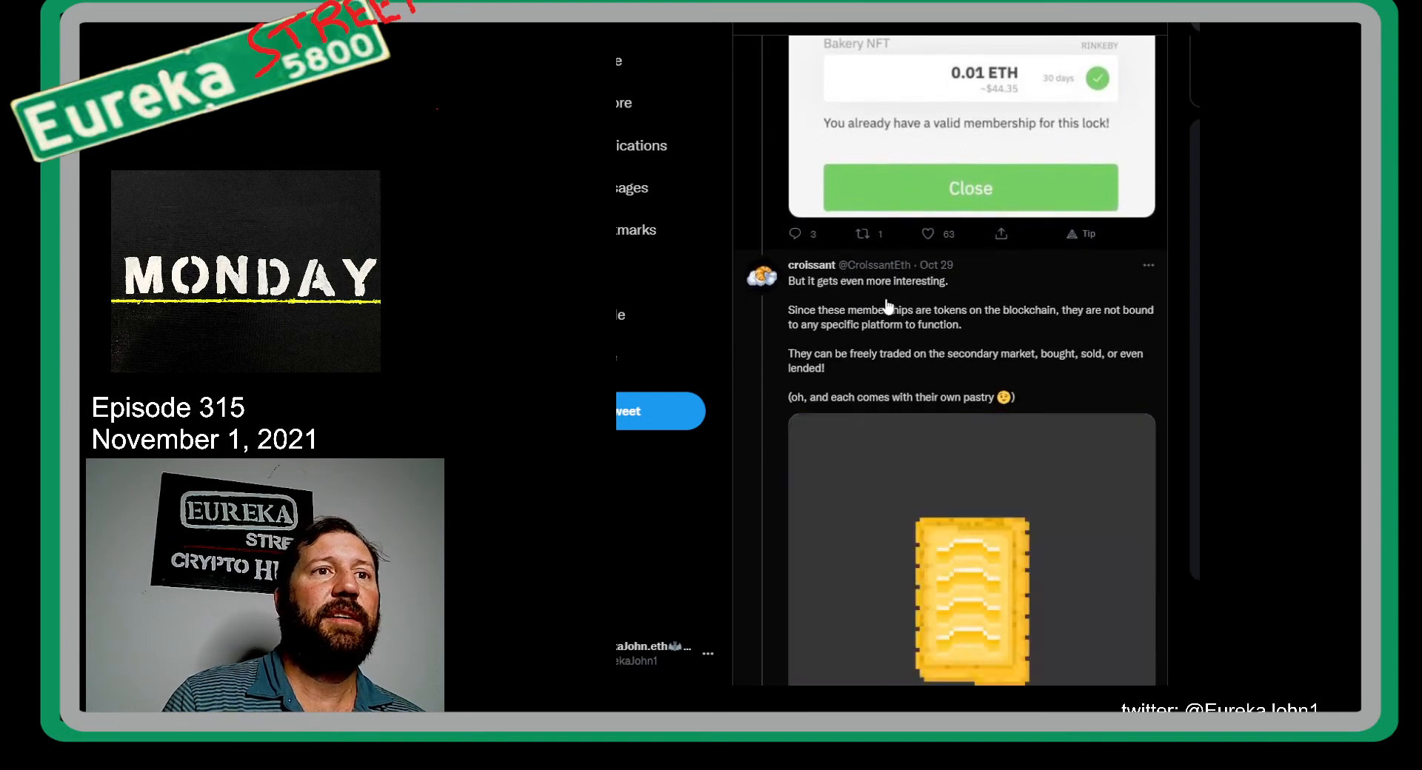
pyautogui.scroll(-3)
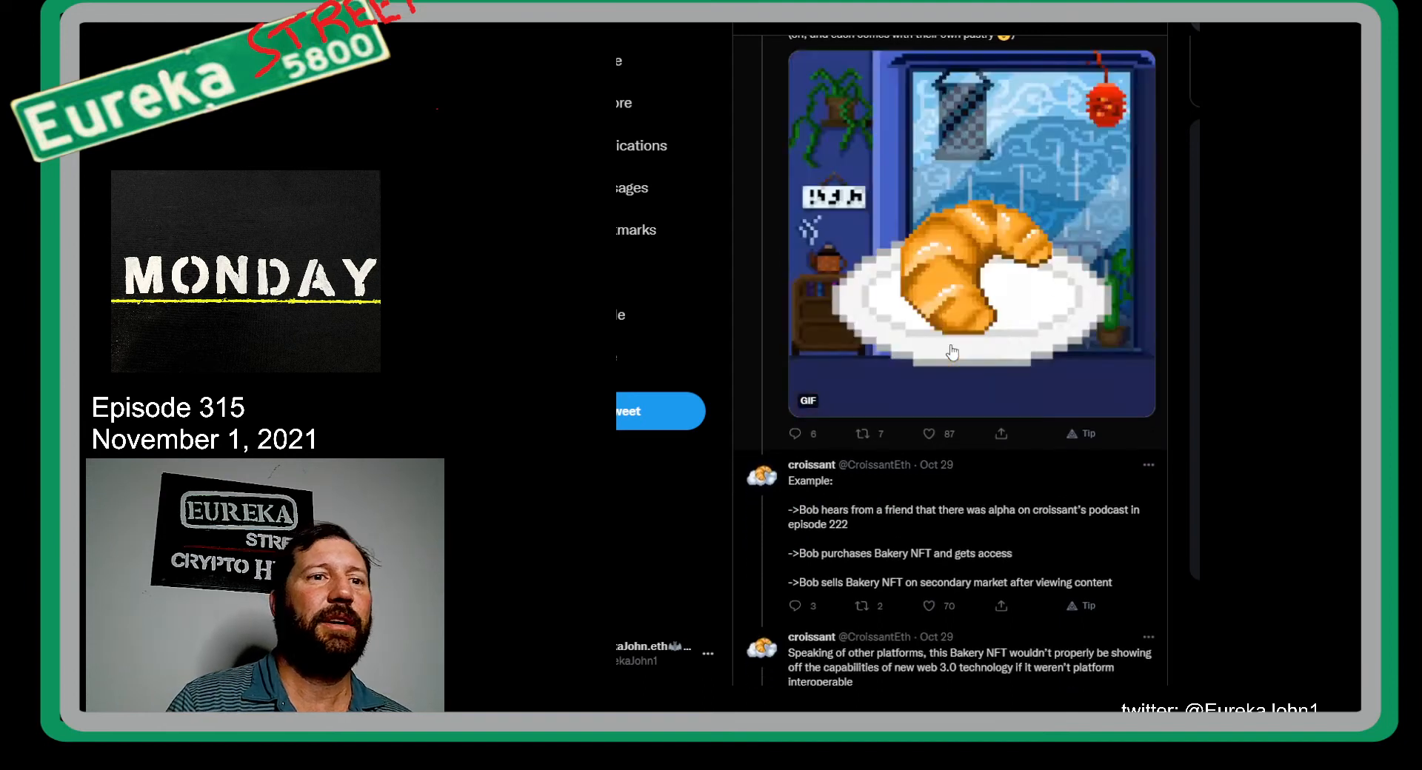
pyautogui.scroll(-3)
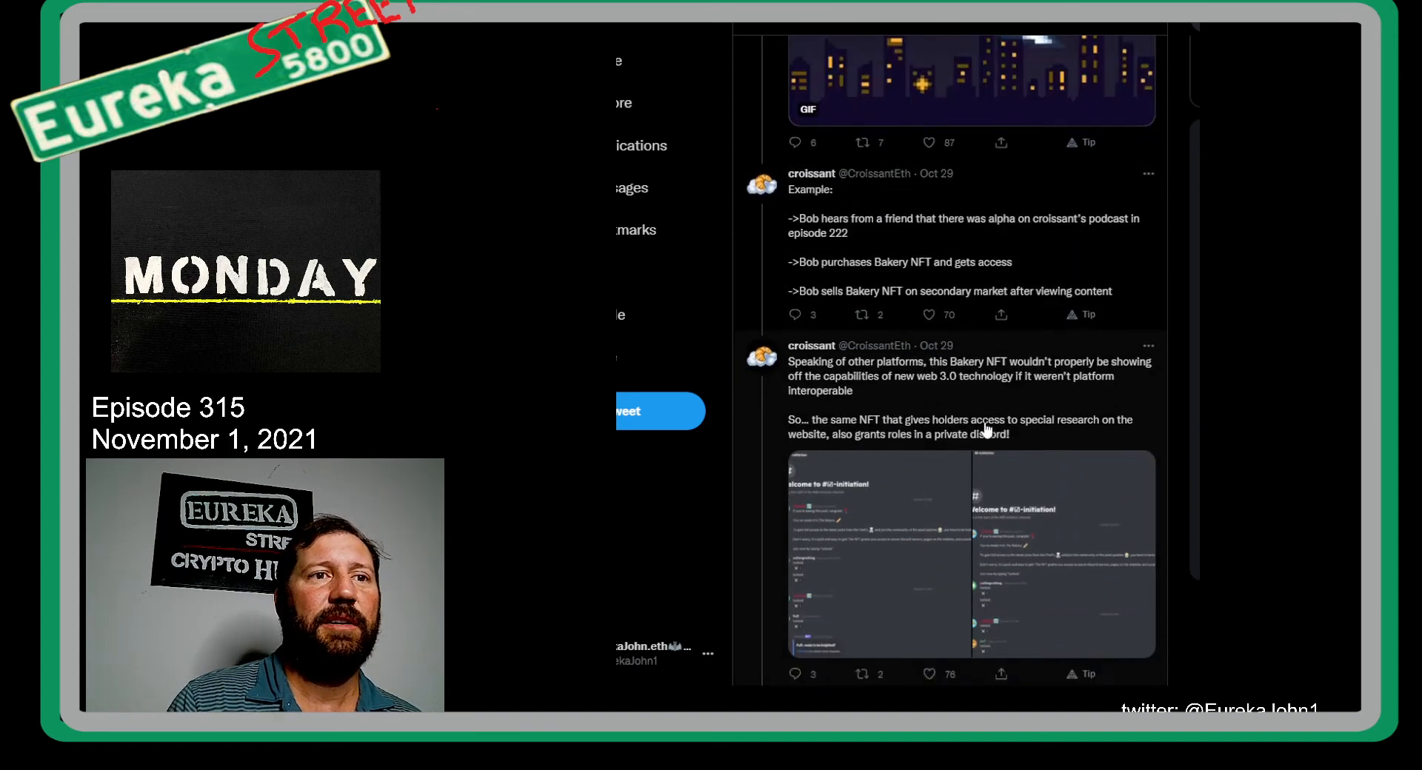
pyautogui.scroll(-3)
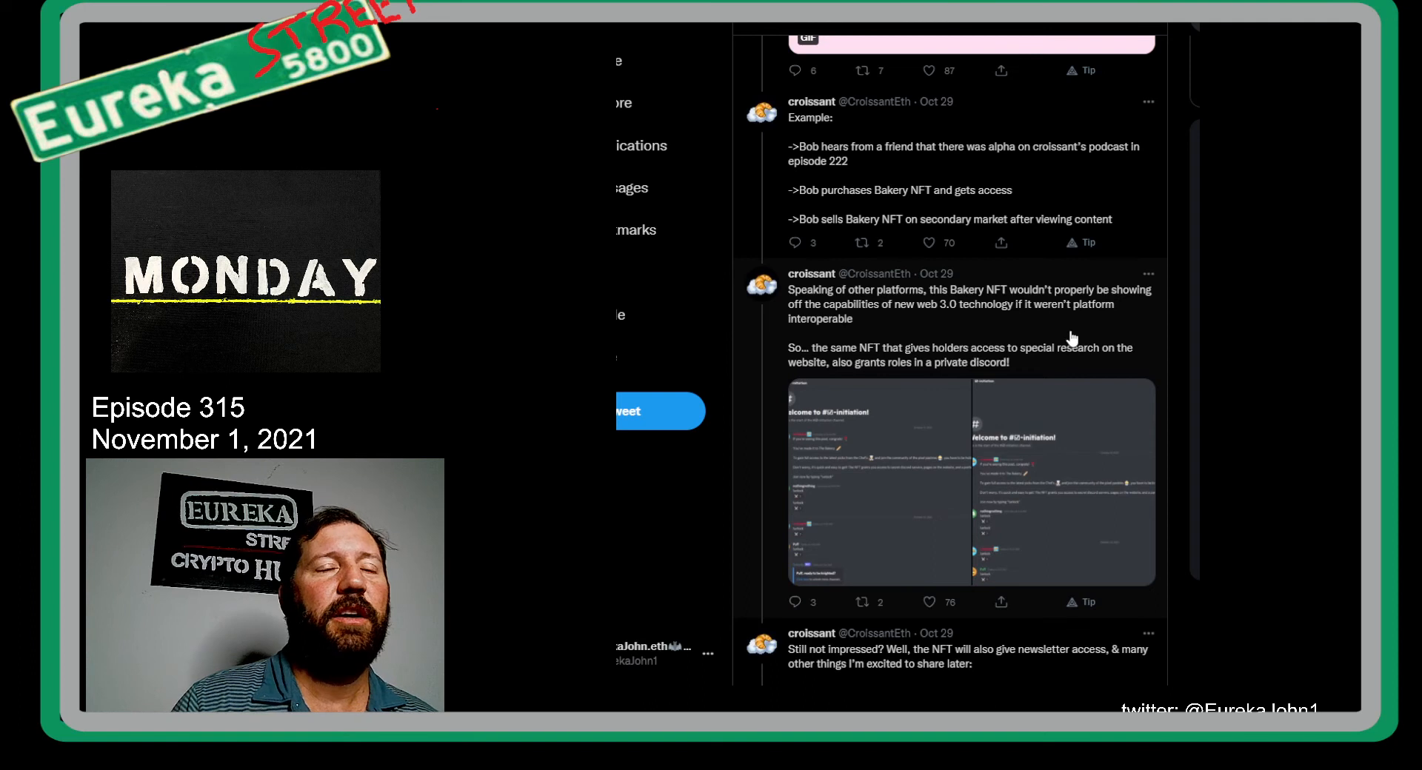
pyautogui.moveTo(1034, 316)
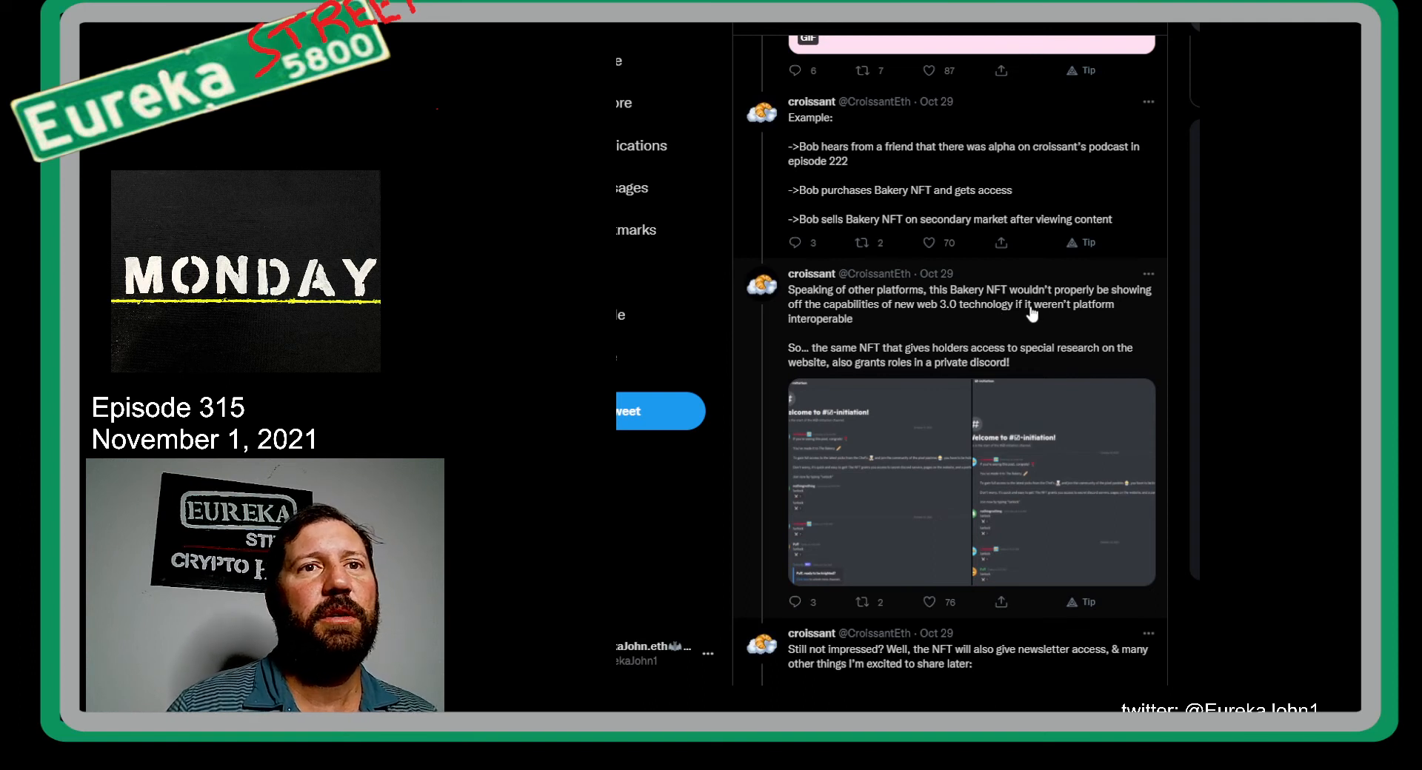
pyautogui.moveTo(931, 324)
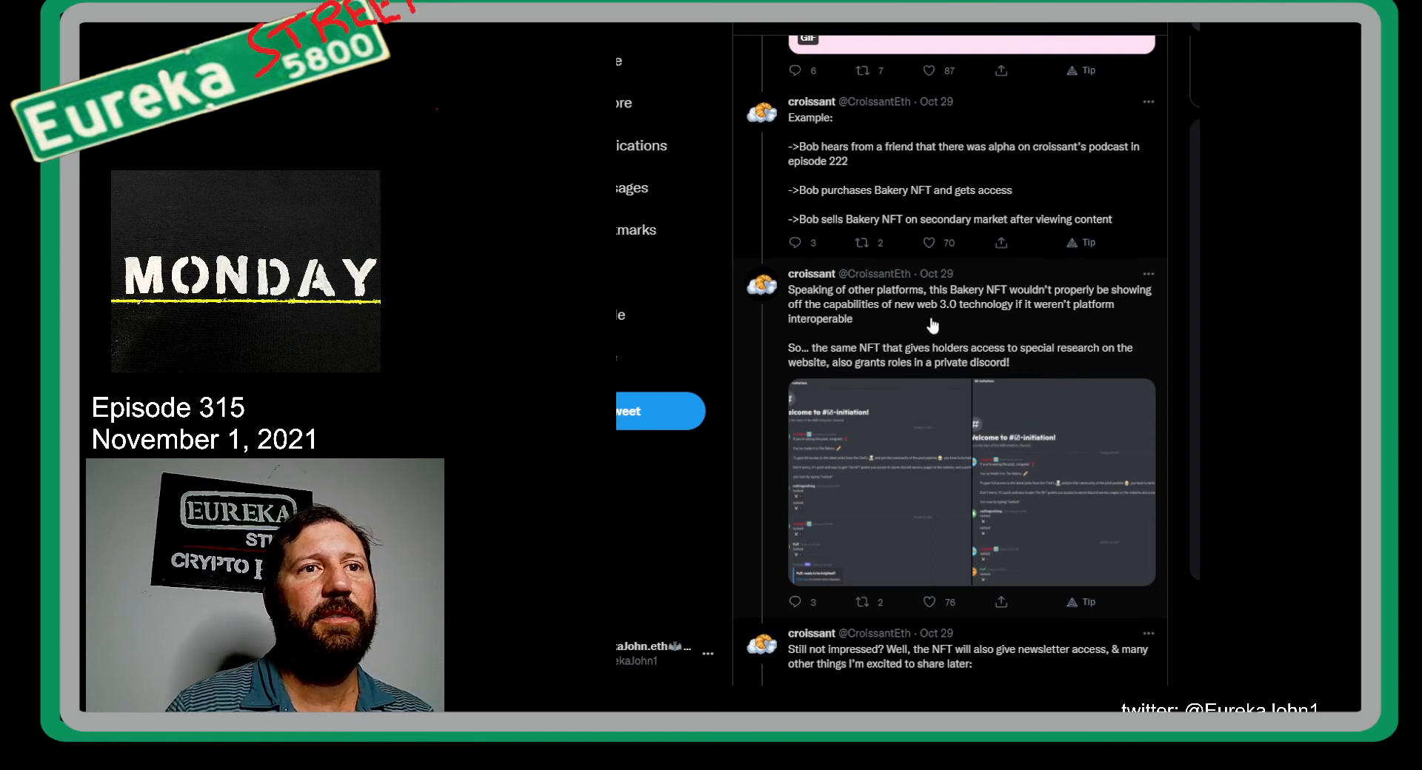
pyautogui.moveTo(1089, 321)
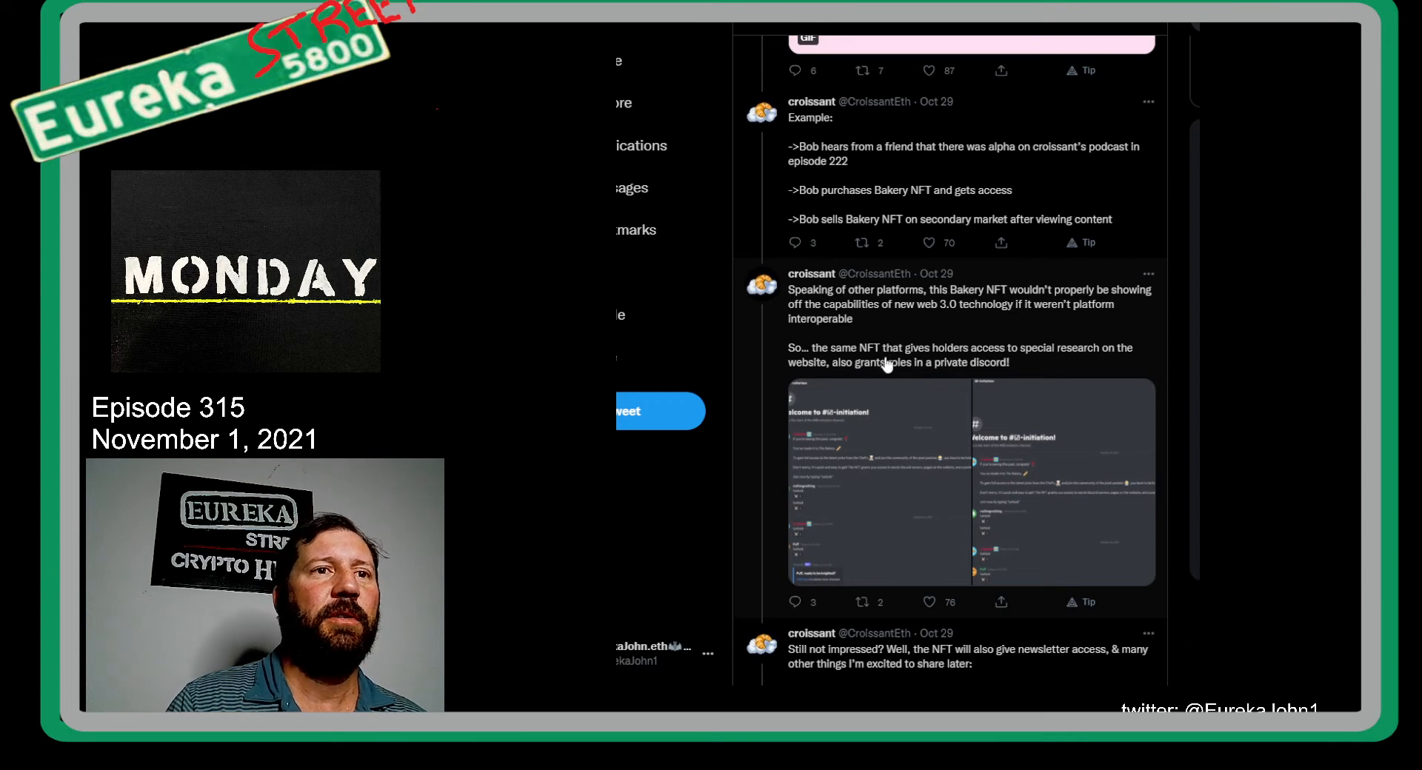
pyautogui.moveTo(1044, 365)
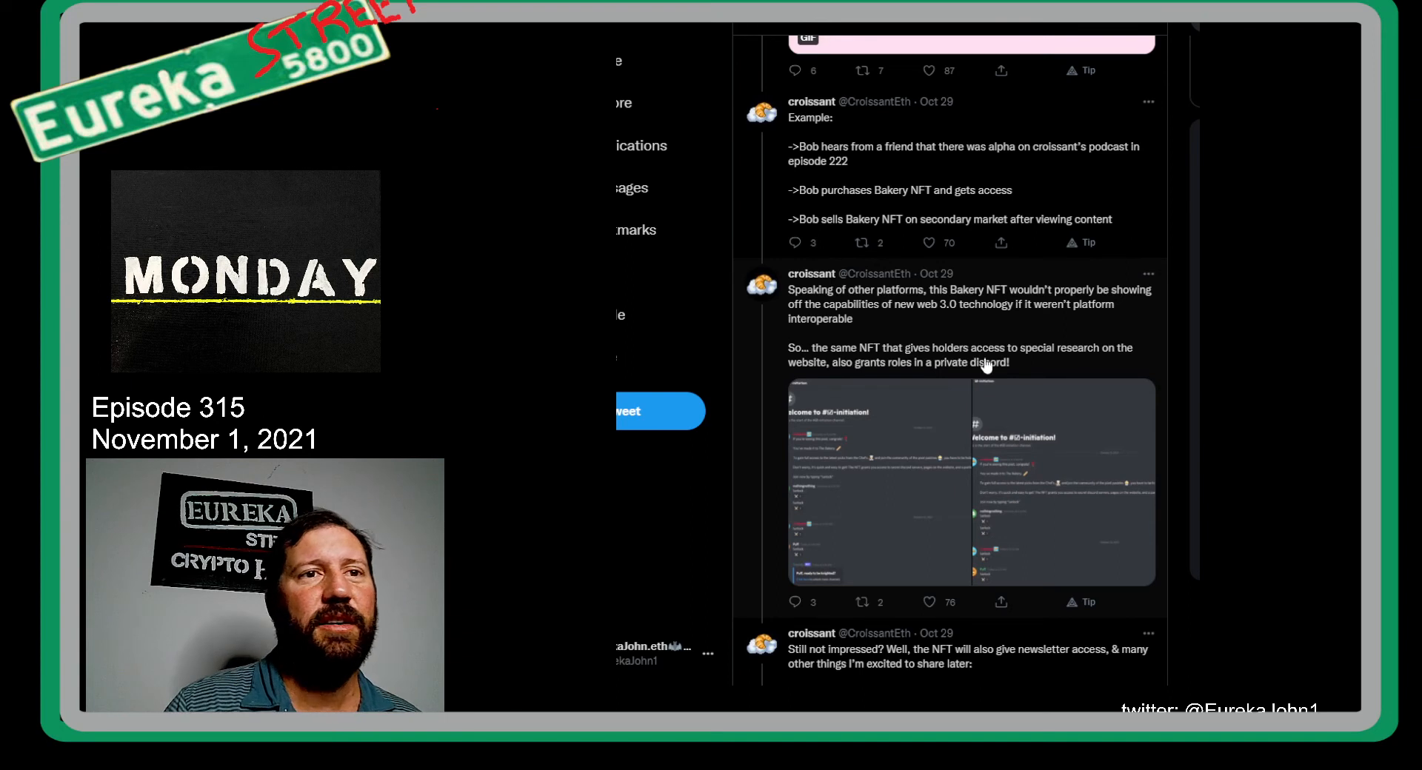
pyautogui.click(970, 486)
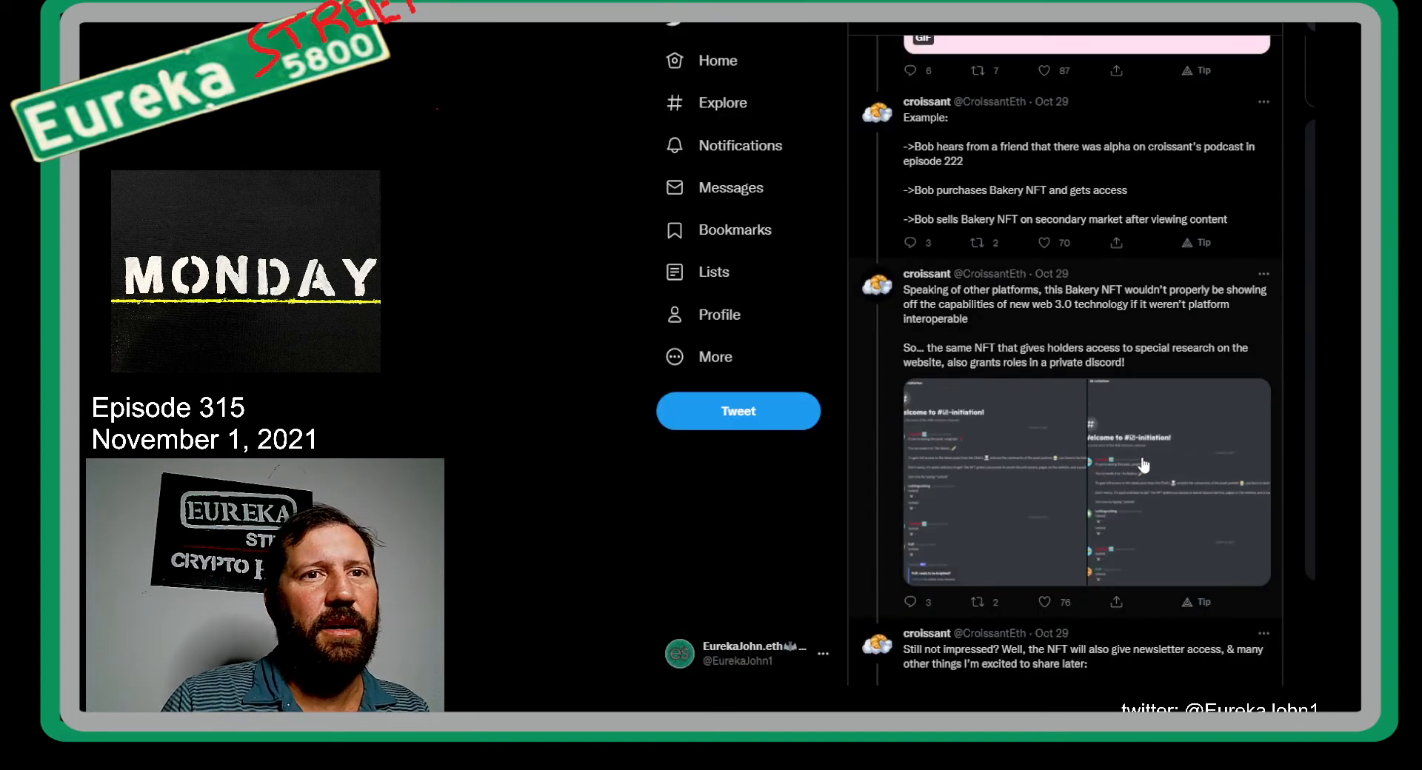
# Step: Scroll past the gas-refund and two-tier membership tweets to the 'true ownership' tweet
pyautogui.scroll(-3)
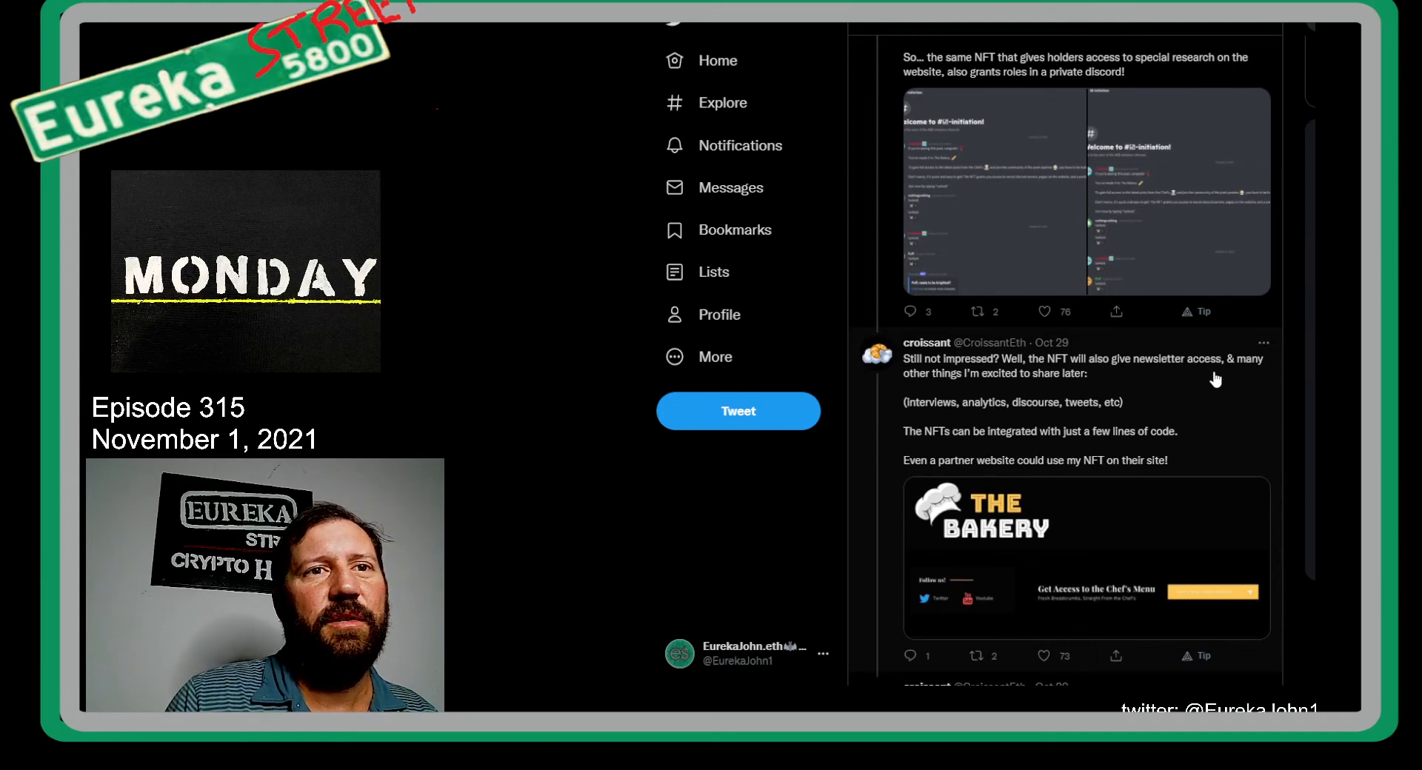
pyautogui.moveTo(1029, 417)
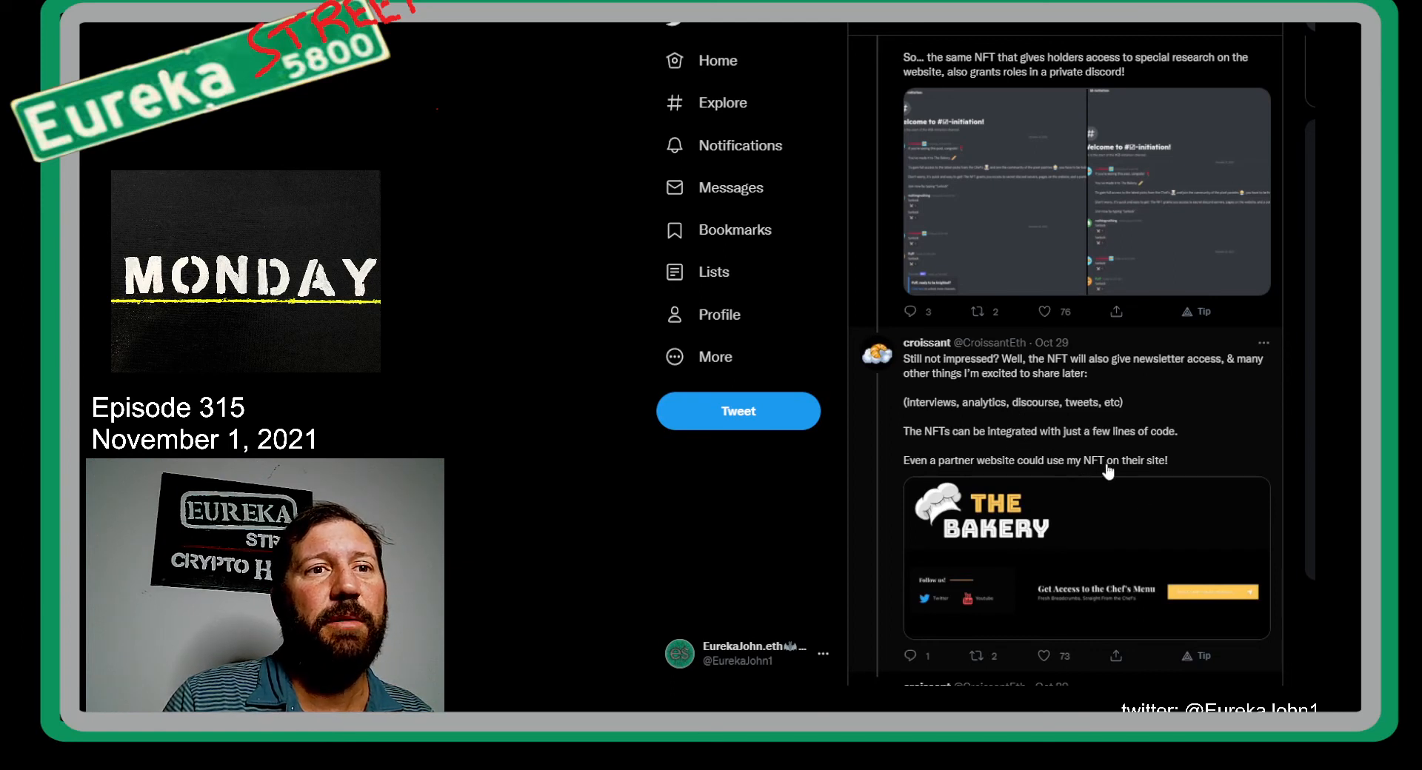
pyautogui.scroll(-3)
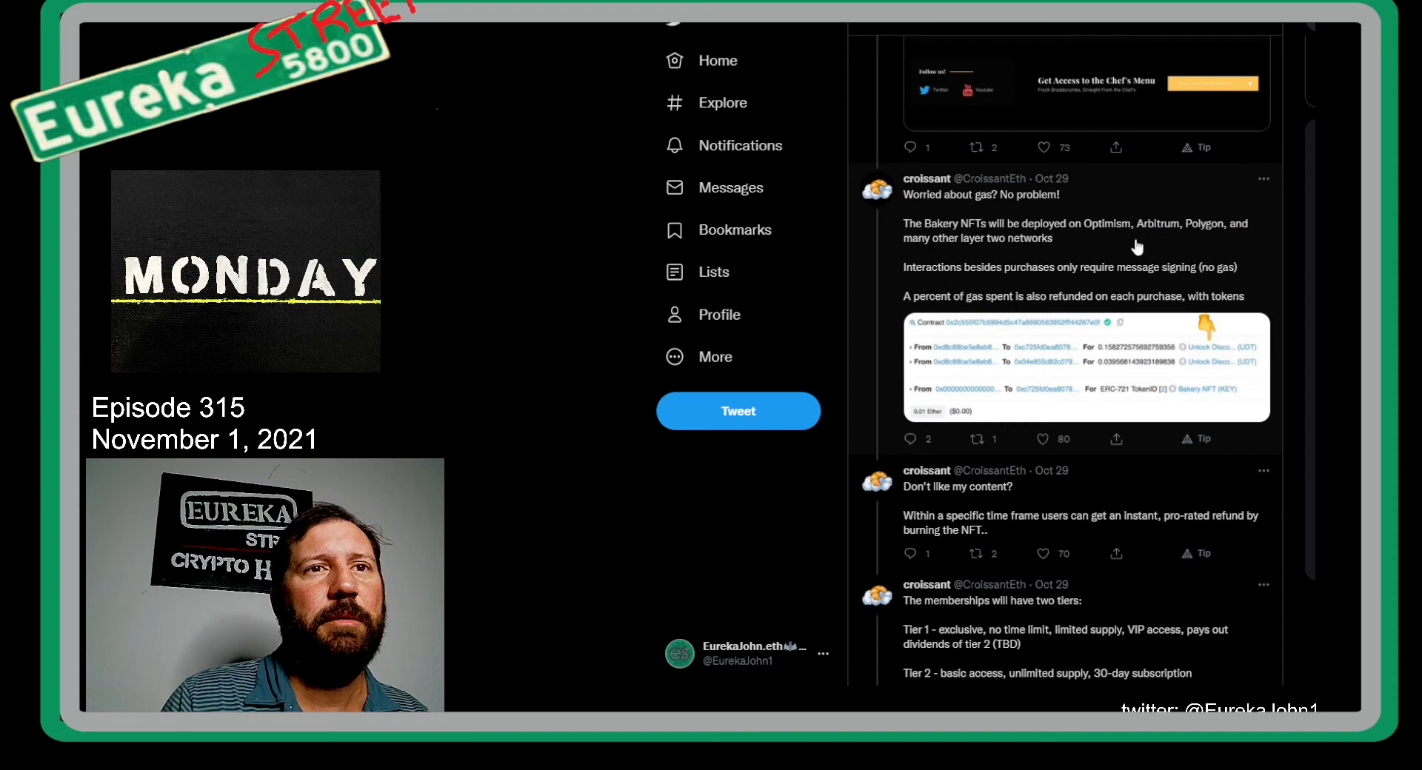
pyautogui.moveTo(997, 265)
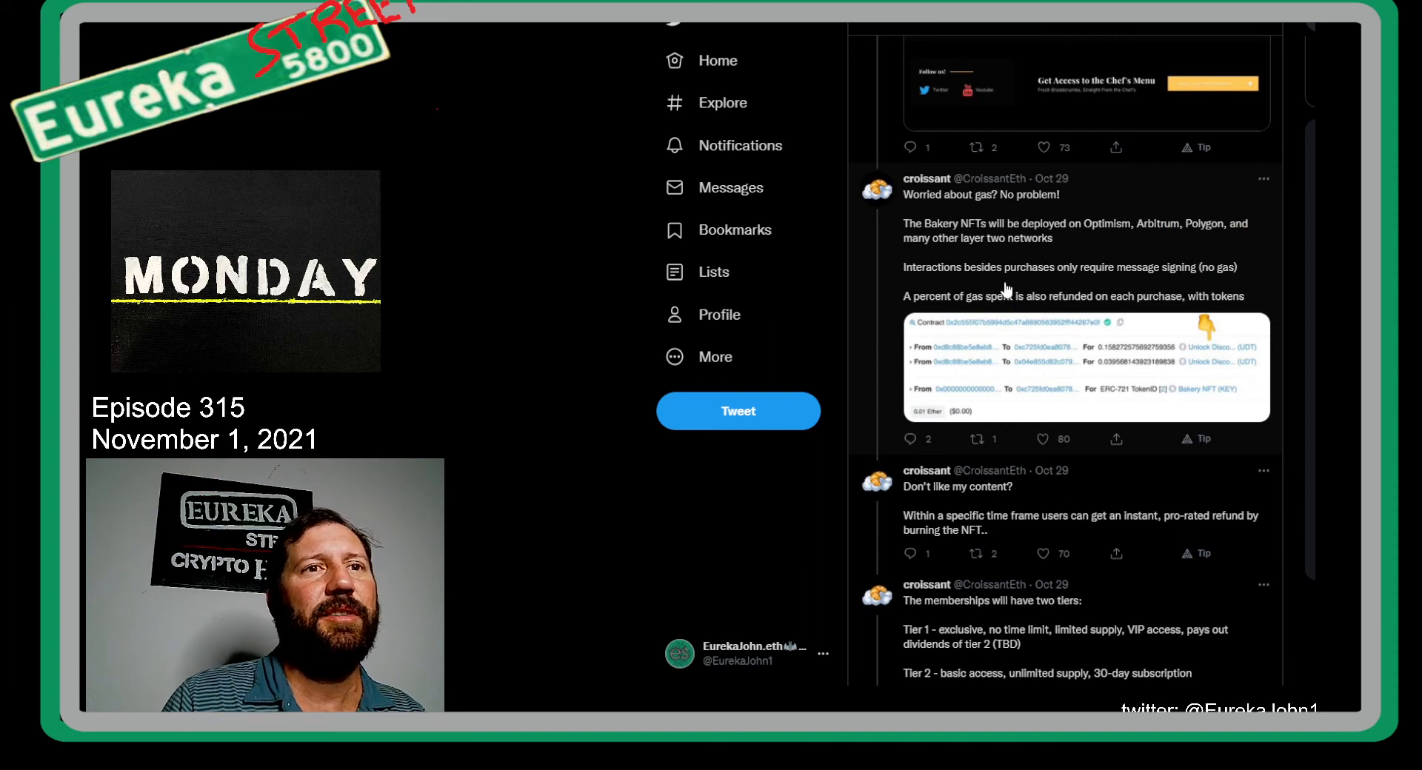
pyautogui.moveTo(1069, 302)
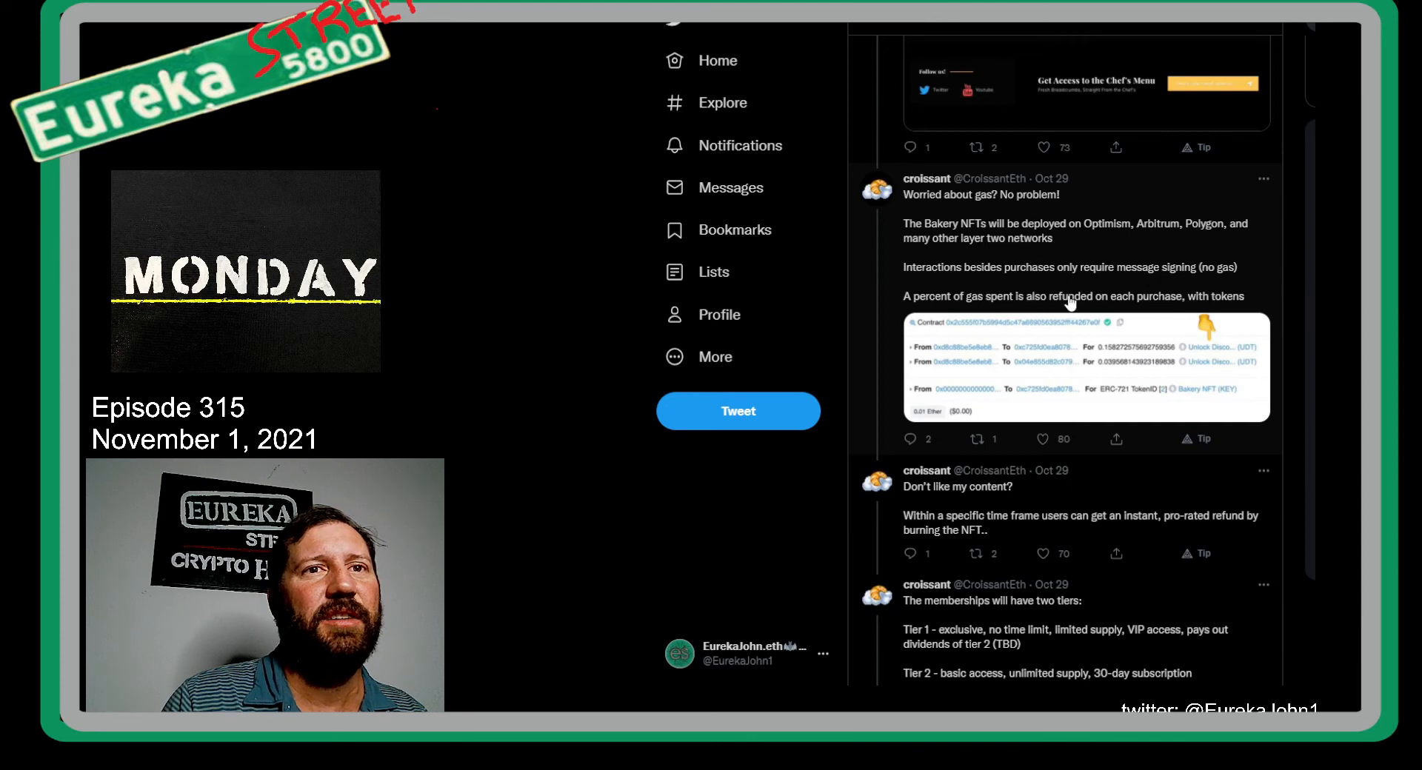
pyautogui.moveTo(1050, 312)
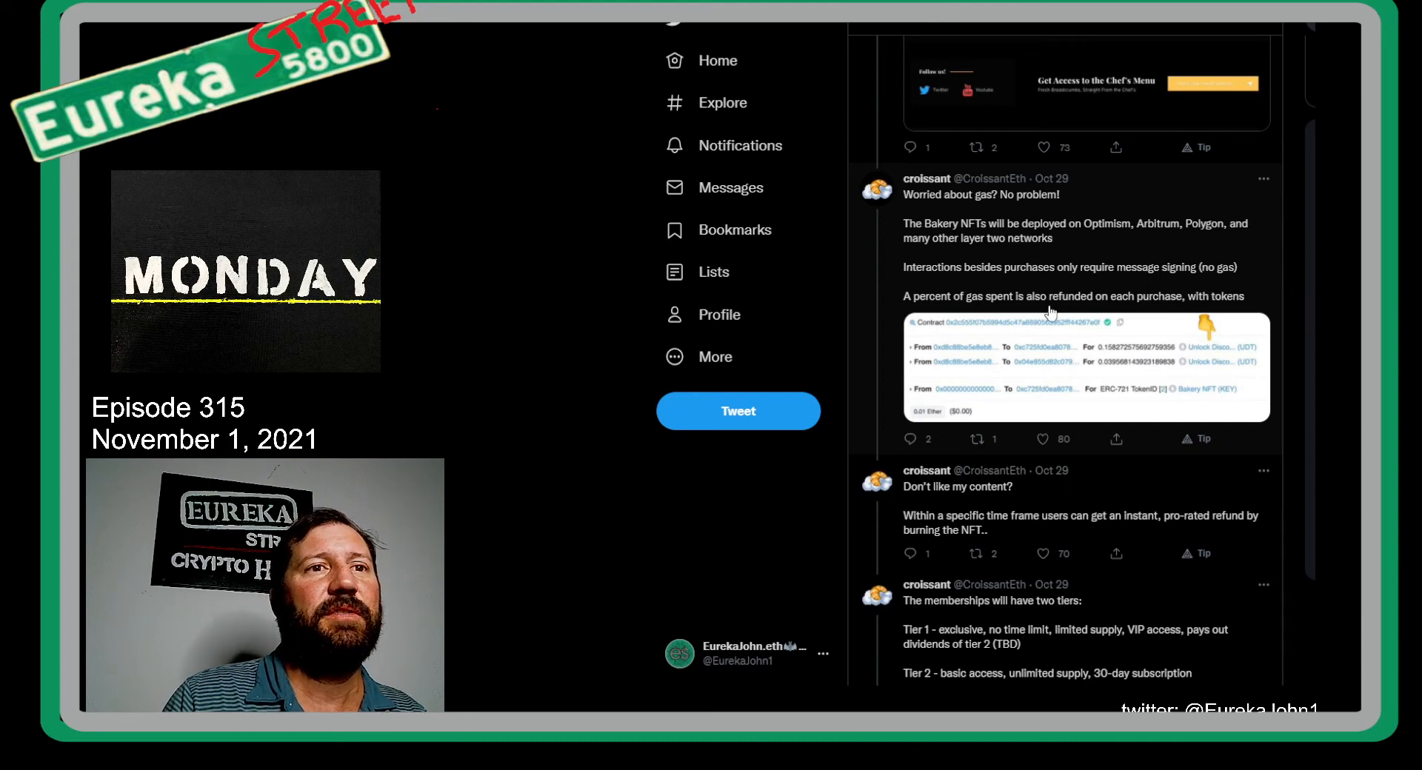
pyautogui.moveTo(1179, 317)
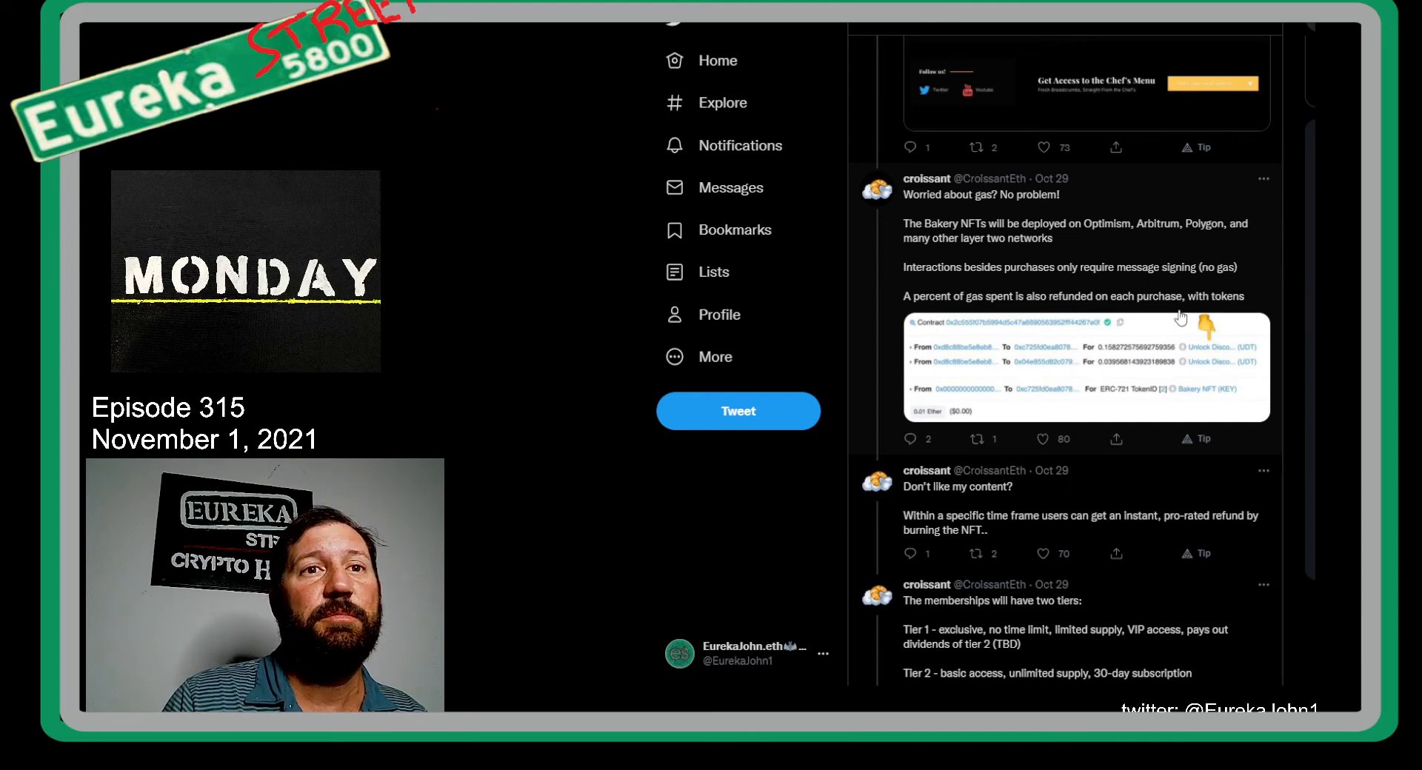
pyautogui.scroll(-3)
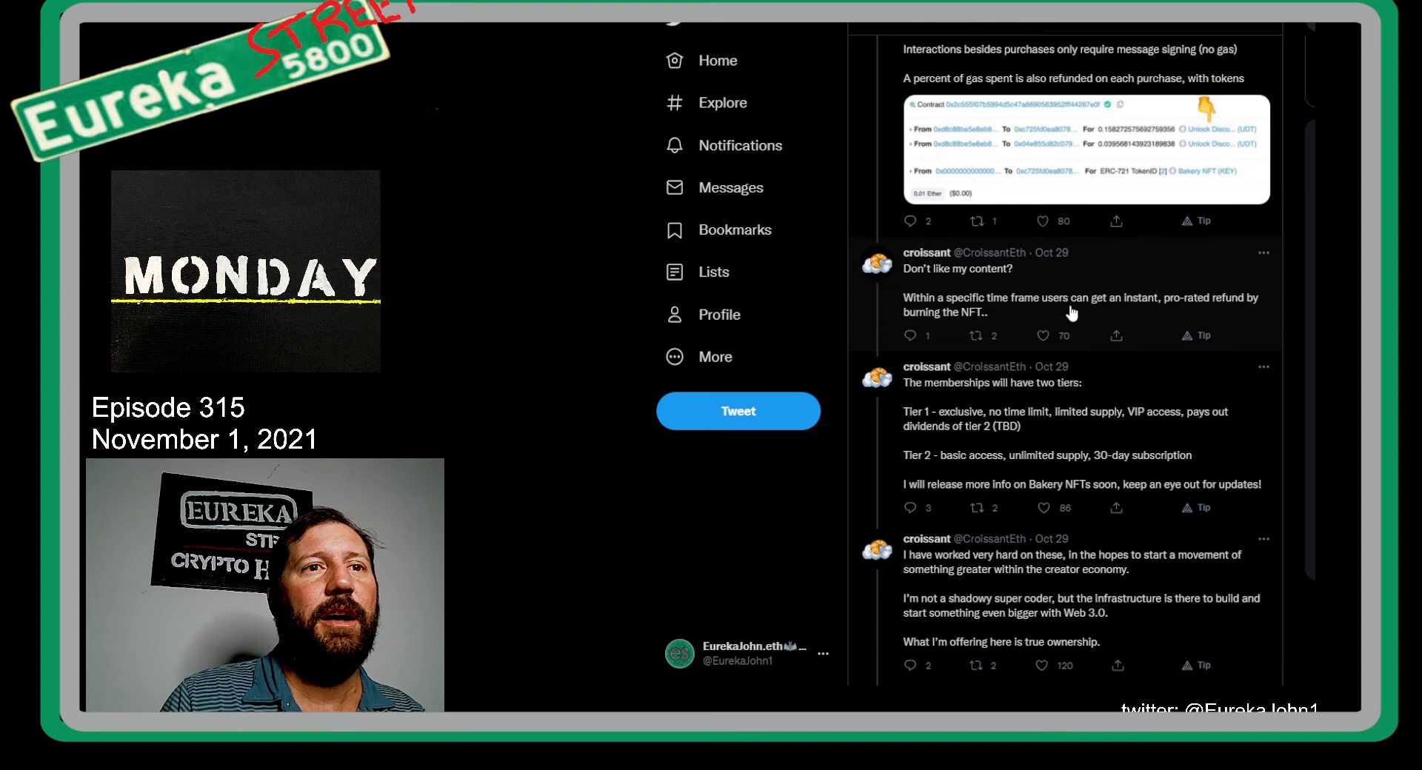
pyautogui.moveTo(1210, 309)
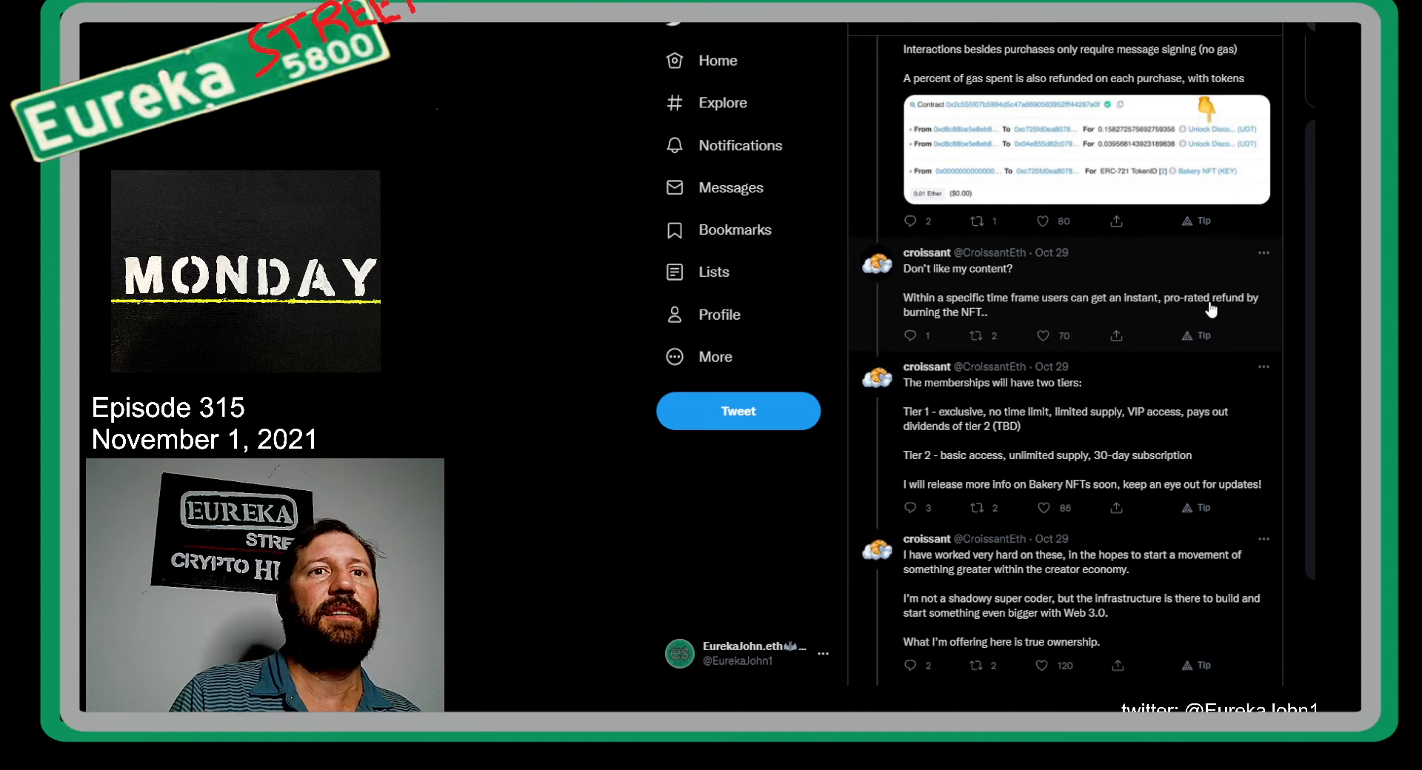
pyautogui.scroll(-3)
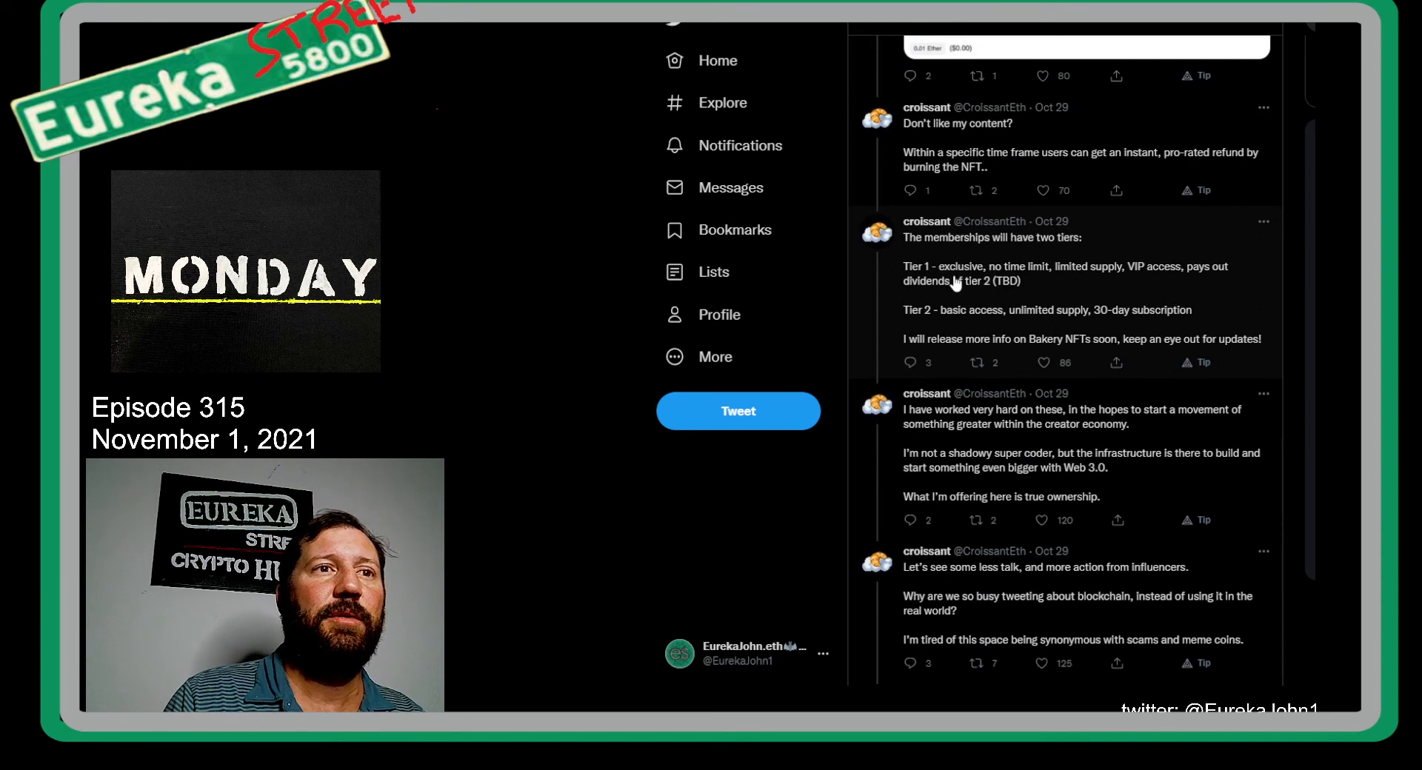
pyautogui.moveTo(1038, 285)
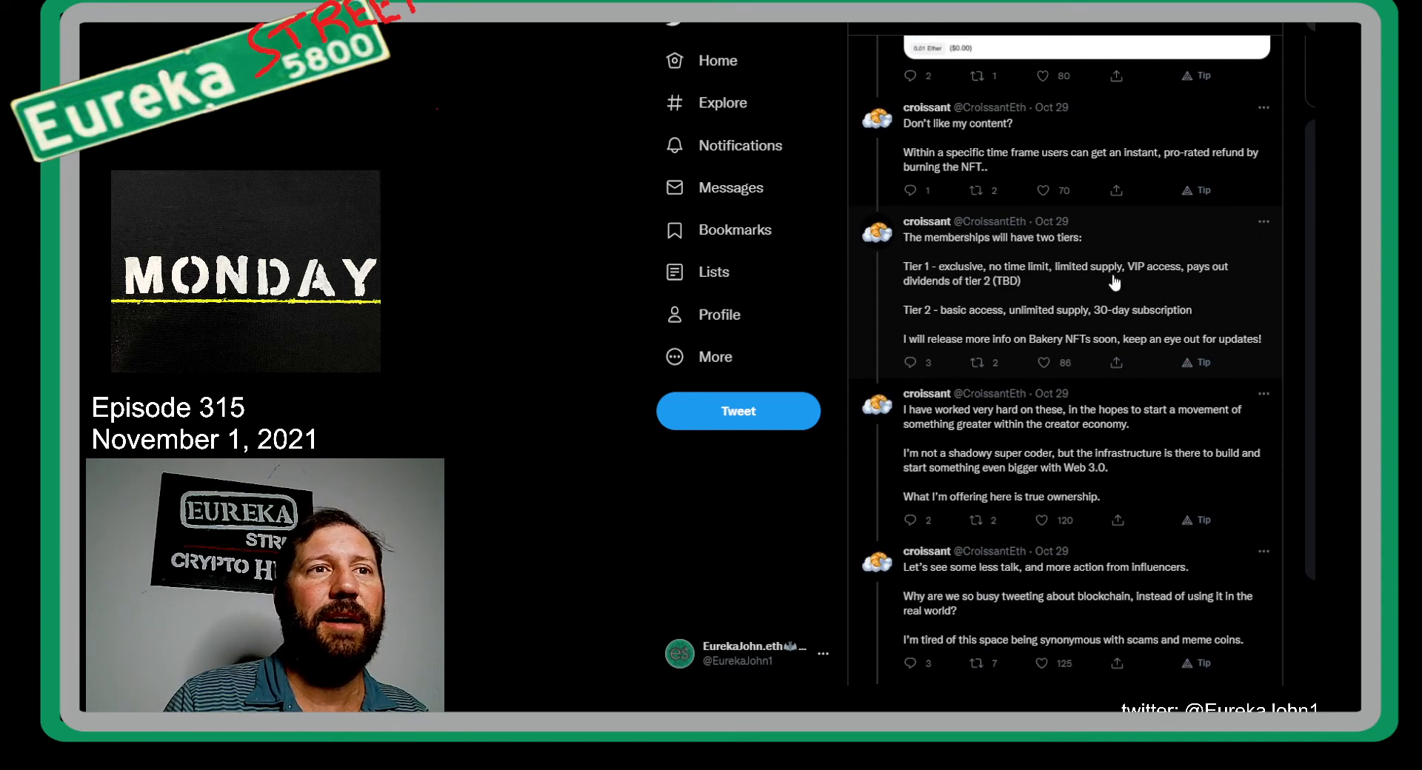
pyautogui.moveTo(963, 316)
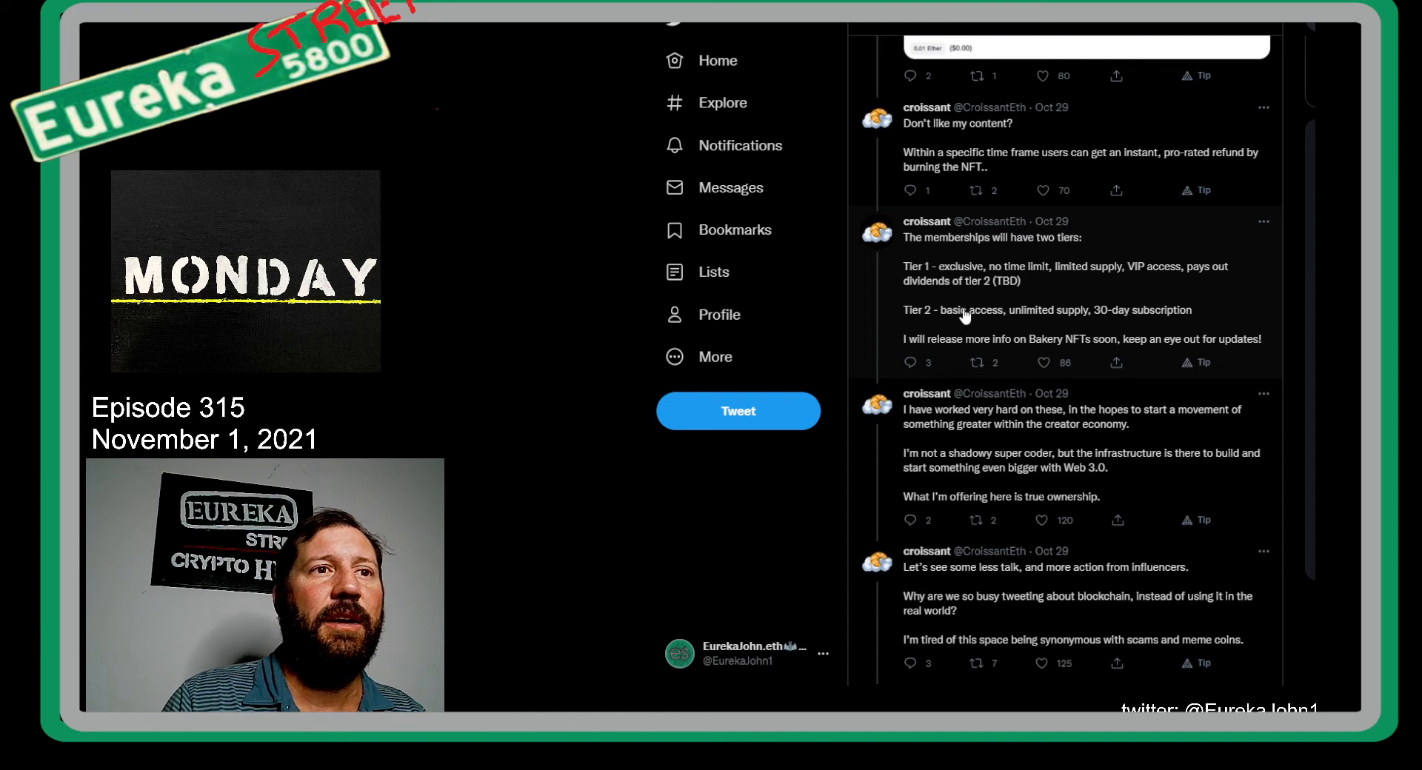
pyautogui.moveTo(1064, 324)
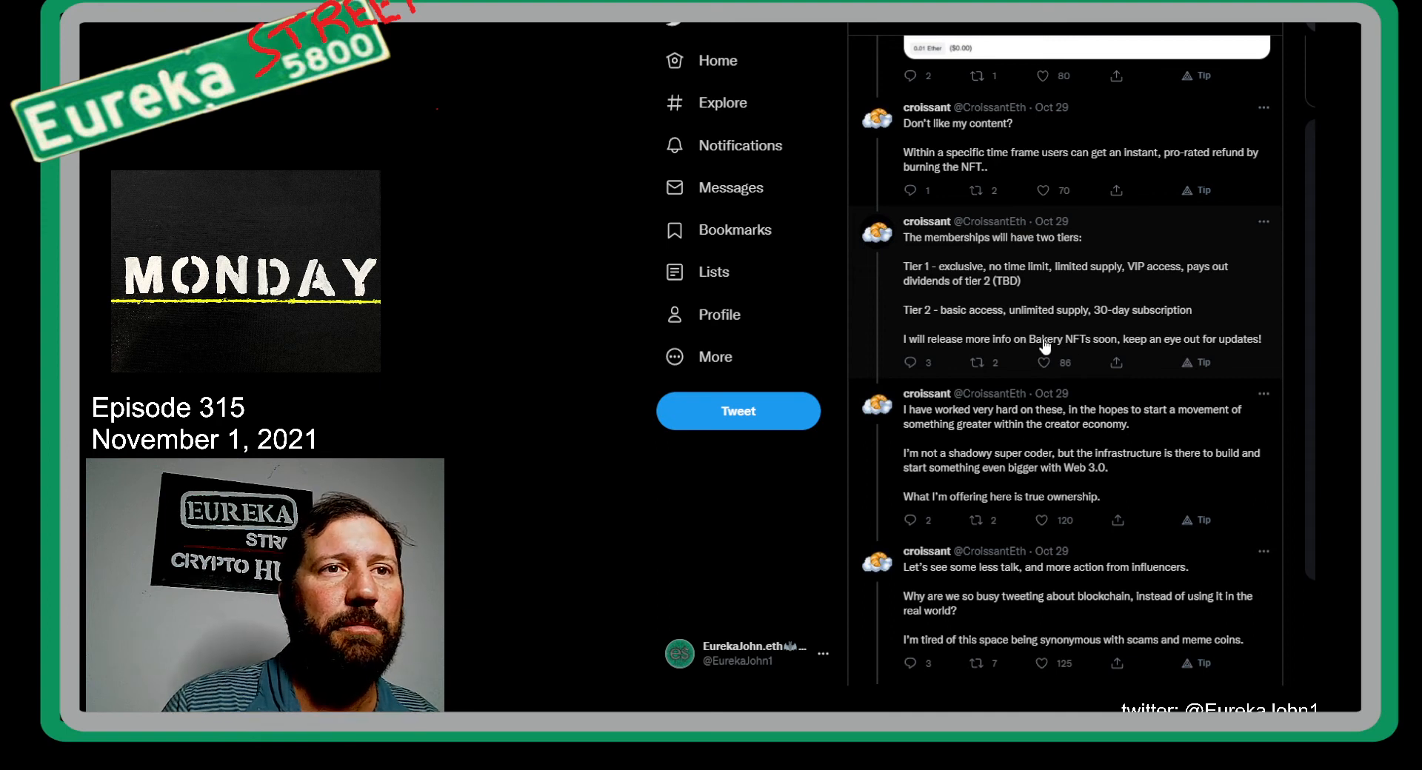
pyautogui.scroll(-3)
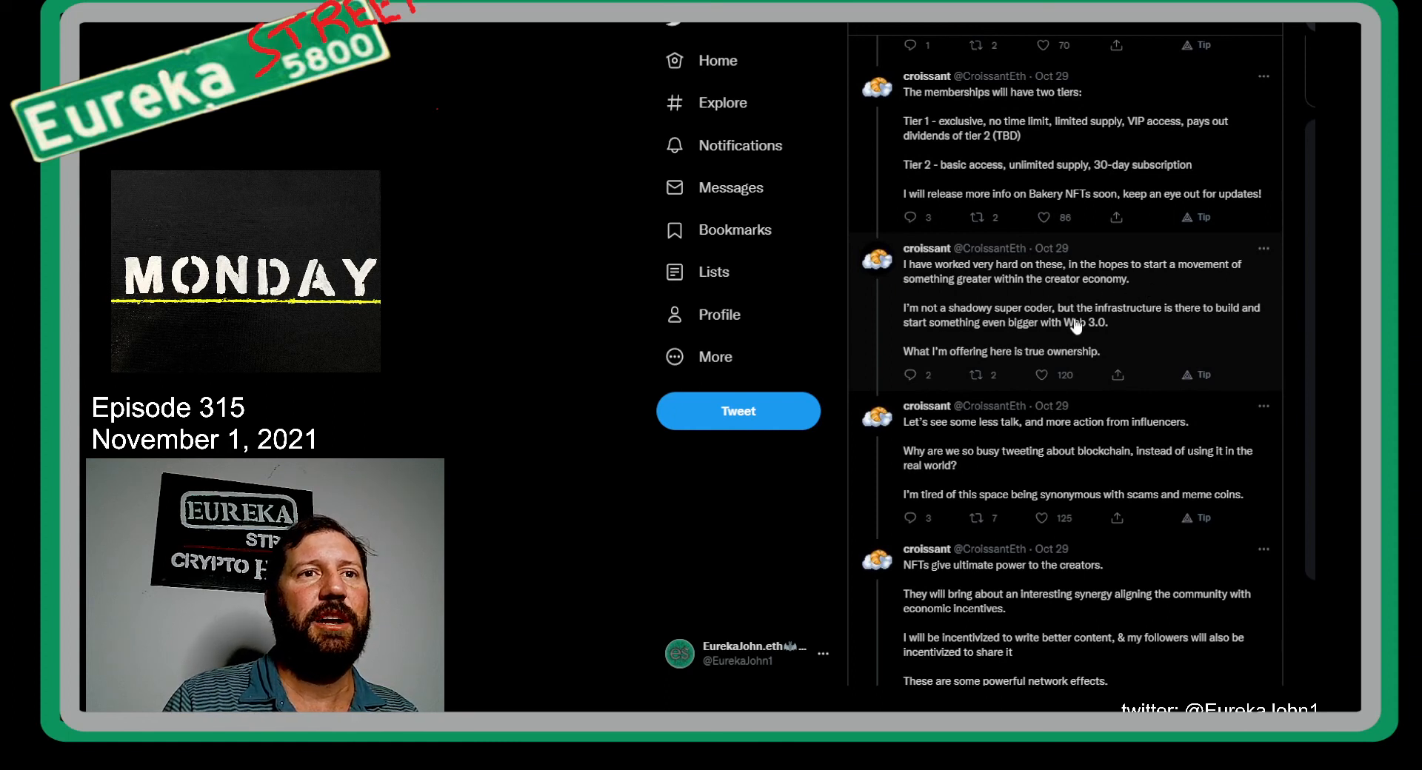
pyautogui.moveTo(923, 341)
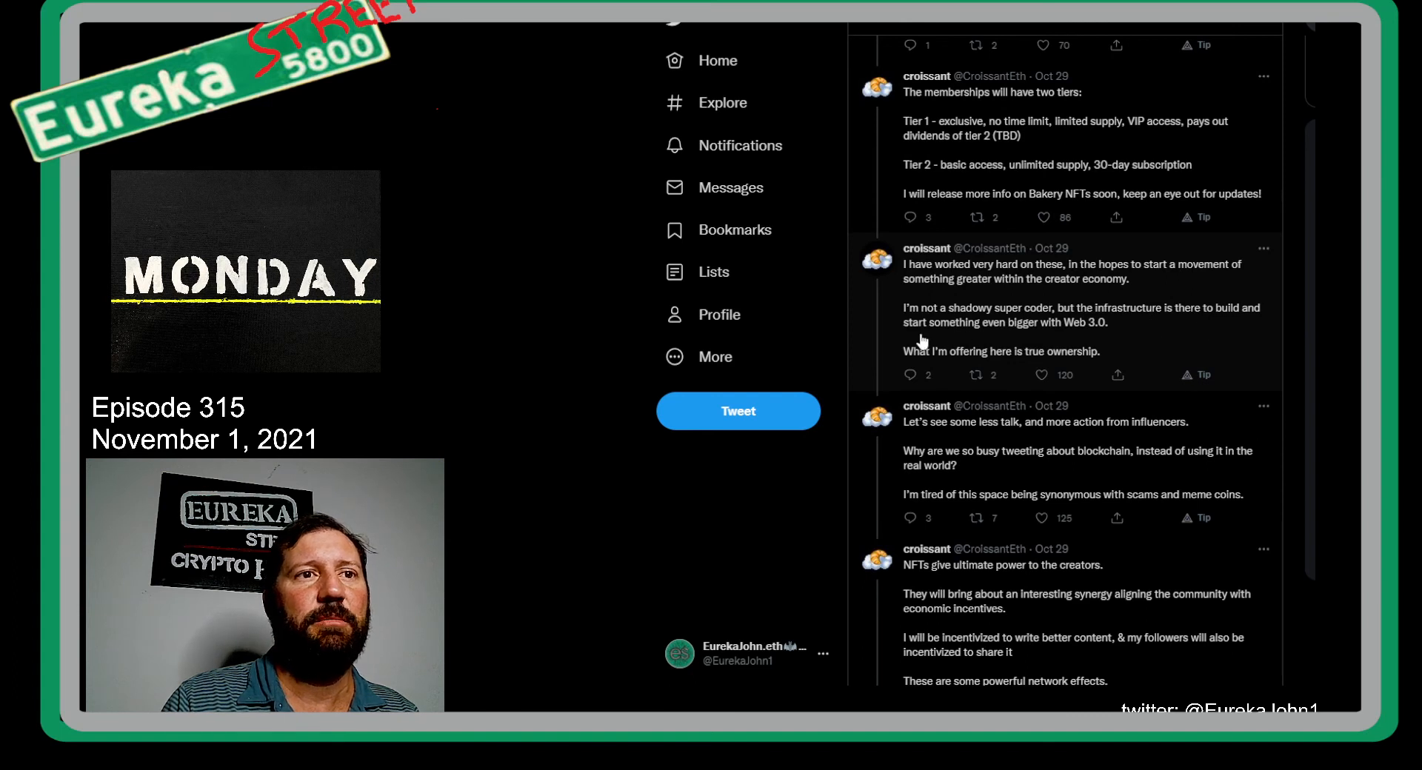
pyautogui.moveTo(996, 352)
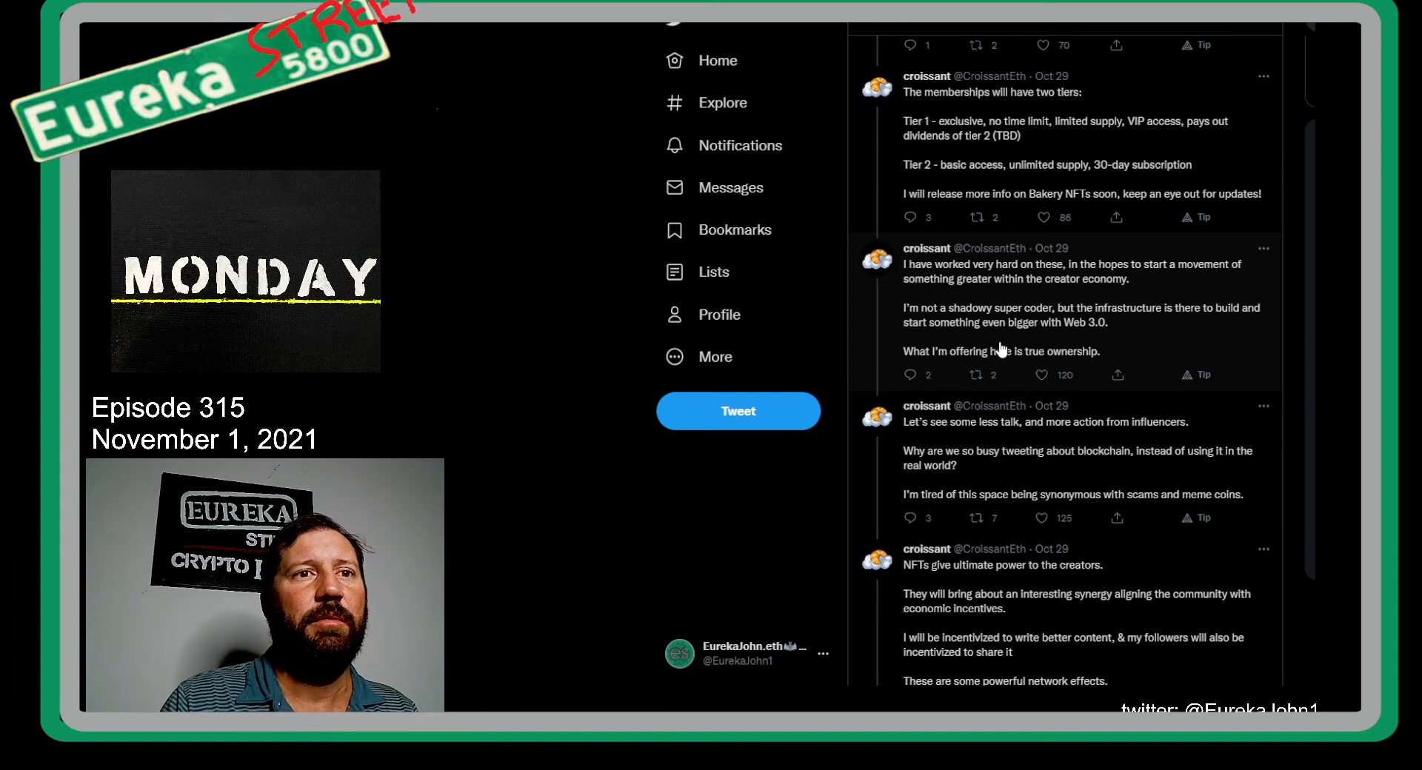
pyautogui.scroll(-3)
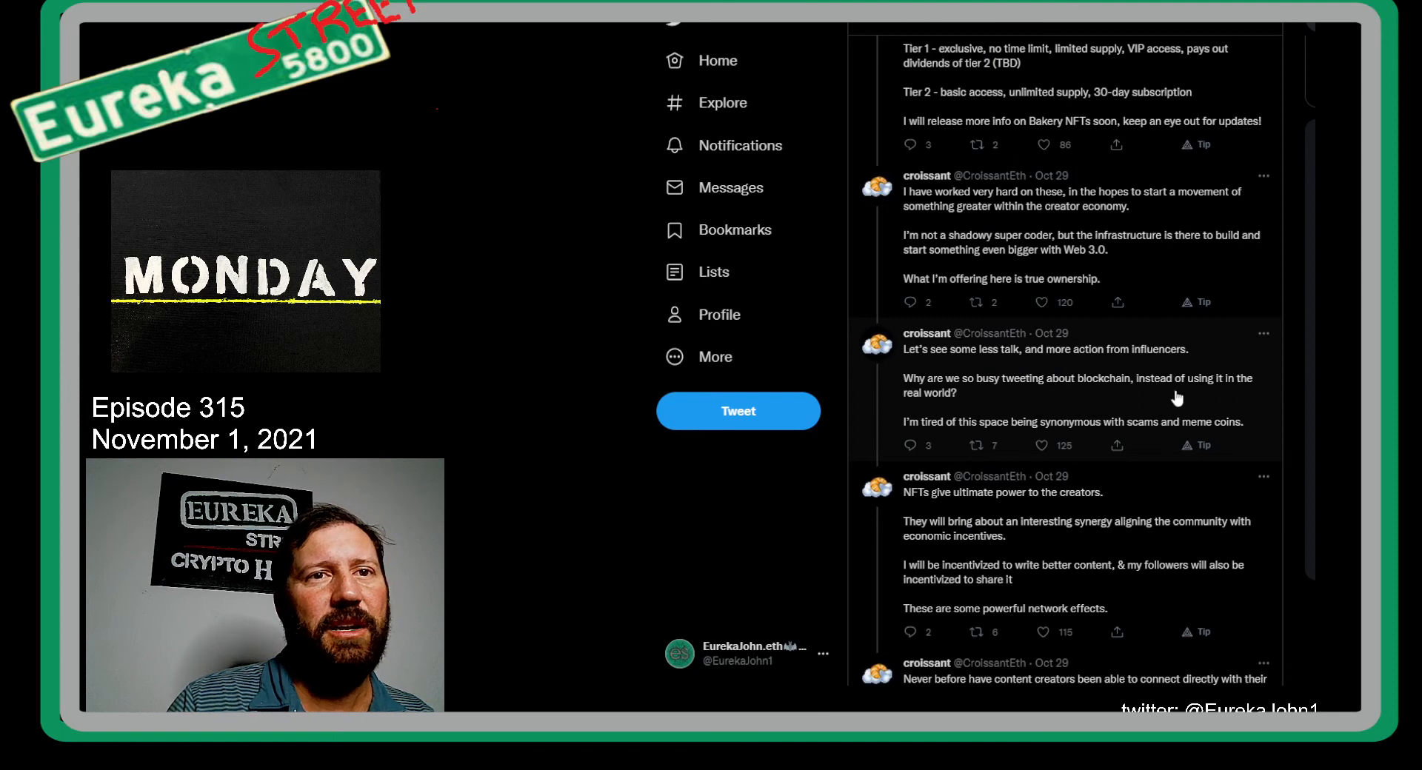
pyautogui.scroll(-3)
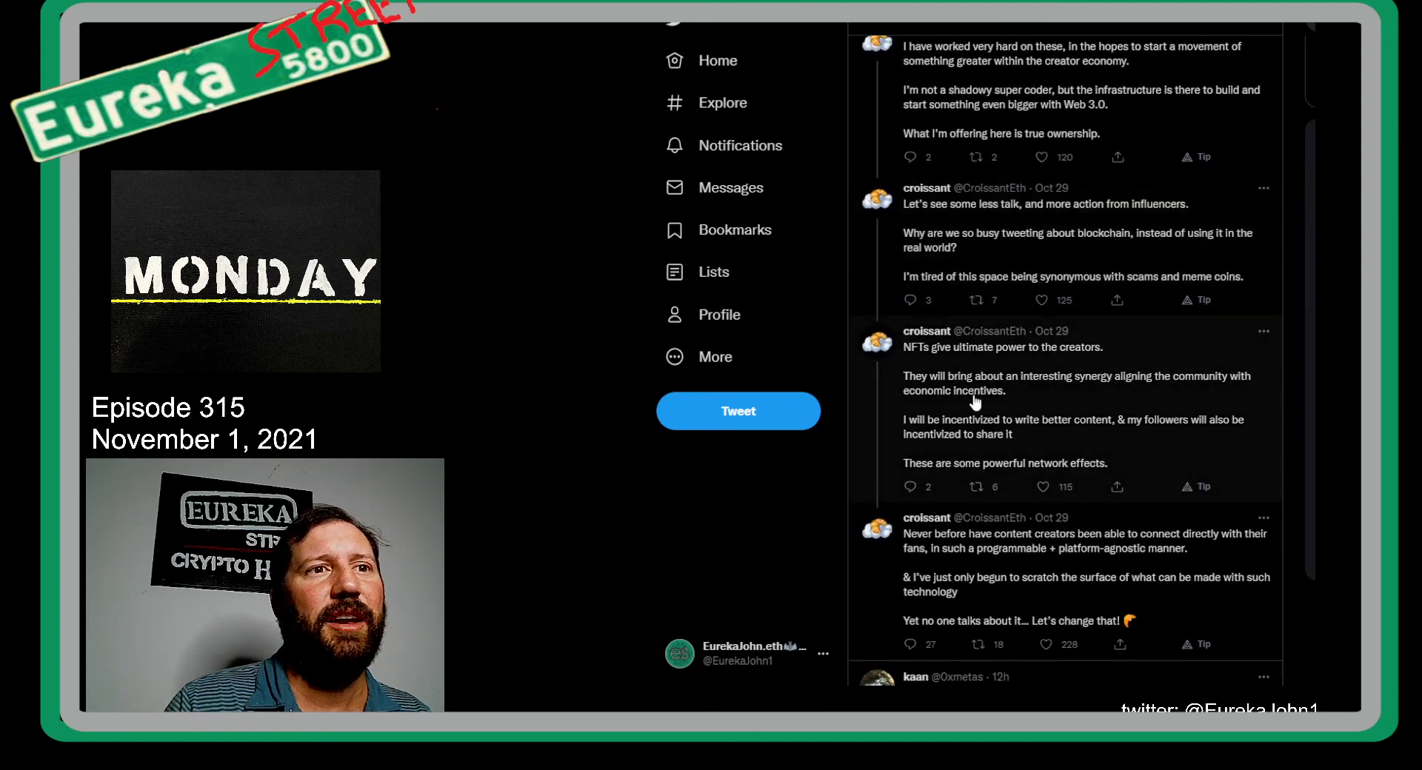
pyautogui.scroll(-3)
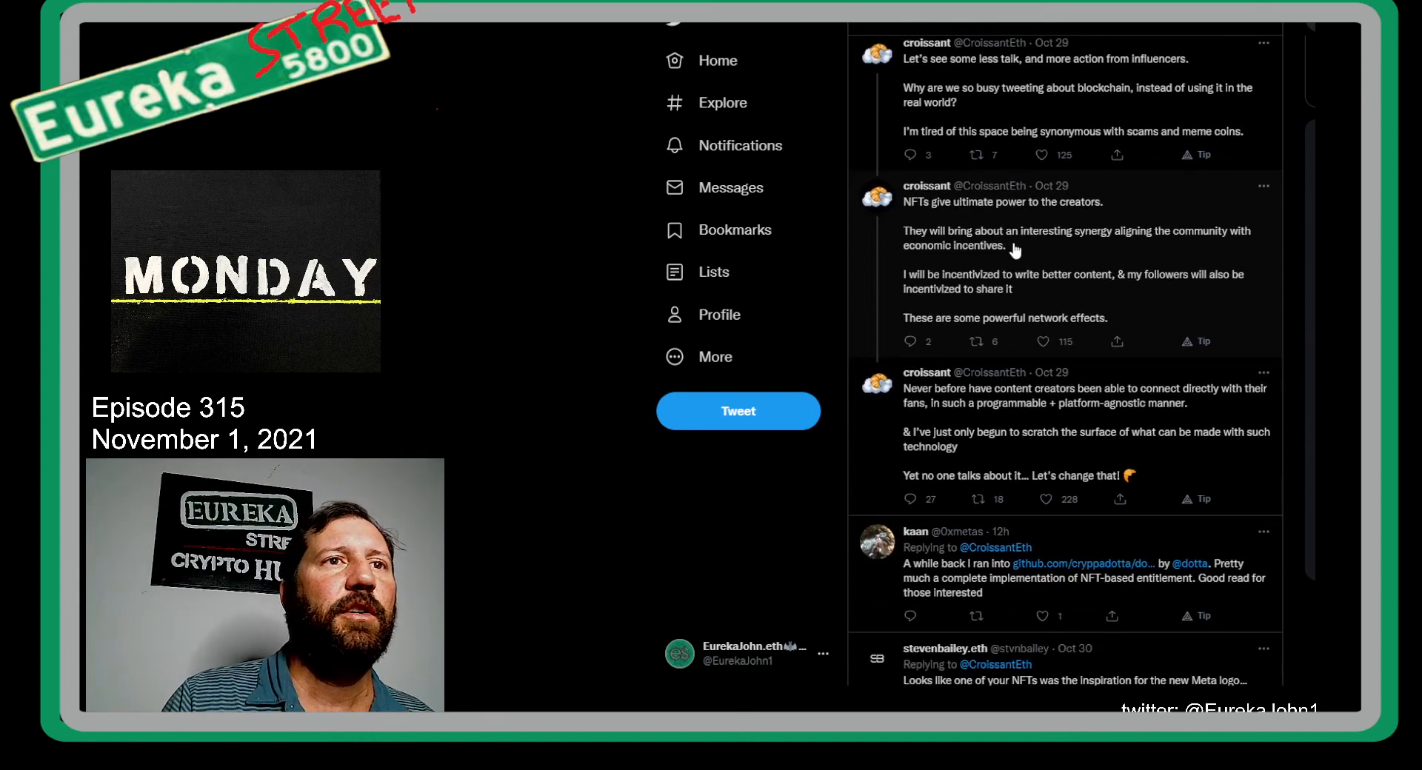
pyautogui.moveTo(1124, 252)
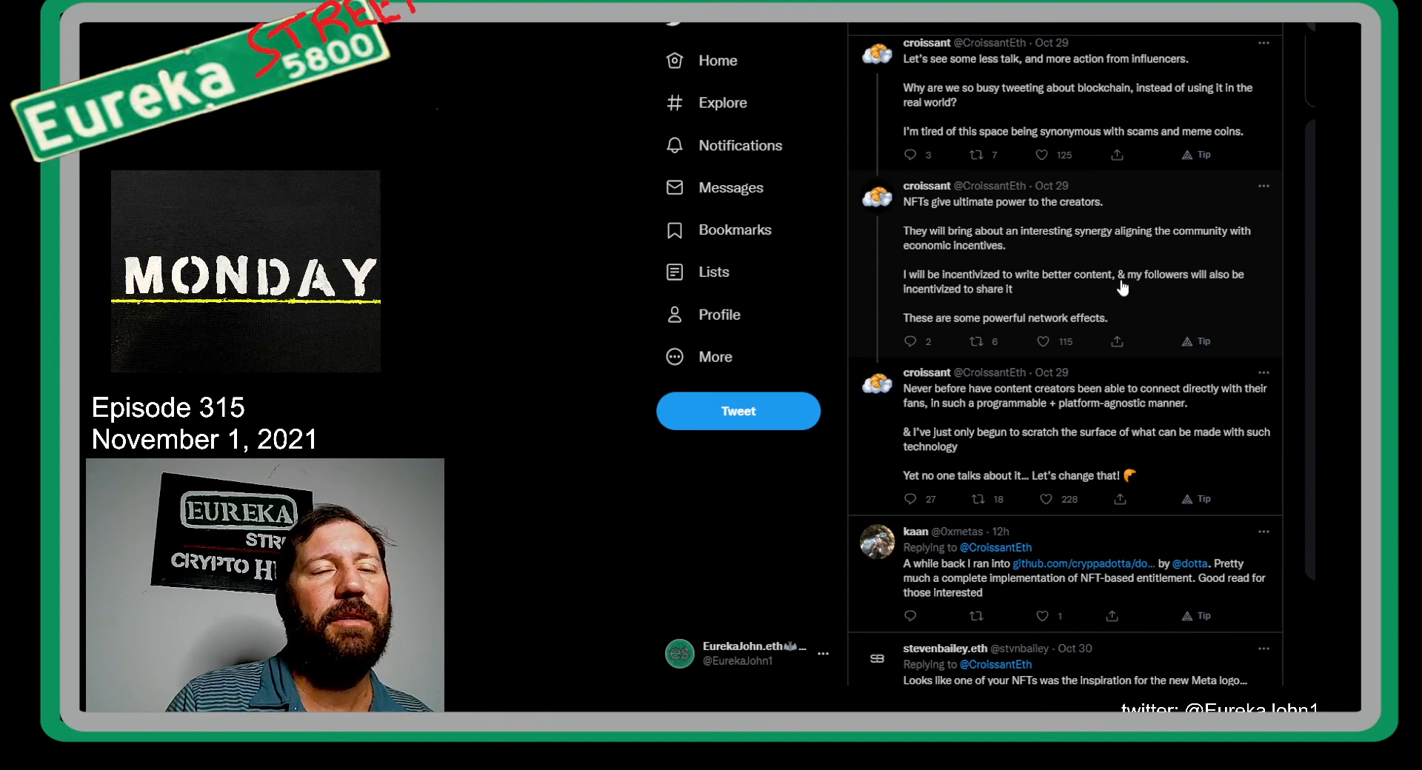
pyautogui.moveTo(970, 313)
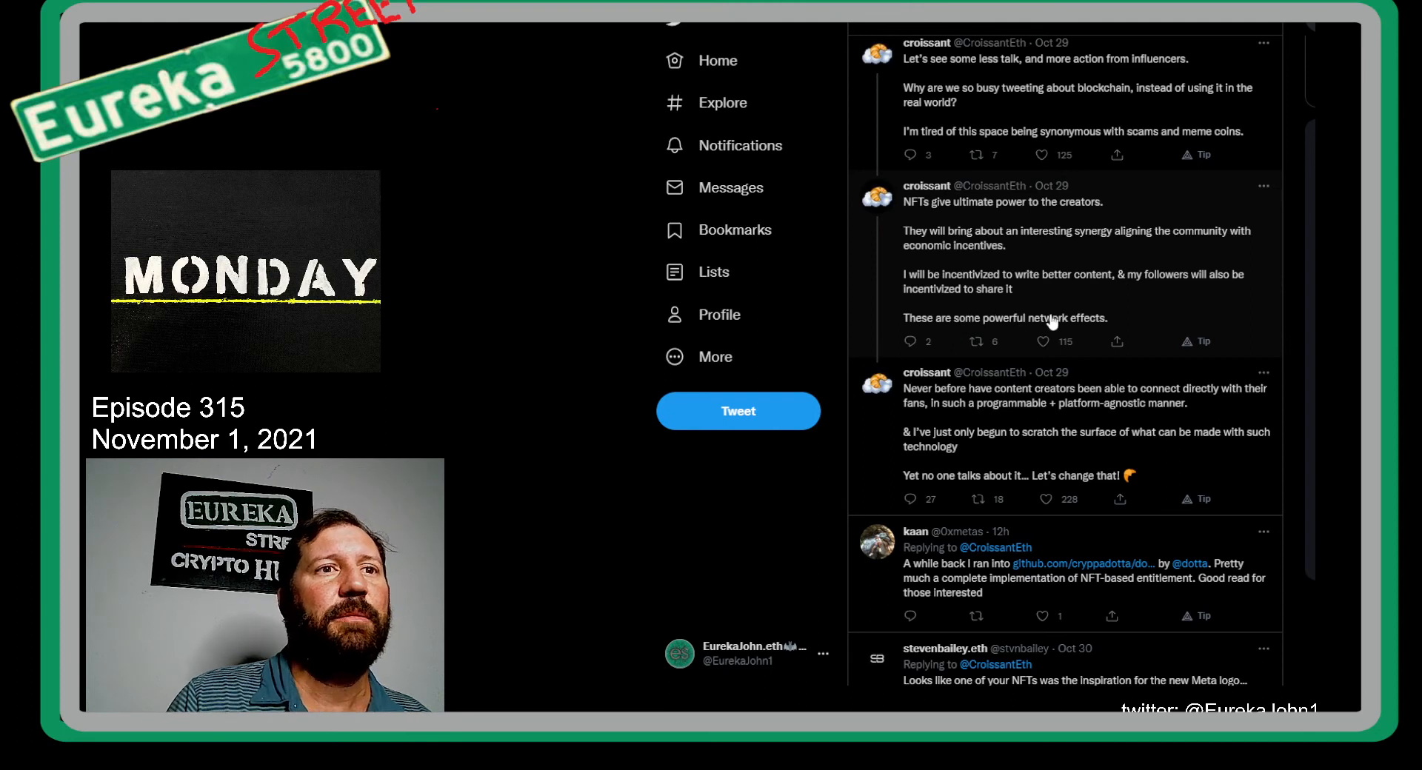
pyautogui.scroll(-3)
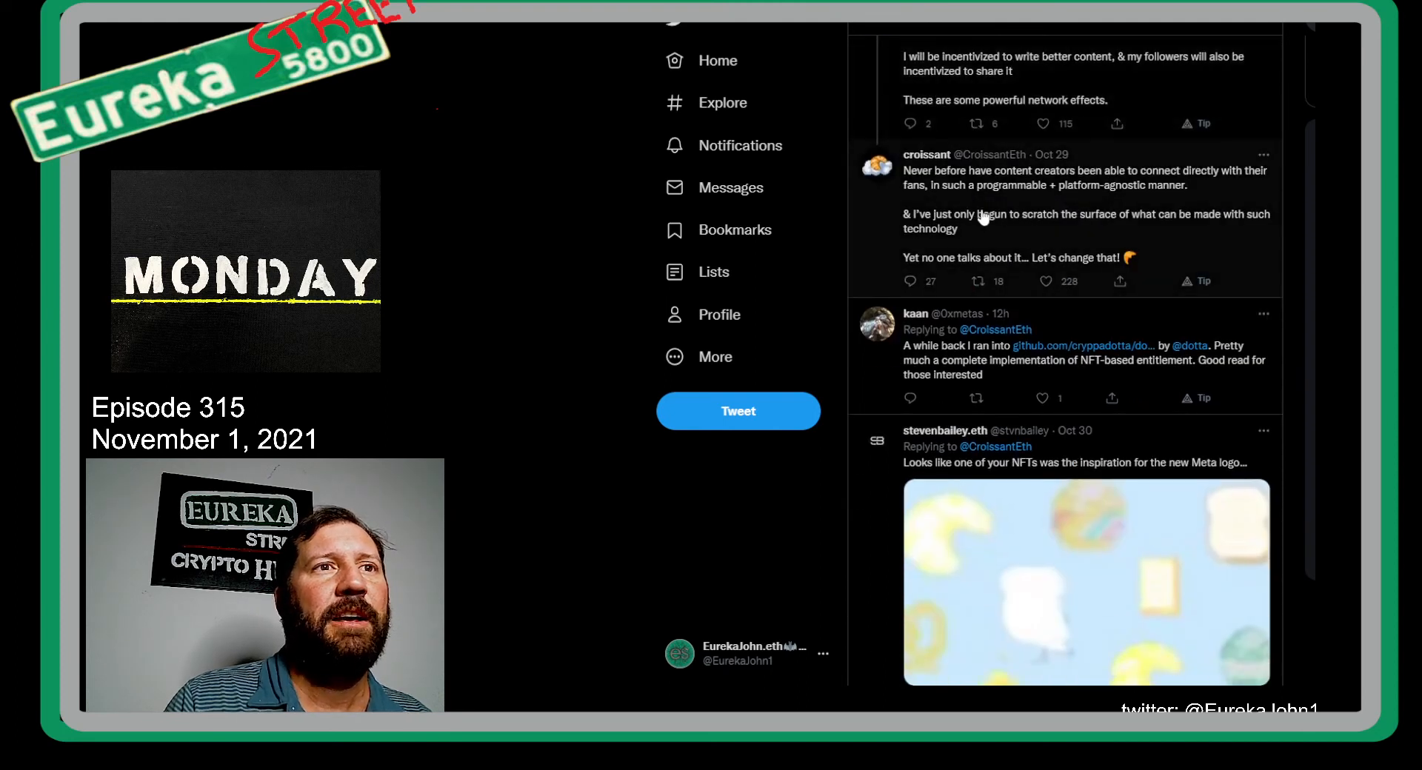
pyautogui.moveTo(1208, 191)
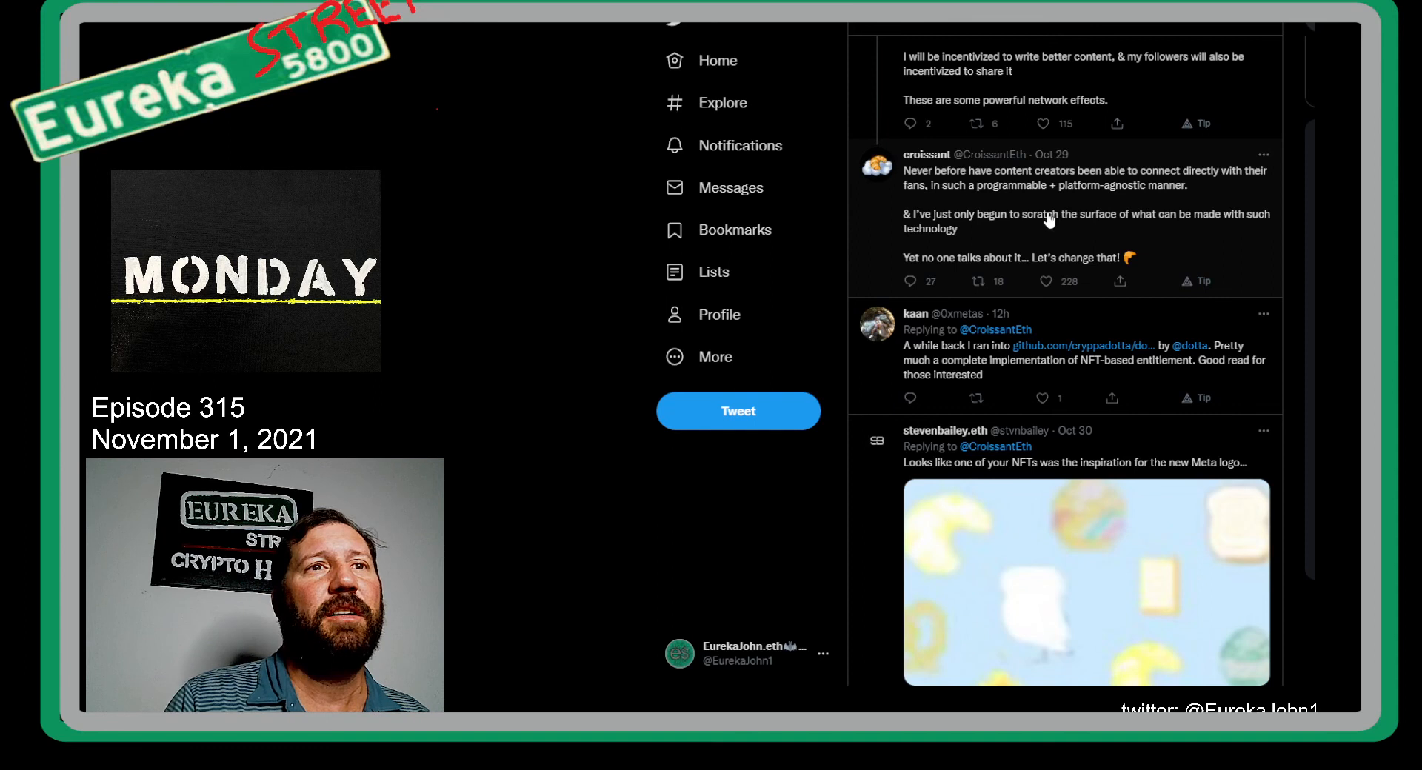
pyautogui.moveTo(1112, 234)
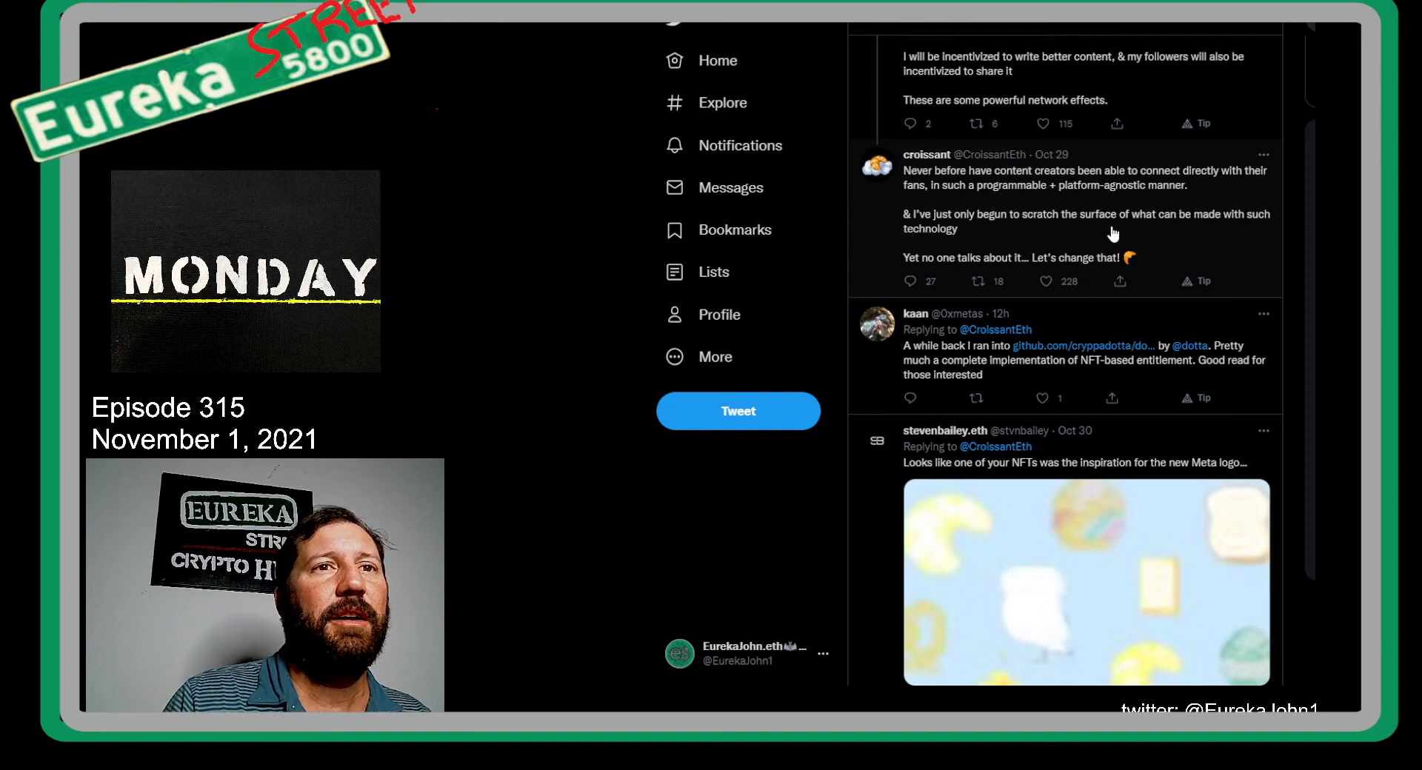
pyautogui.moveTo(944, 253)
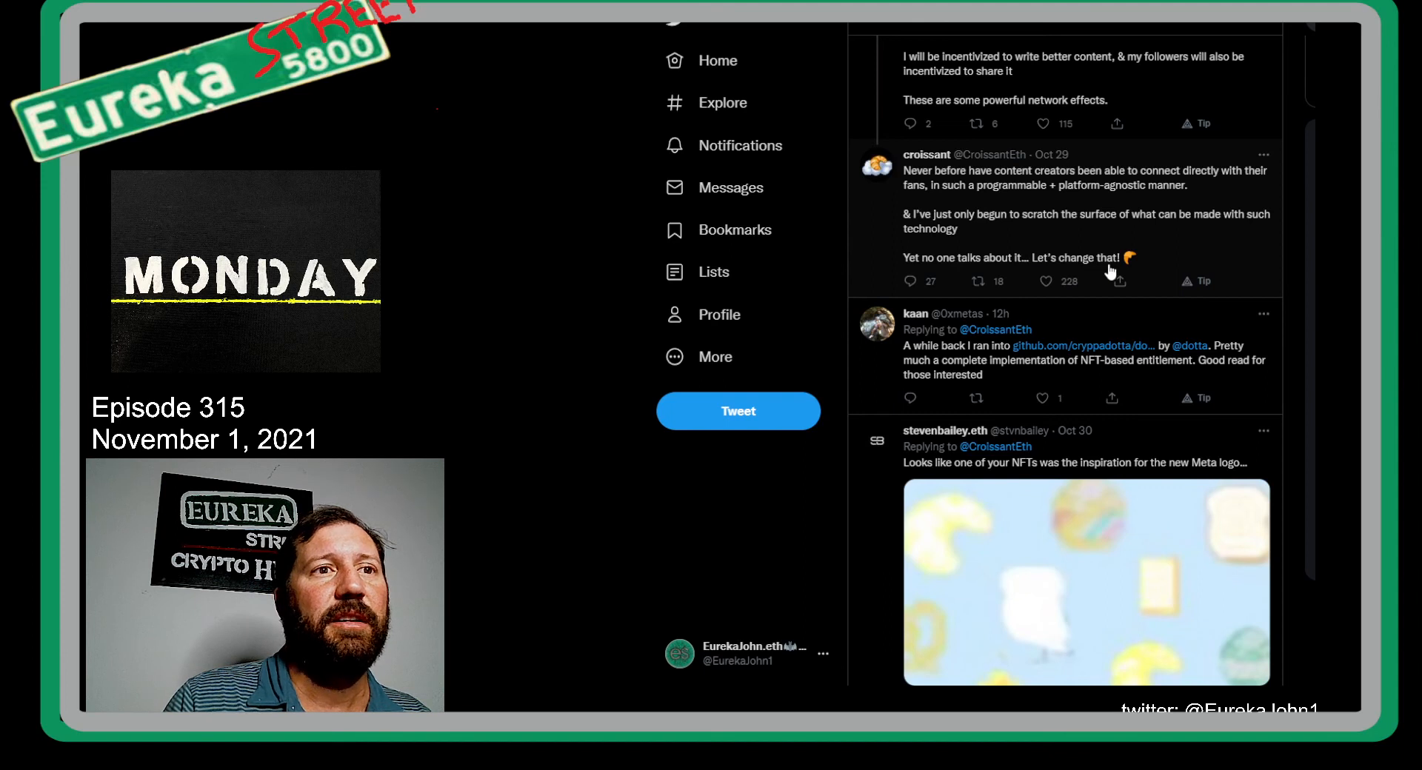
# Step: Skim the replies down to Readwise's save confirmation, then bring the two-tier membership tweets back into view
pyautogui.scroll(-3)
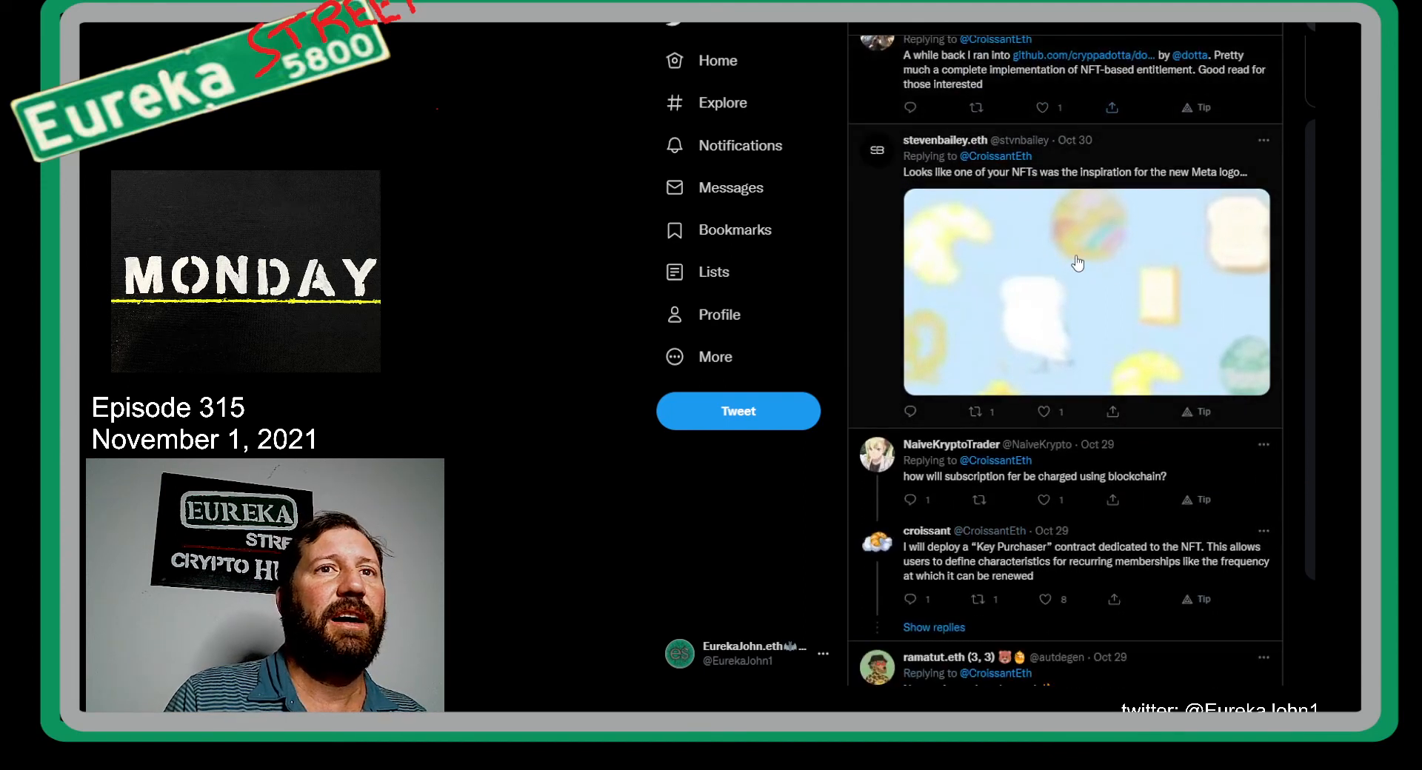
pyautogui.scroll(-3)
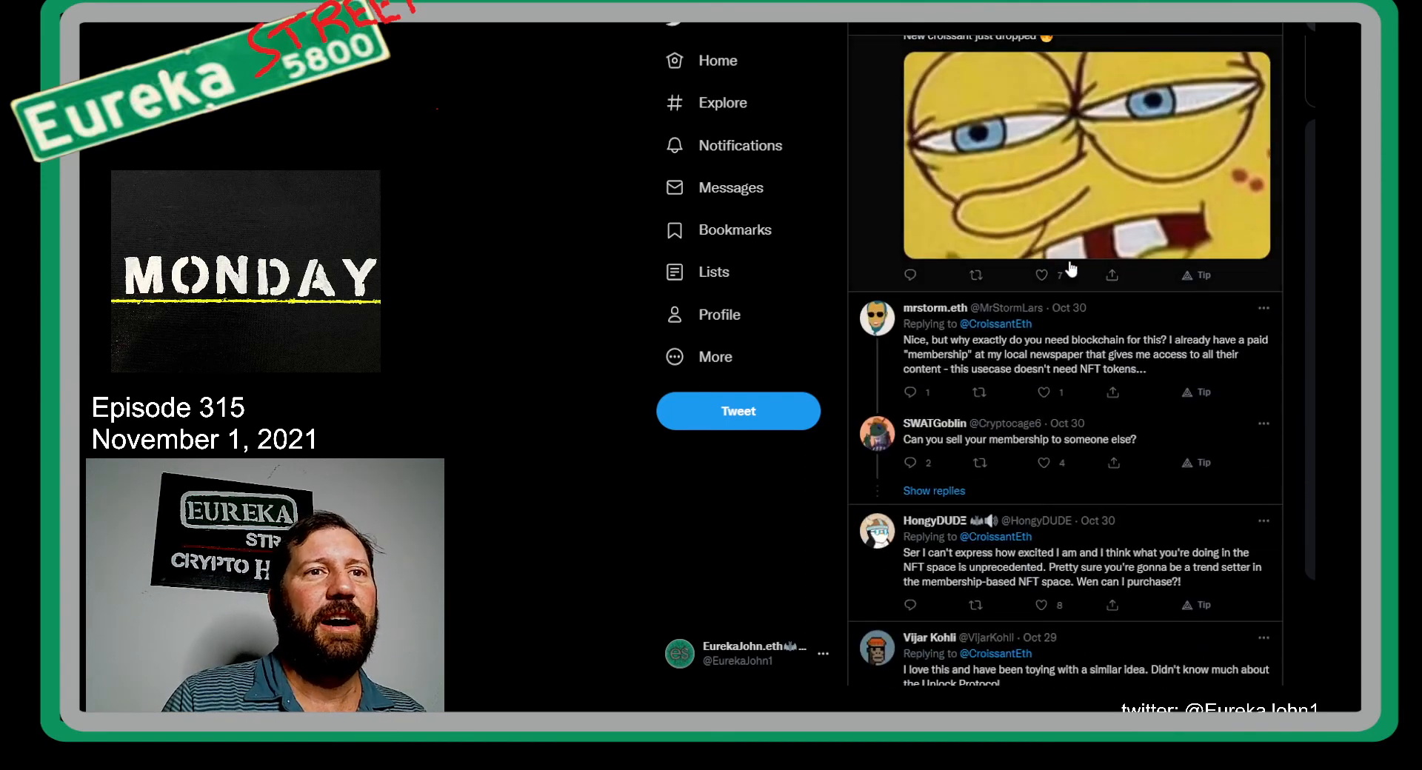
pyautogui.scroll(-3)
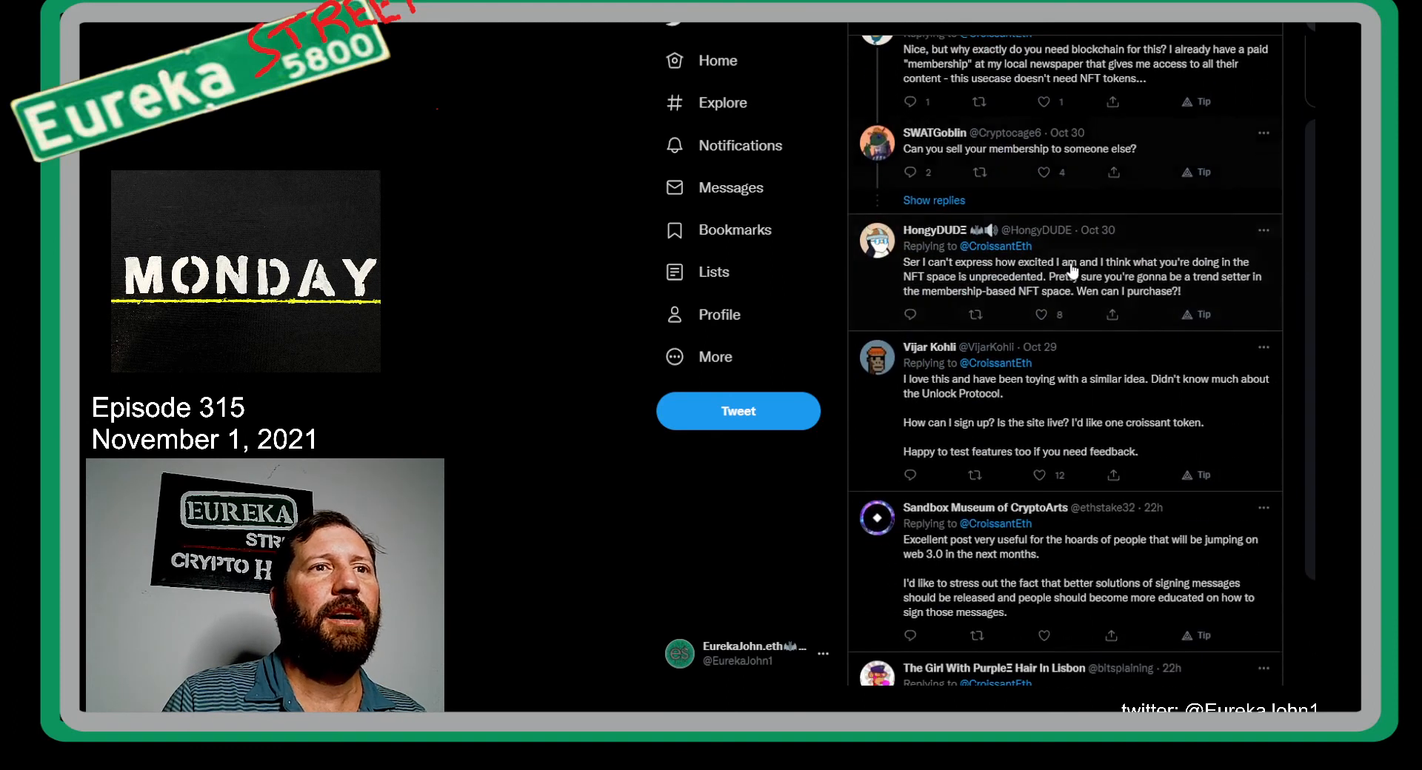
pyautogui.scroll(-3)
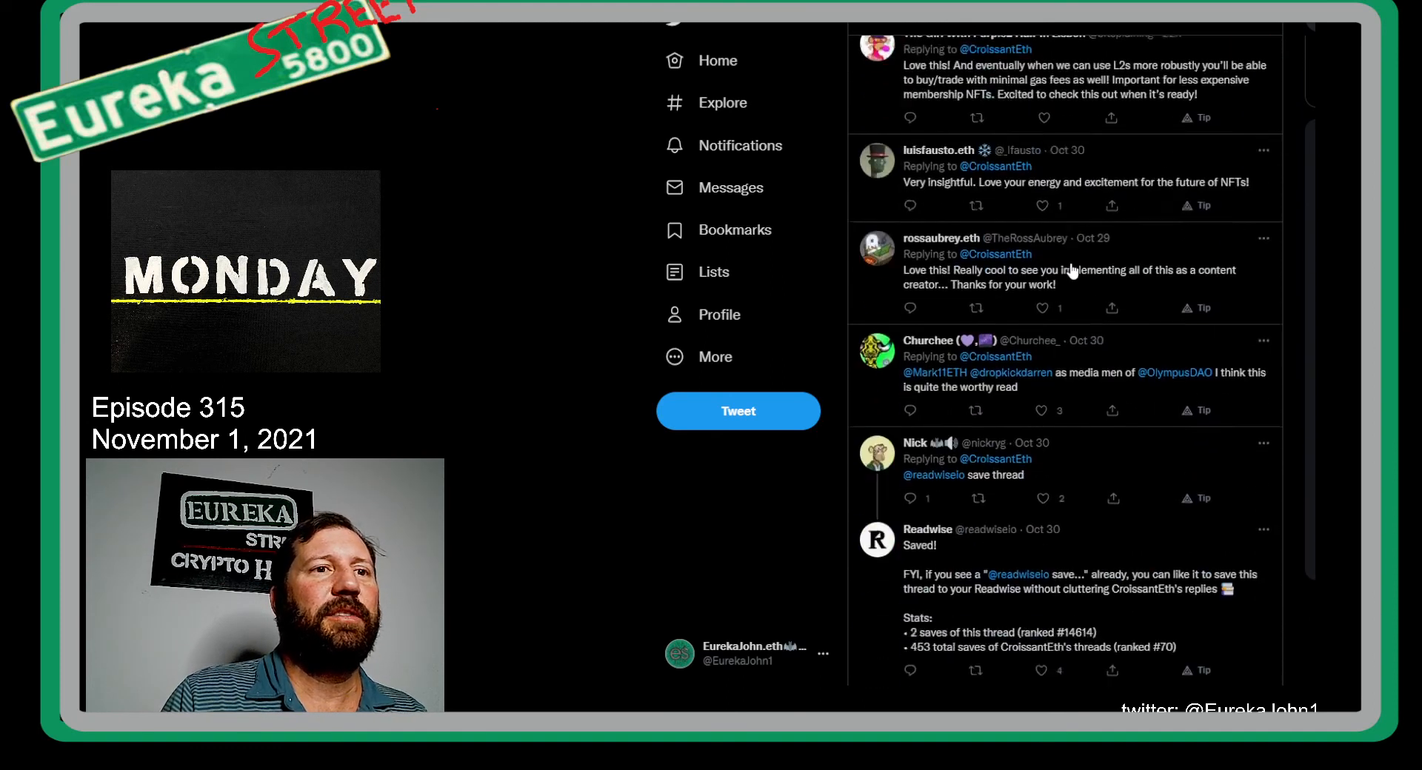
pyautogui.scroll(-3)
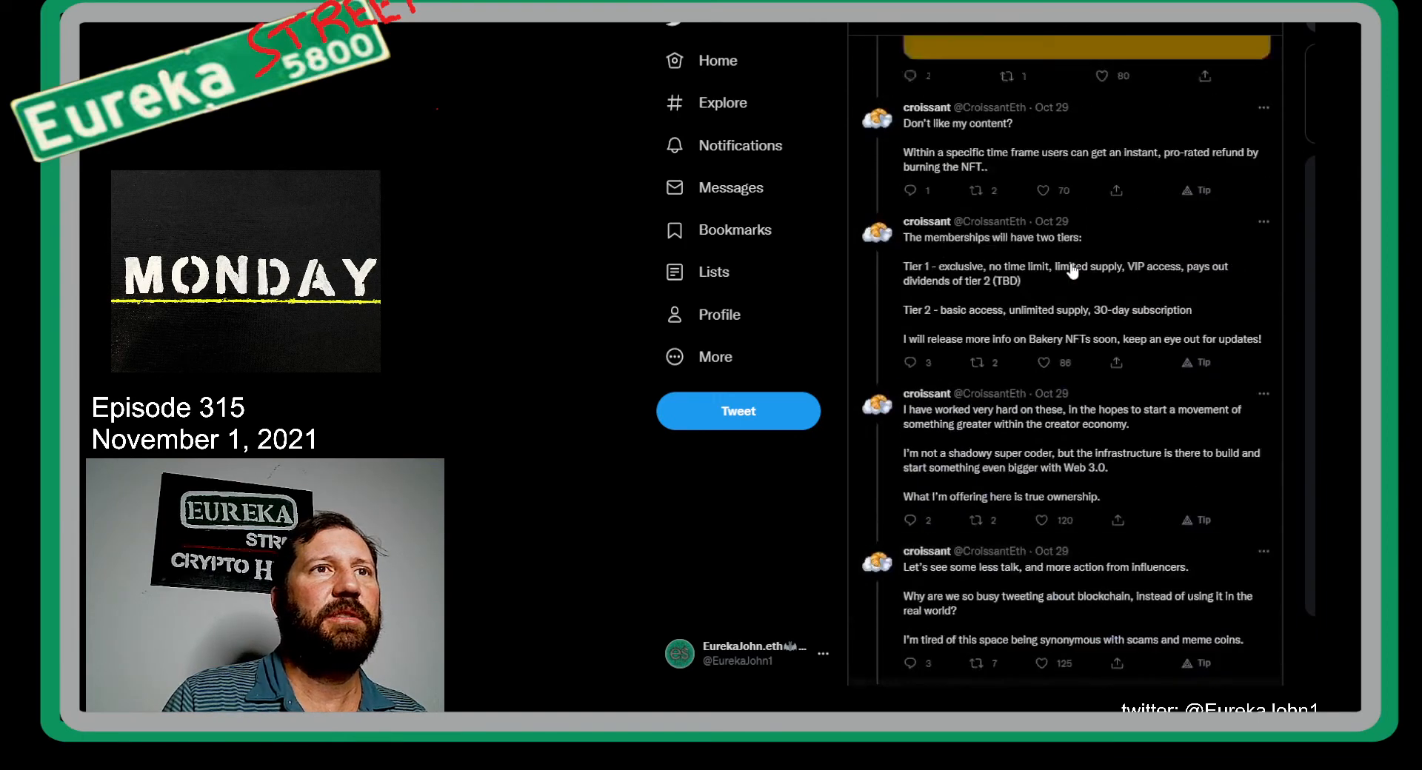
# Step: Scroll back to CroissantEth's opening tweet on astonishing NFT use cases with 1,260 likes
pyautogui.scroll(-3)
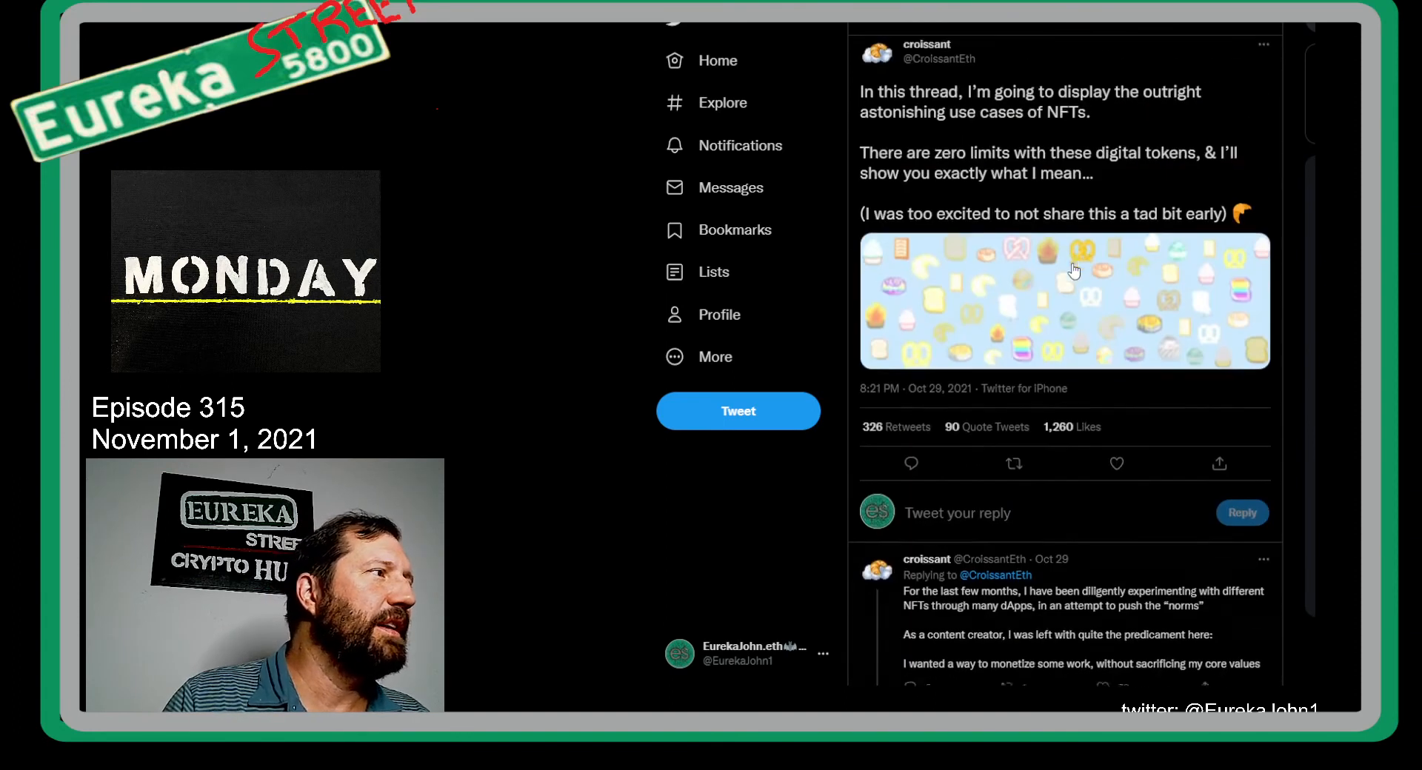
pyautogui.scroll(-3)
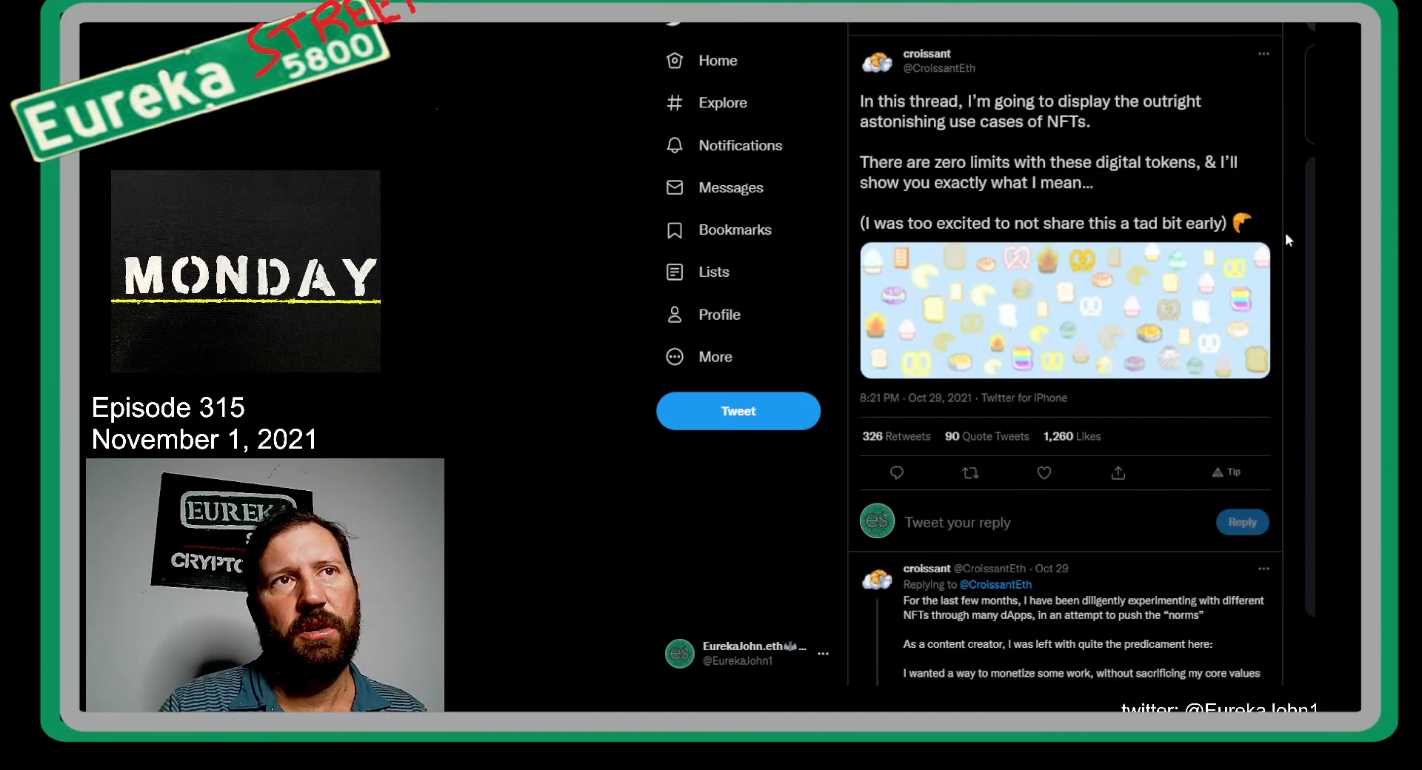